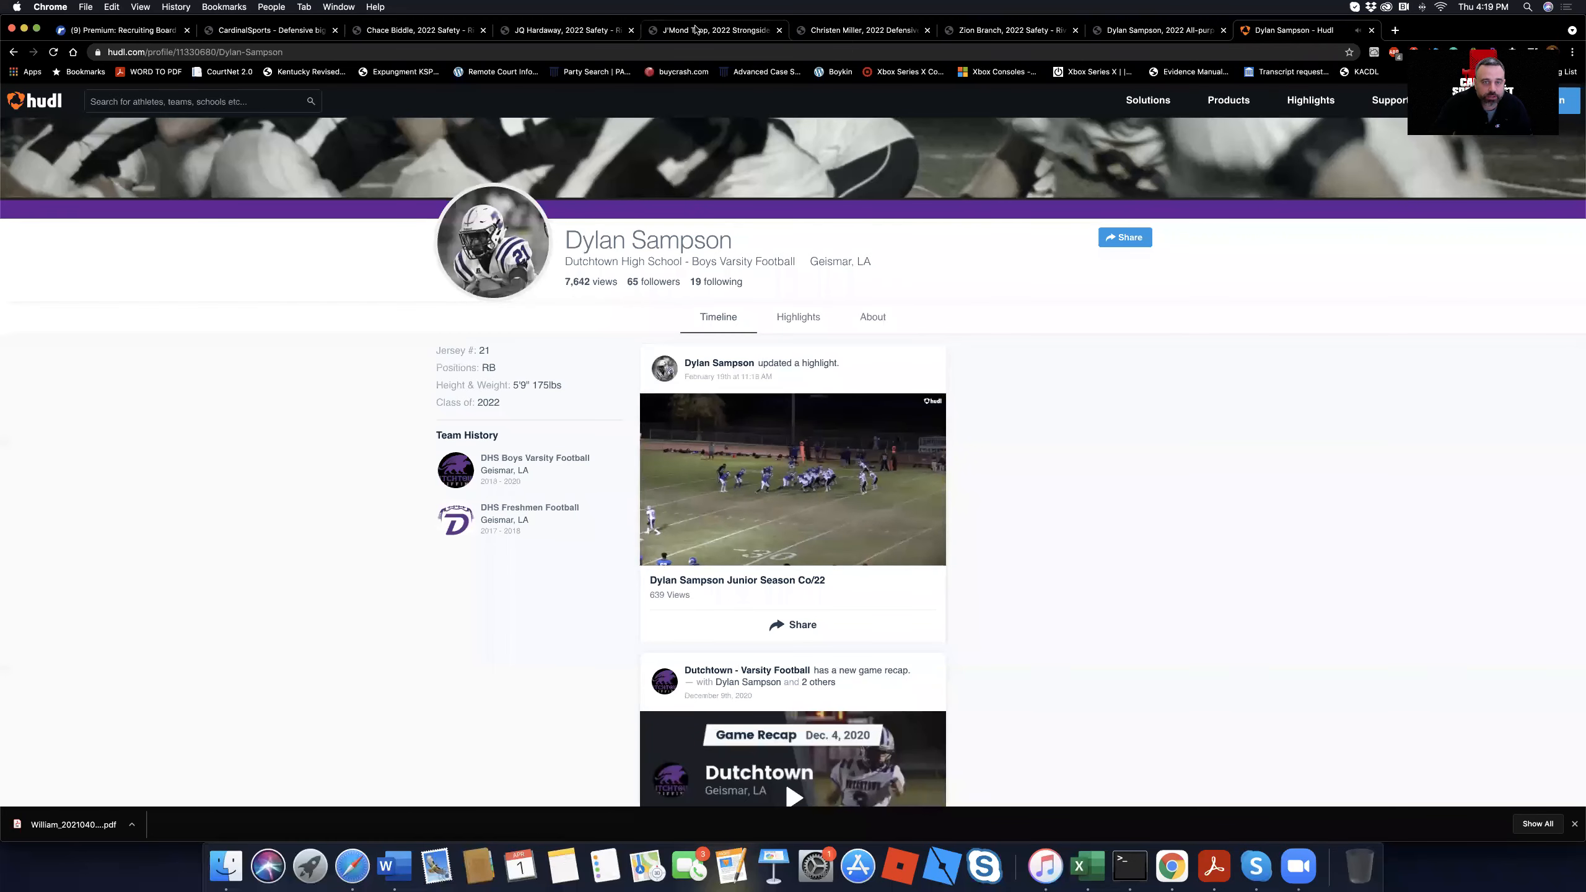
# Step: Switch to J'Mond Tapp's Rivals prospect profile tab
pyautogui.click(708, 29)
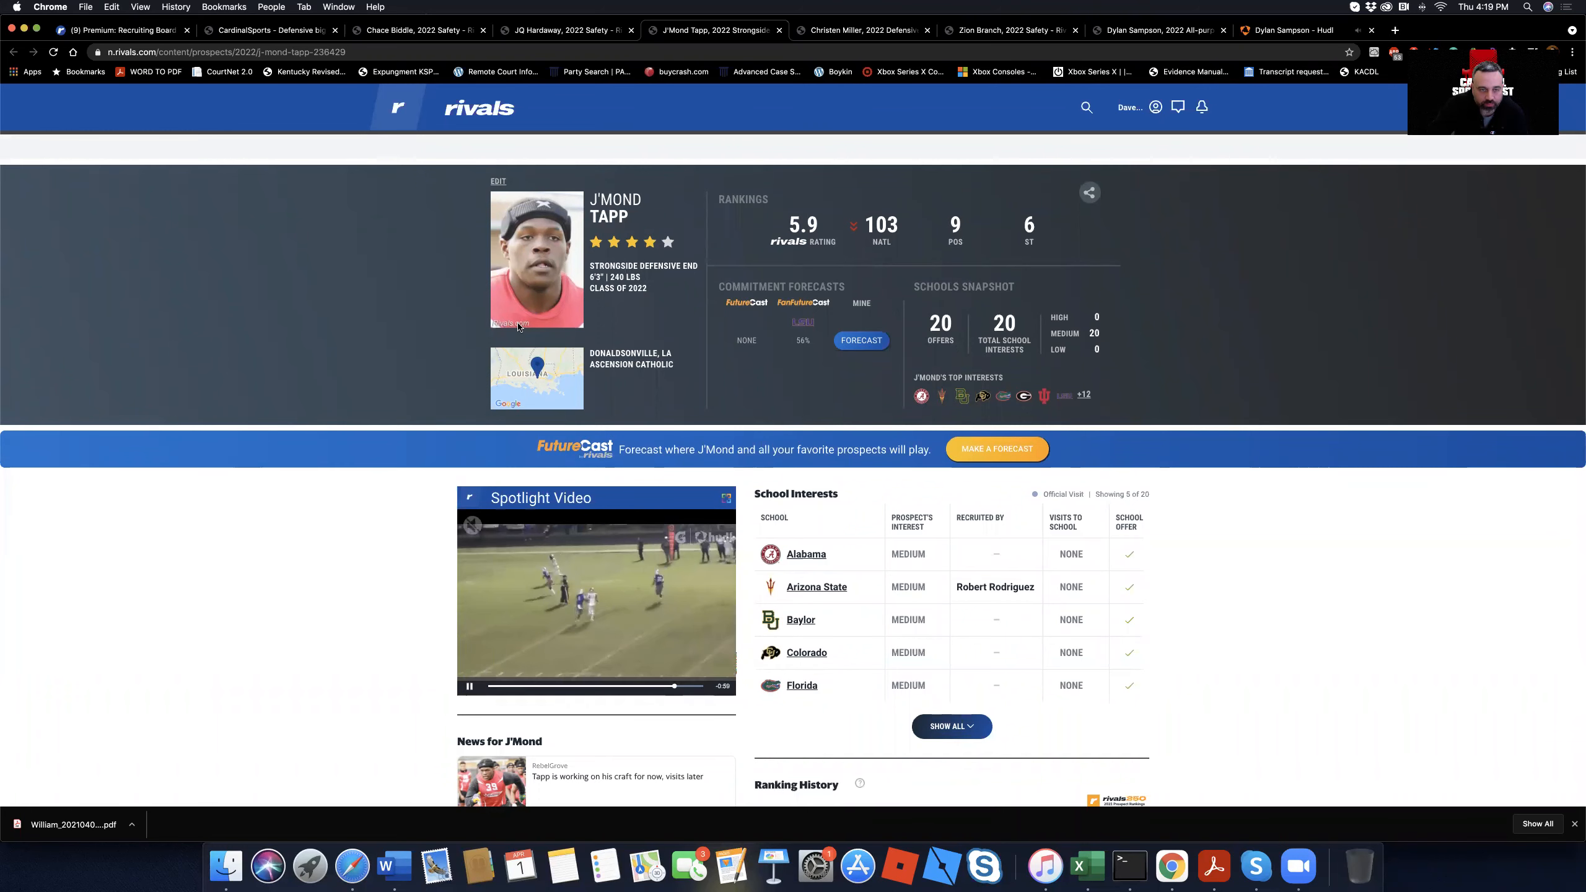
# Step: Scroll down Zion Branch's Bishop Gorman safety profile
pyautogui.scroll(-3)
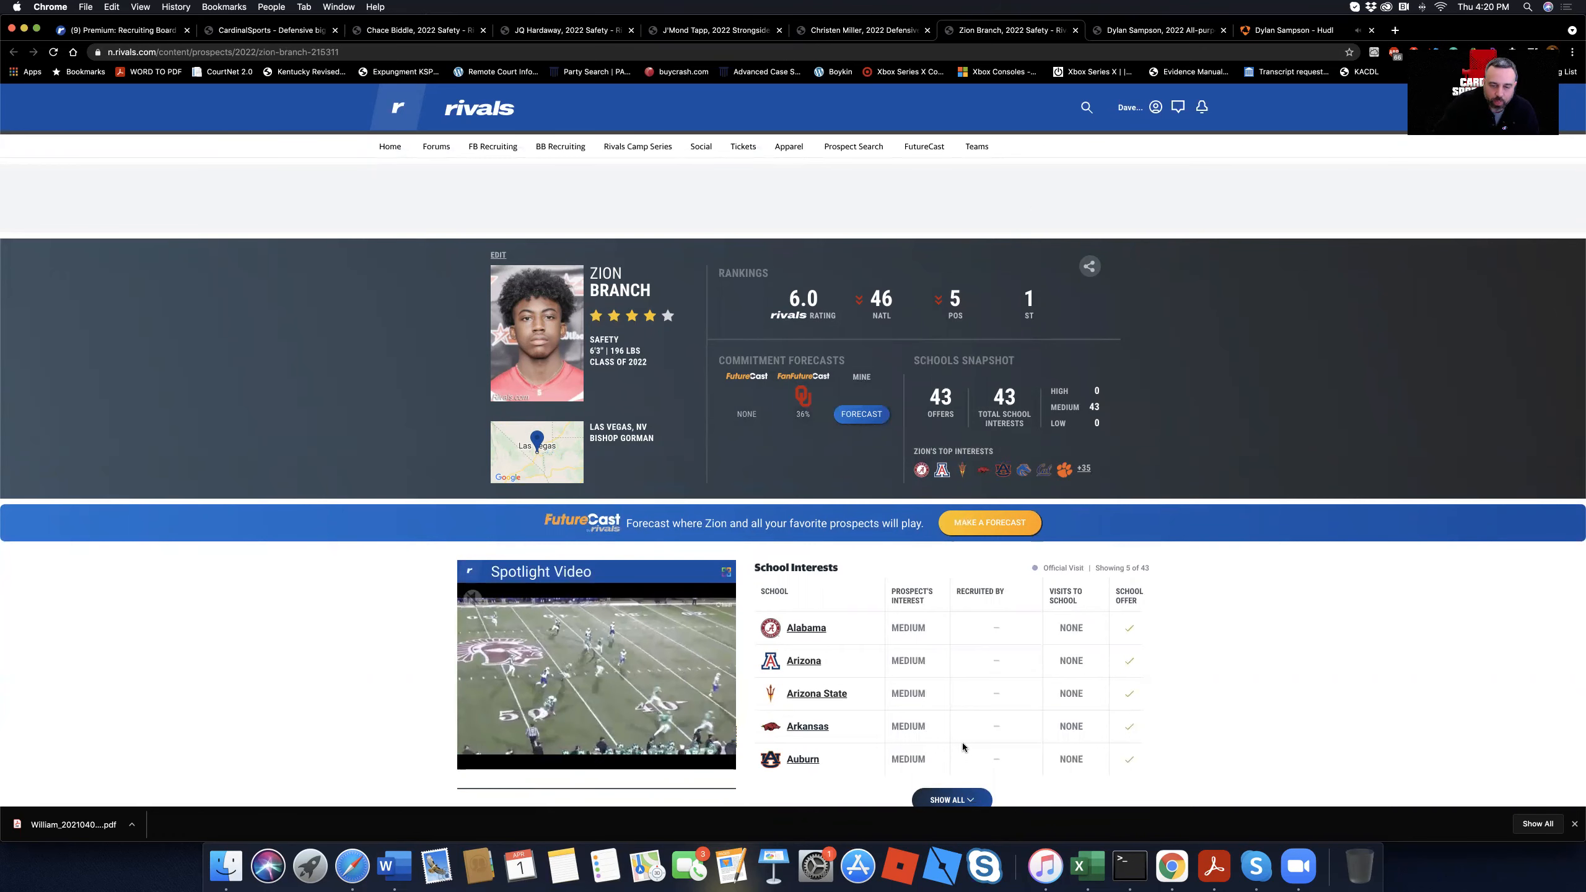
pyautogui.click(951, 799)
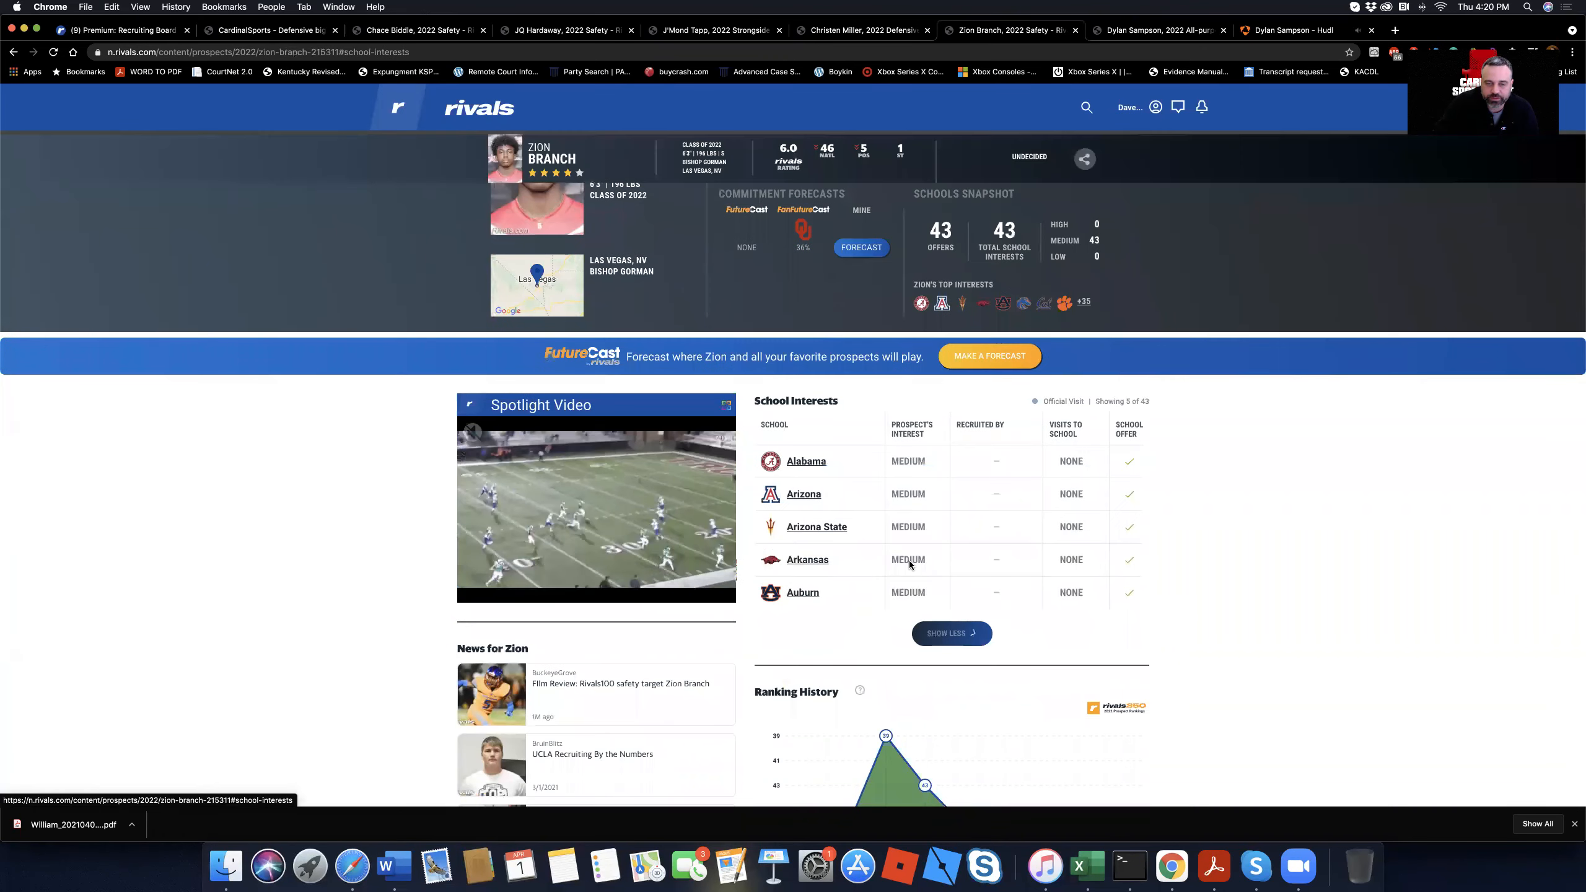
pyautogui.scroll(-3)
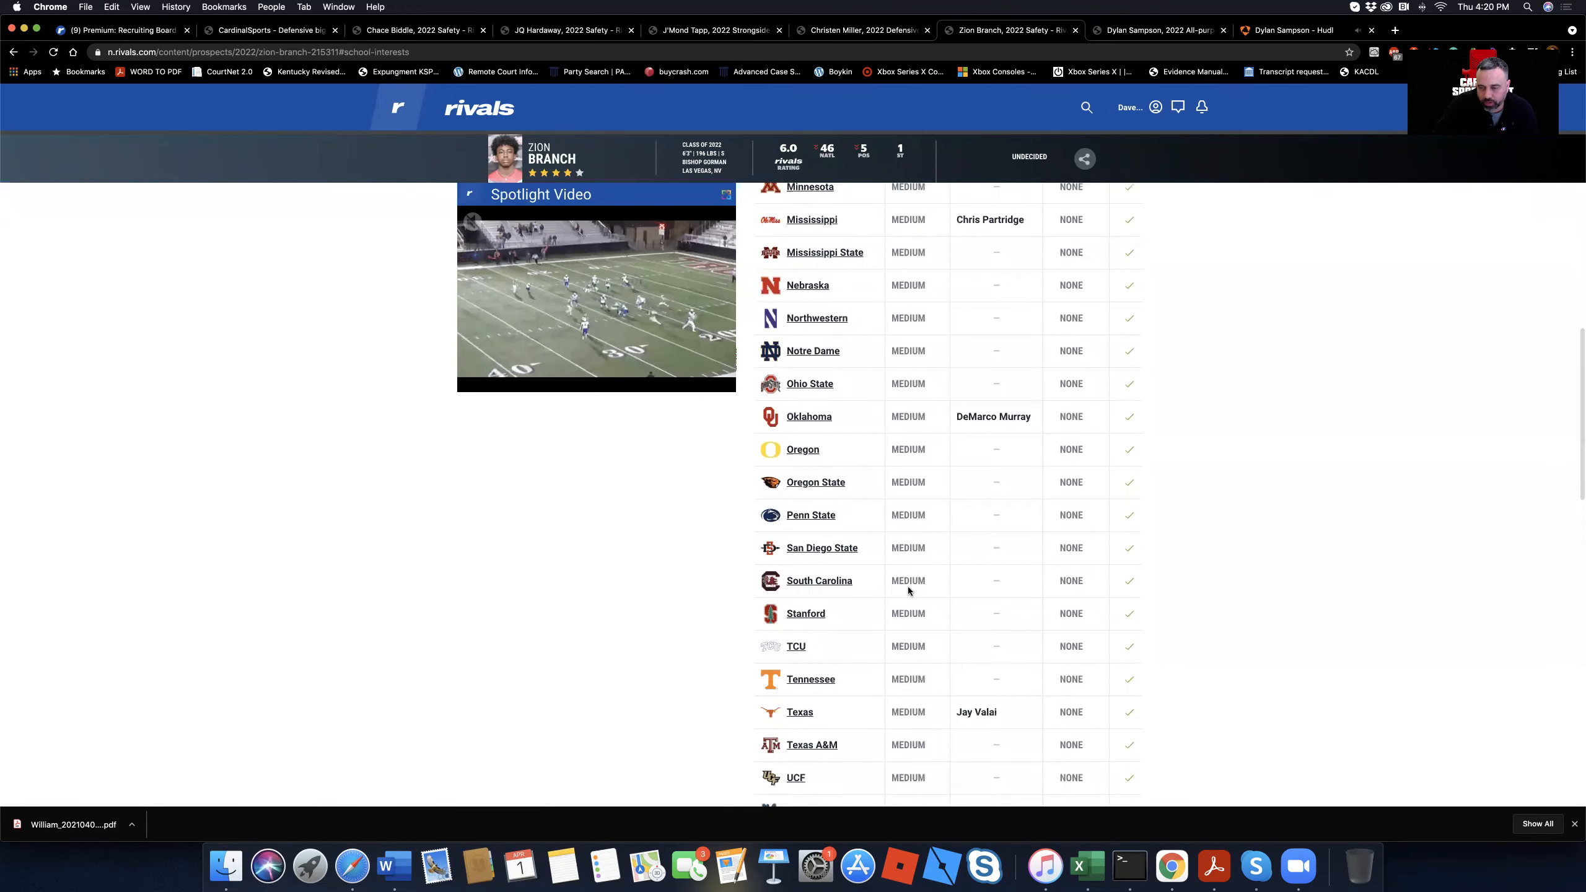
pyautogui.scroll(-3)
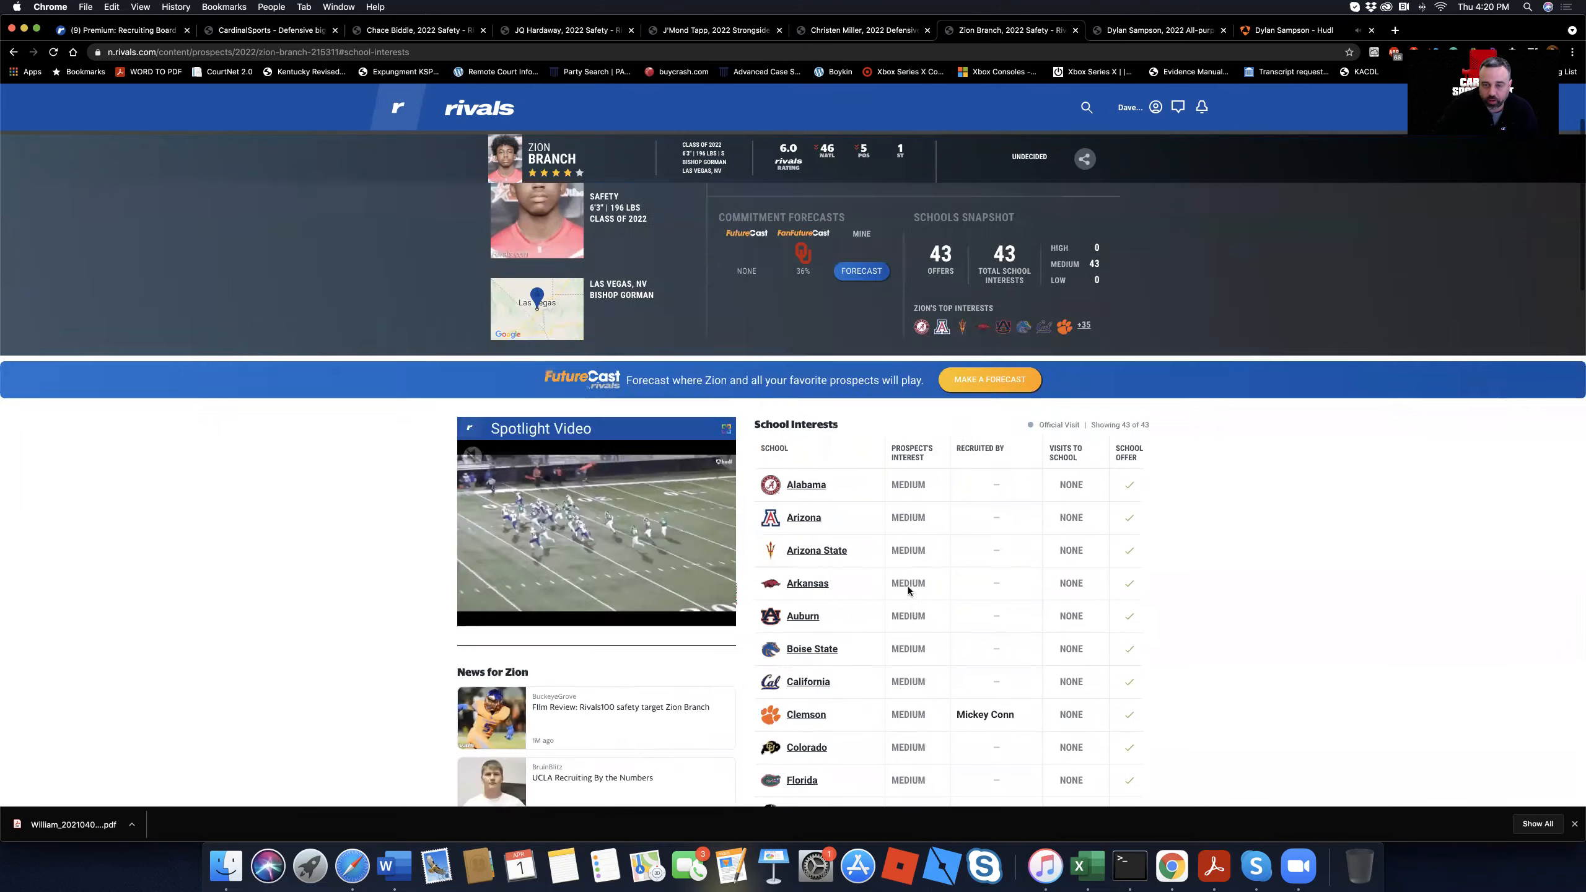
pyautogui.scroll(-3)
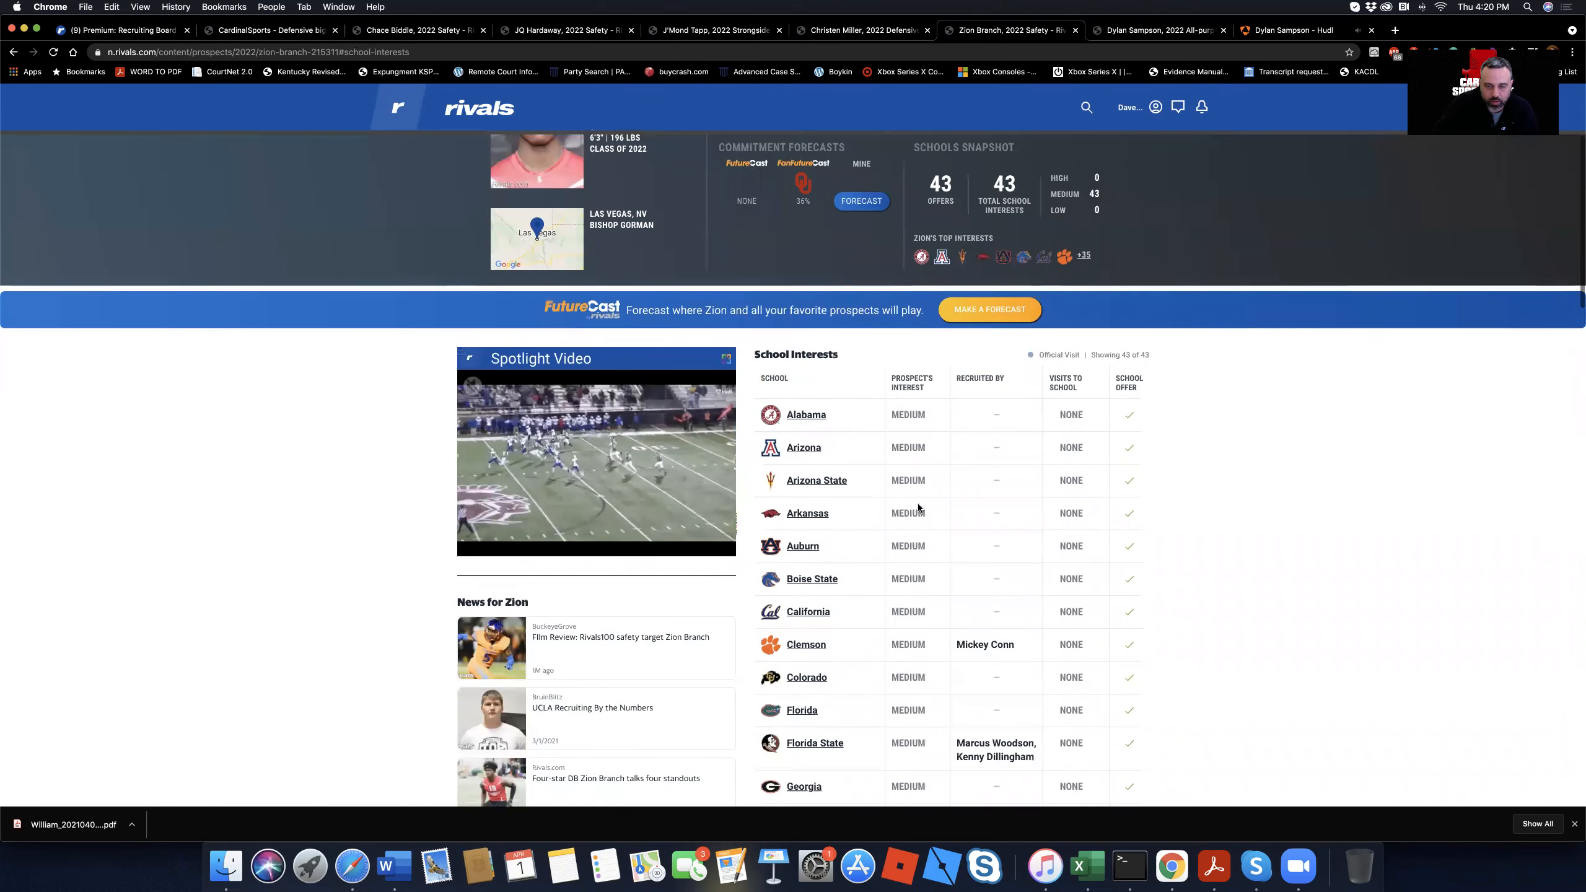
pyautogui.scroll(-3)
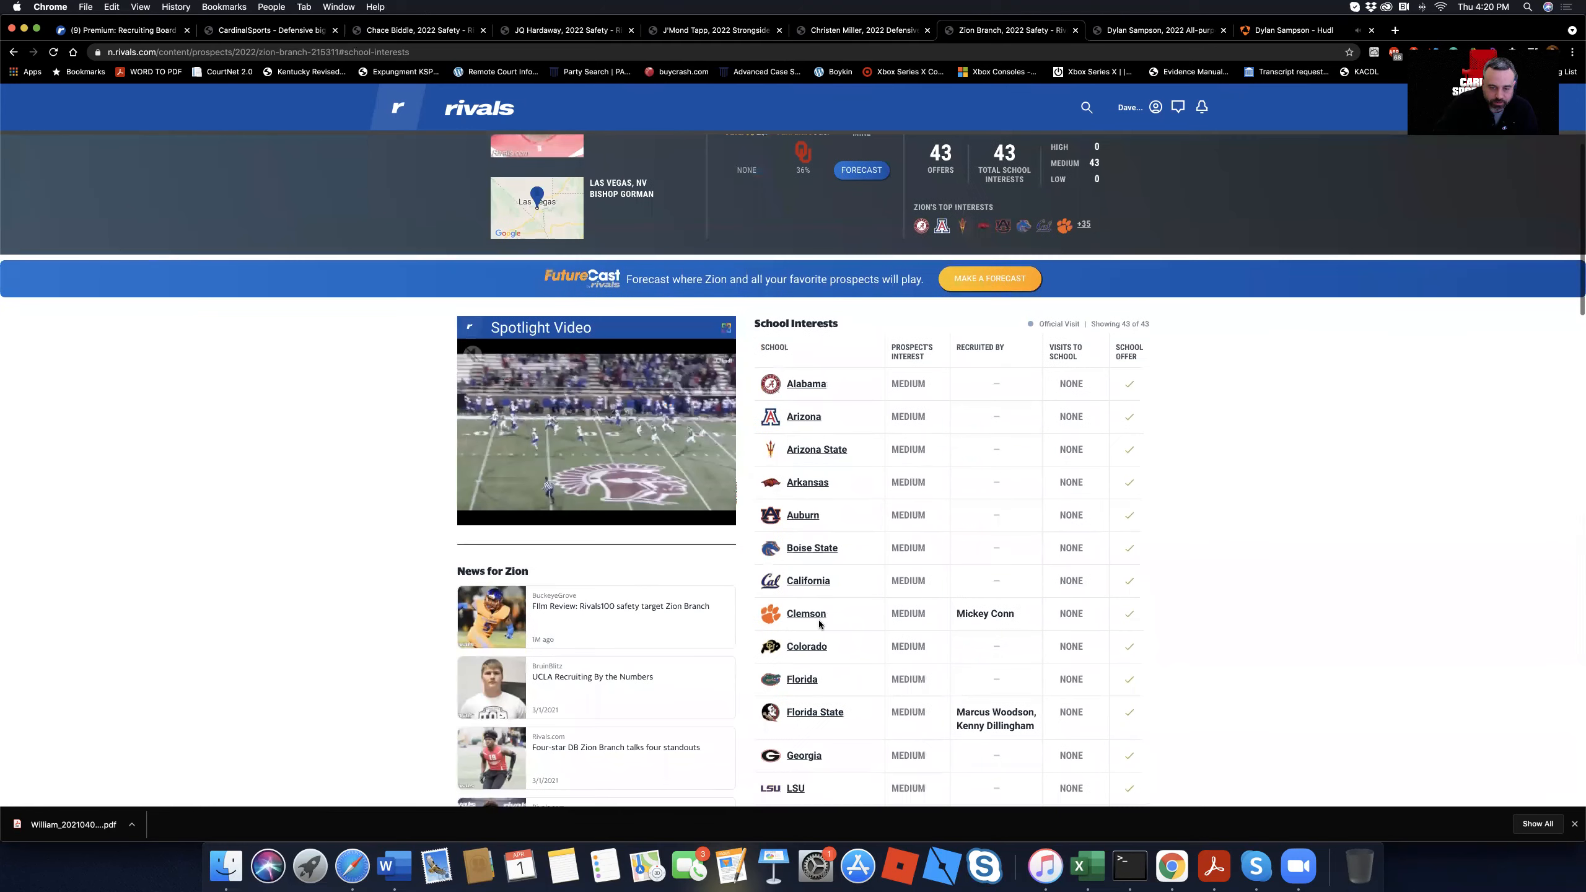
pyautogui.scroll(-3)
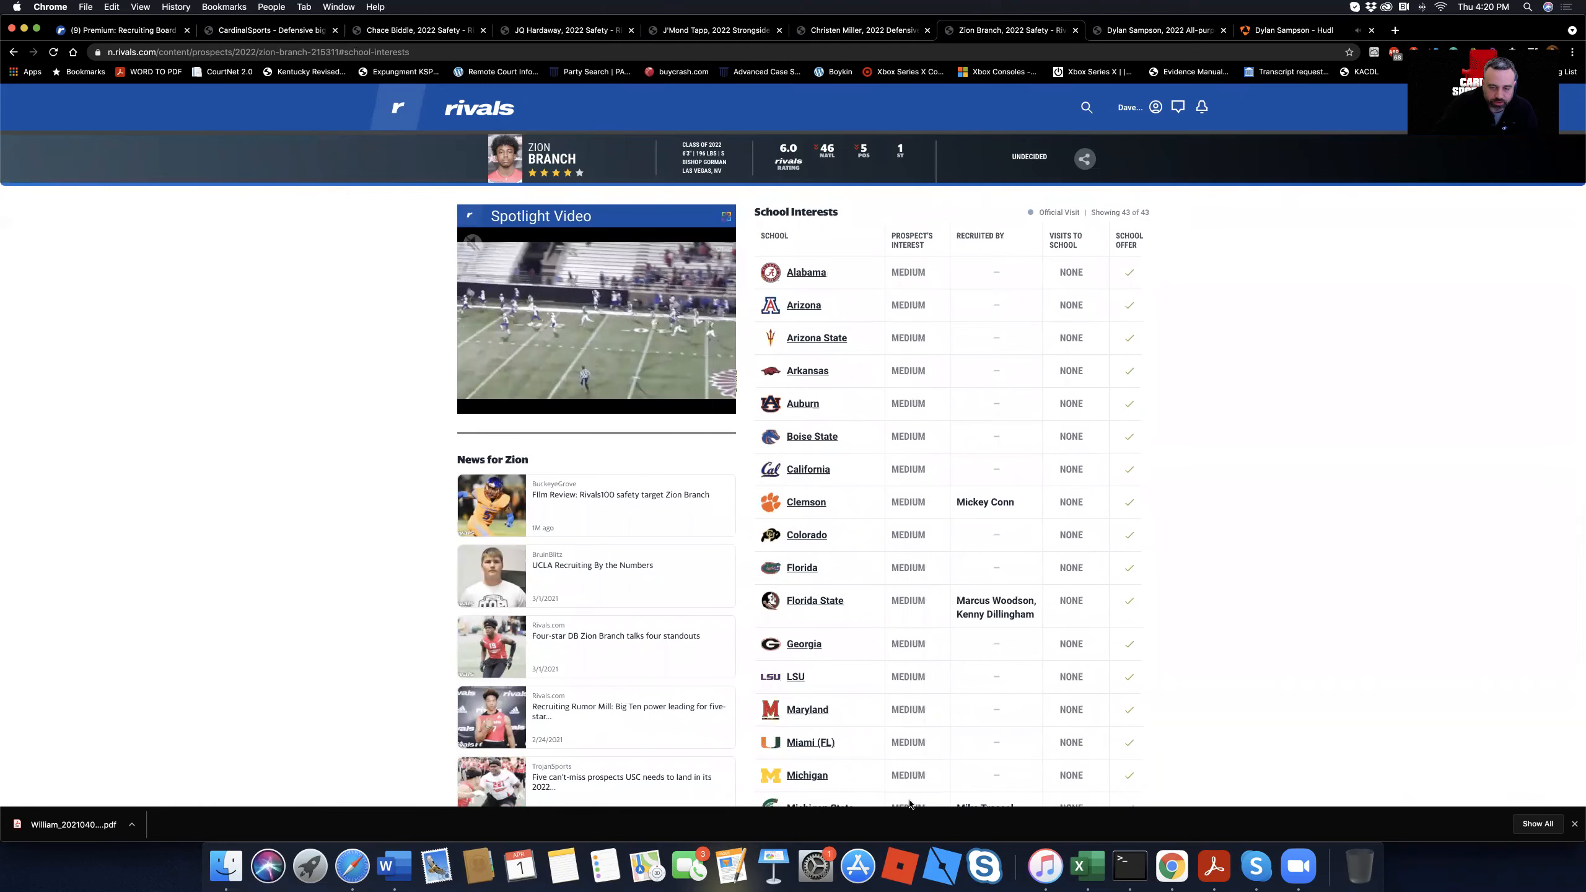
pyautogui.scroll(-3)
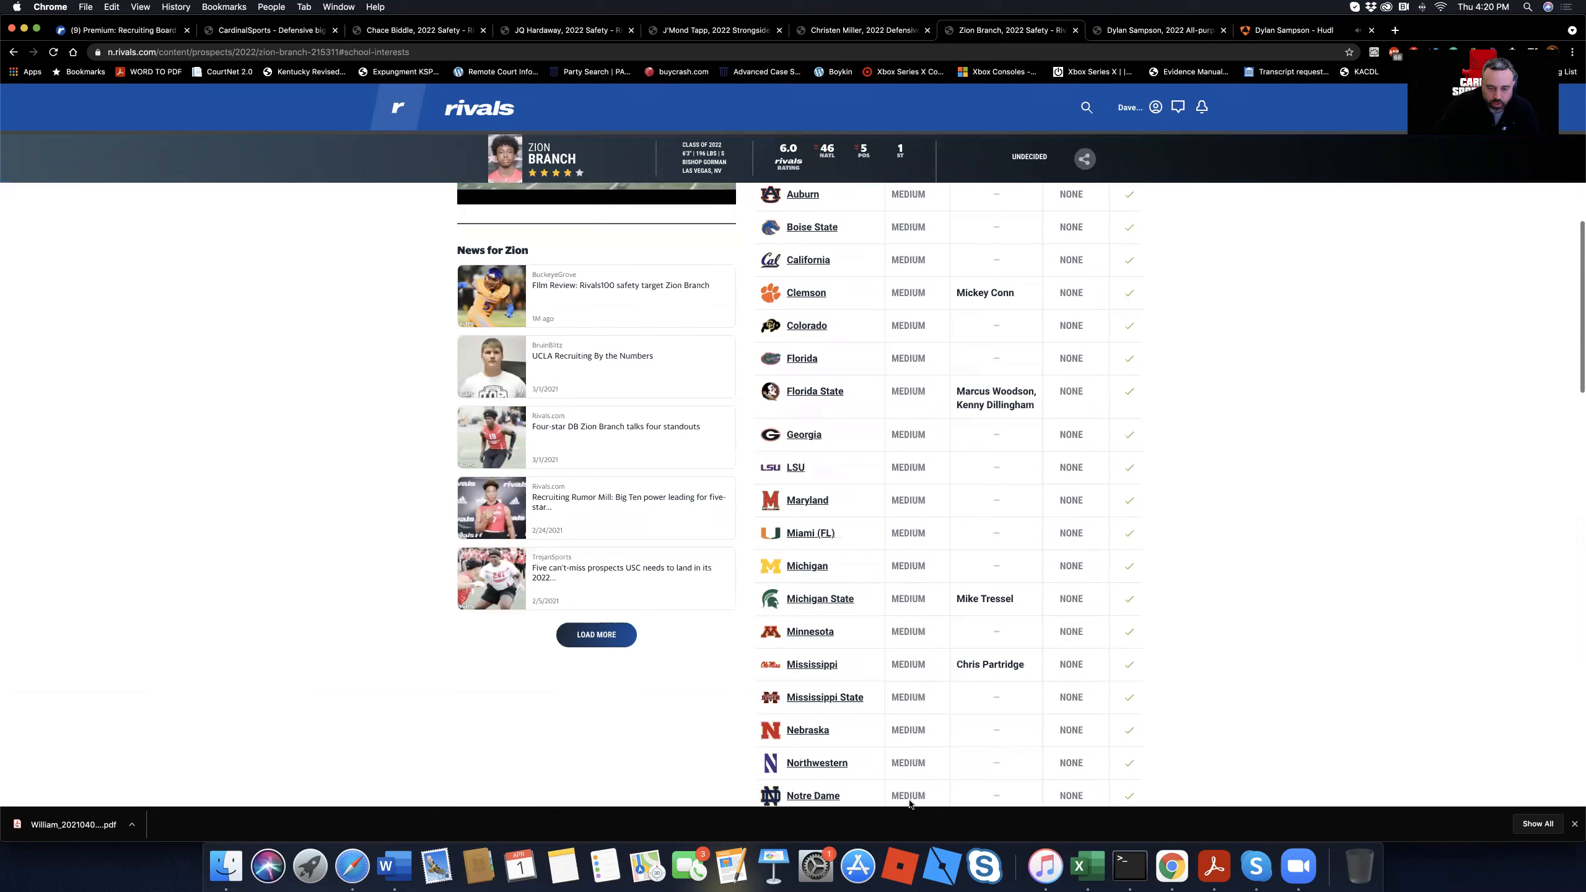
pyautogui.scroll(-3)
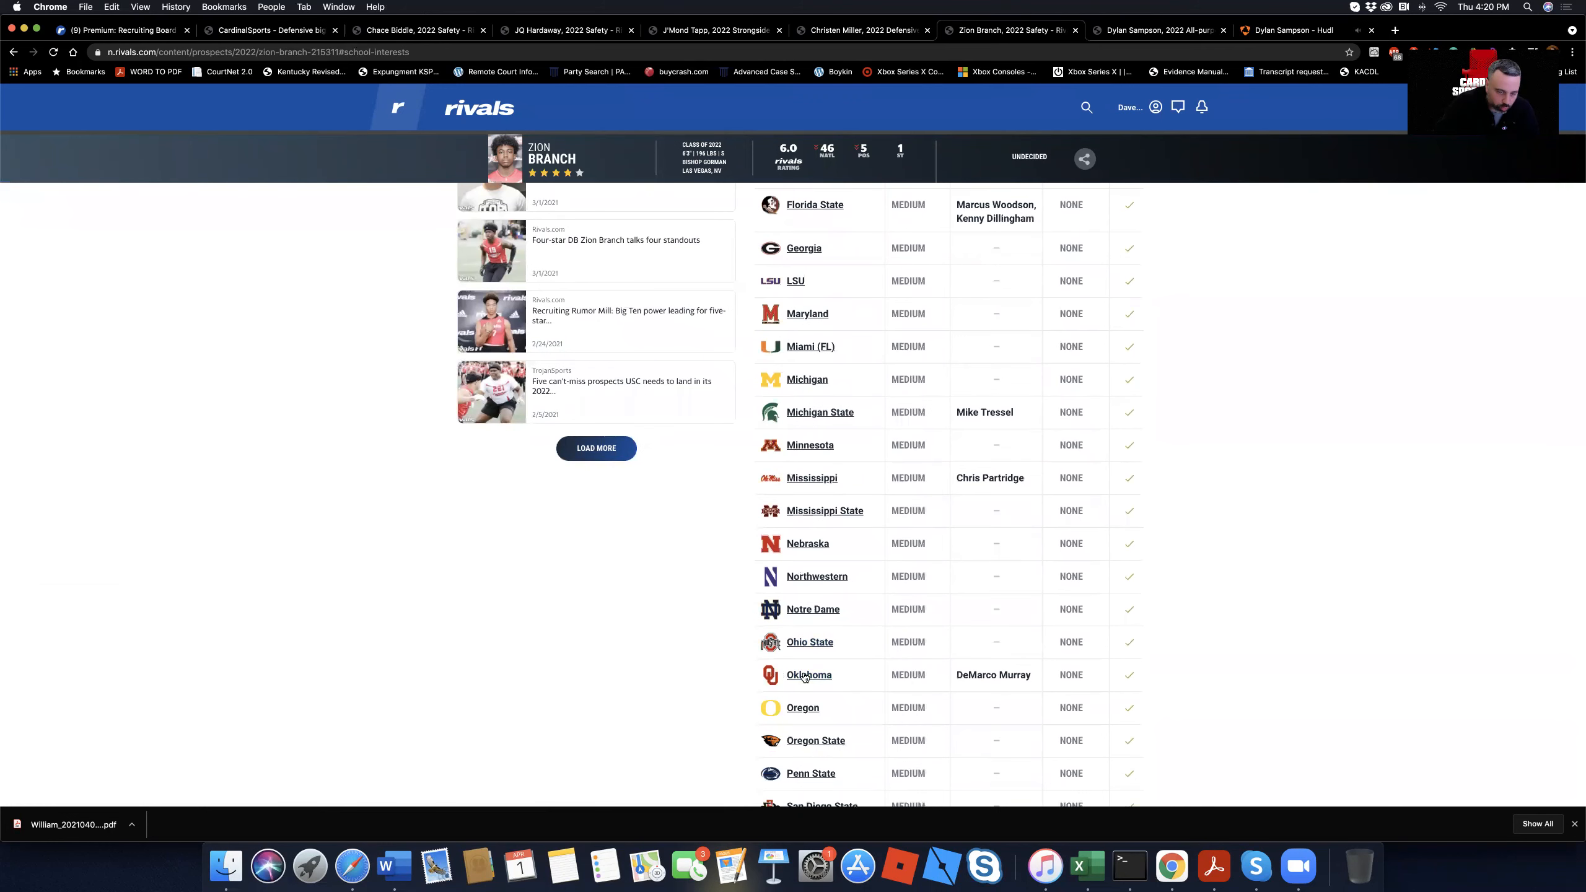
pyautogui.scroll(-3)
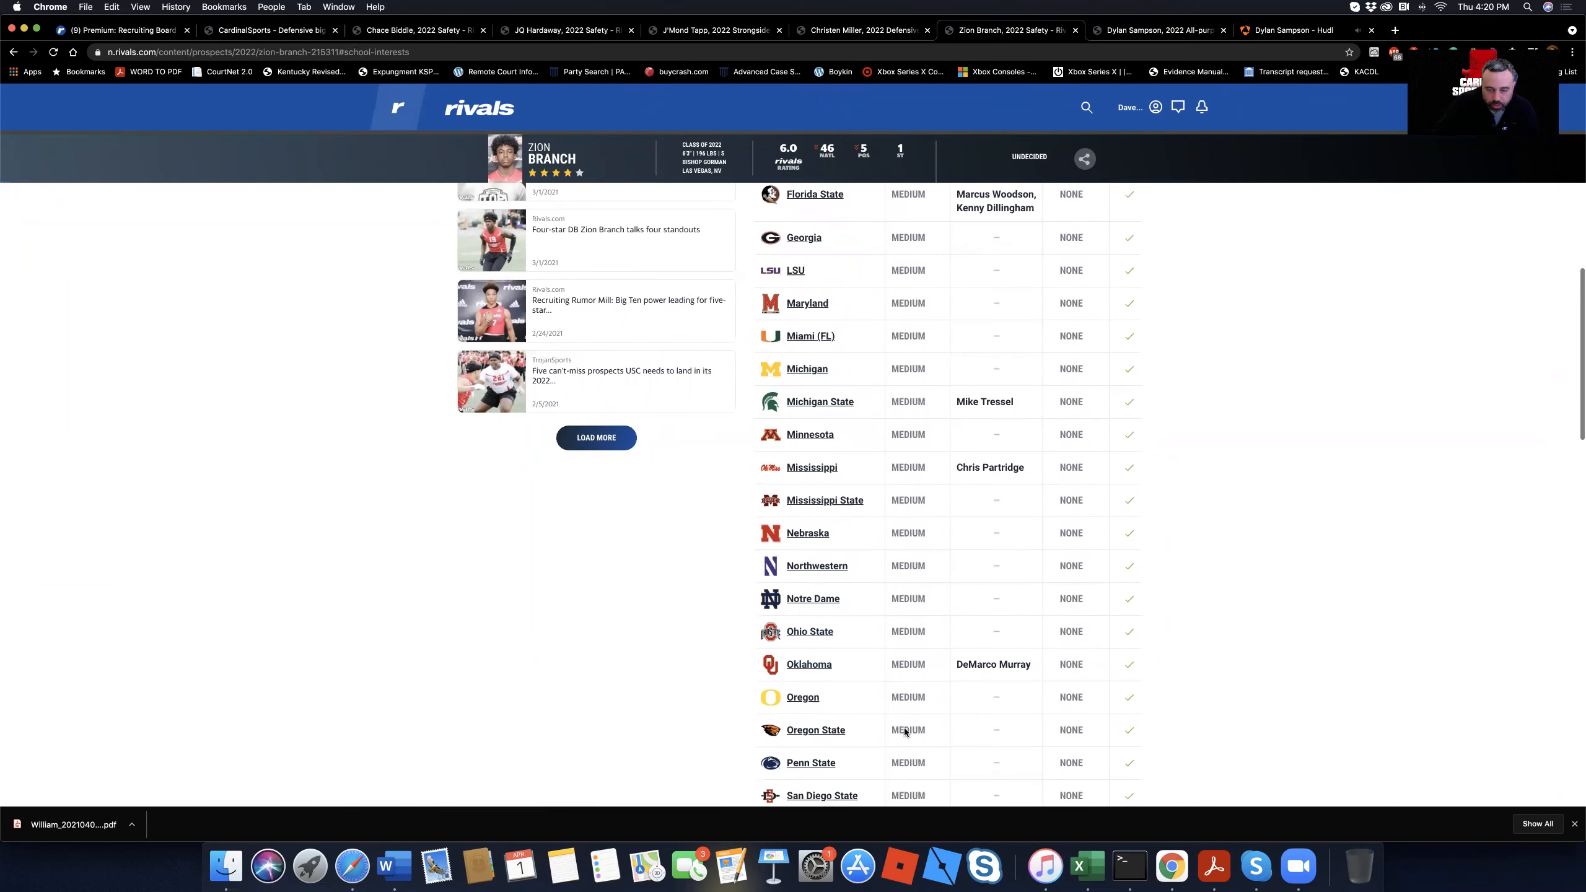
pyautogui.scroll(-3)
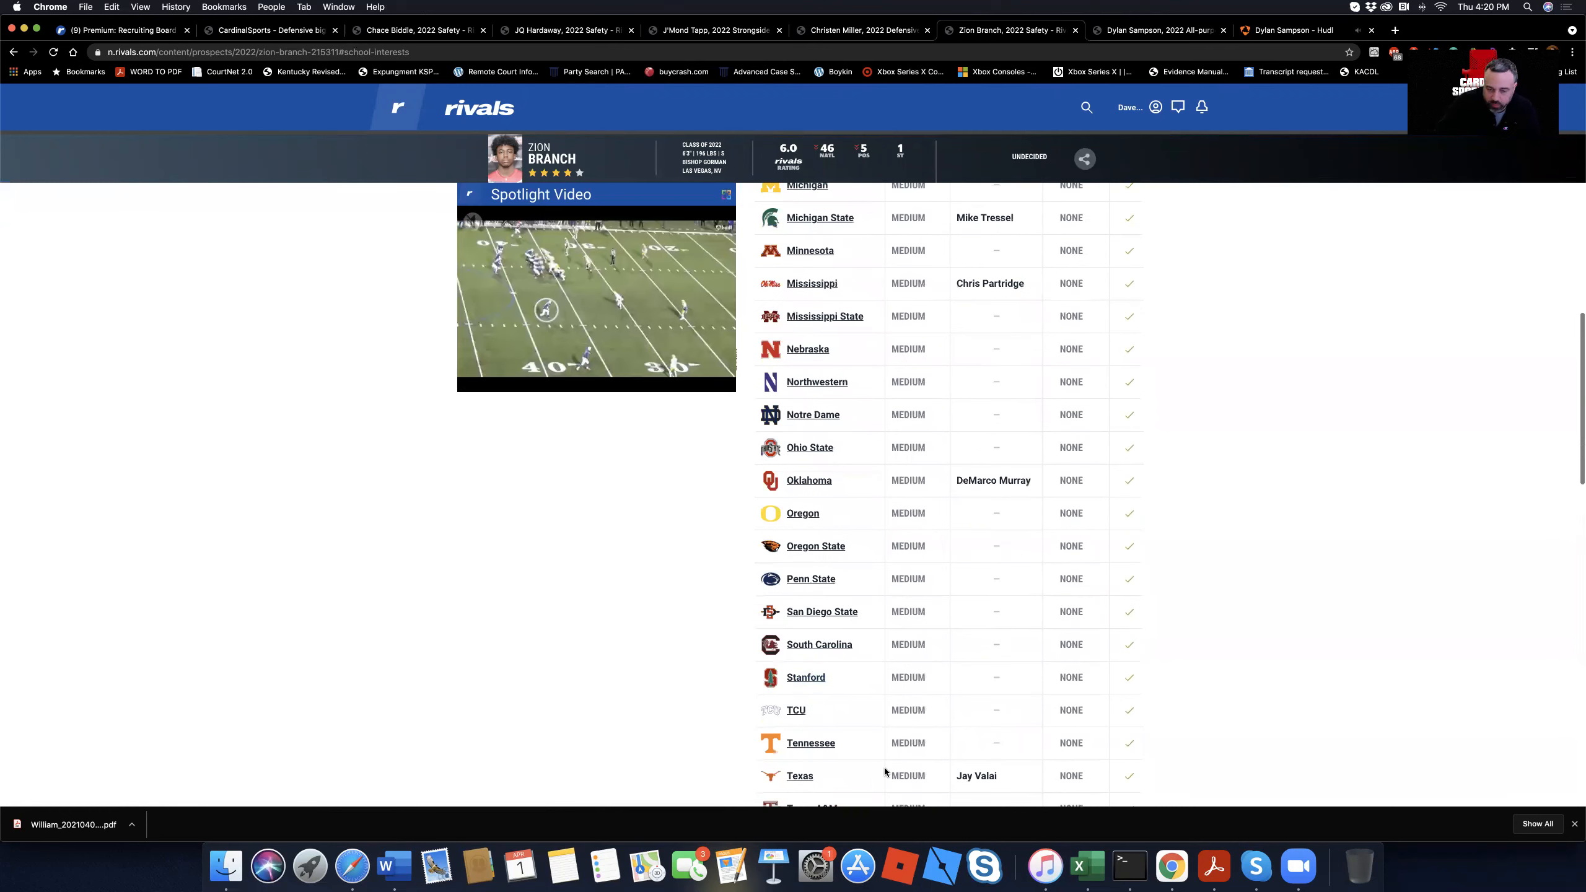
pyautogui.scroll(-3)
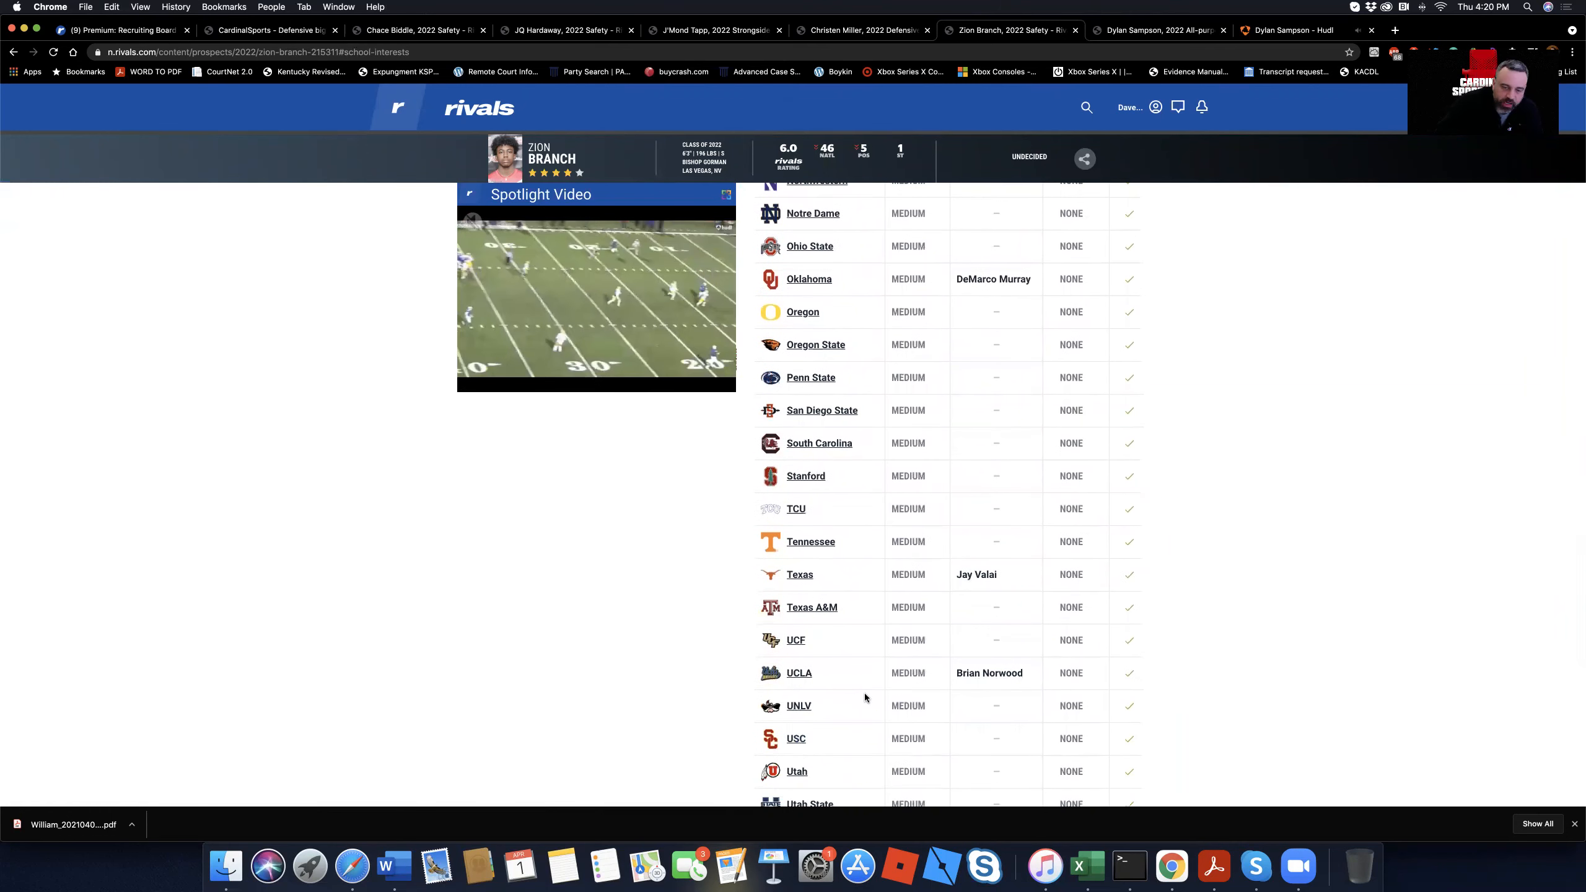
pyautogui.scroll(3)
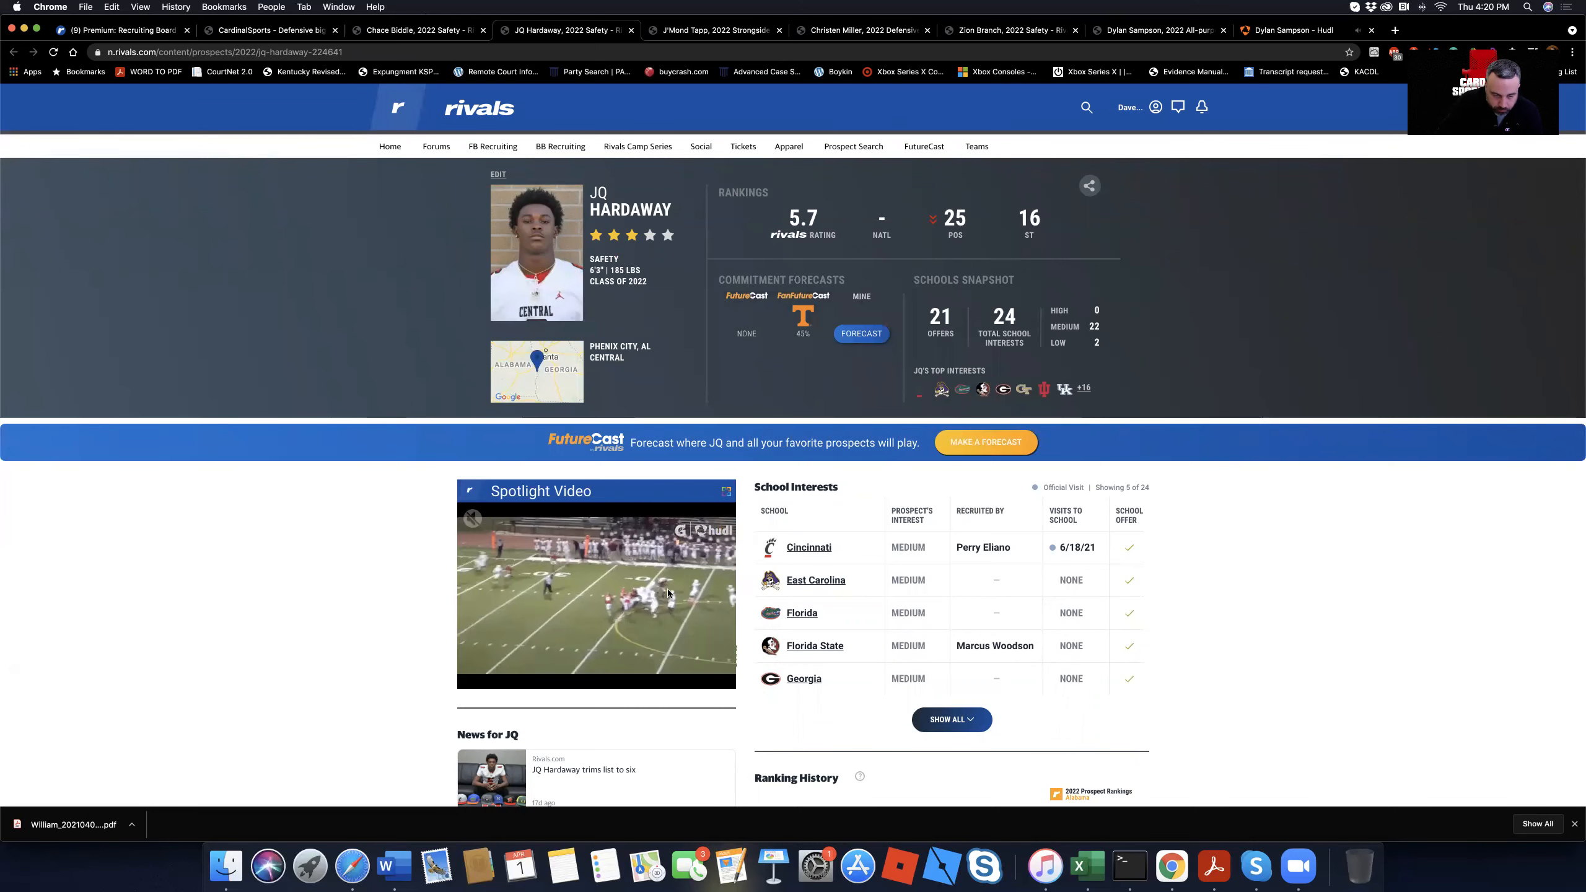
pyautogui.scroll(-3)
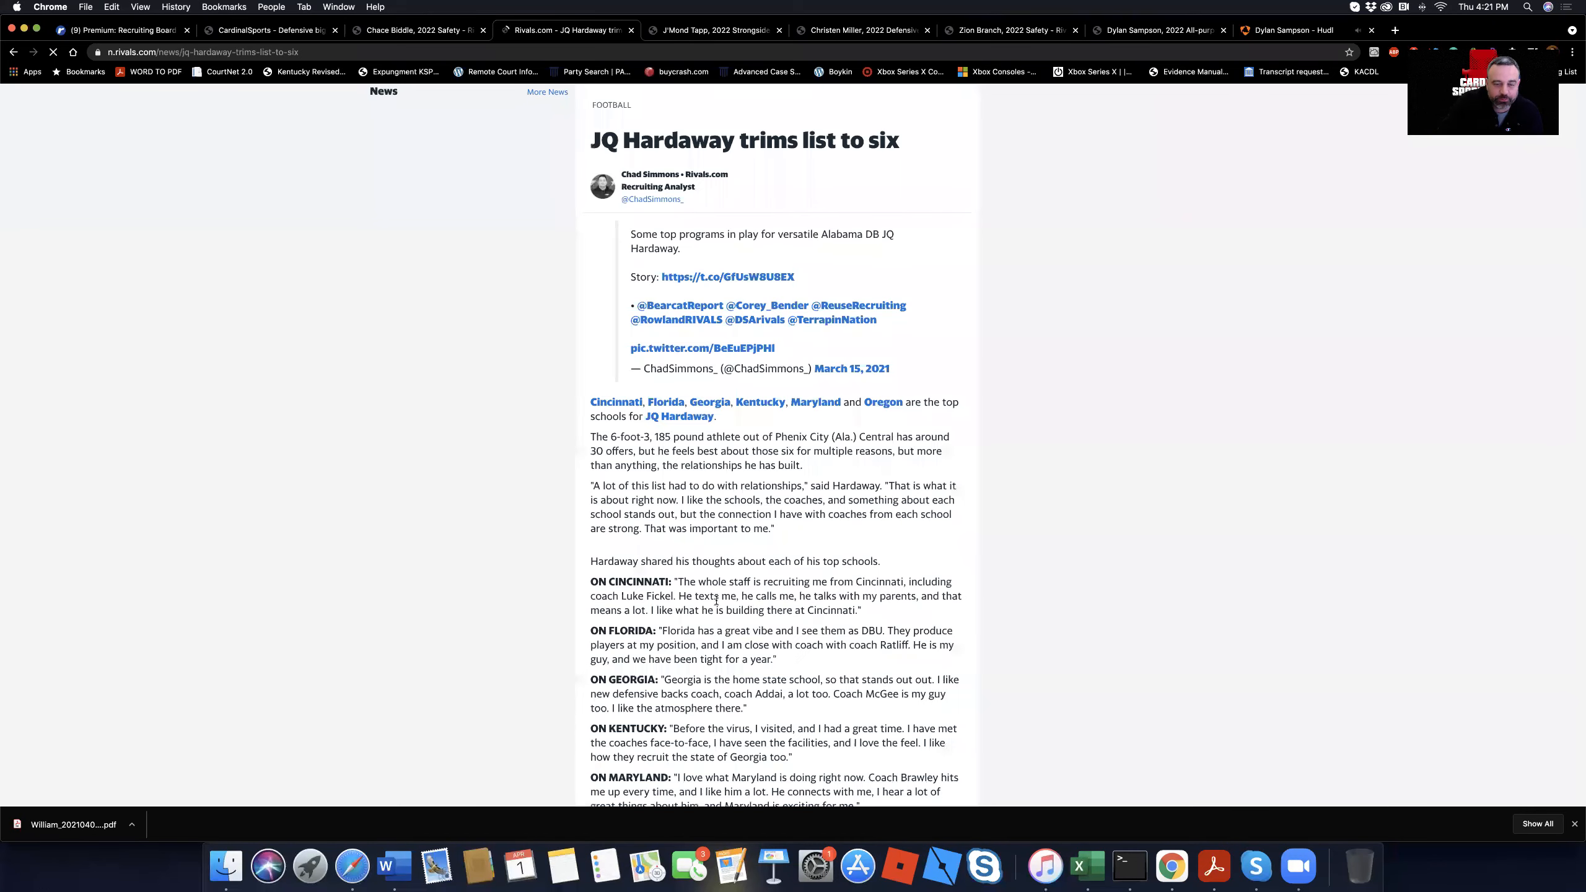
pyautogui.scroll(-3)
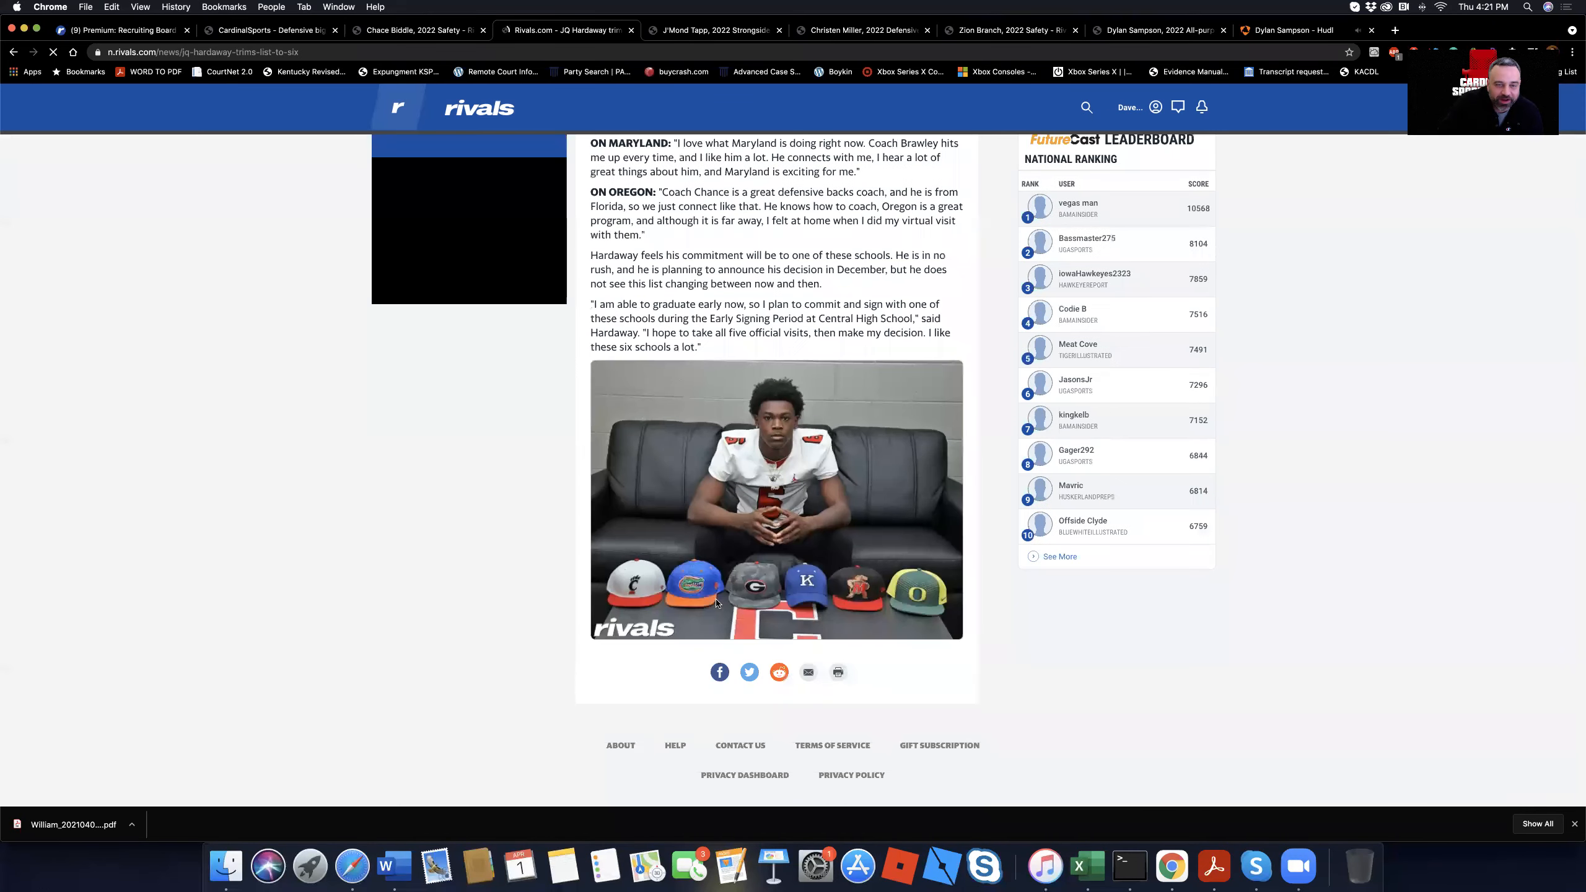
pyautogui.scroll(3)
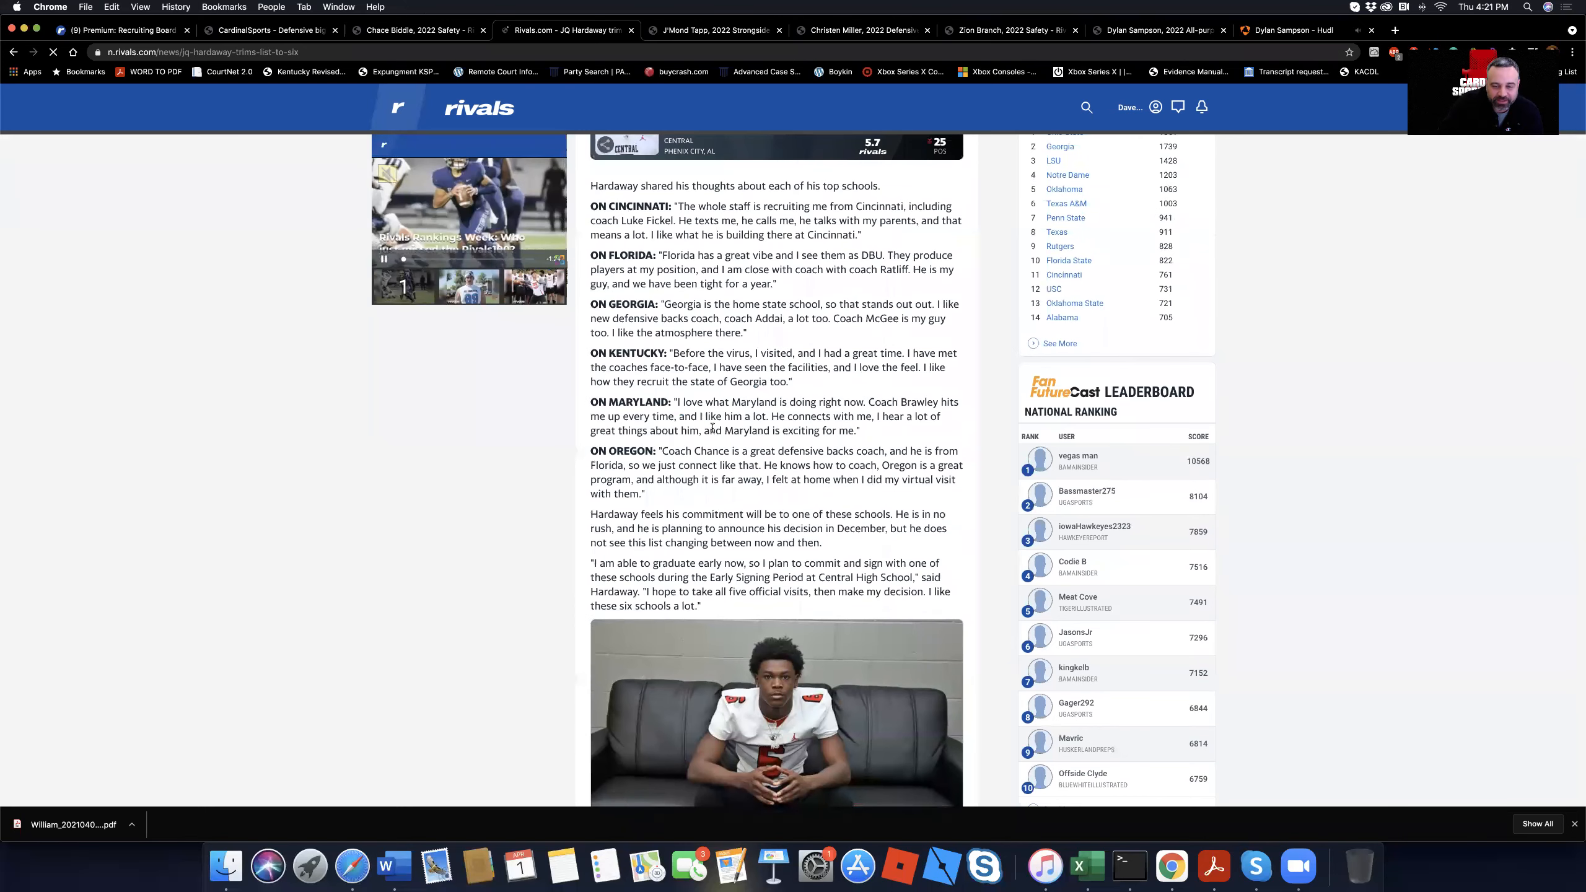
pyautogui.scroll(-3)
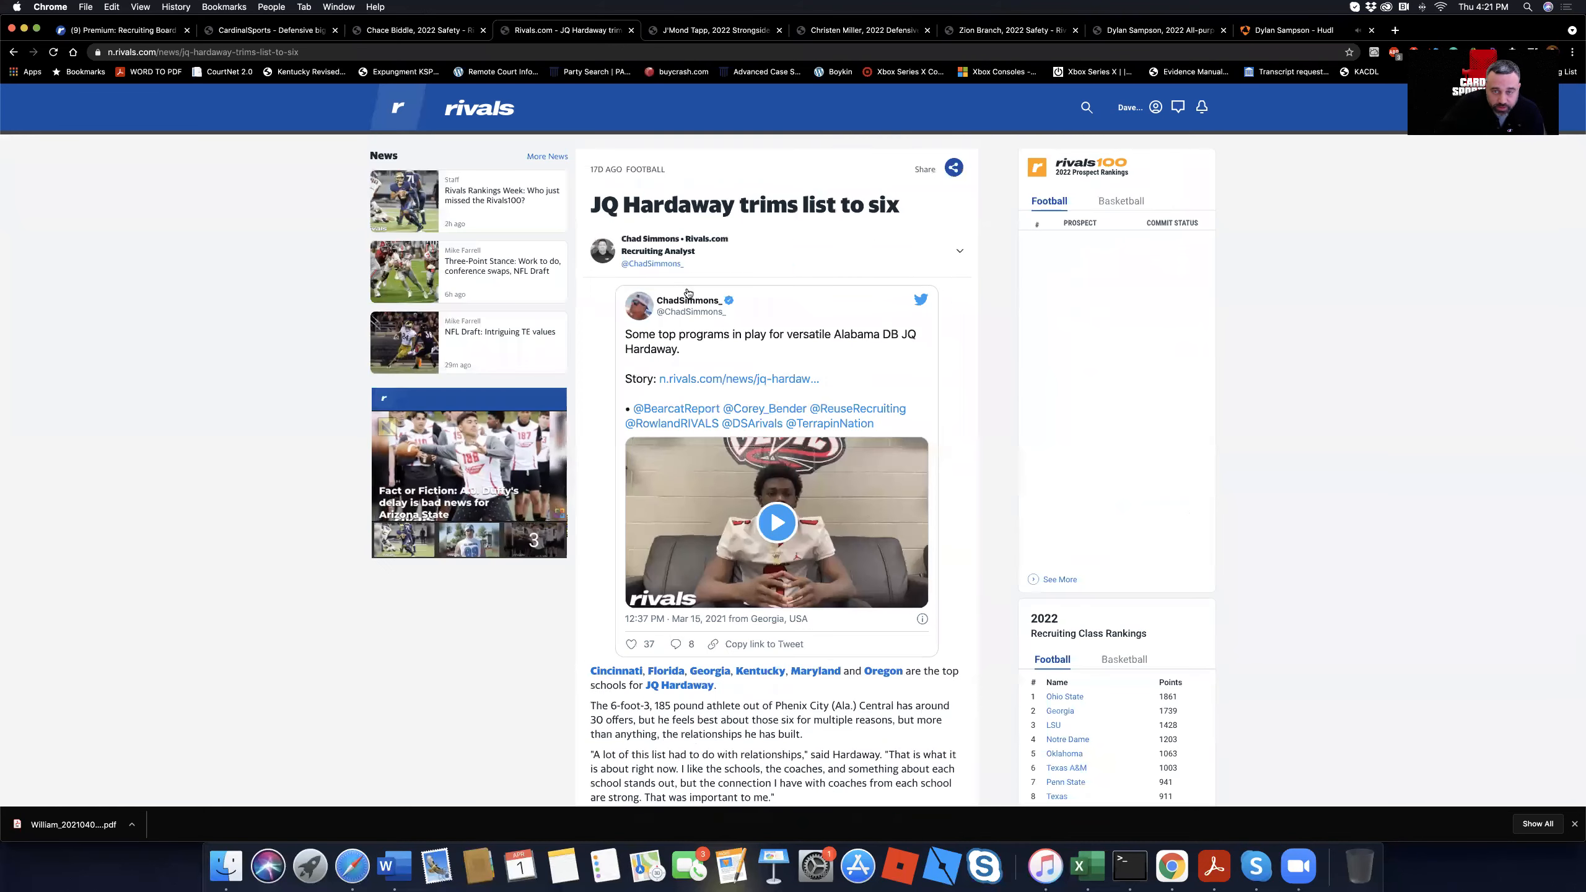
pyautogui.scroll(-3)
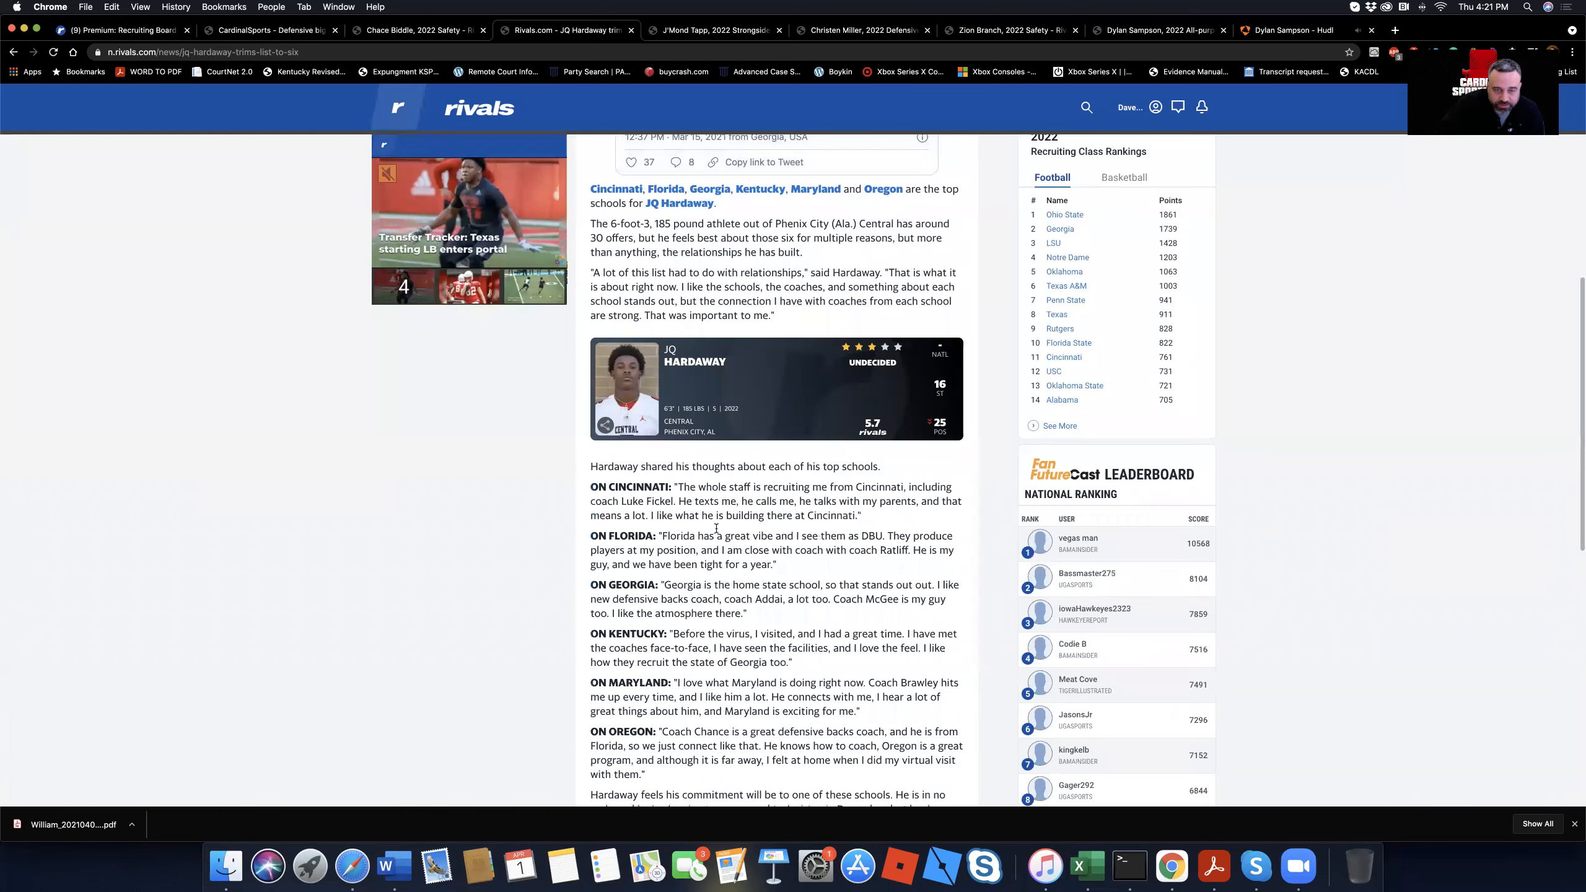
pyautogui.scroll(-3)
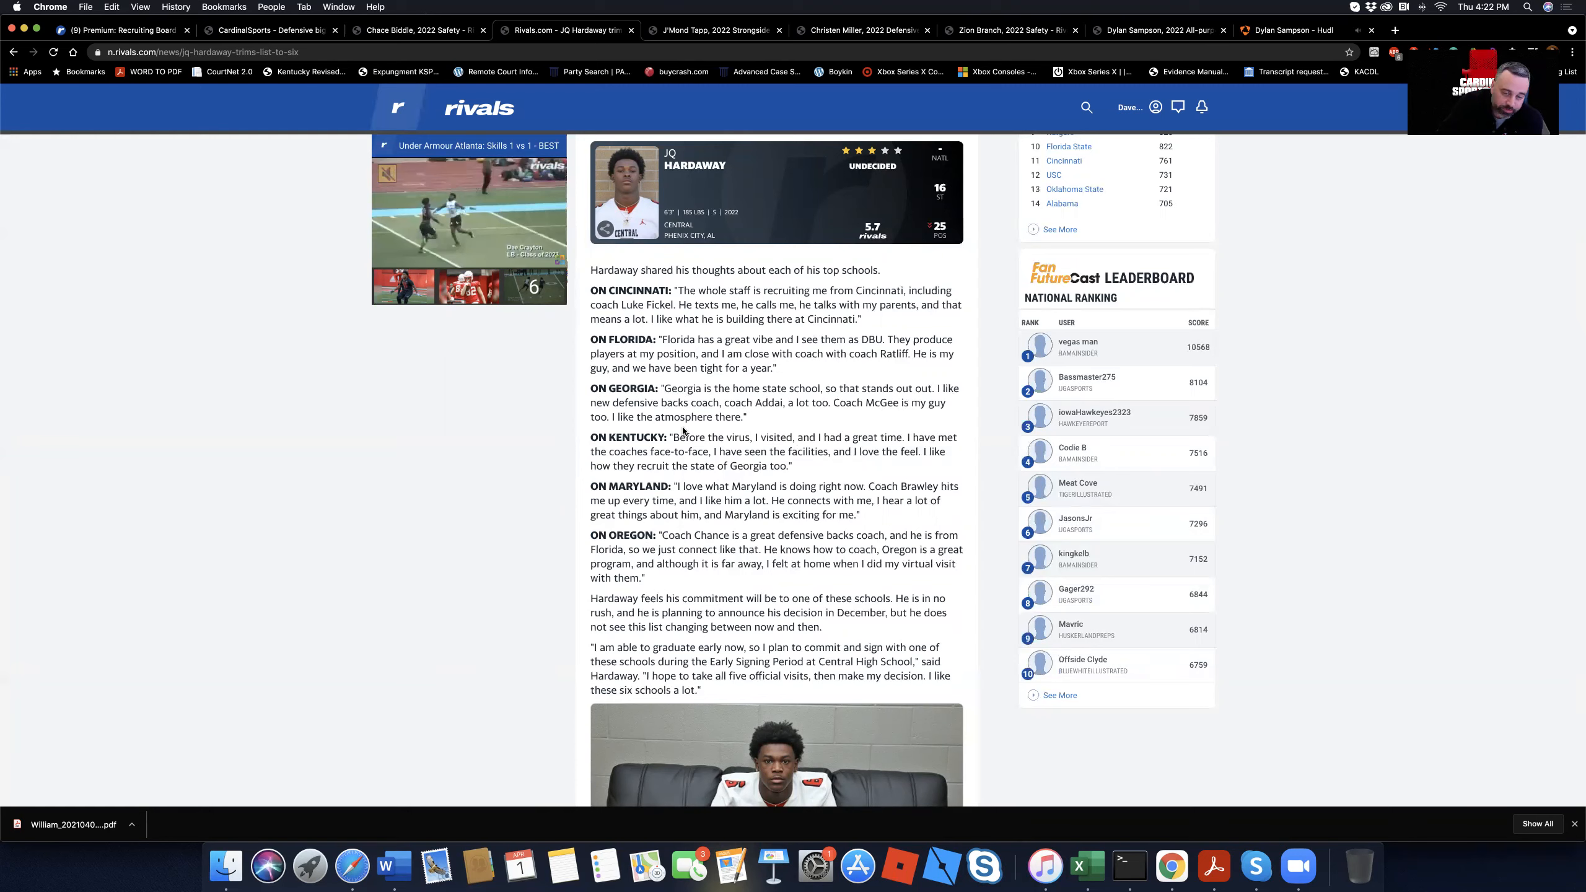
pyautogui.scroll(-3)
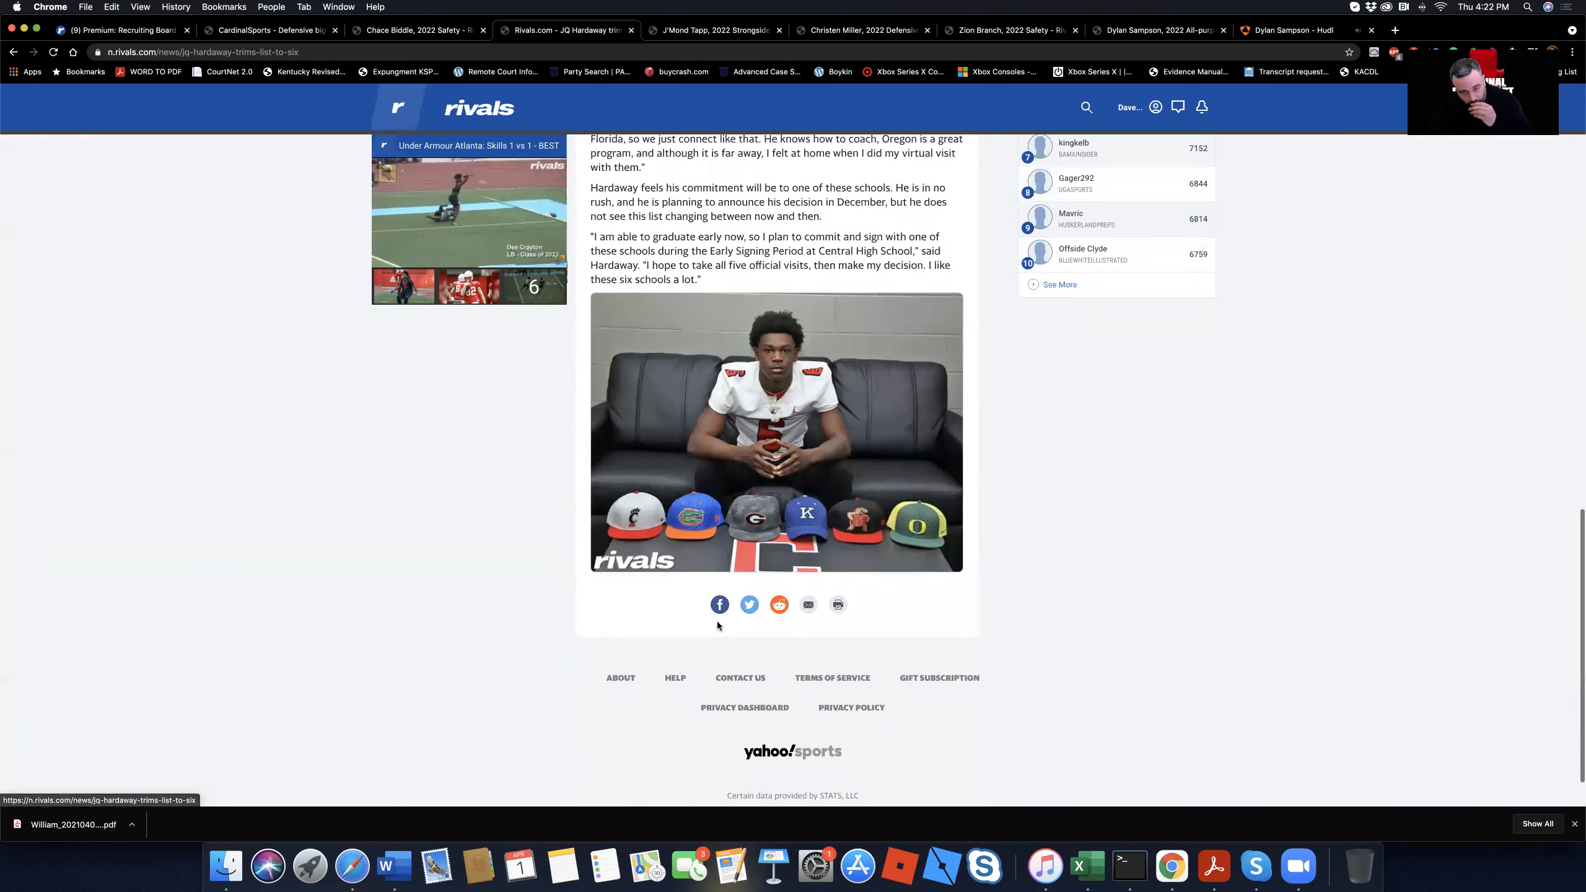
pyautogui.scroll(-3)
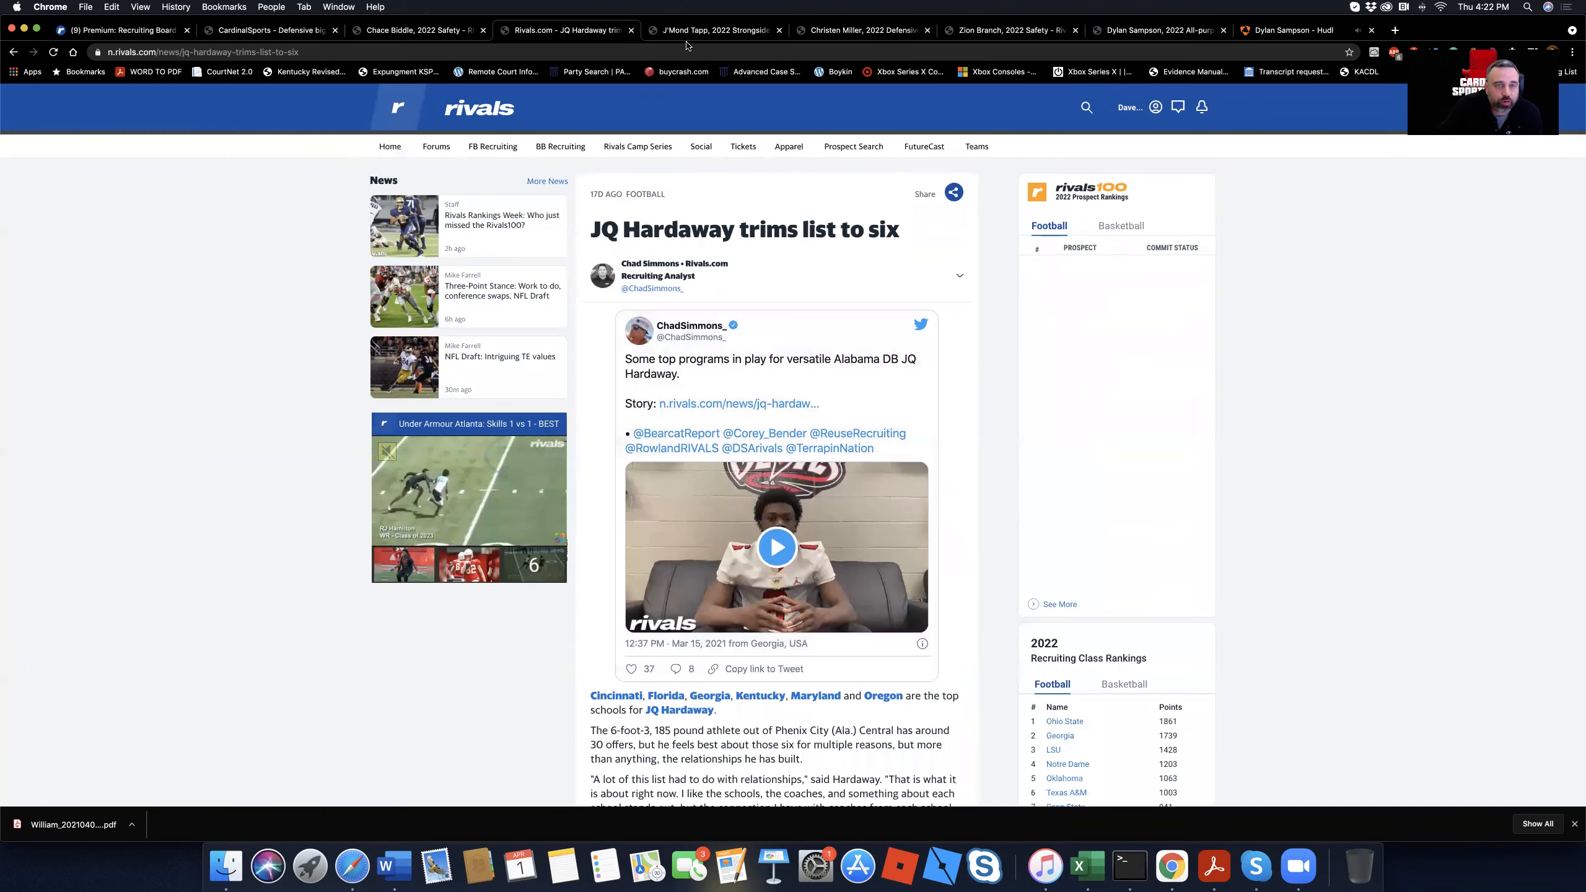
pyautogui.click(418, 29)
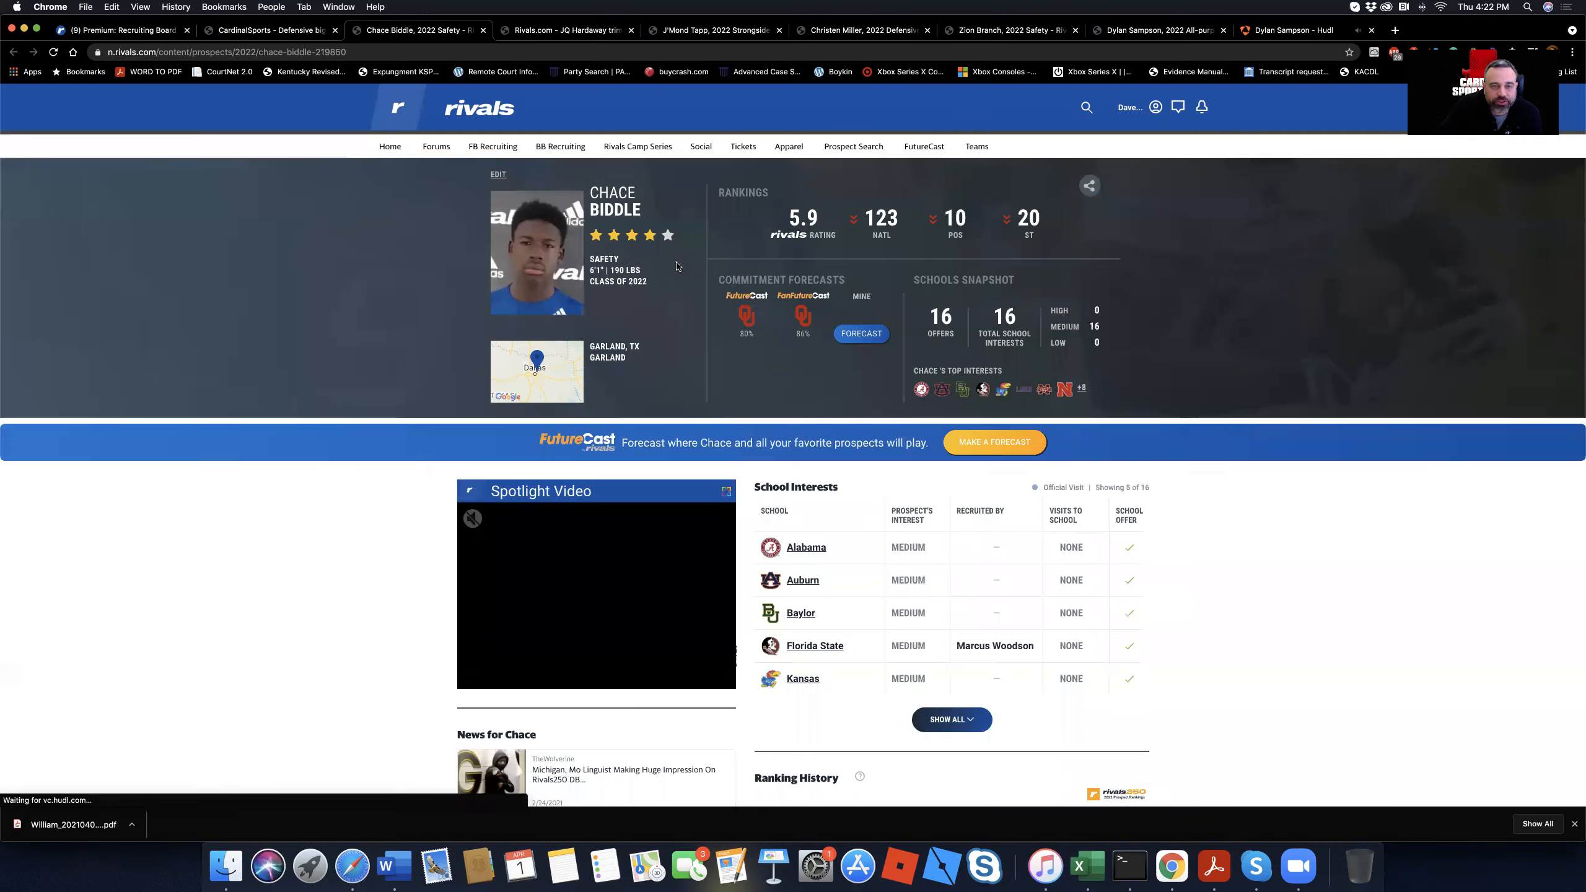
pyautogui.scroll(-3)
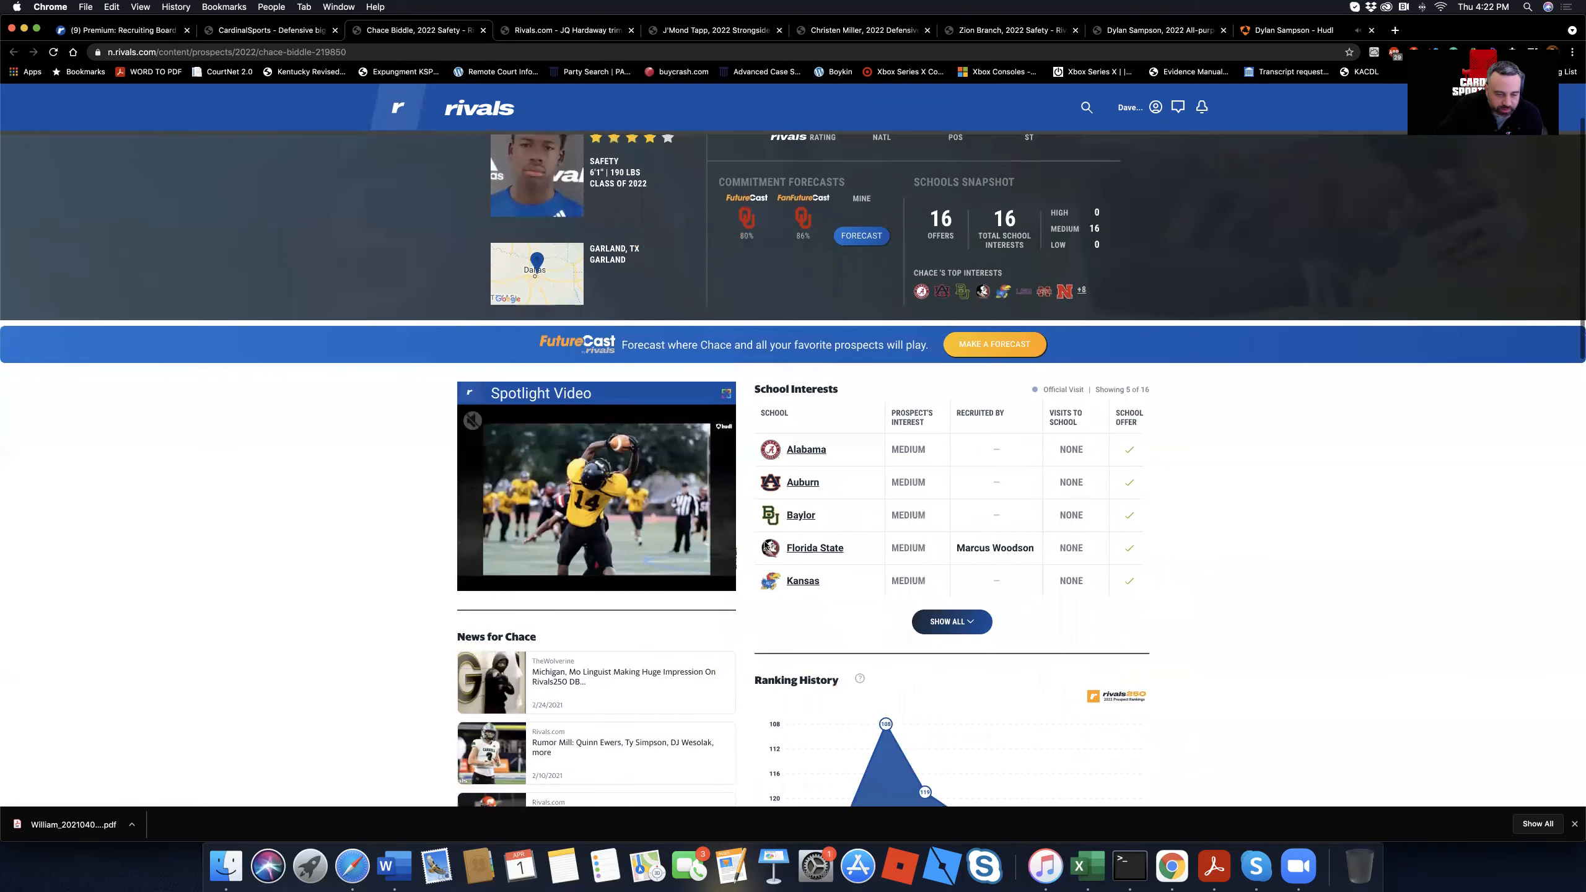
pyautogui.scroll(-3)
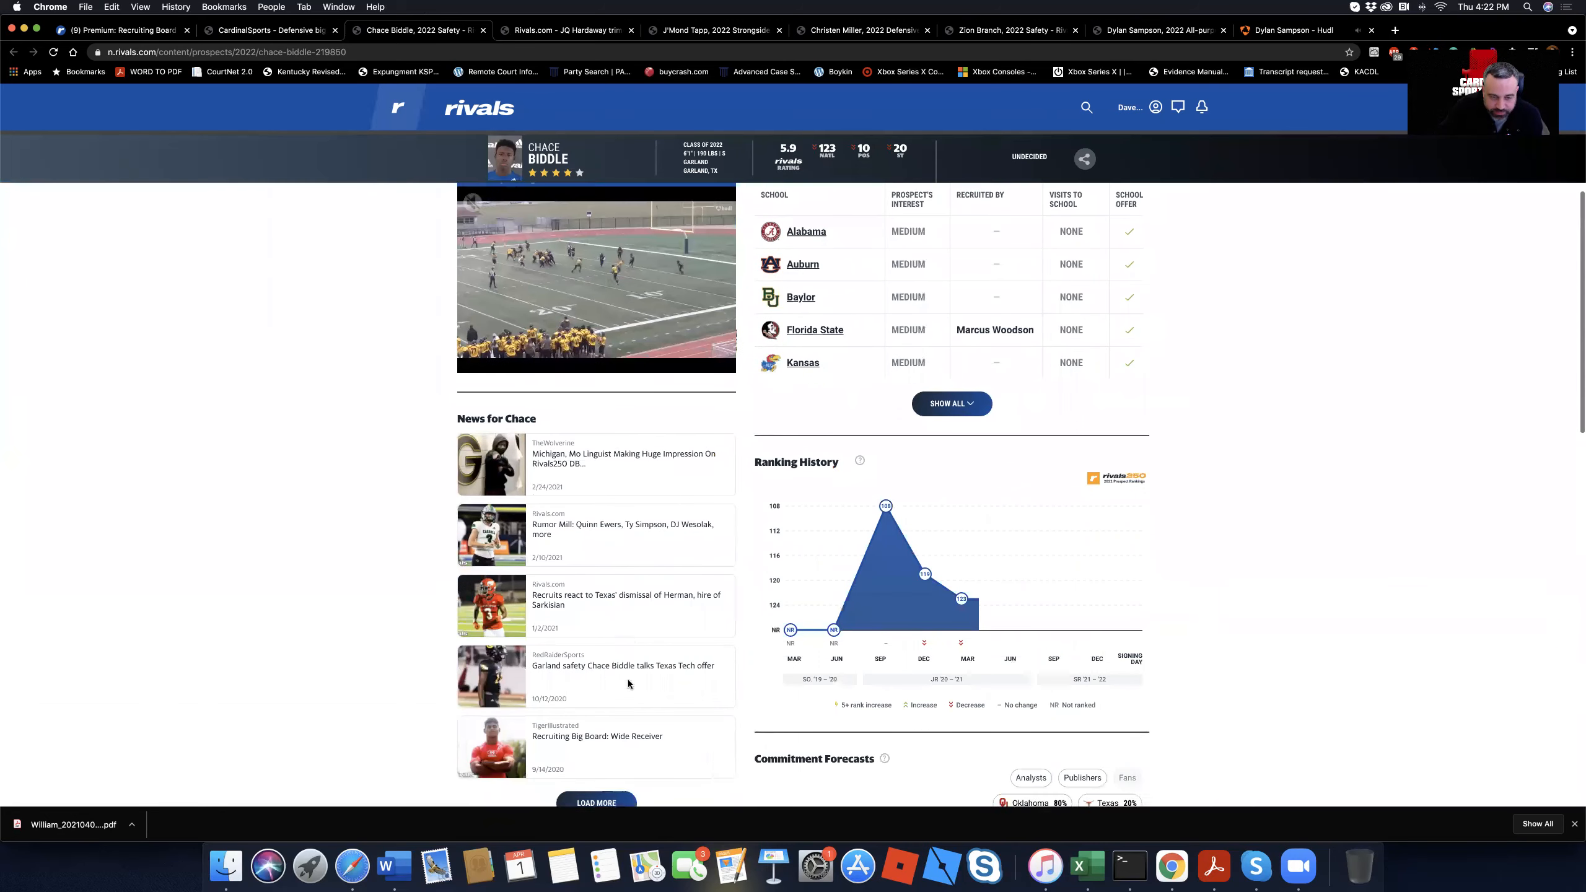
pyautogui.scroll(-3)
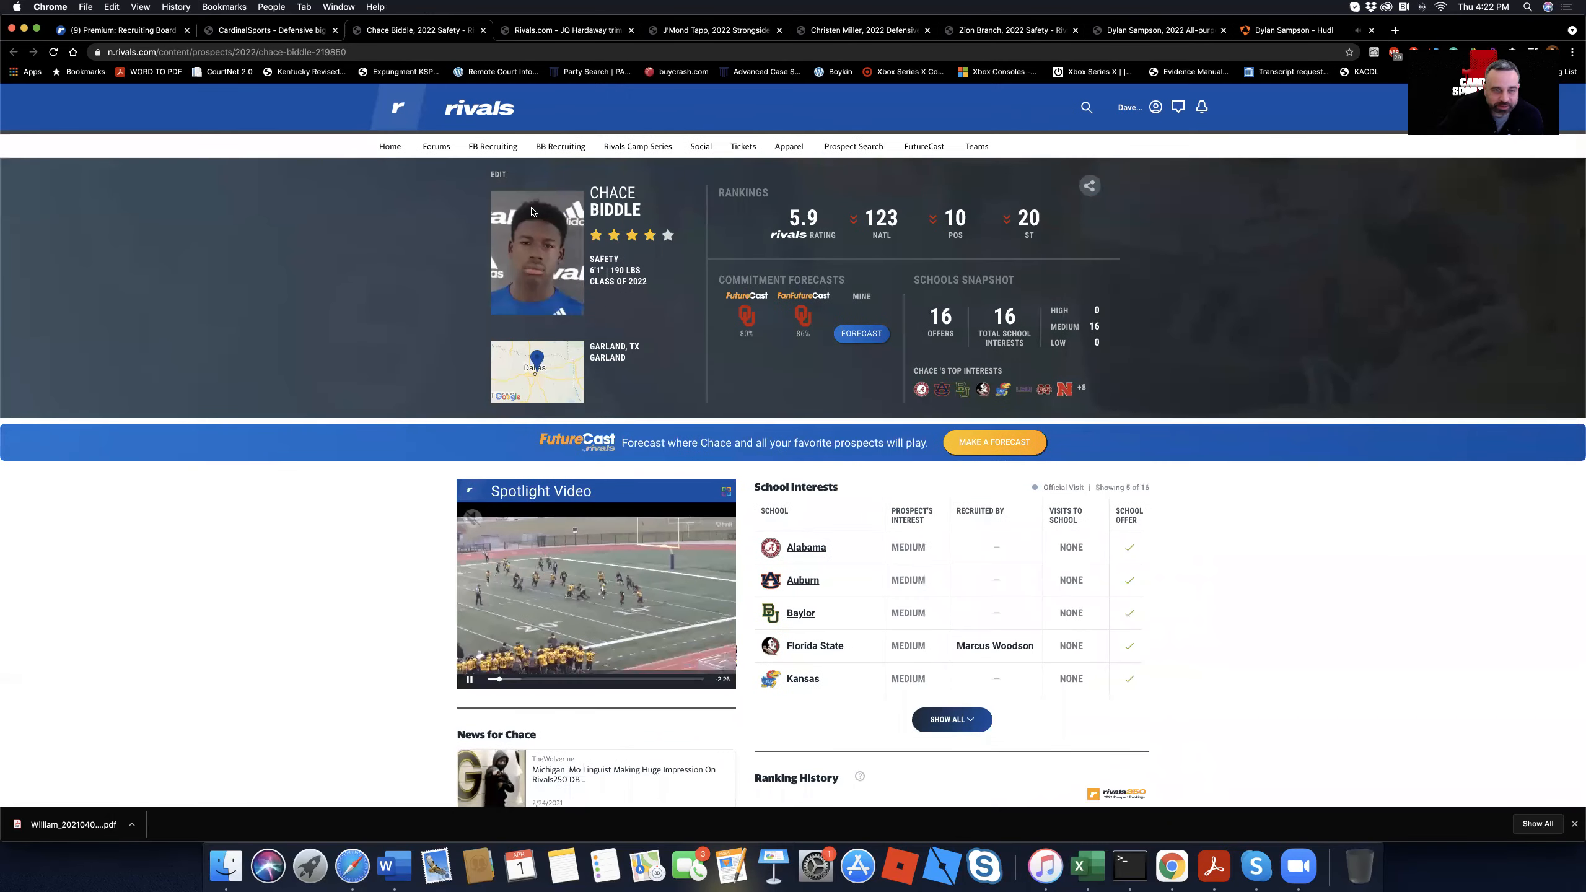
pyautogui.scroll(-3)
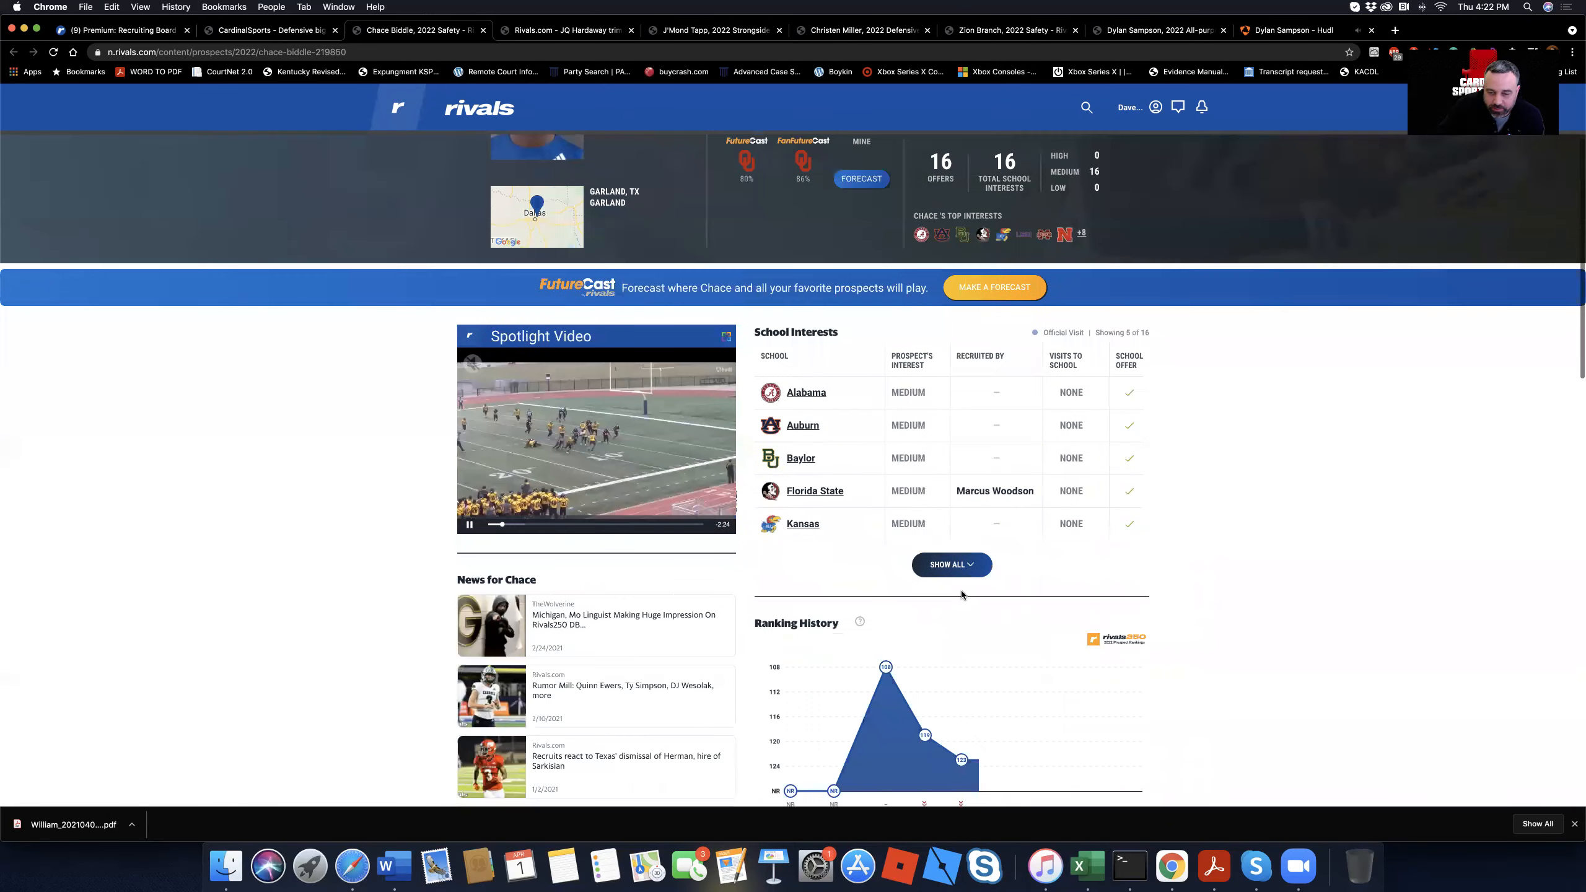
pyautogui.scroll(-3)
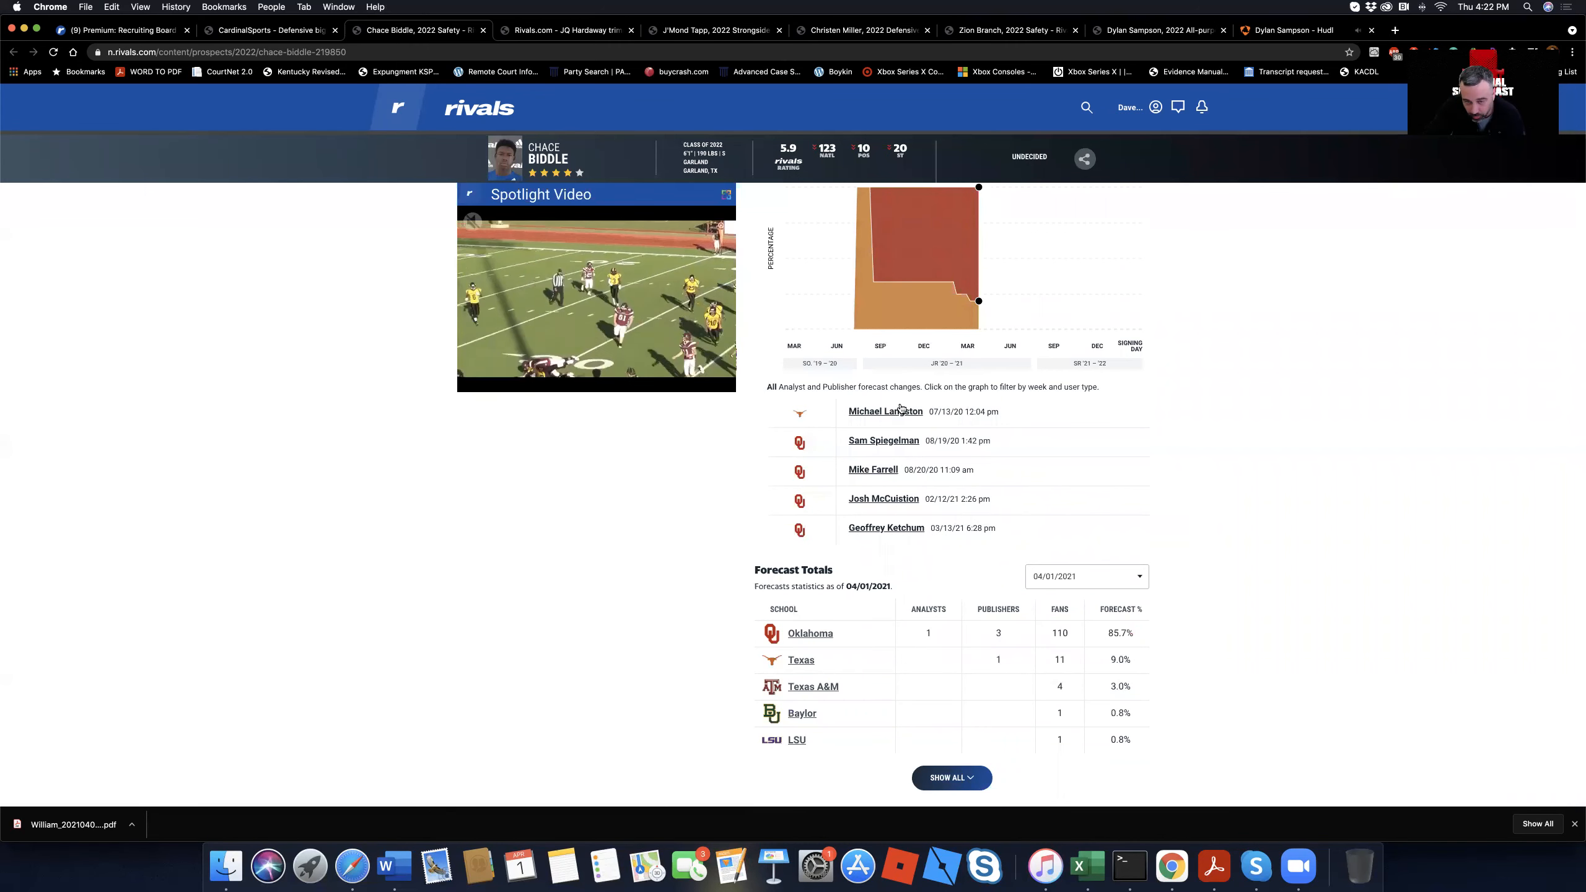
pyautogui.scroll(3)
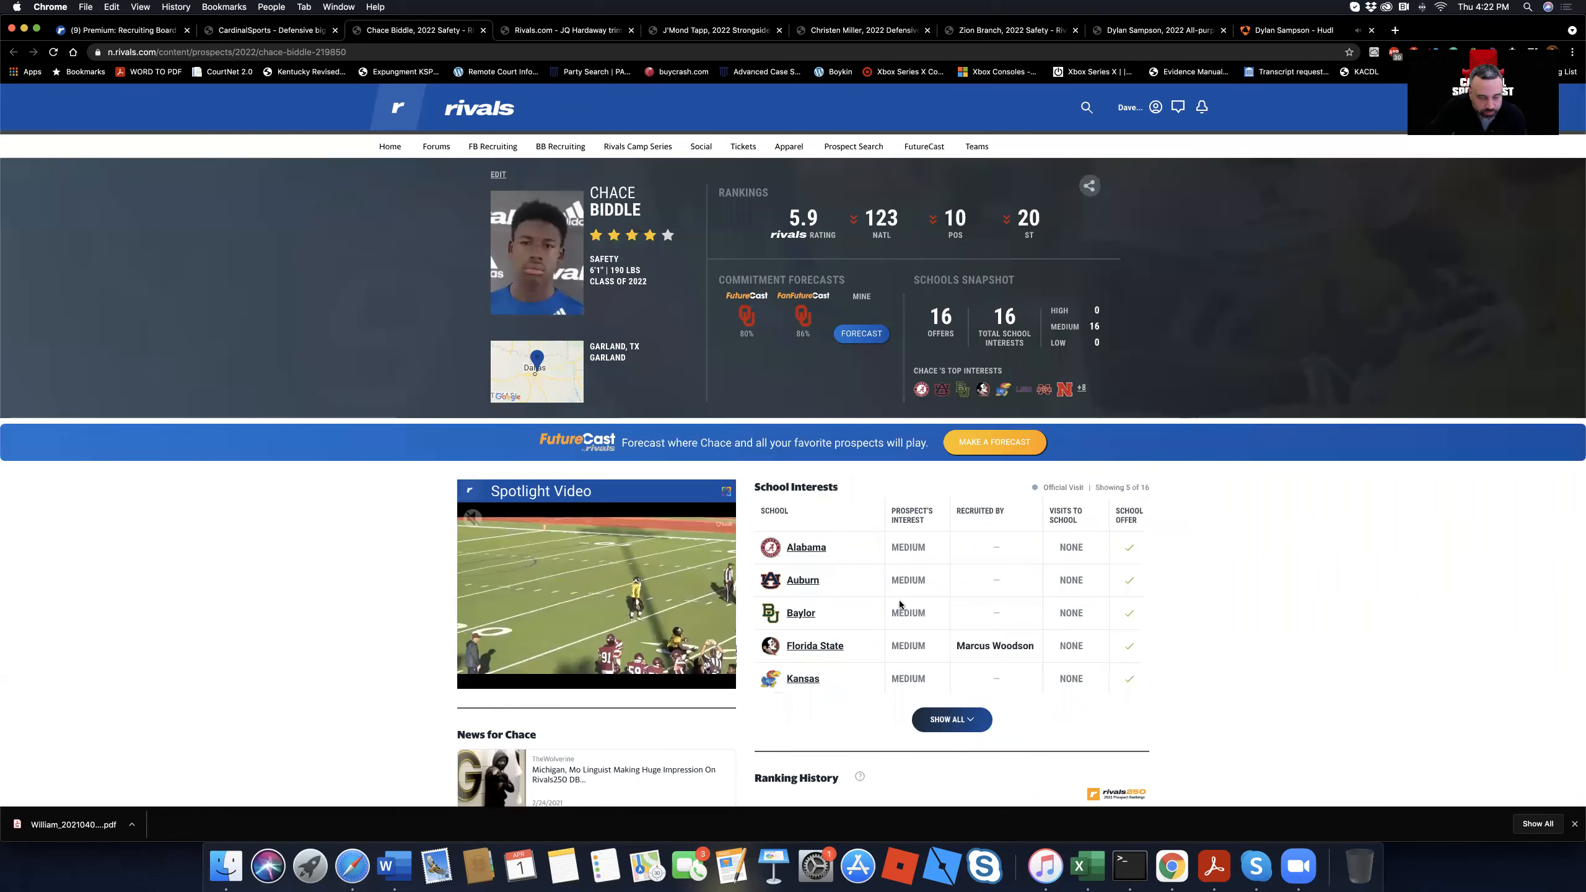
pyautogui.scroll(-3)
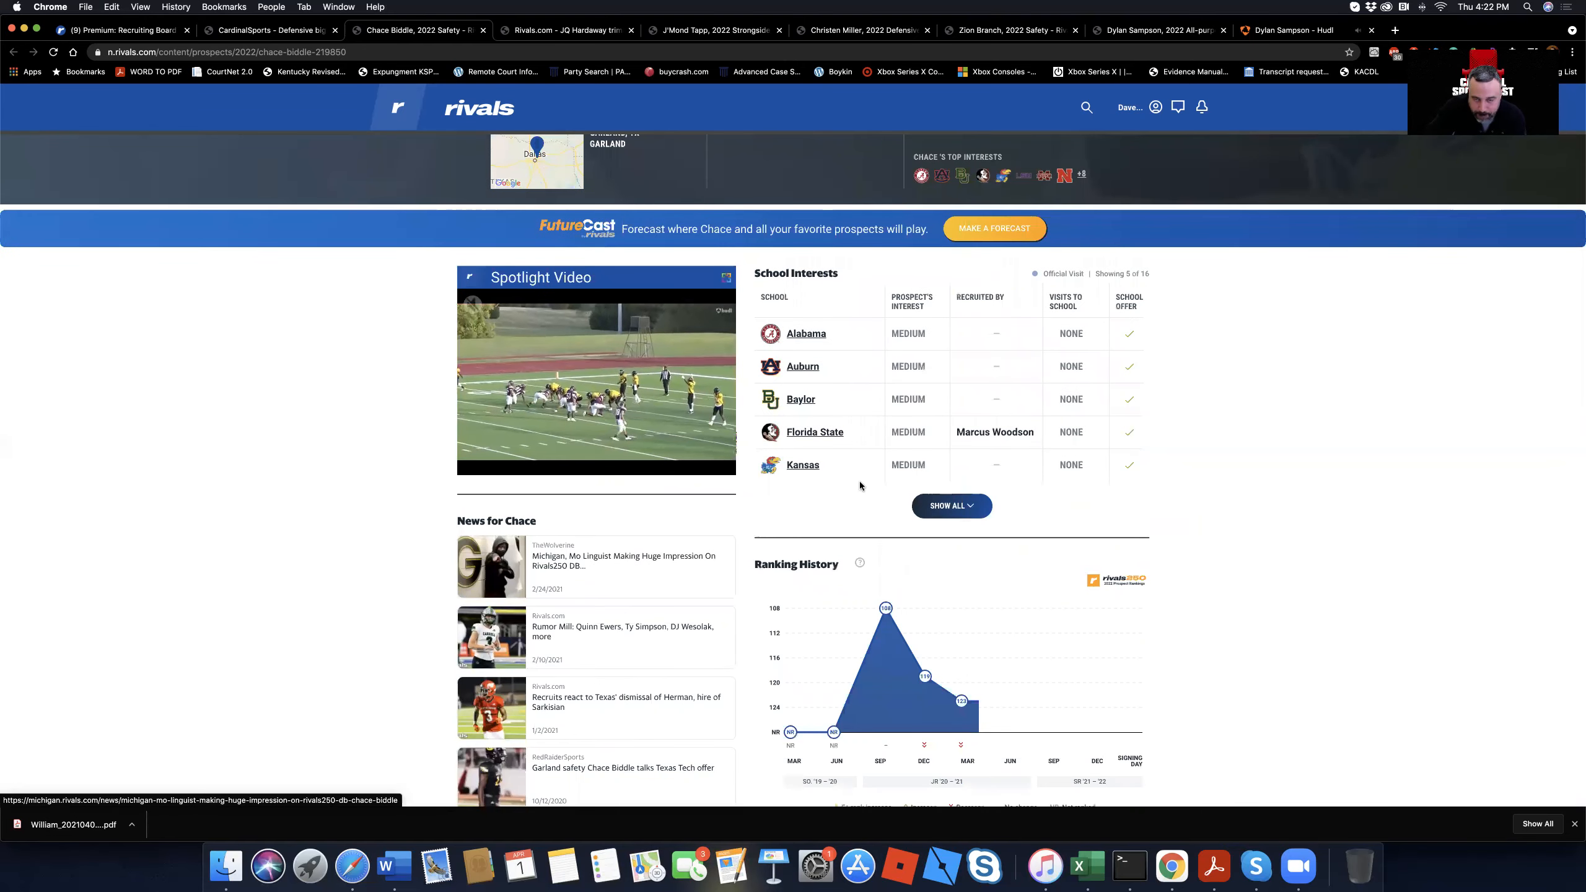
pyautogui.click(637, 145)
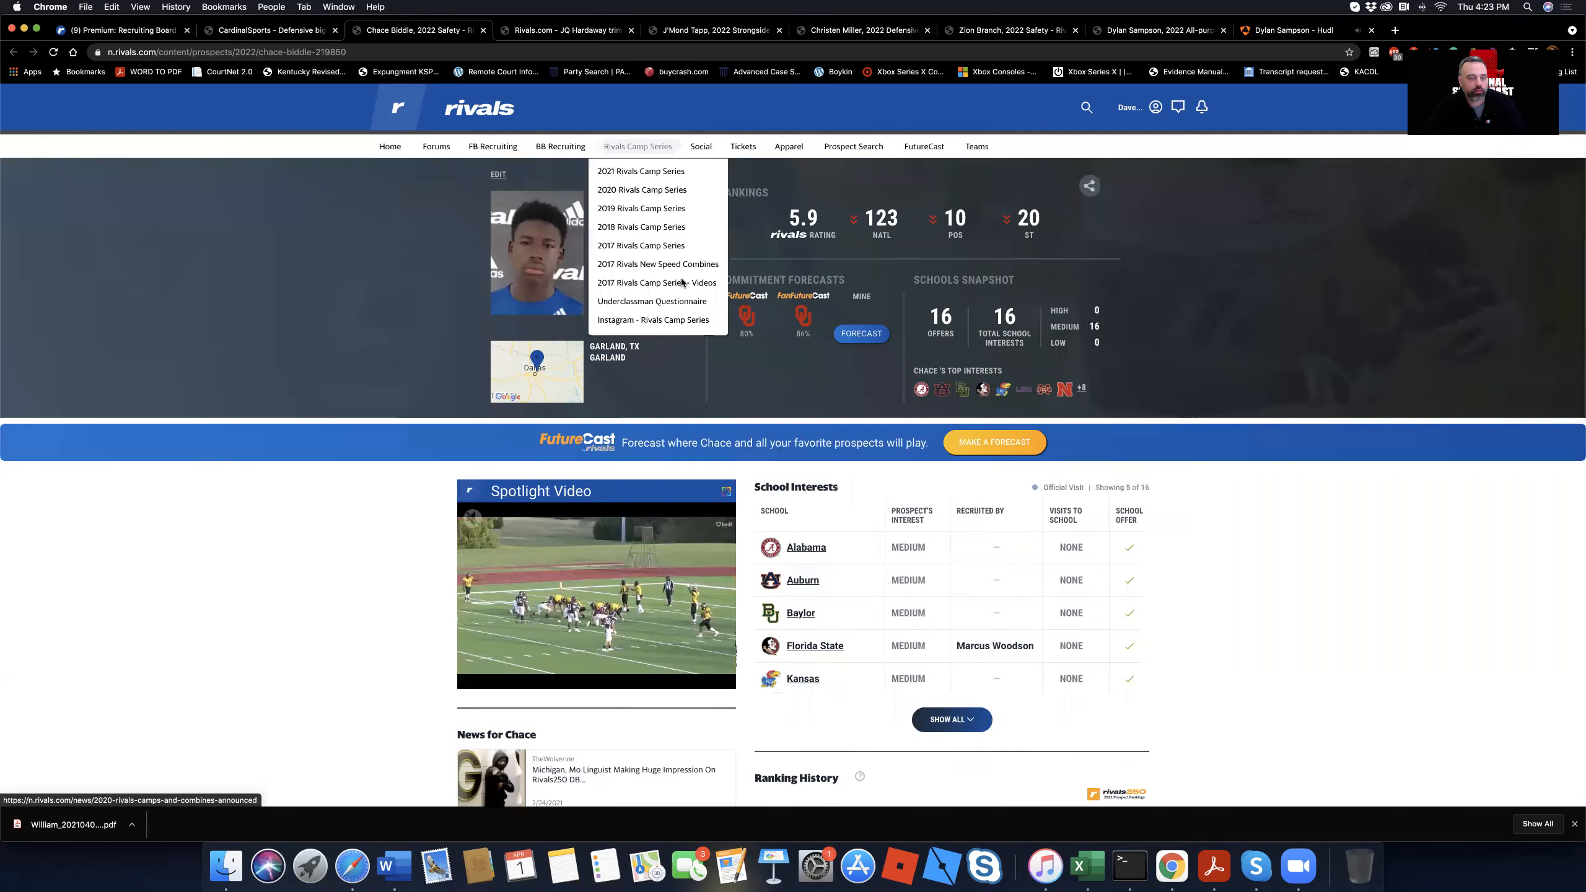
pyautogui.click(637, 146)
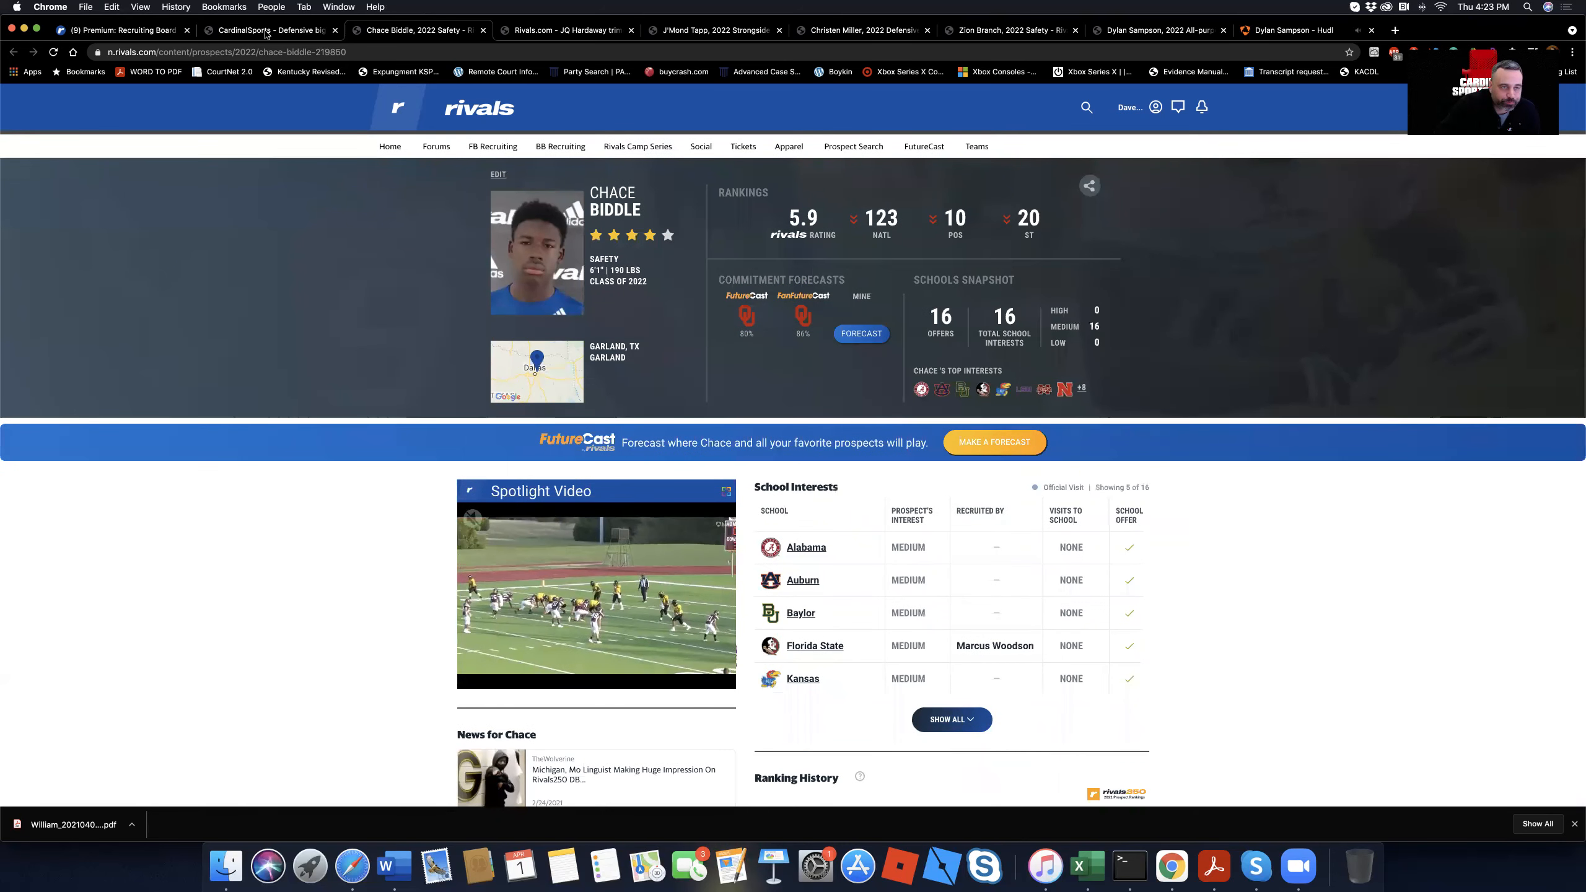
# Step: Switch to the 'Defensive big board' draft and scroll its prospect cards
pyautogui.click(268, 29)
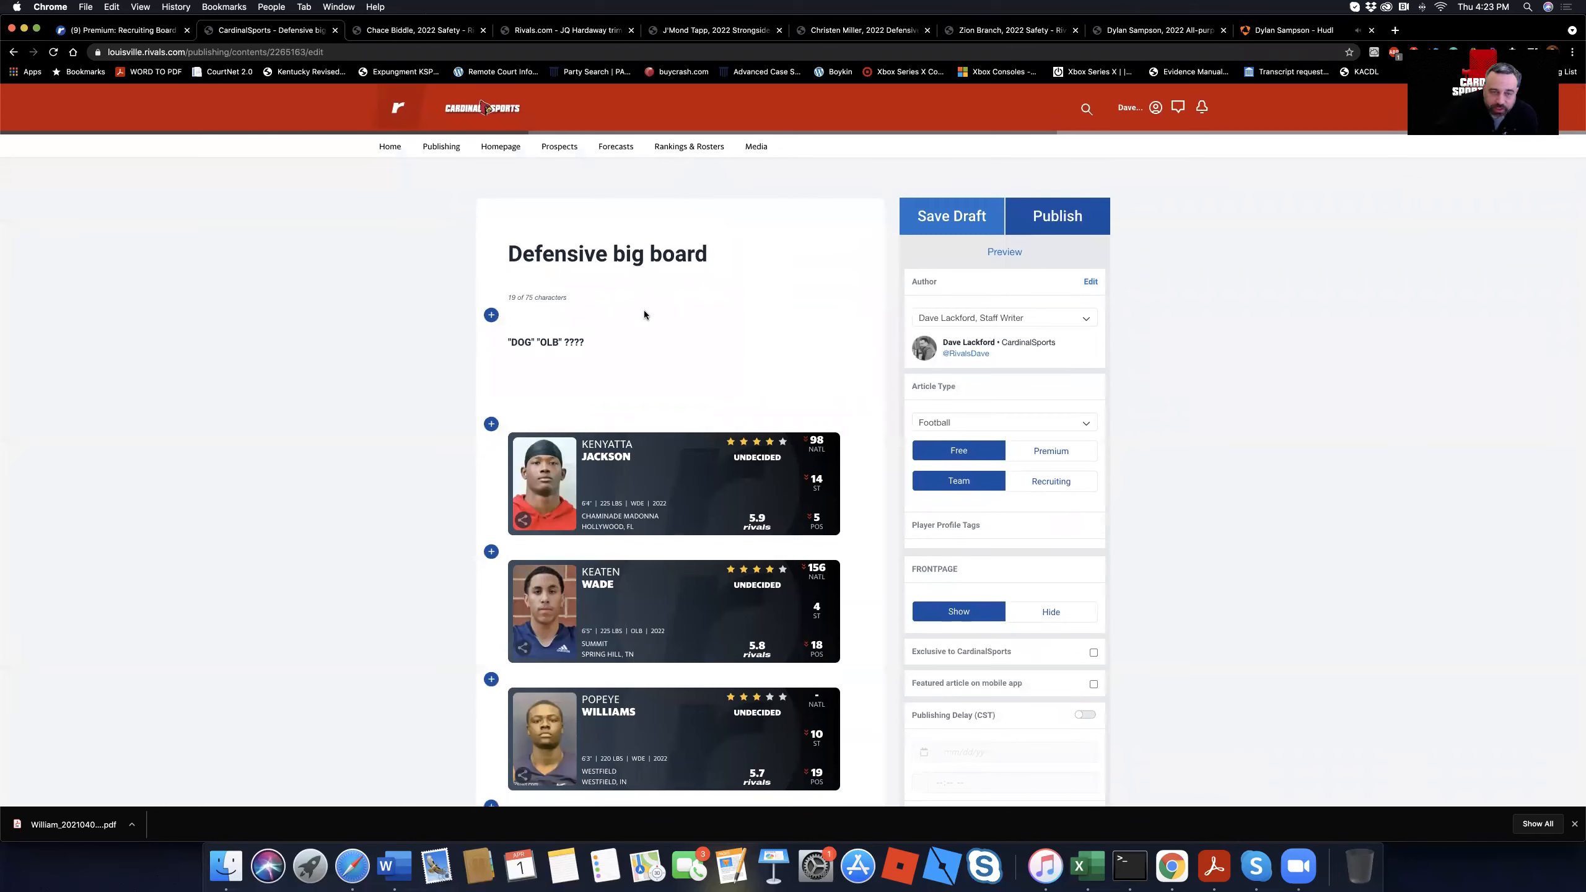
pyautogui.scroll(-3)
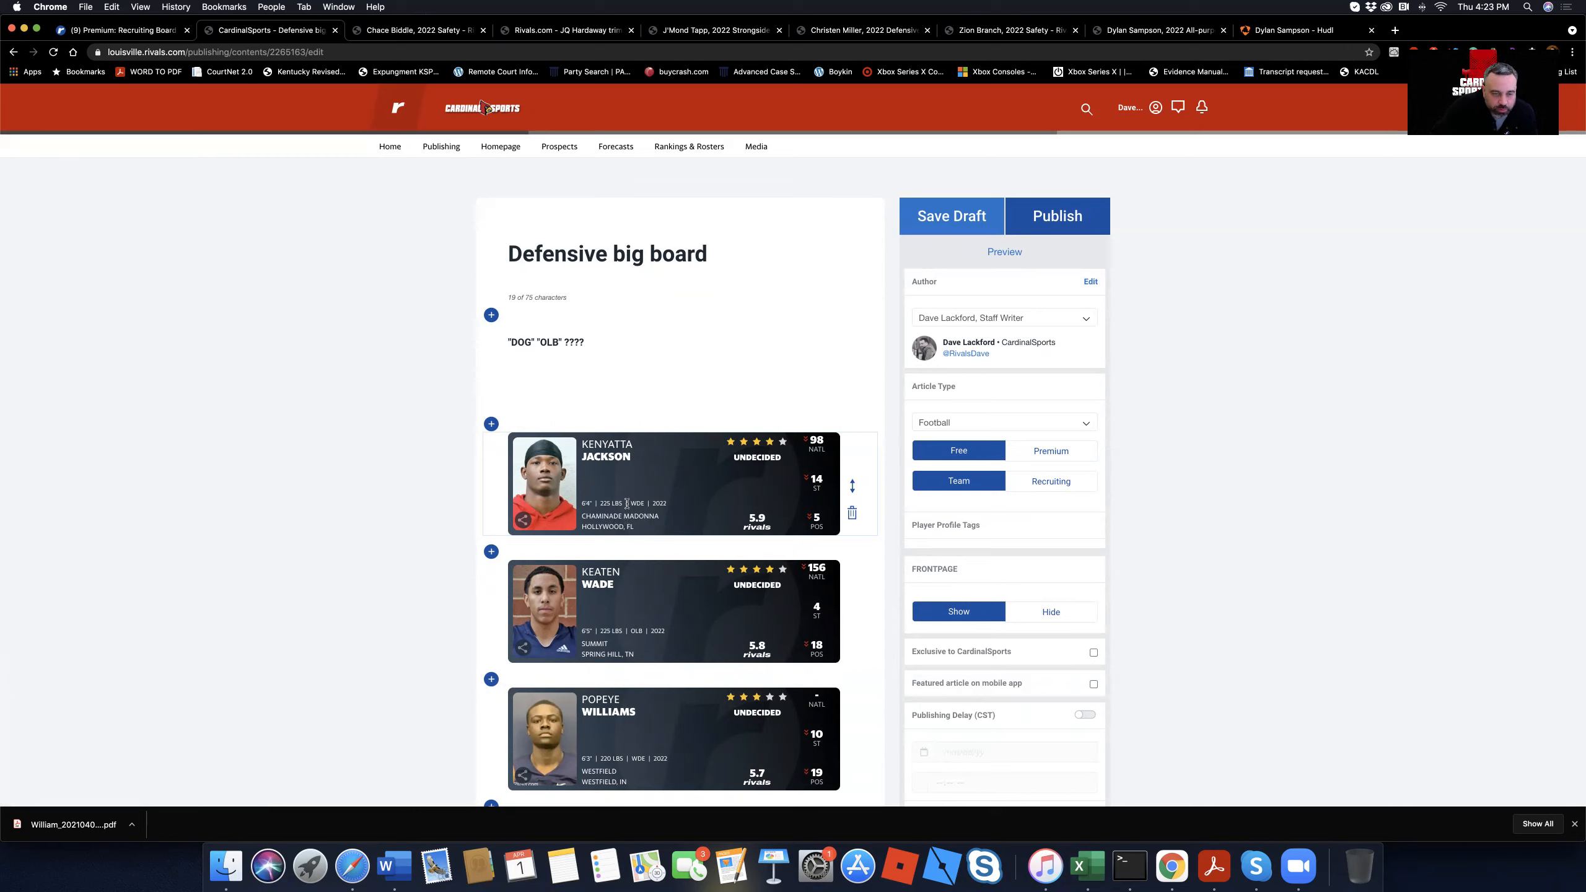
pyautogui.moveTo(654, 539)
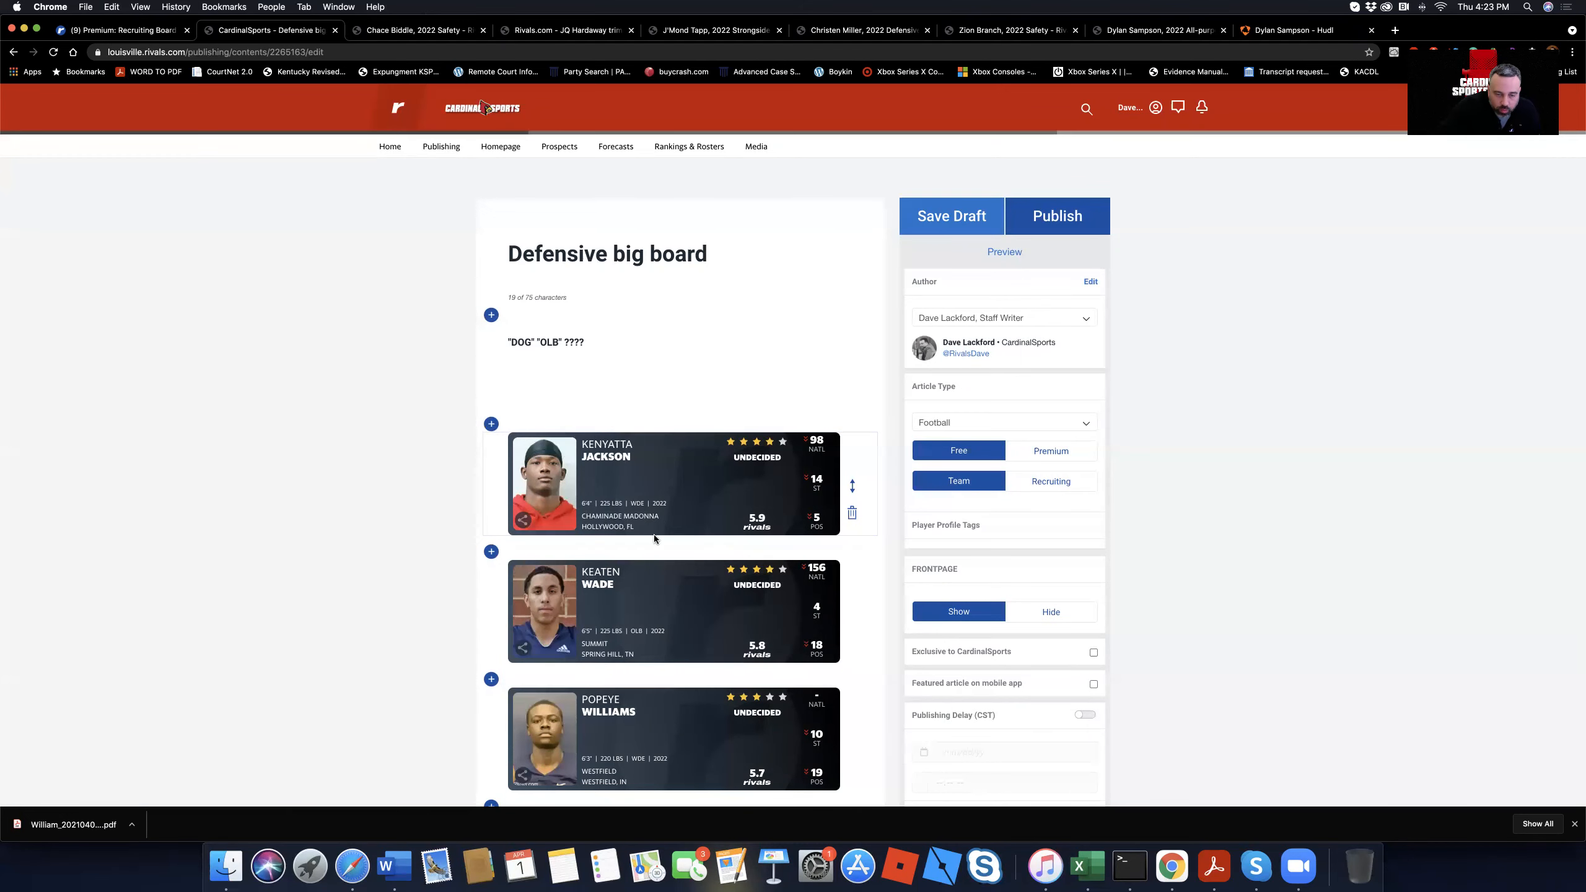
pyautogui.scroll(-3)
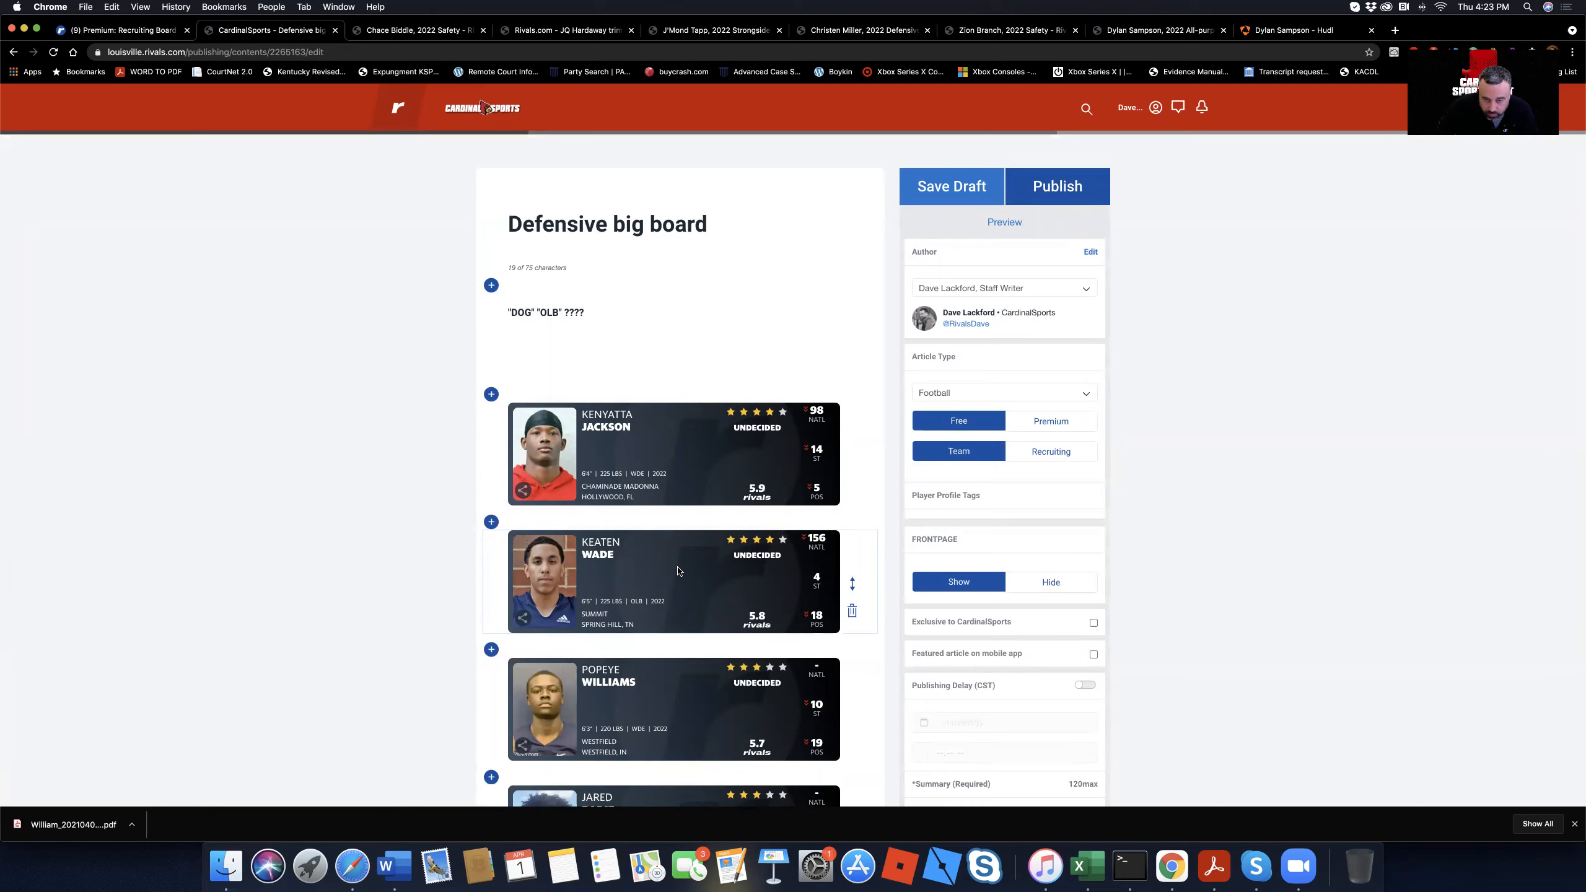
pyautogui.moveTo(694, 575)
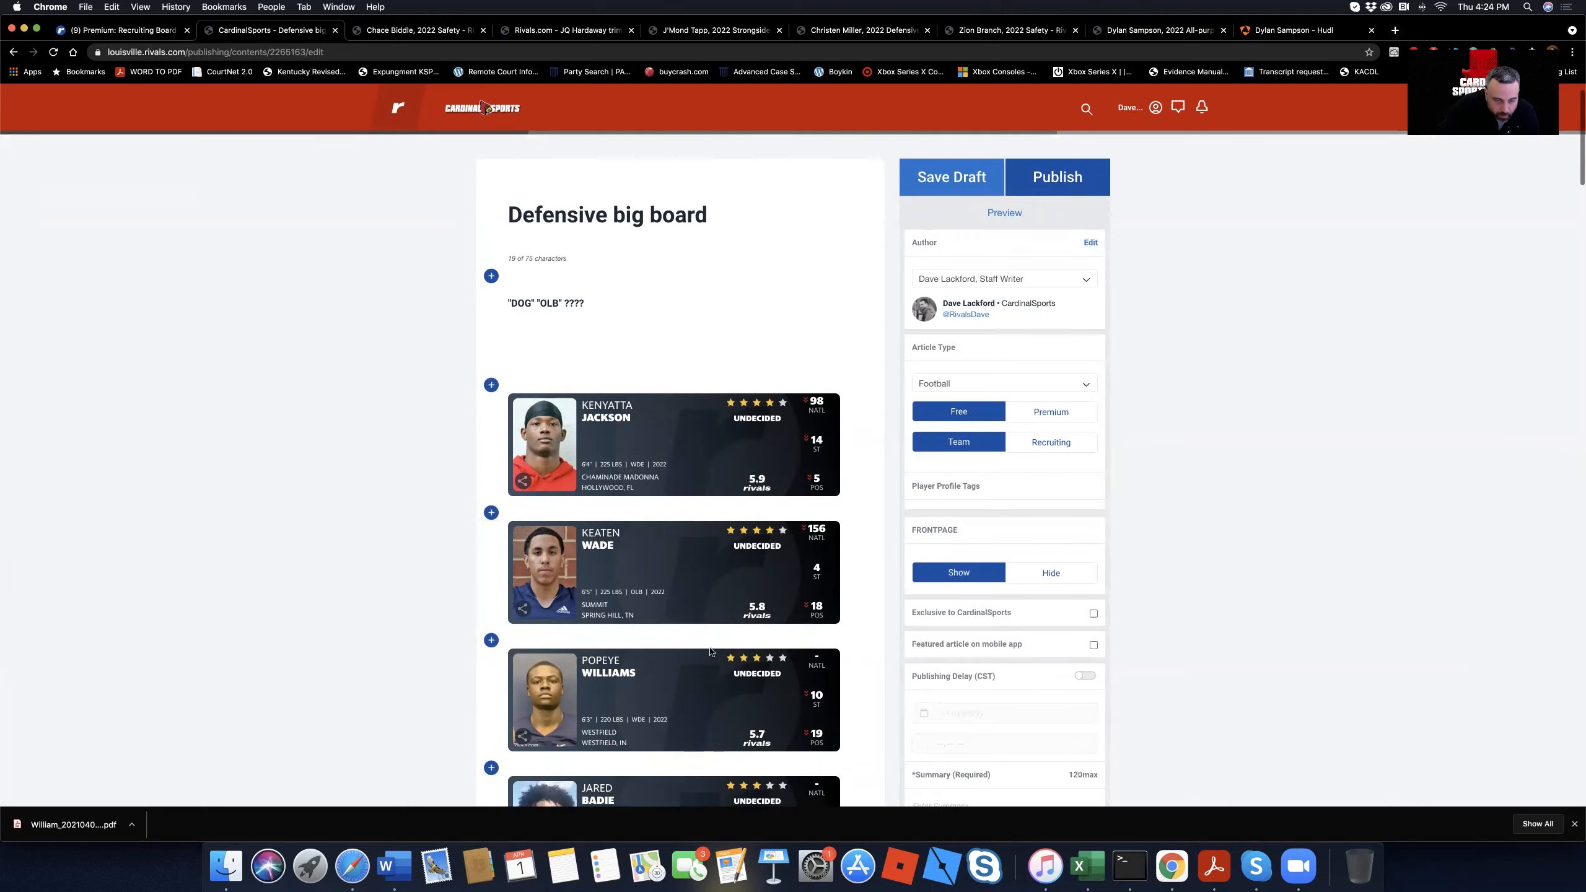
pyautogui.scroll(-3)
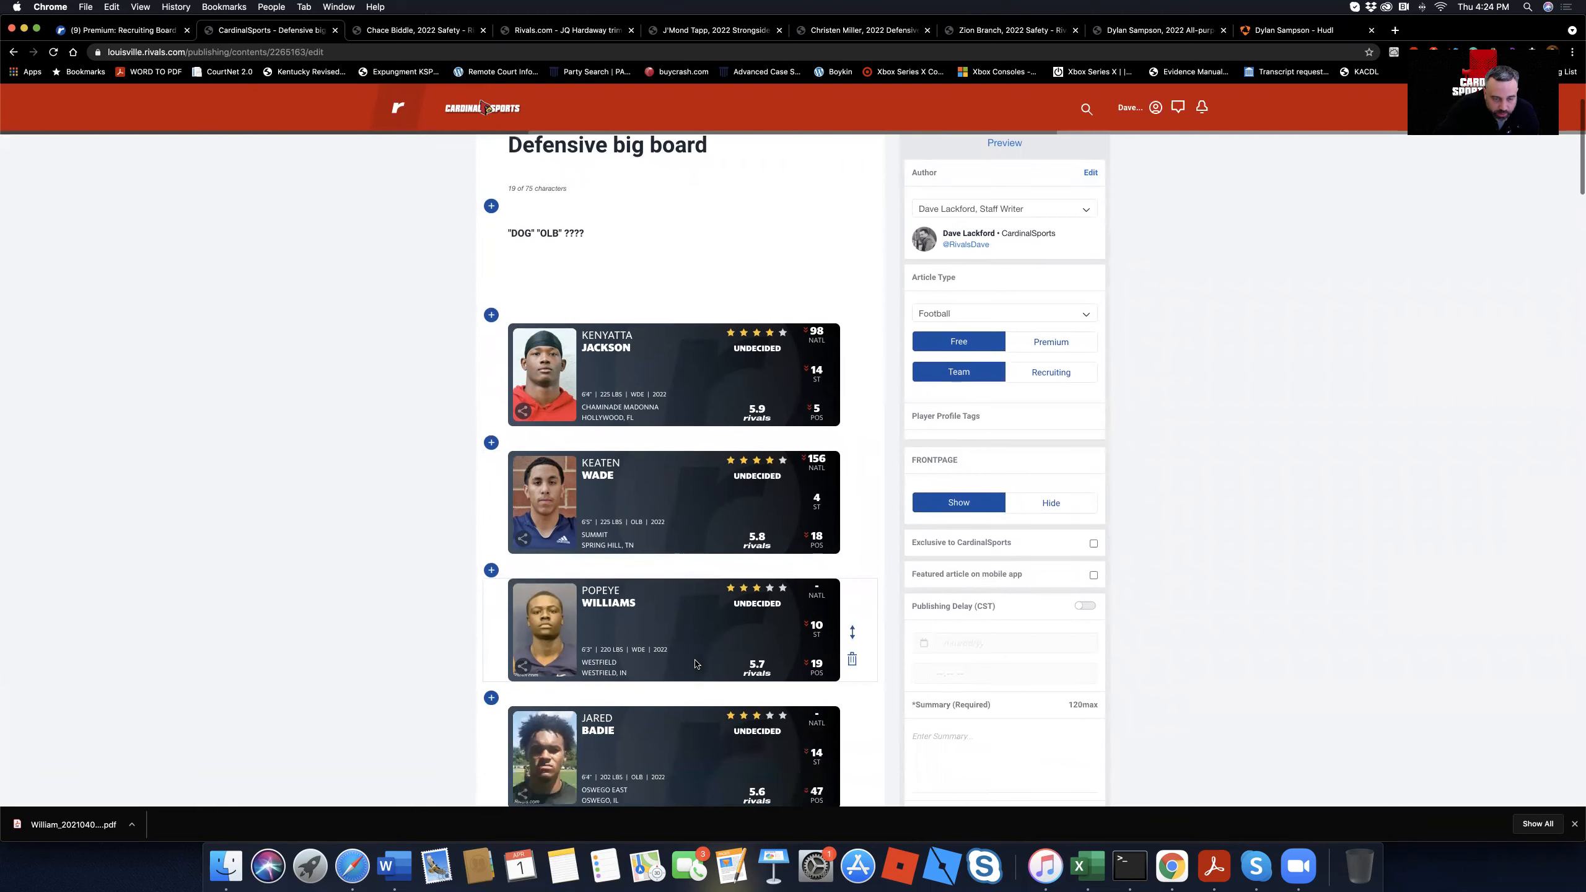
pyautogui.scroll(-3)
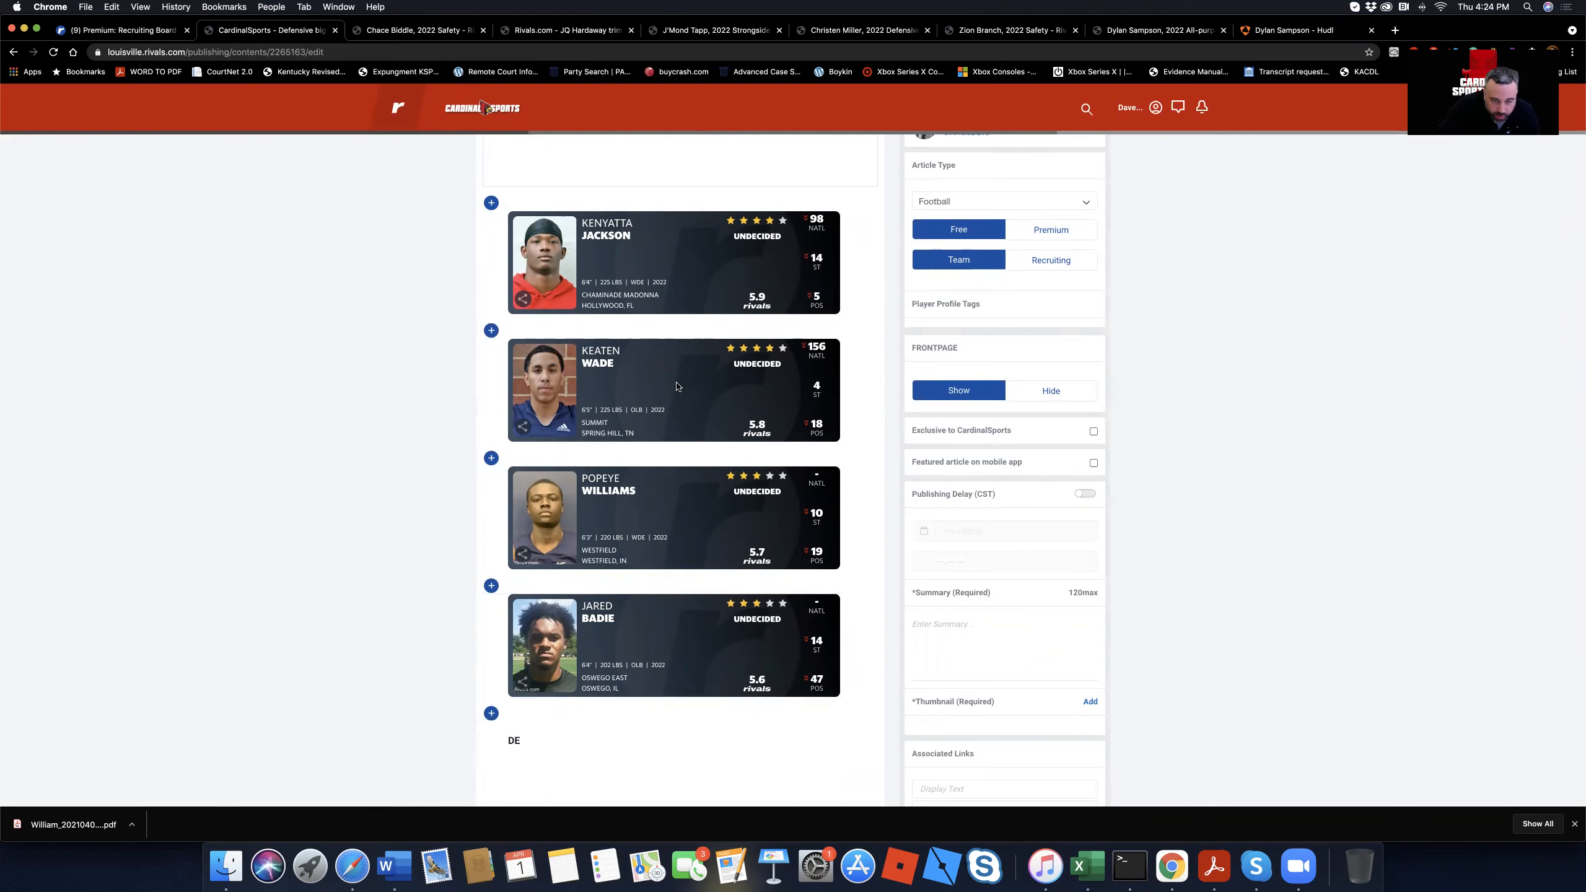
pyautogui.scroll(-3)
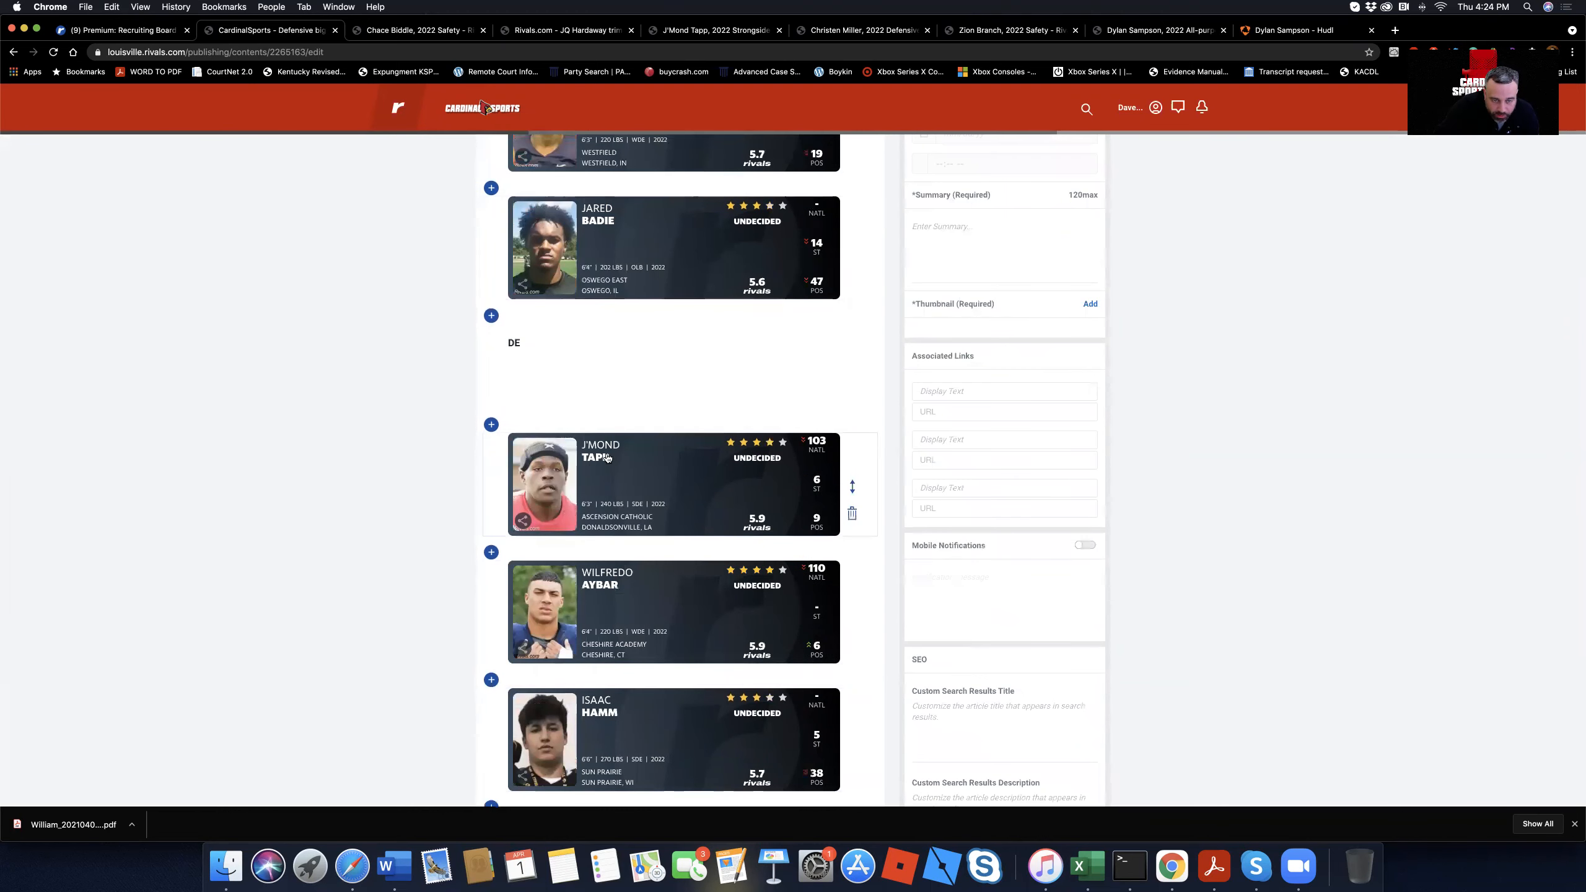
pyautogui.scroll(-3)
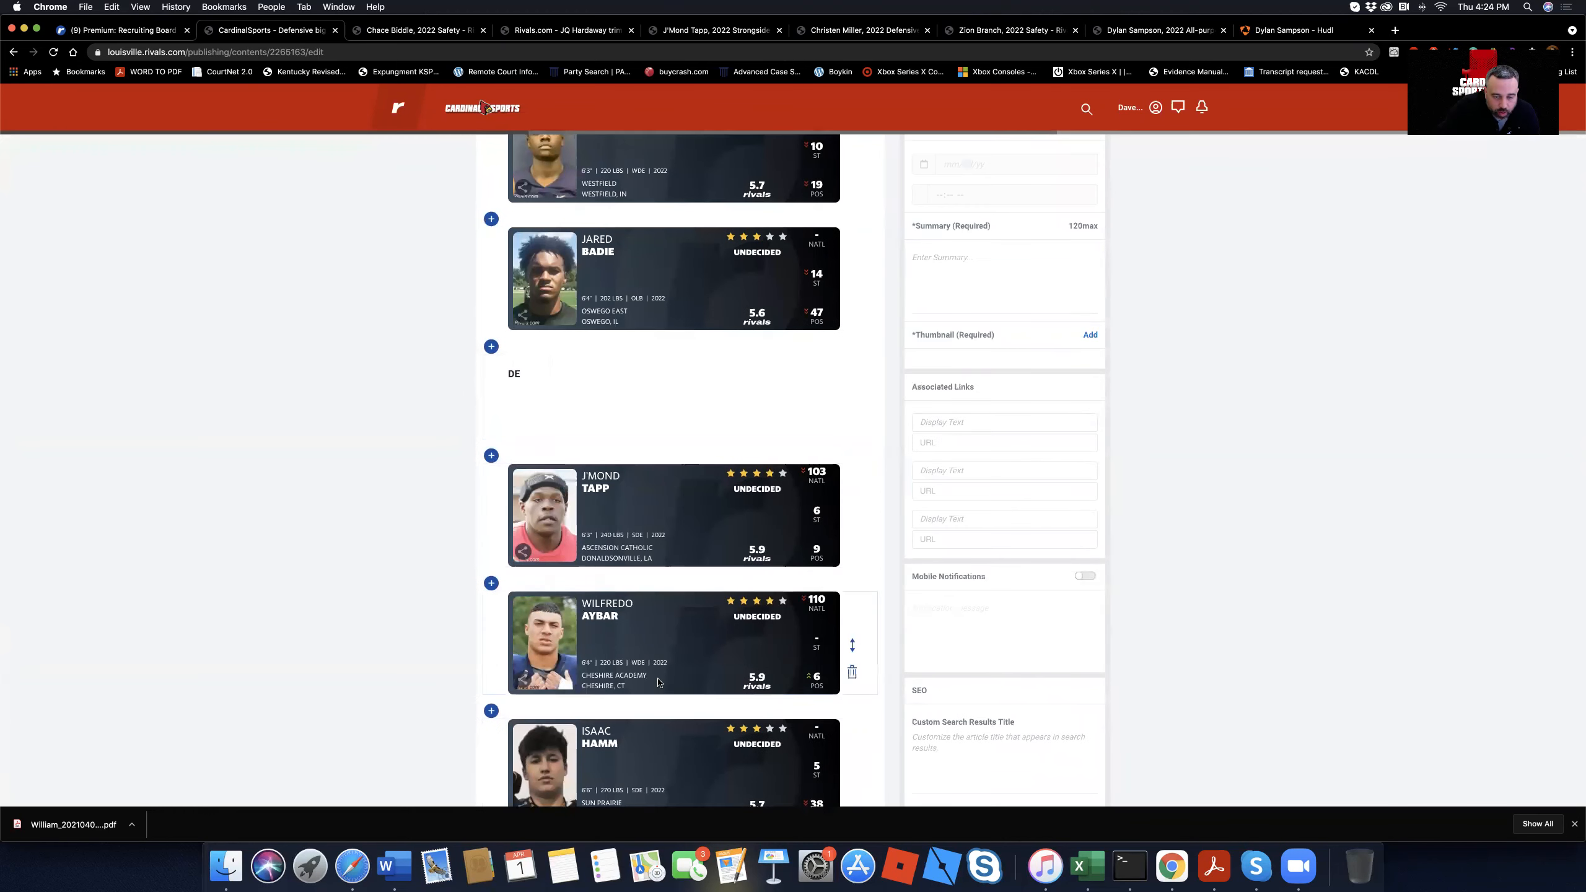
pyautogui.scroll(-3)
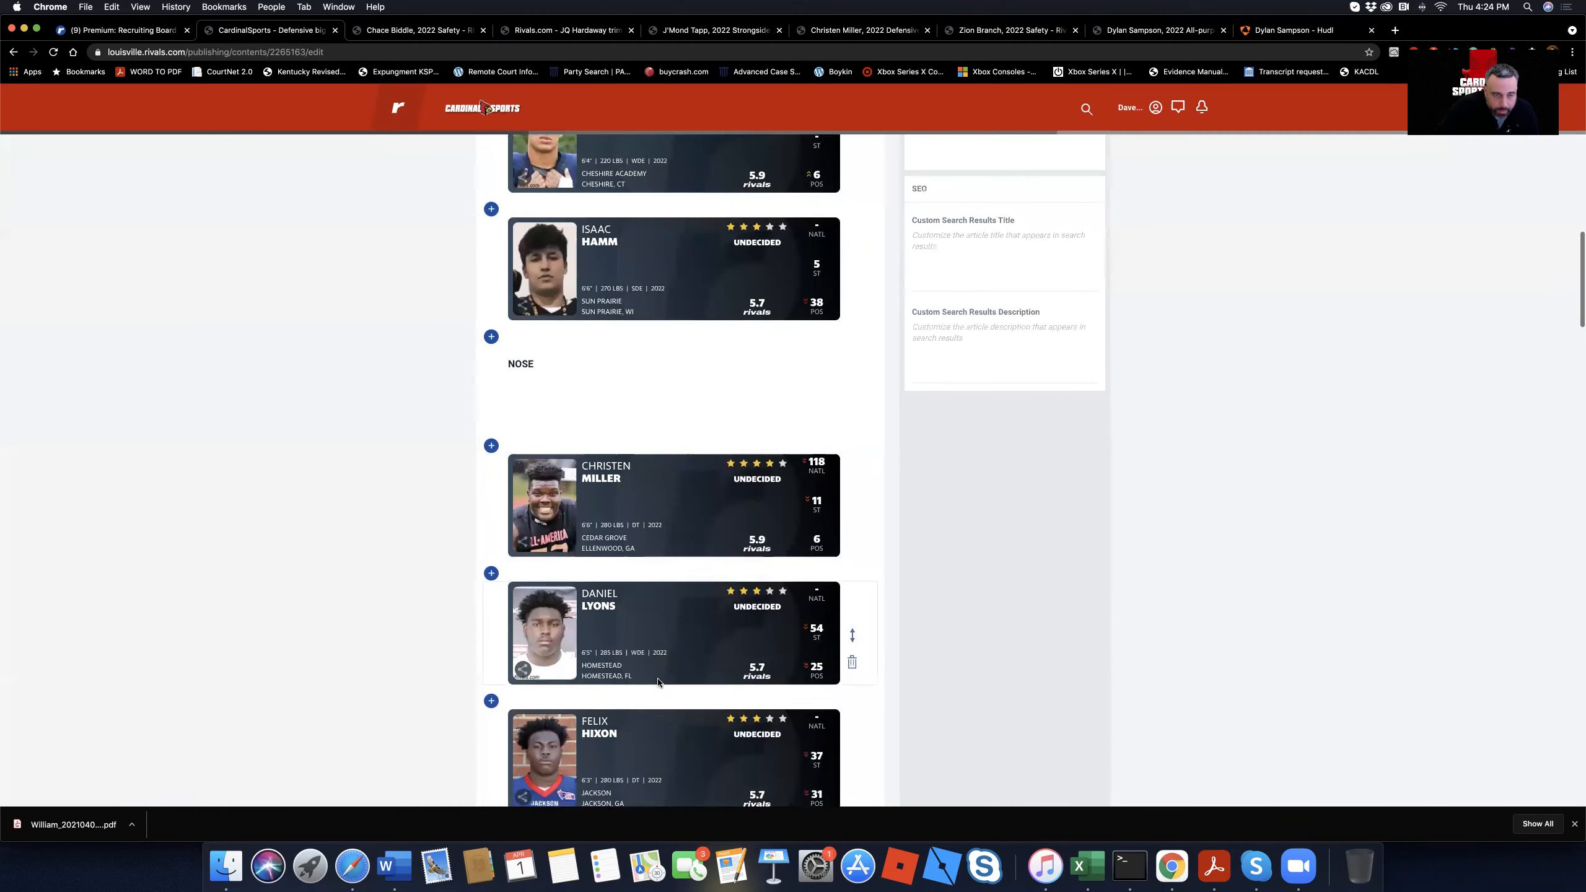
pyautogui.scroll(-3)
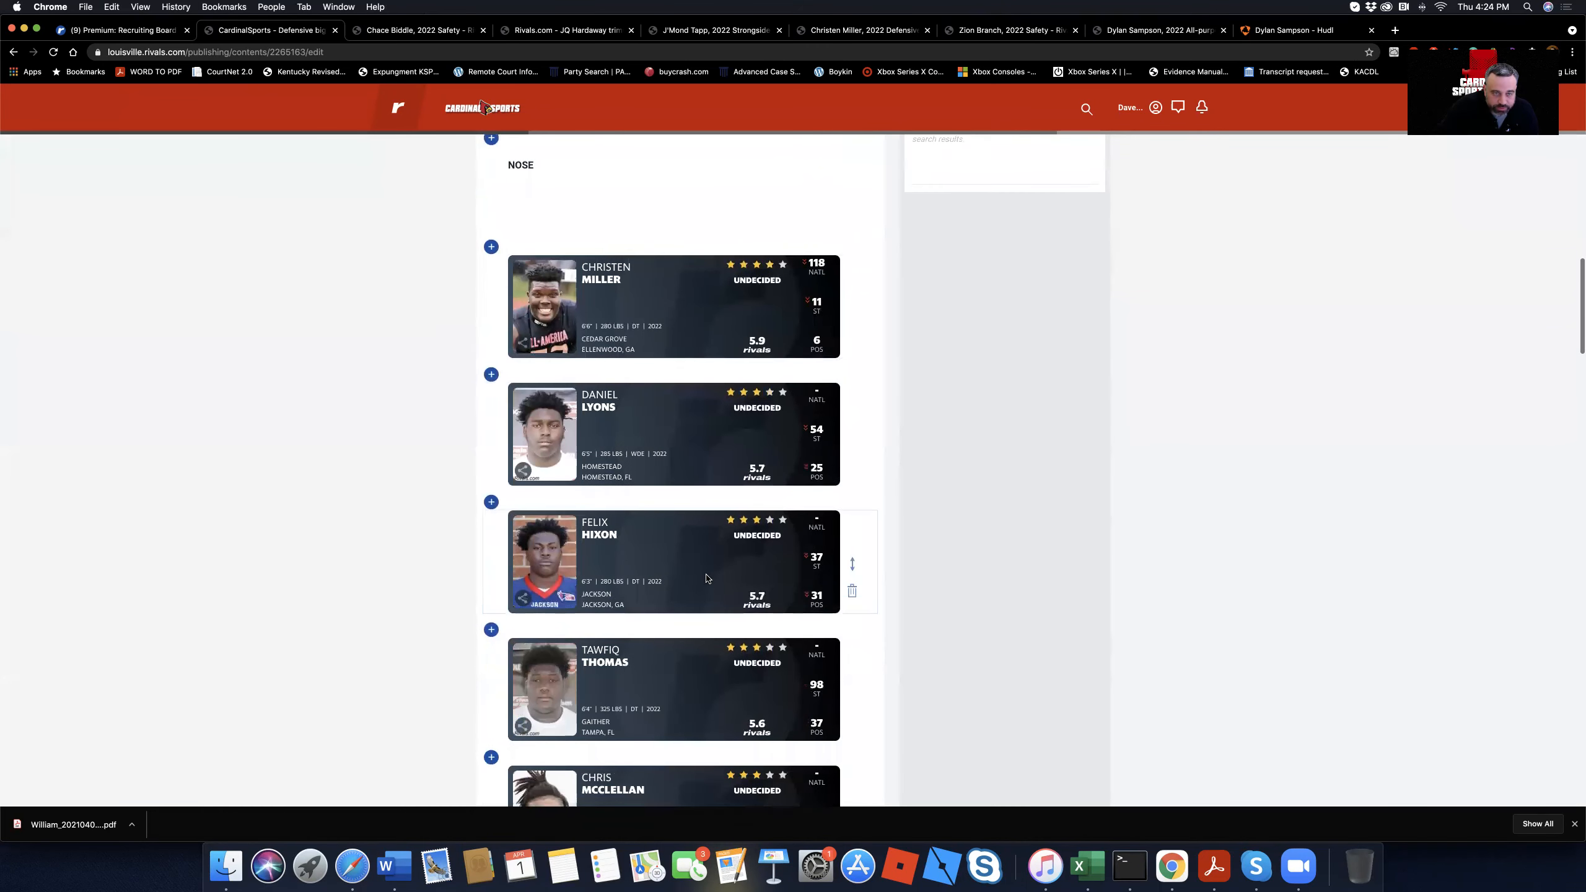
pyautogui.scroll(-3)
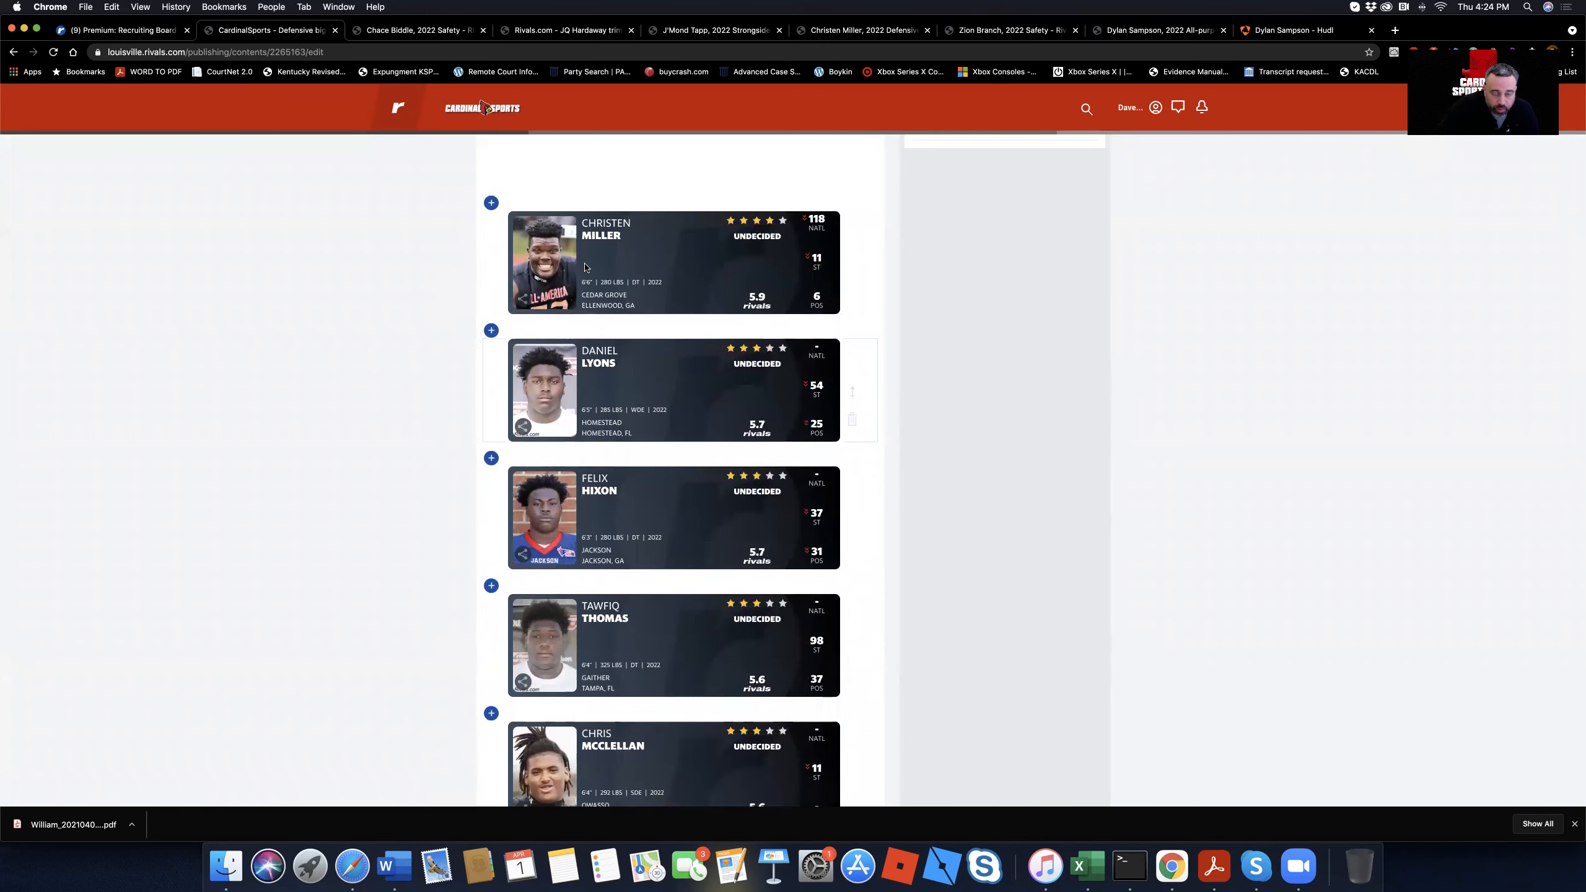
pyautogui.moveTo(354, 551)
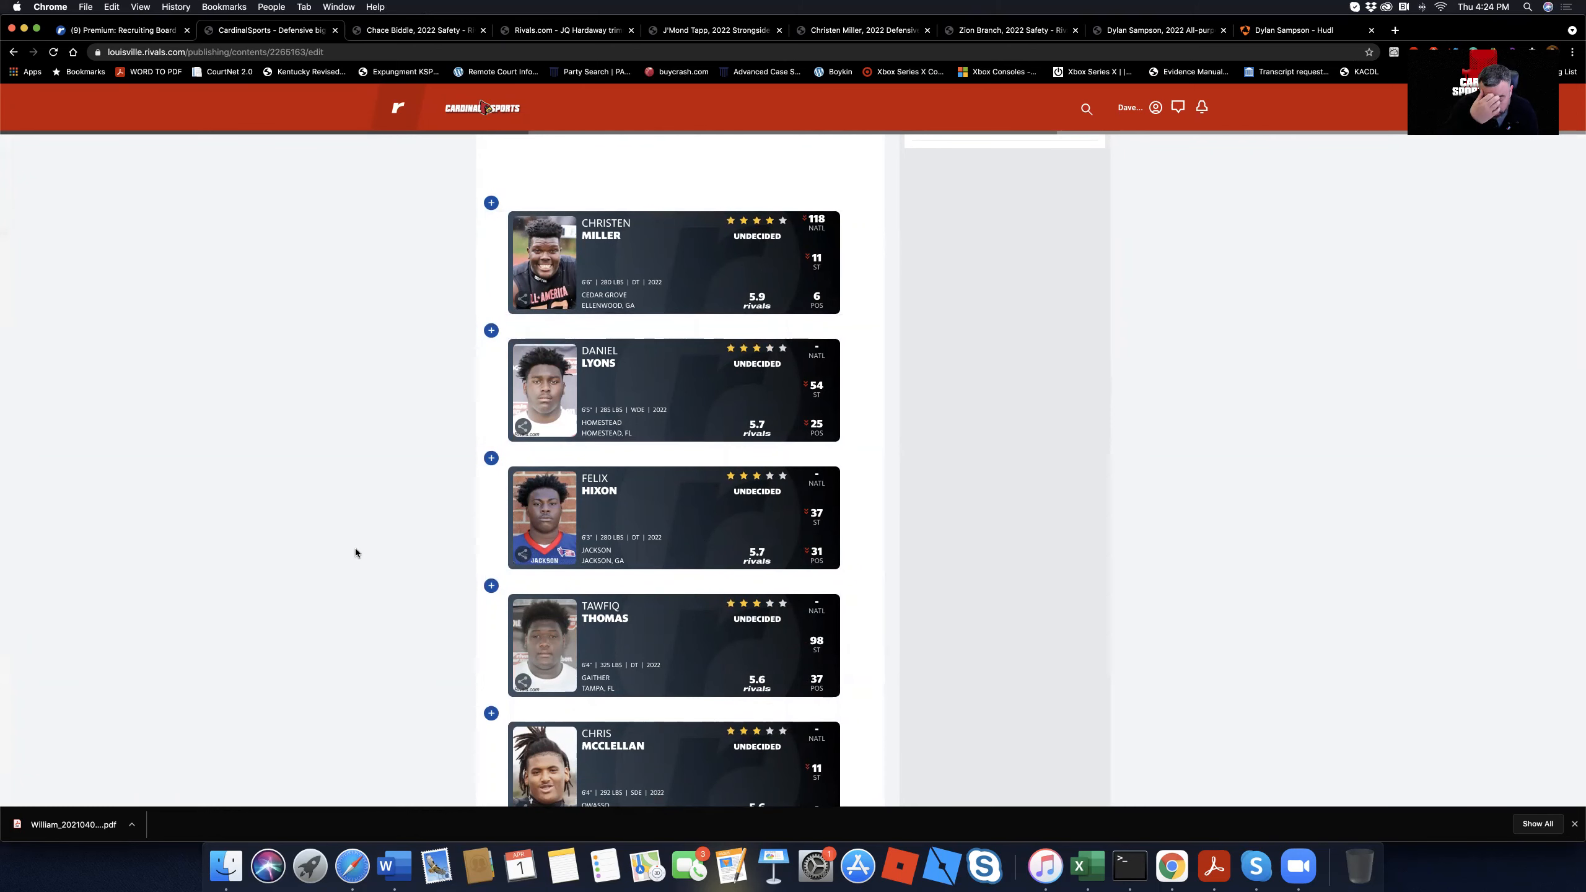
pyautogui.moveTo(445, 555)
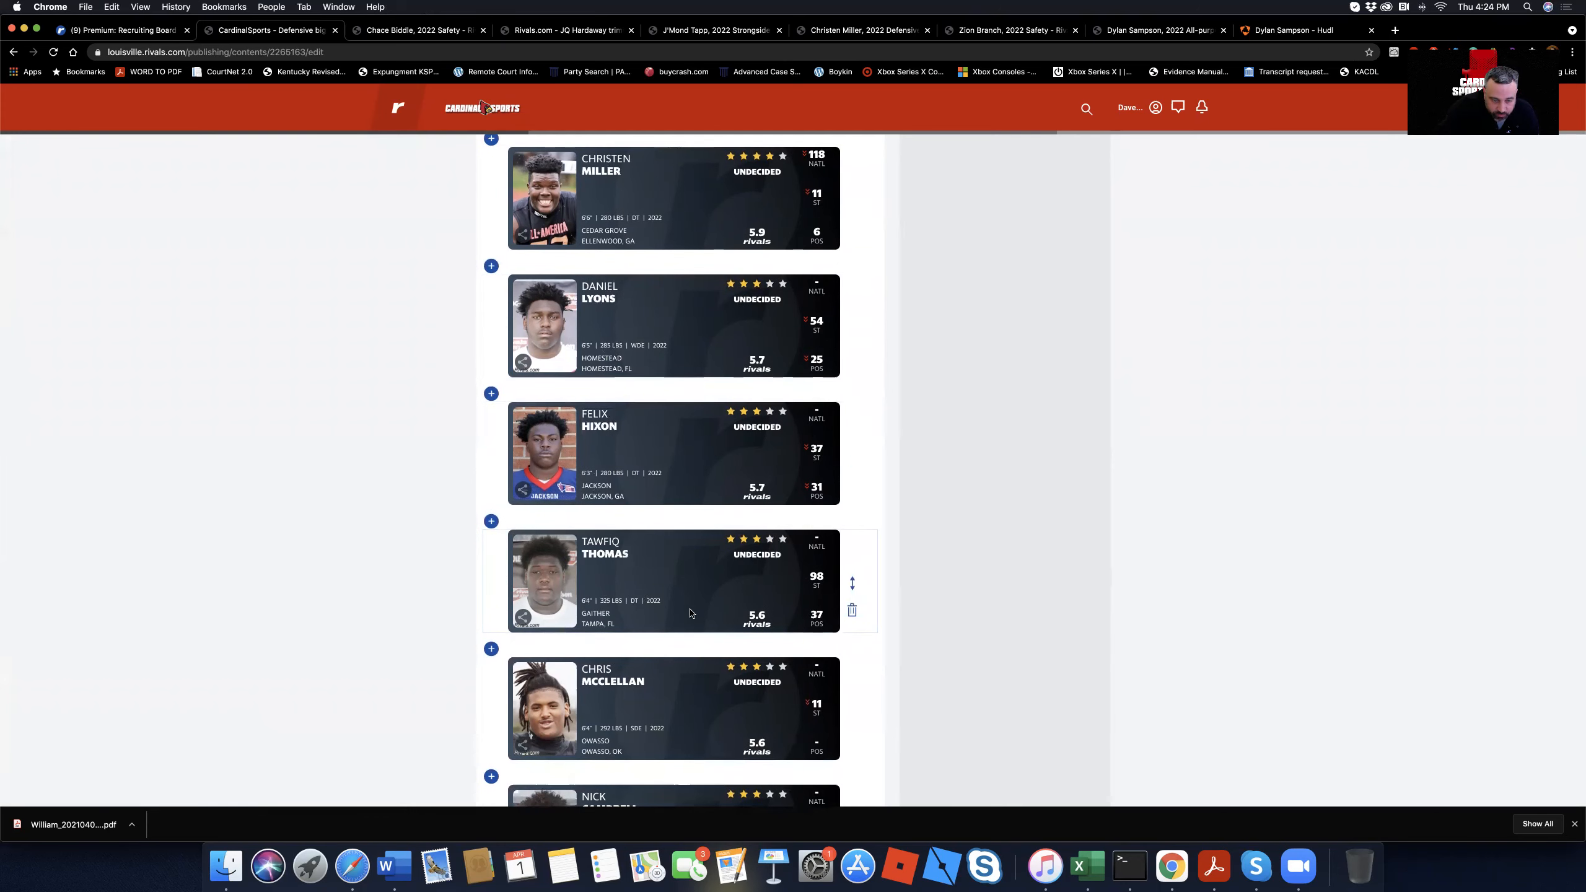
pyautogui.scroll(-3)
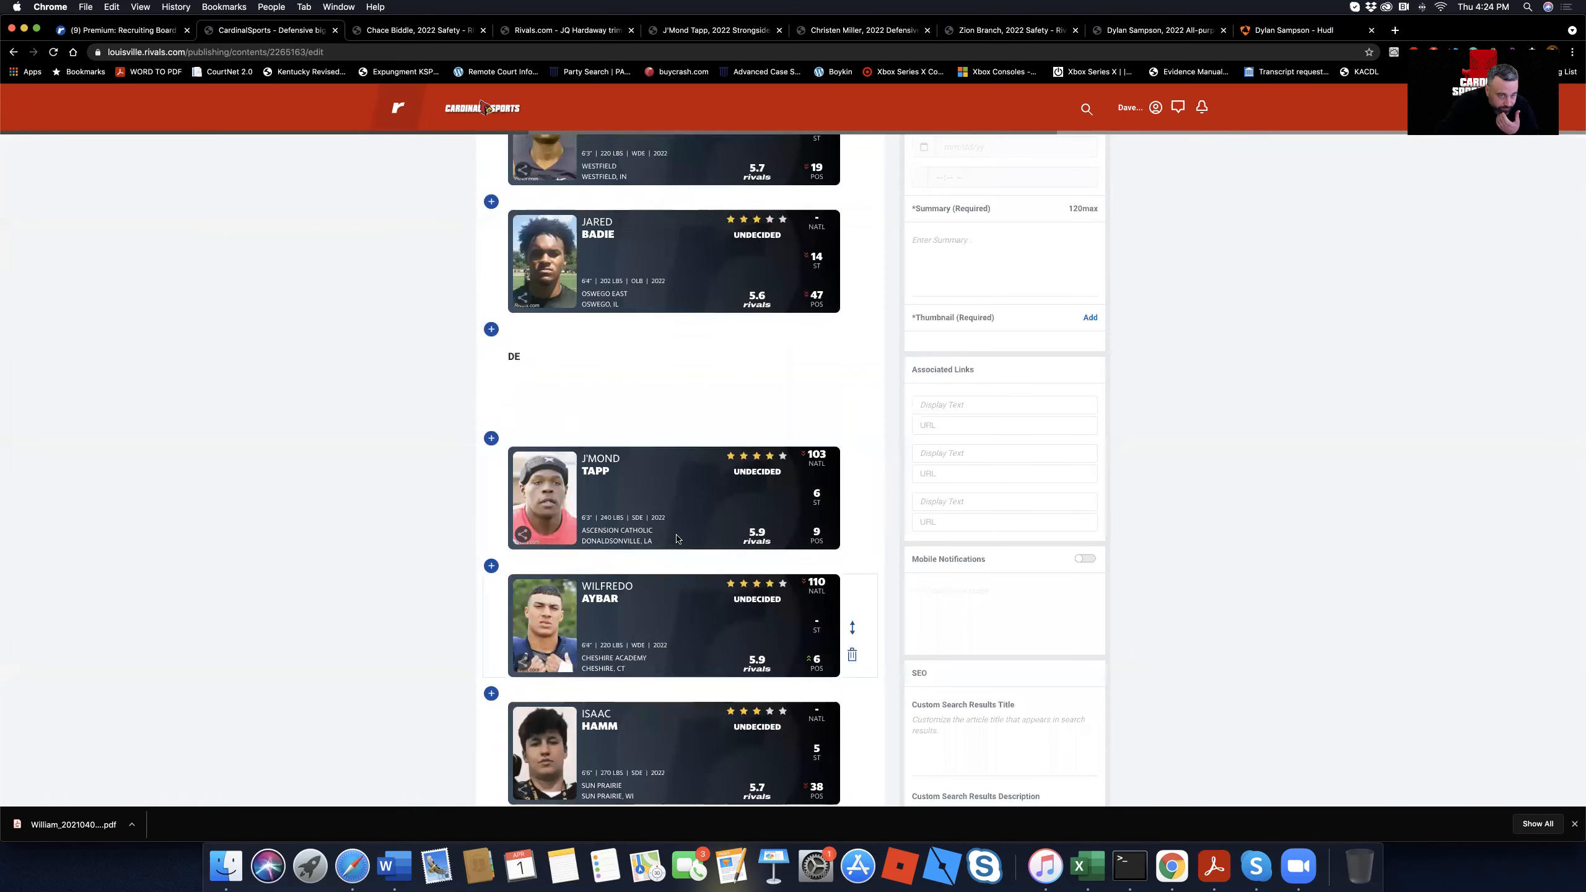
pyautogui.scroll(-3)
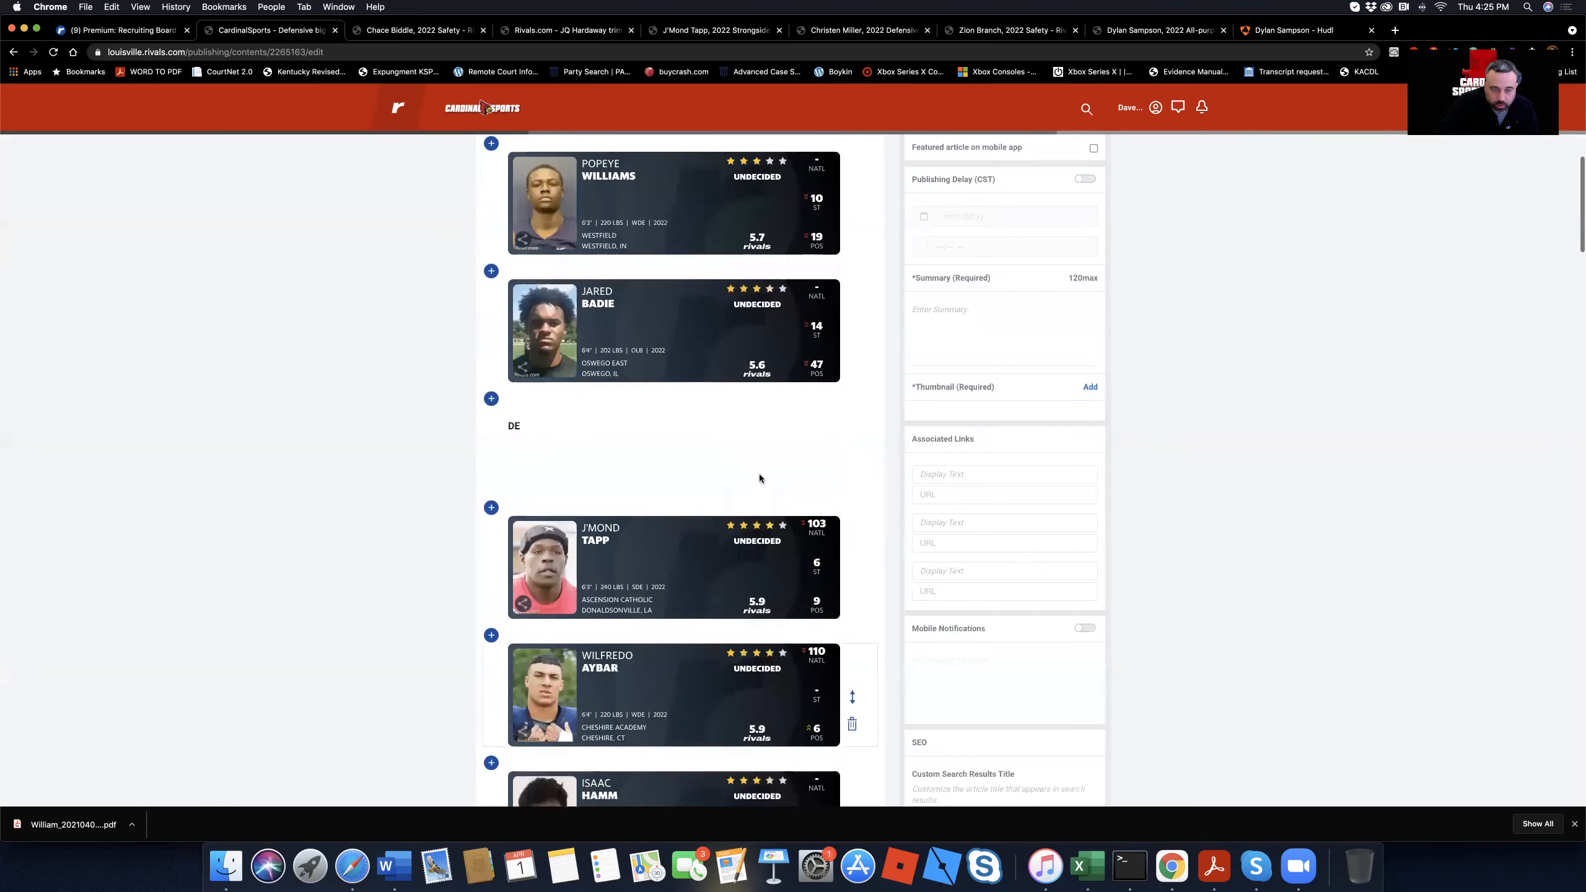
pyautogui.scroll(-3)
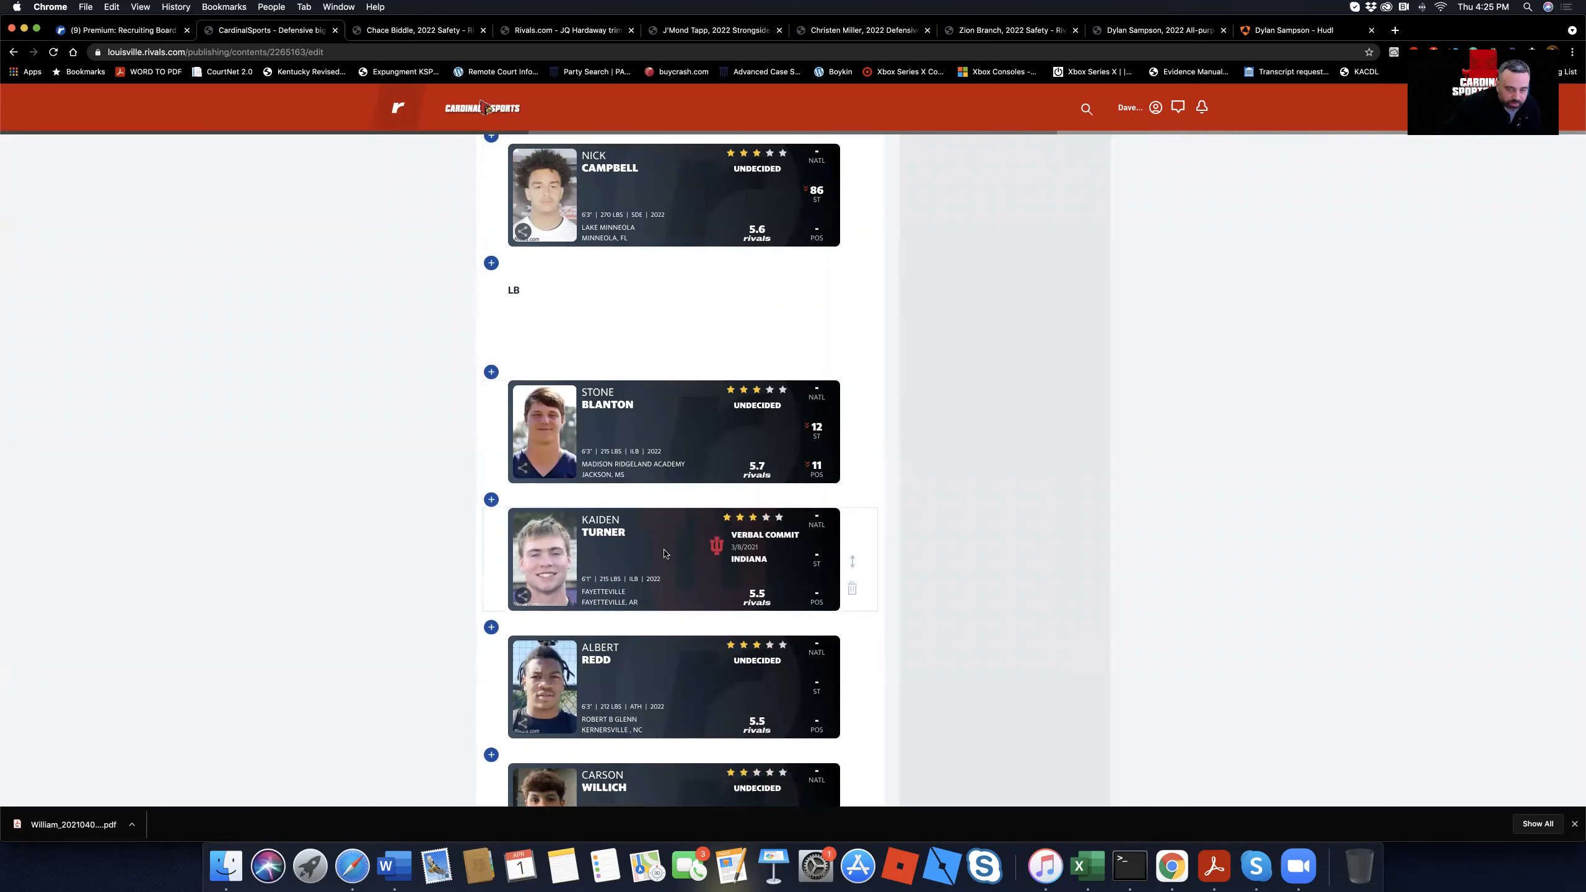
# Step: Scroll past the linebacker cards to the CARD section with Donaldson and Brown
pyautogui.scroll(-3)
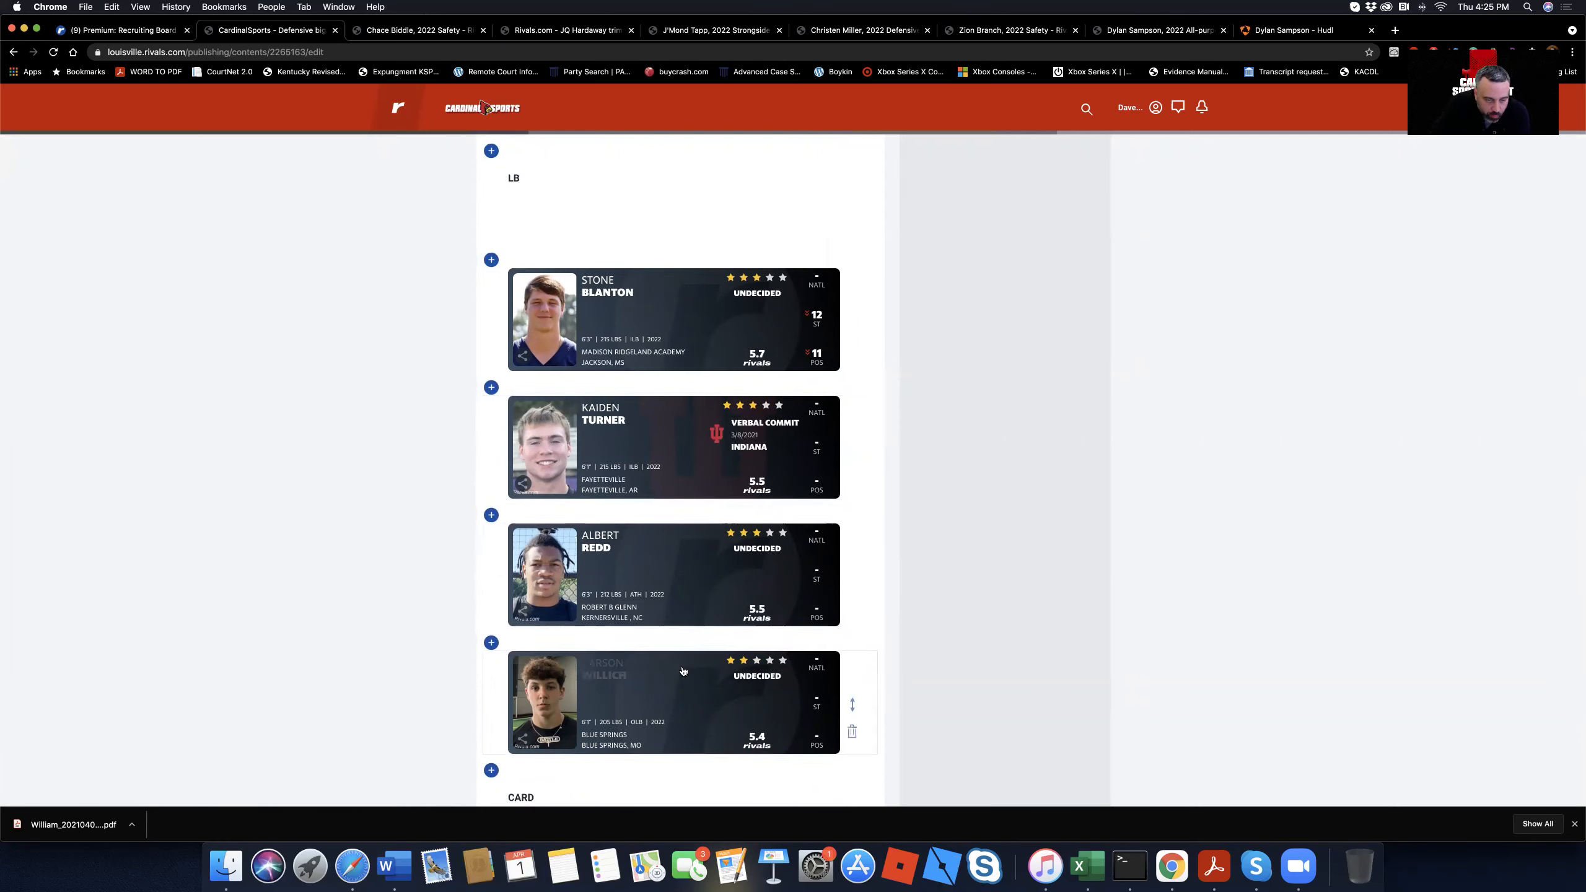
pyautogui.scroll(-3)
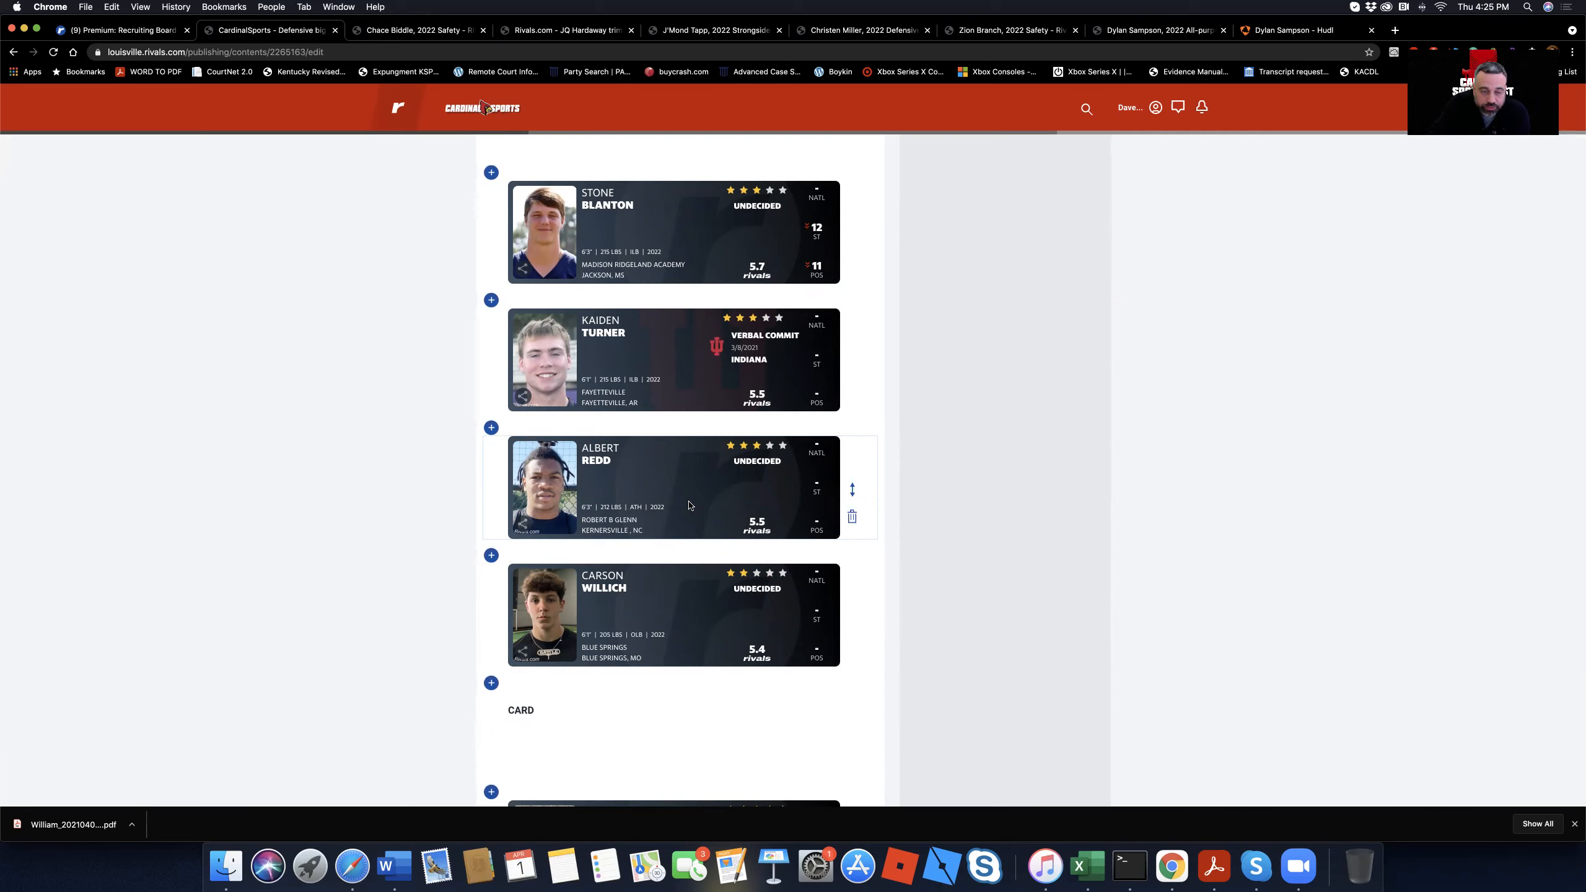
pyautogui.moveTo(666, 692)
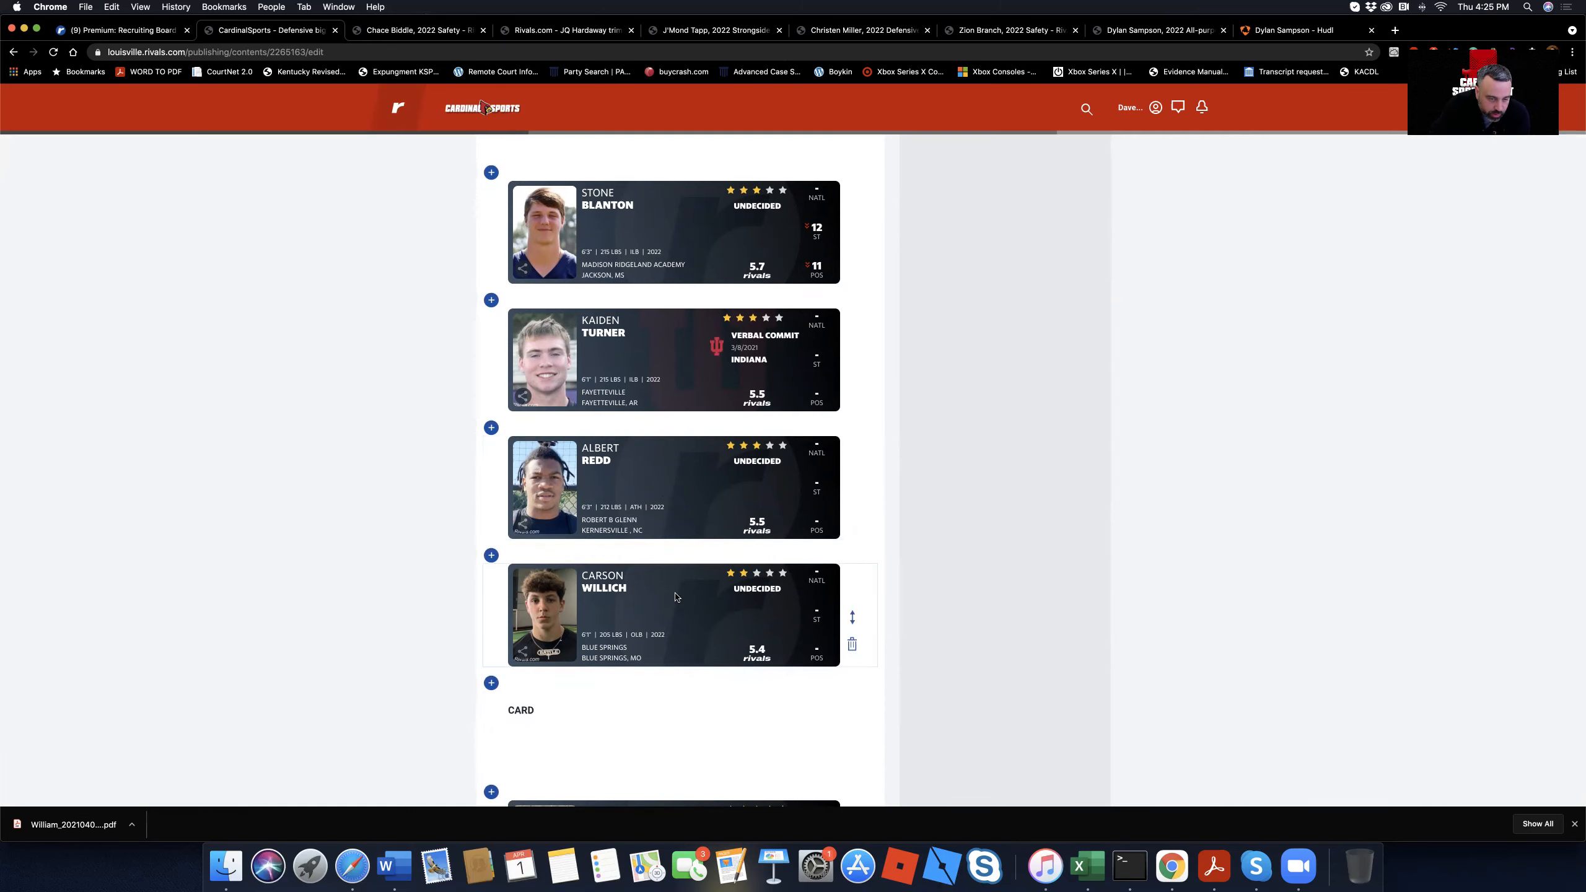
pyautogui.scroll(-3)
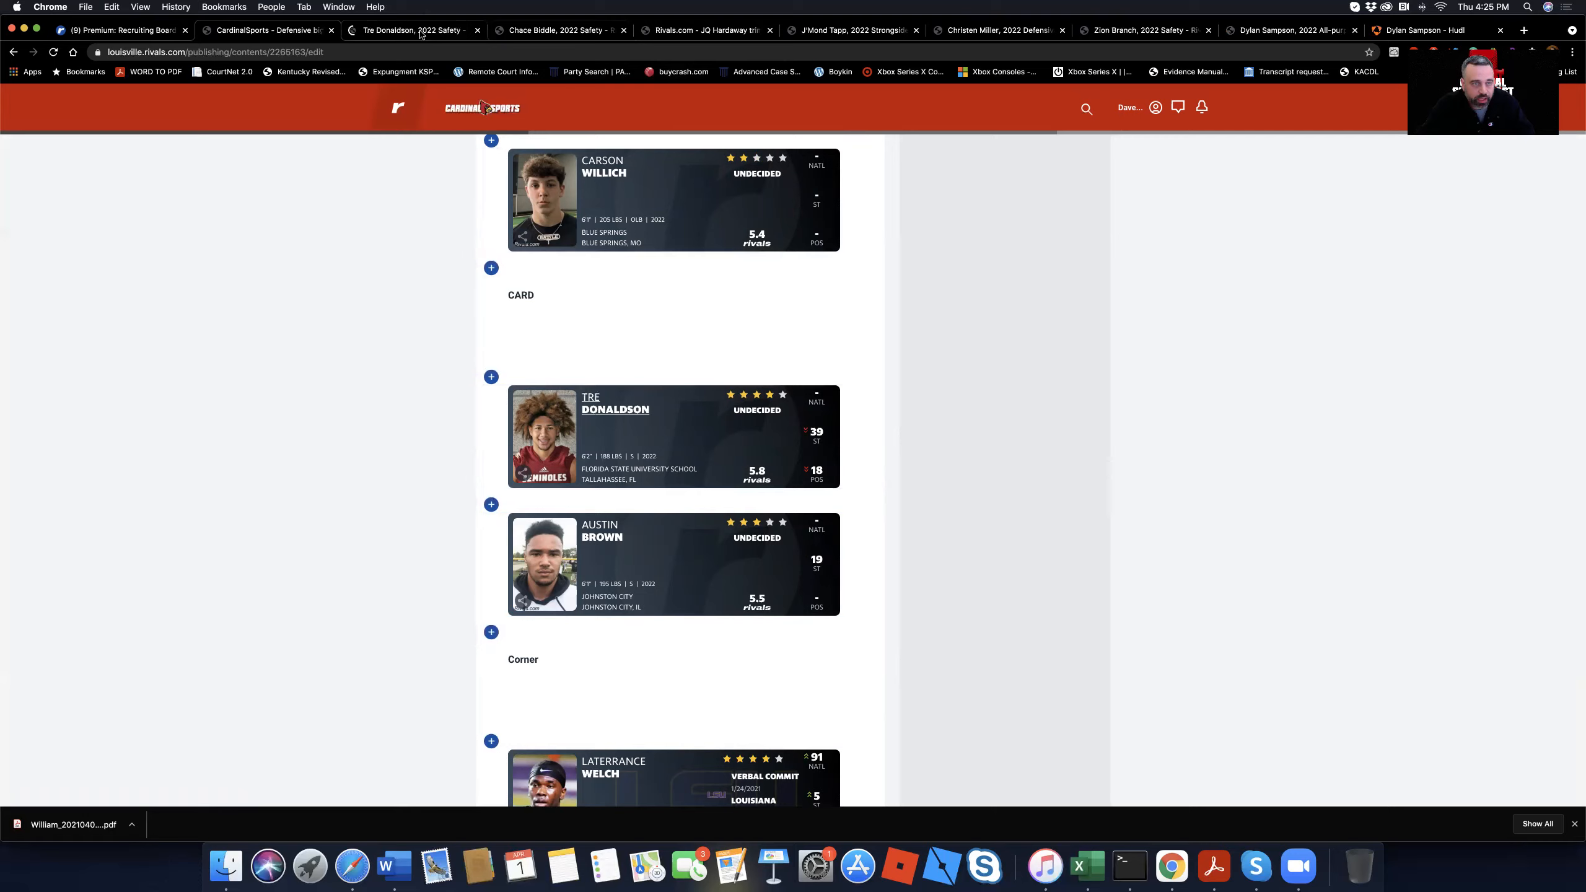
pyautogui.click(615, 409)
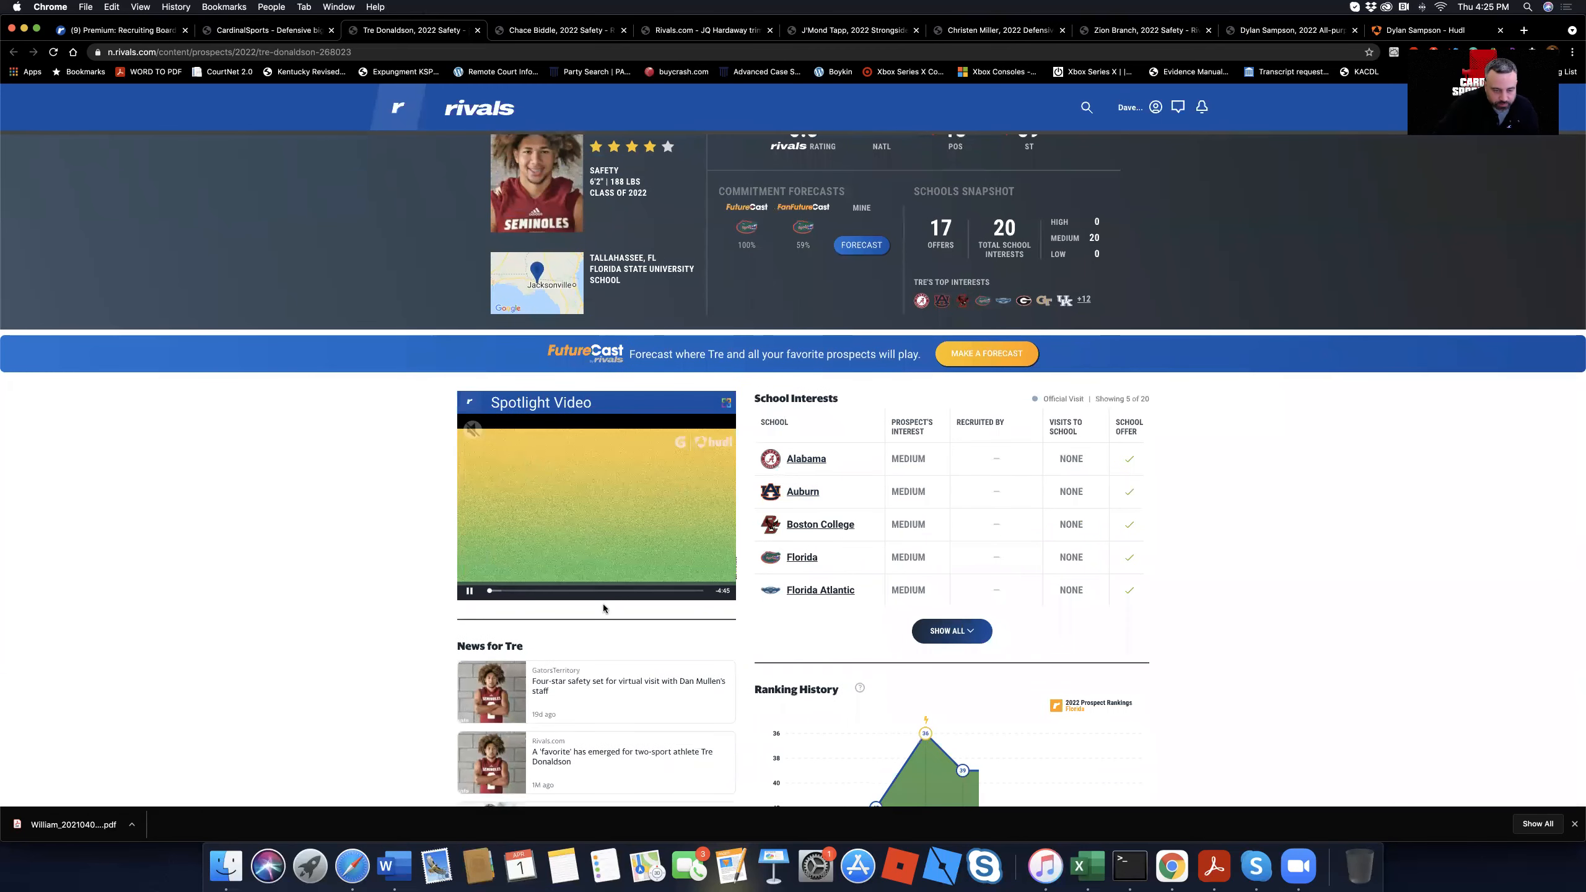
pyautogui.scroll(-3)
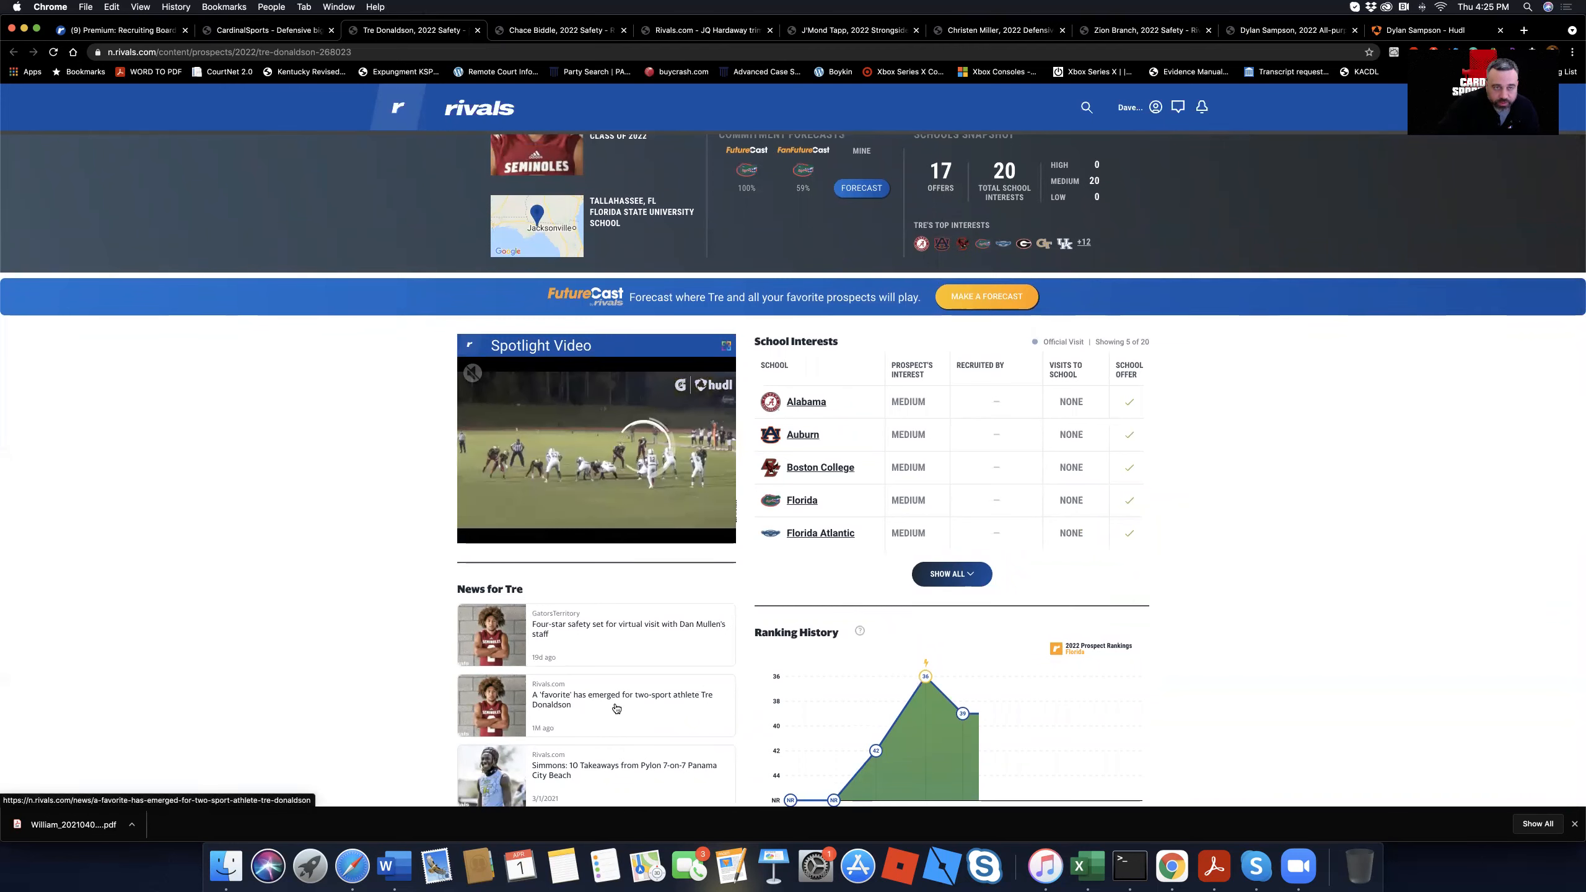
pyautogui.click(622, 700)
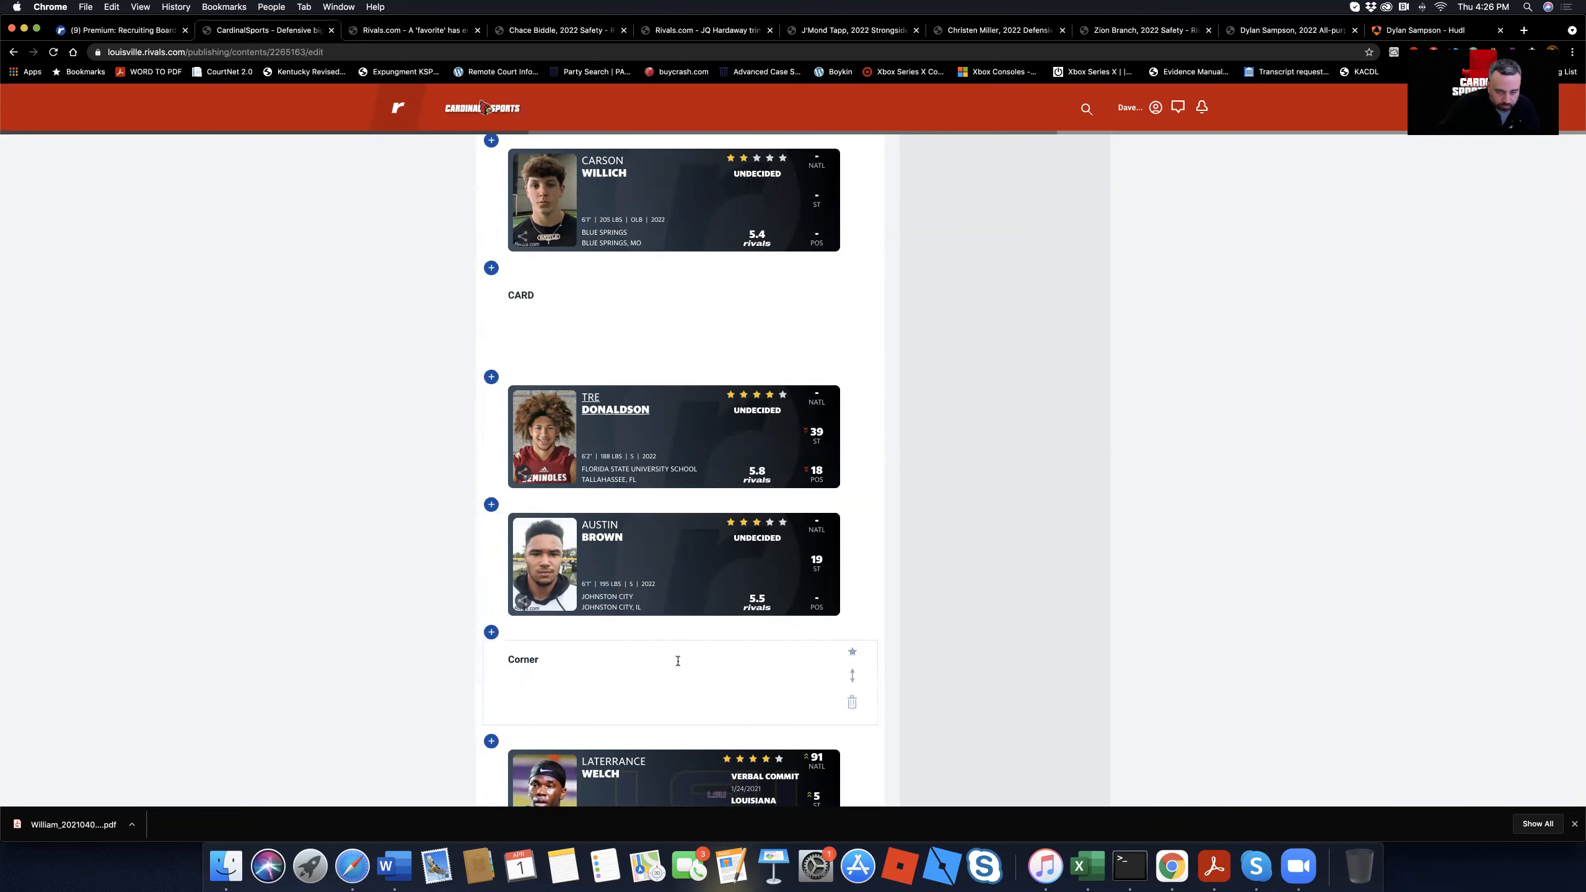
# Step: Scroll the Corner cards past Henderson and Jones to Bryce Anderson's Safety section
pyautogui.scroll(-3)
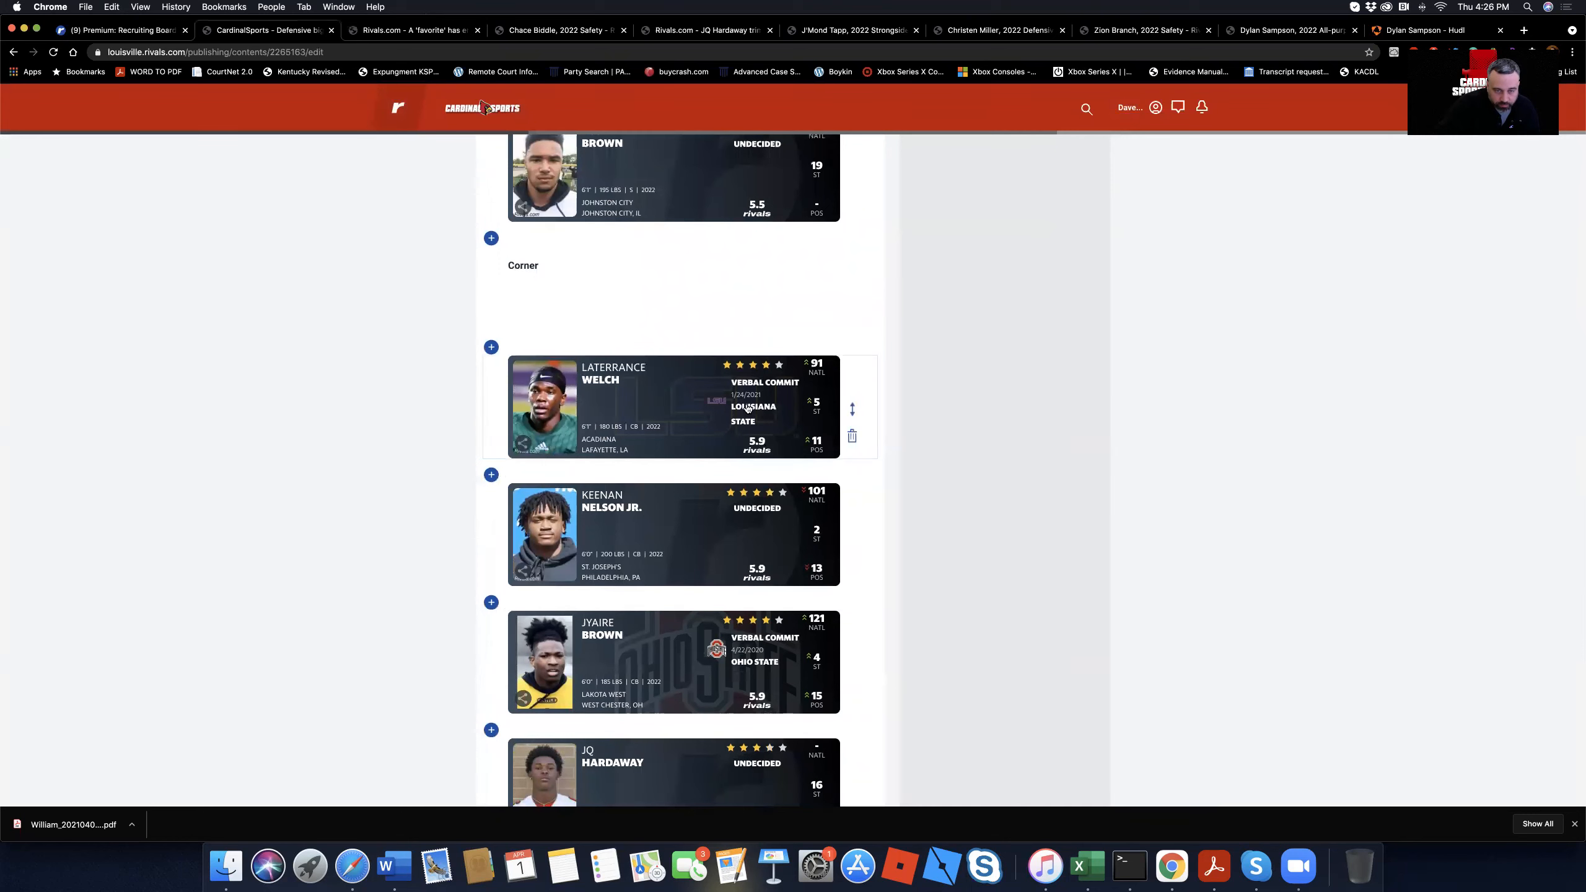
pyautogui.moveTo(667, 403)
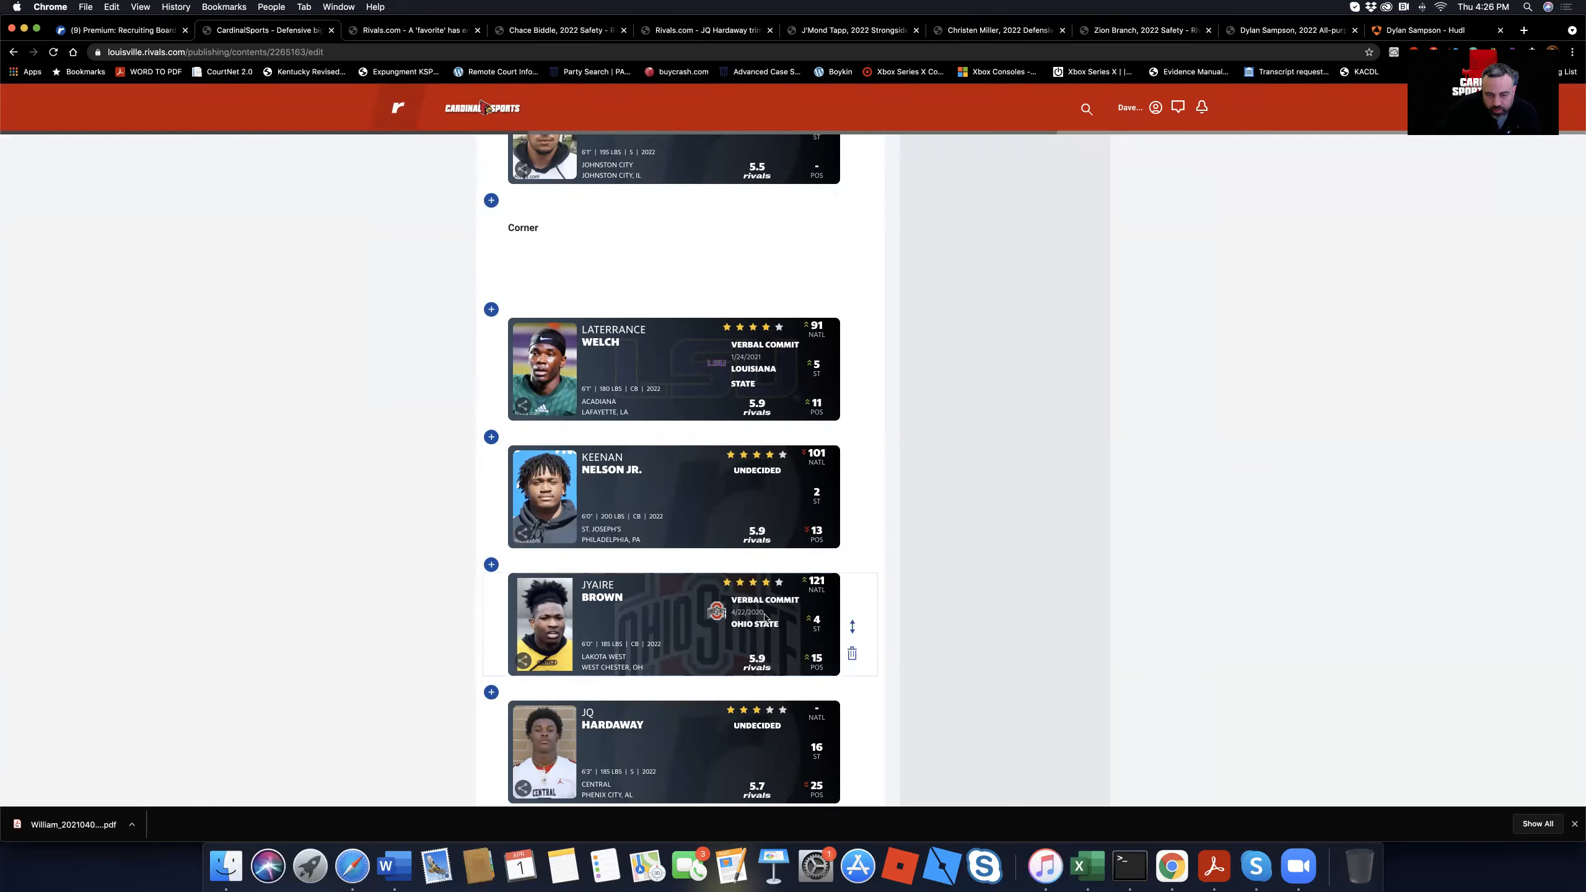
pyautogui.scroll(-3)
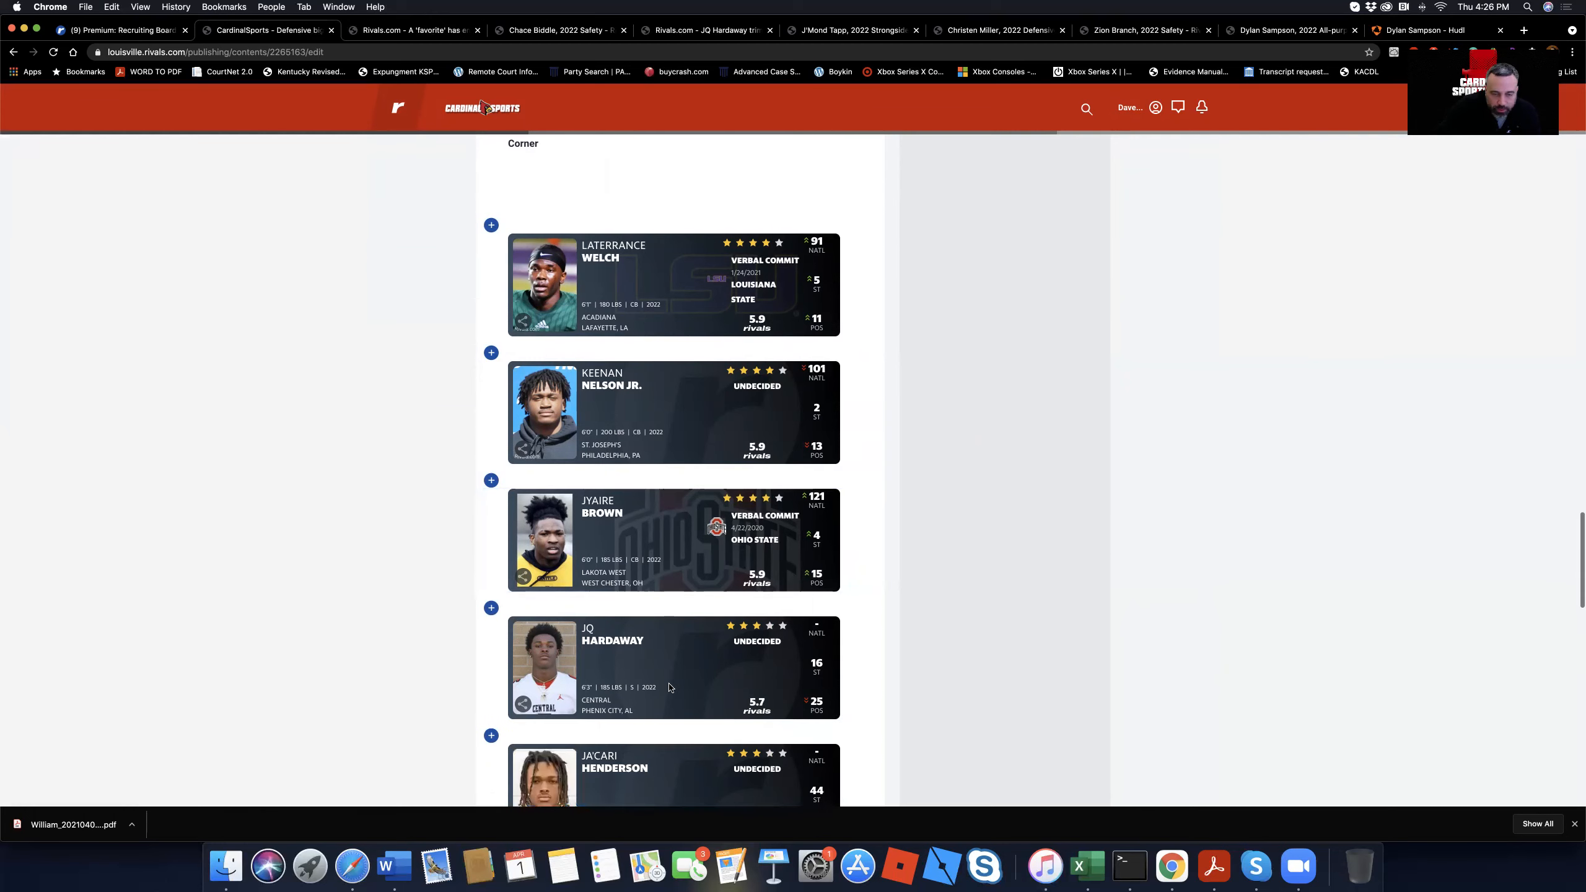
pyautogui.moveTo(679, 687)
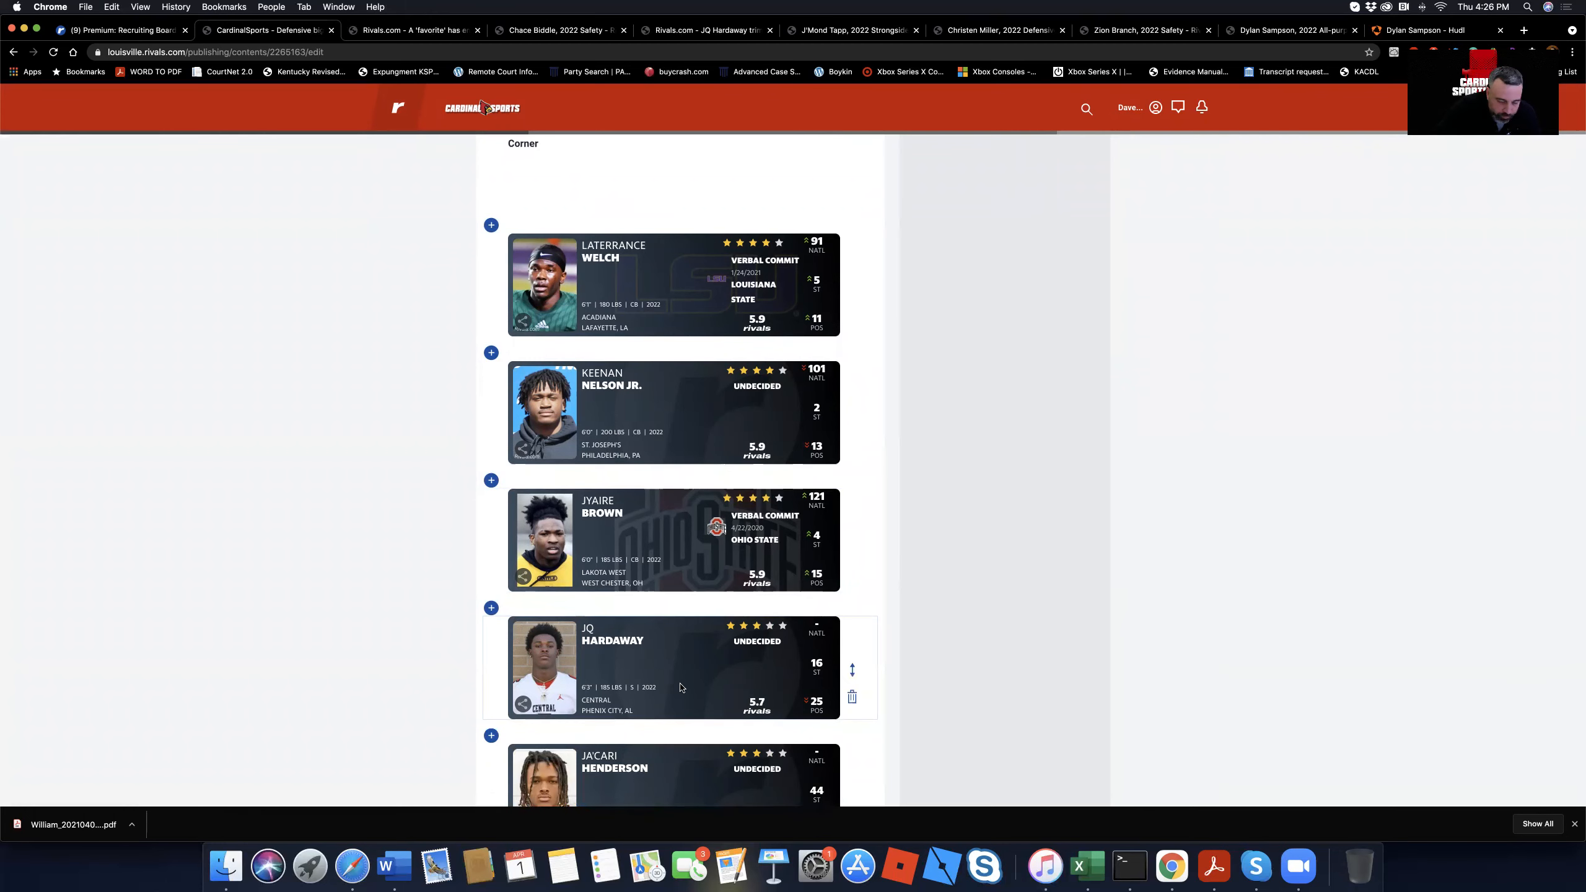
pyautogui.scroll(-3)
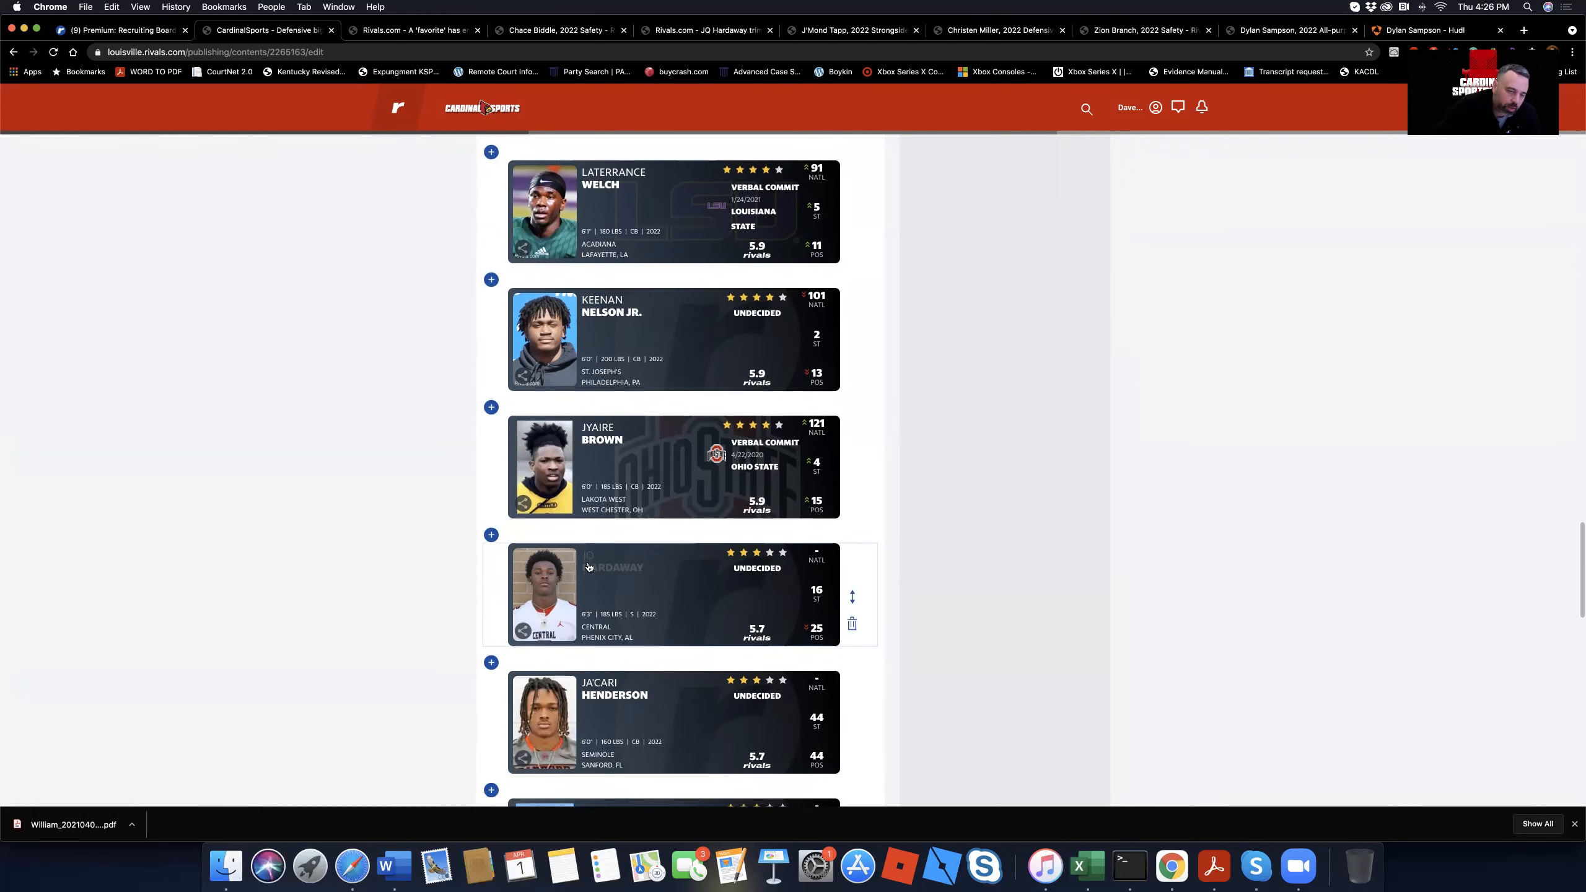
pyautogui.scroll(-3)
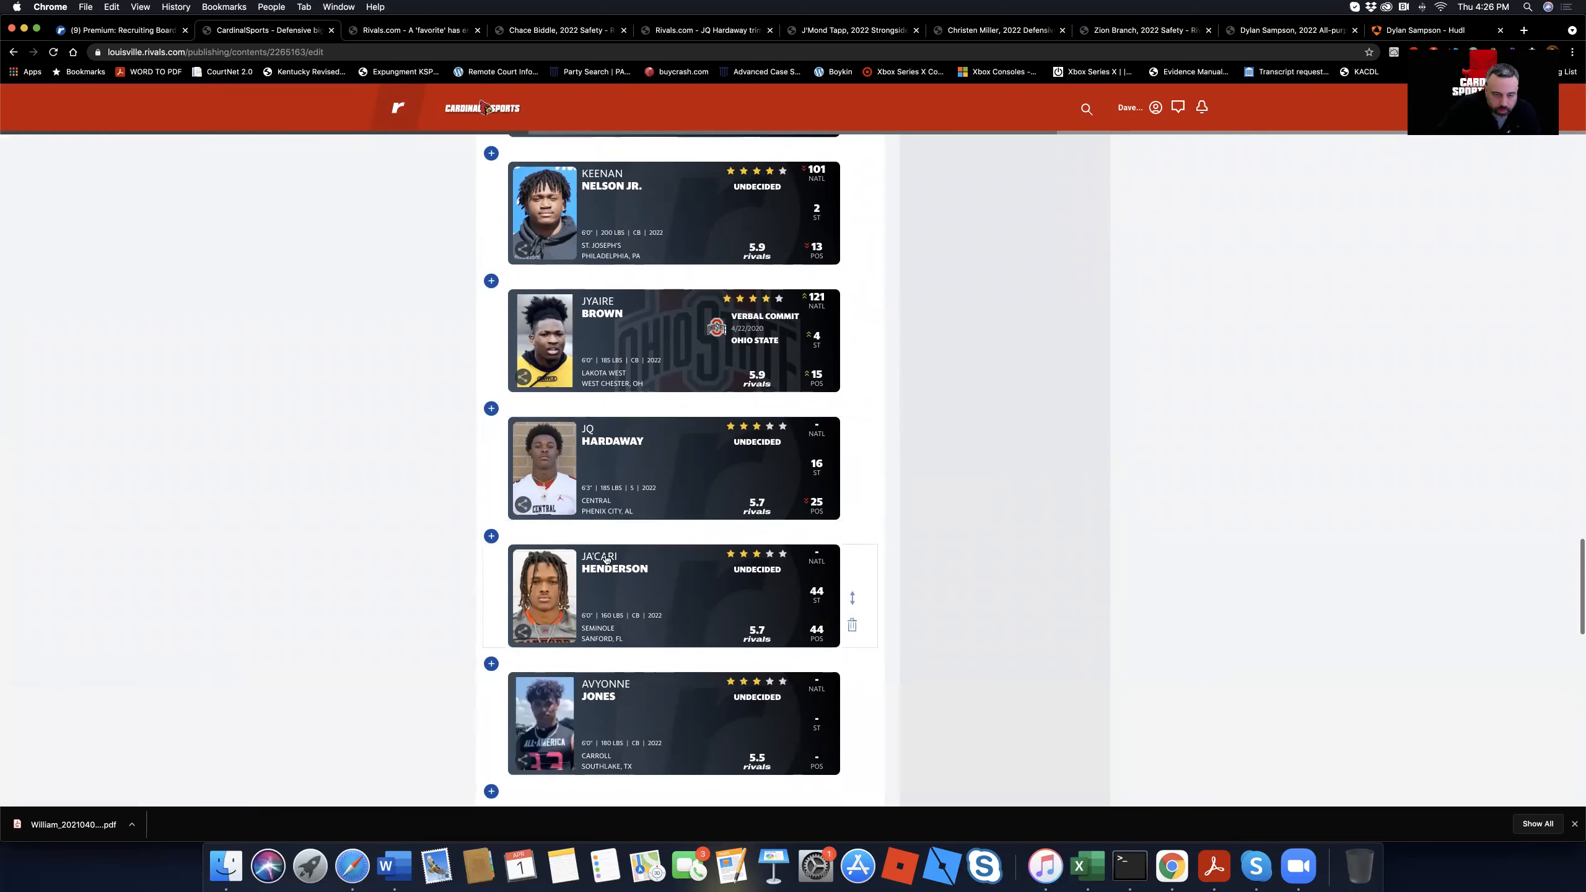
pyautogui.moveTo(732, 652)
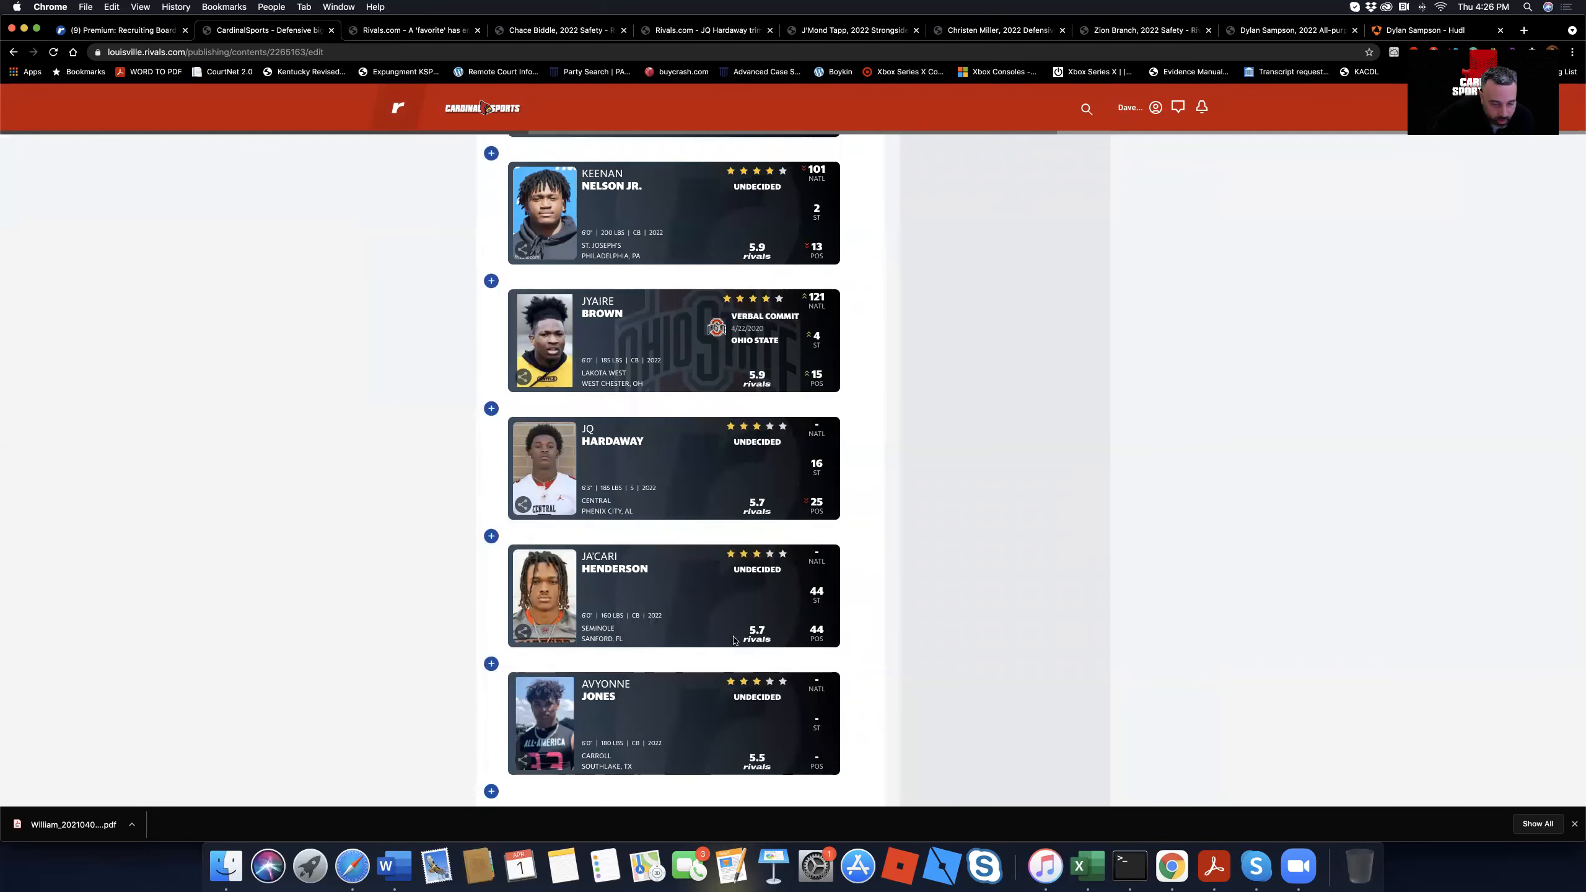
pyautogui.moveTo(615, 821)
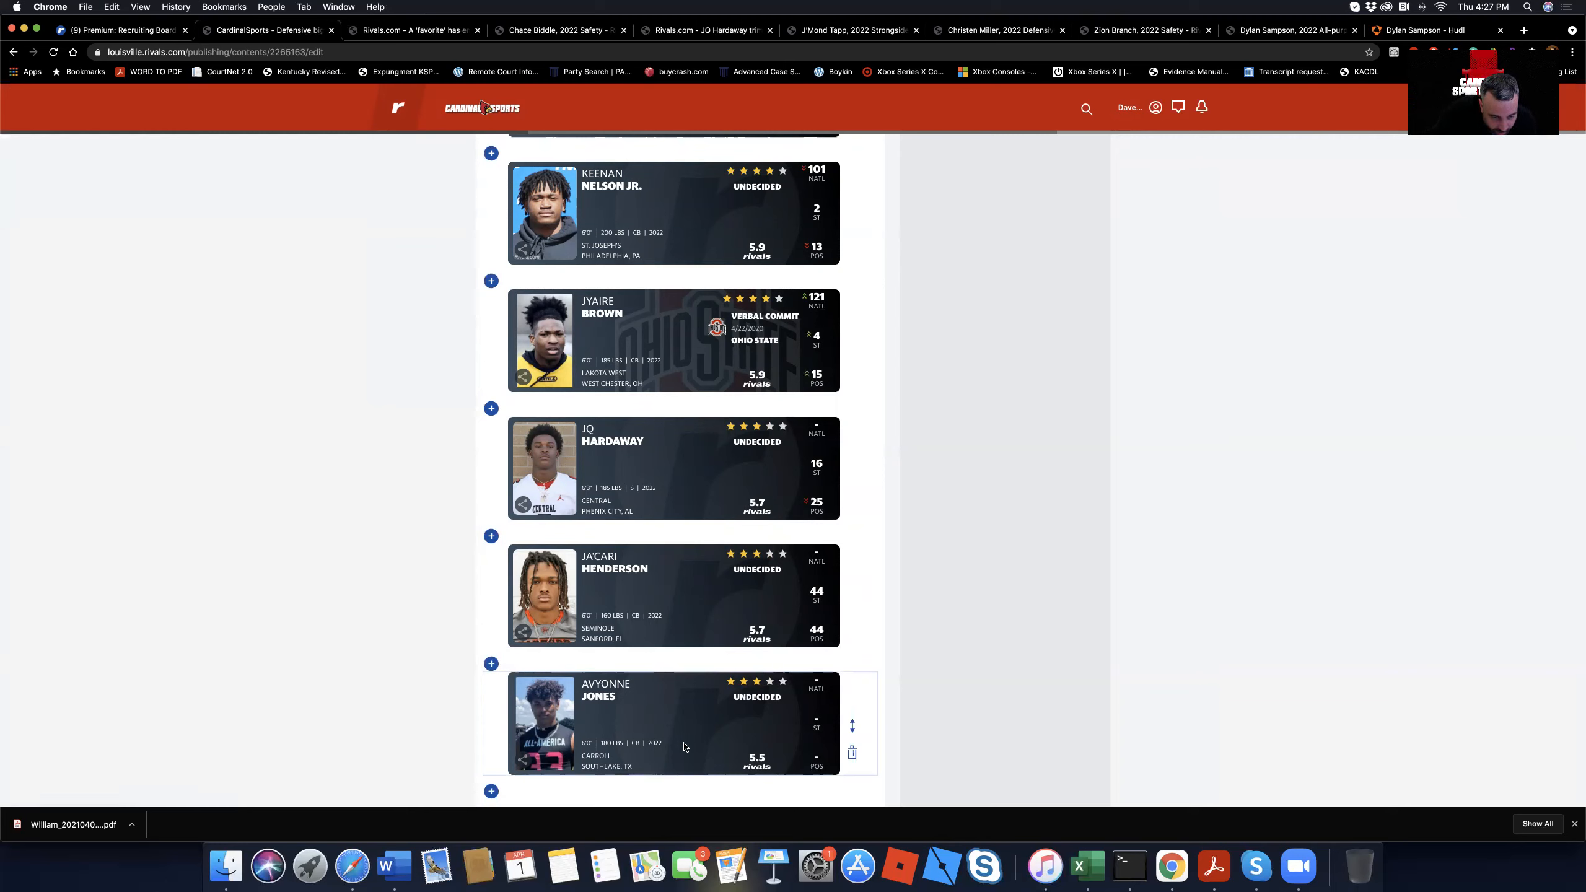
pyautogui.scroll(-3)
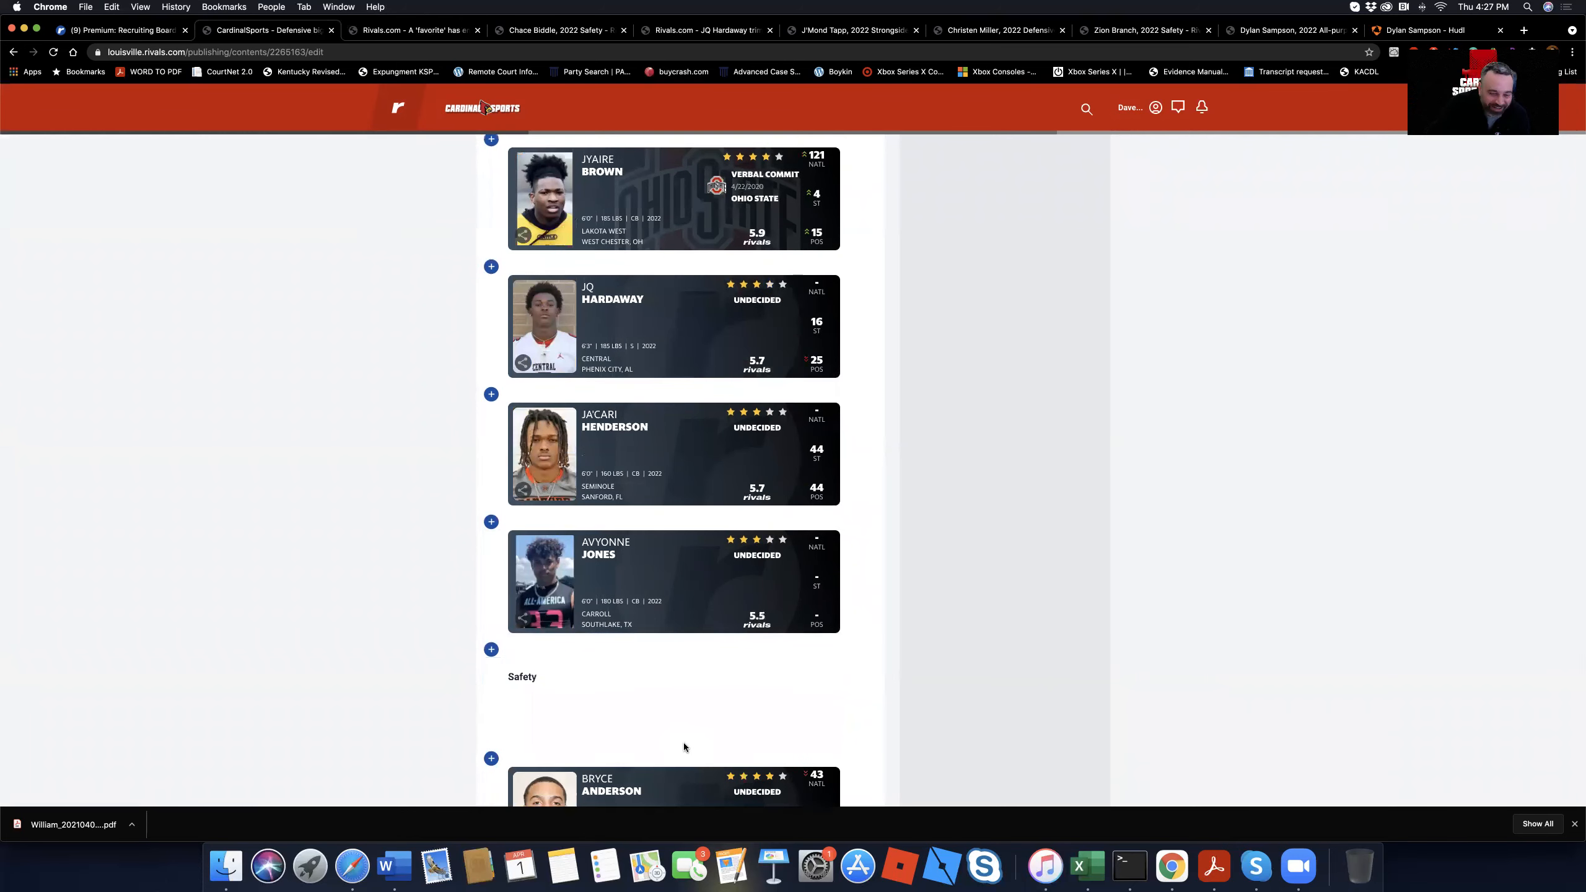
# Step: Scroll the Safety cards: Anderson, Branch, Biddle, Gould, Lewis, Bellamy and Berry
pyautogui.scroll(-3)
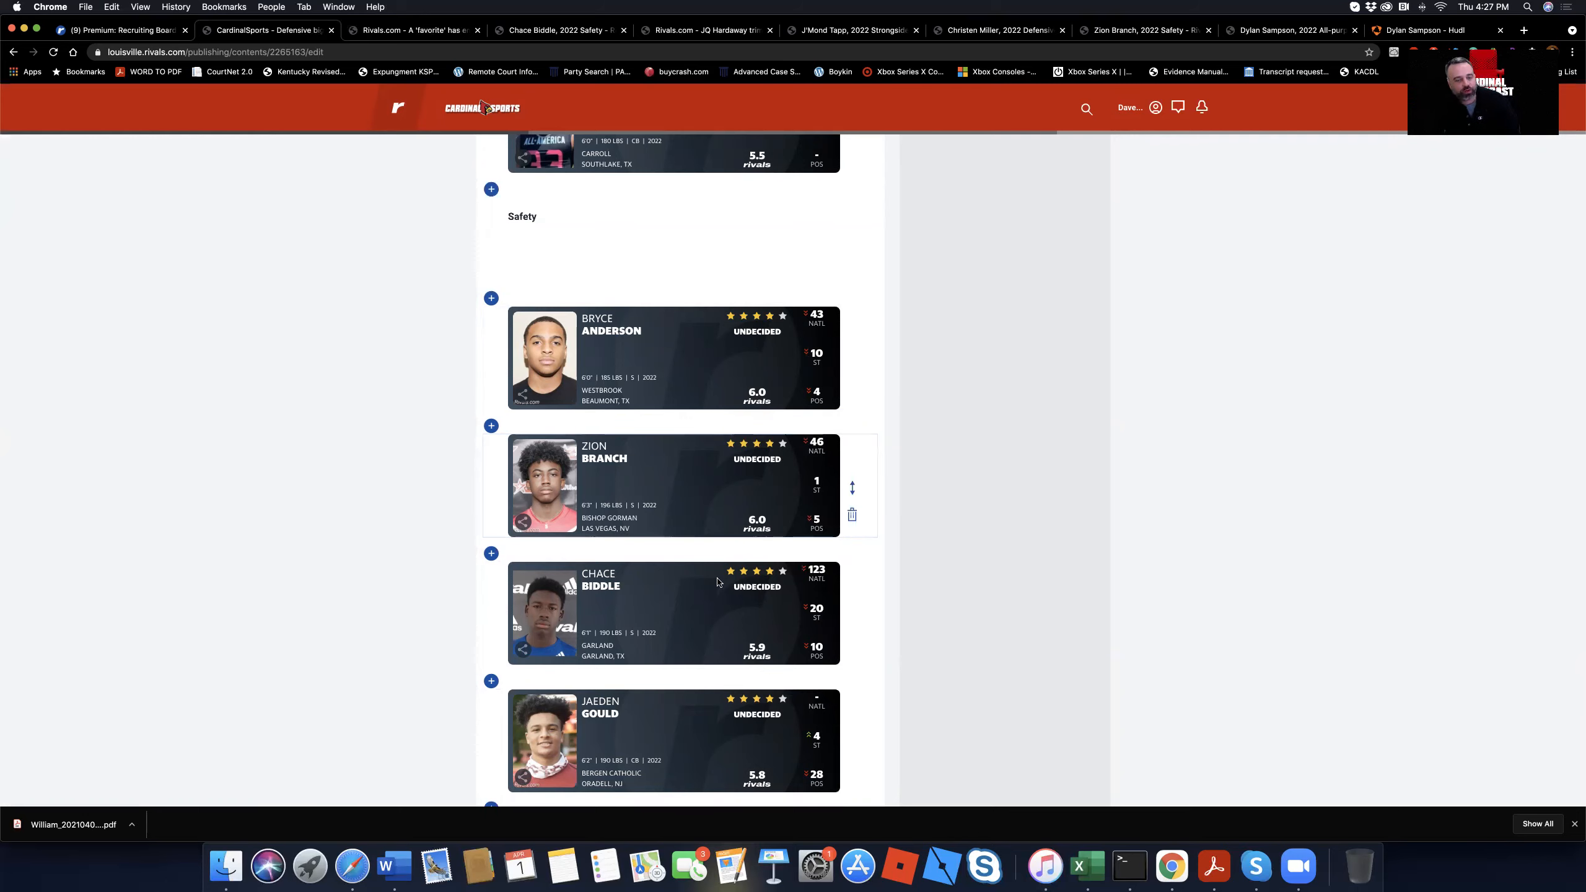
pyautogui.scroll(-3)
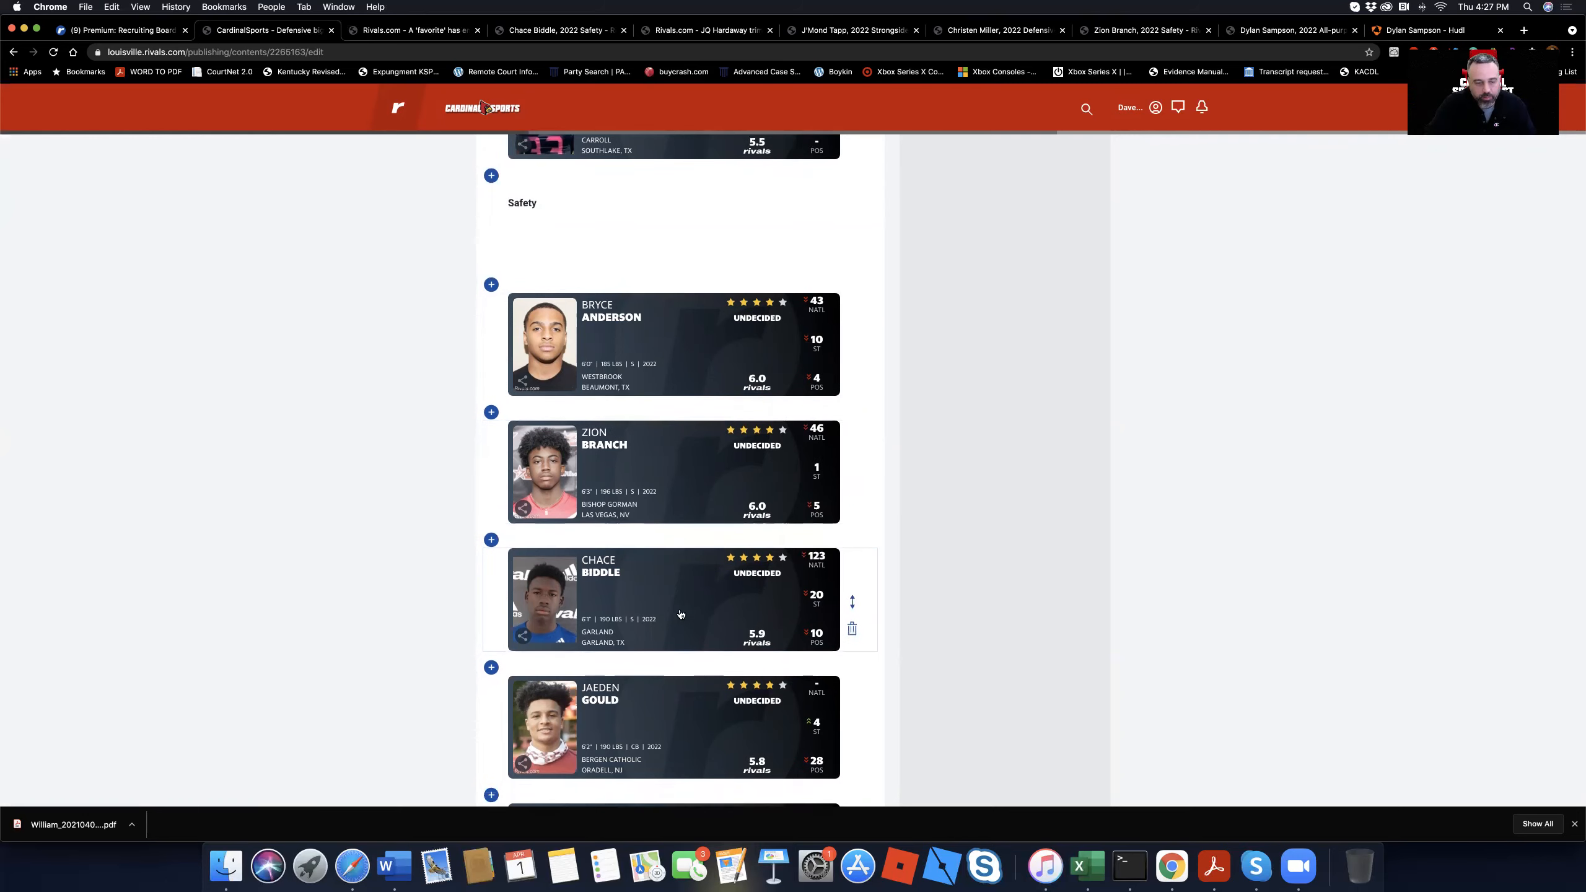
pyautogui.scroll(-3)
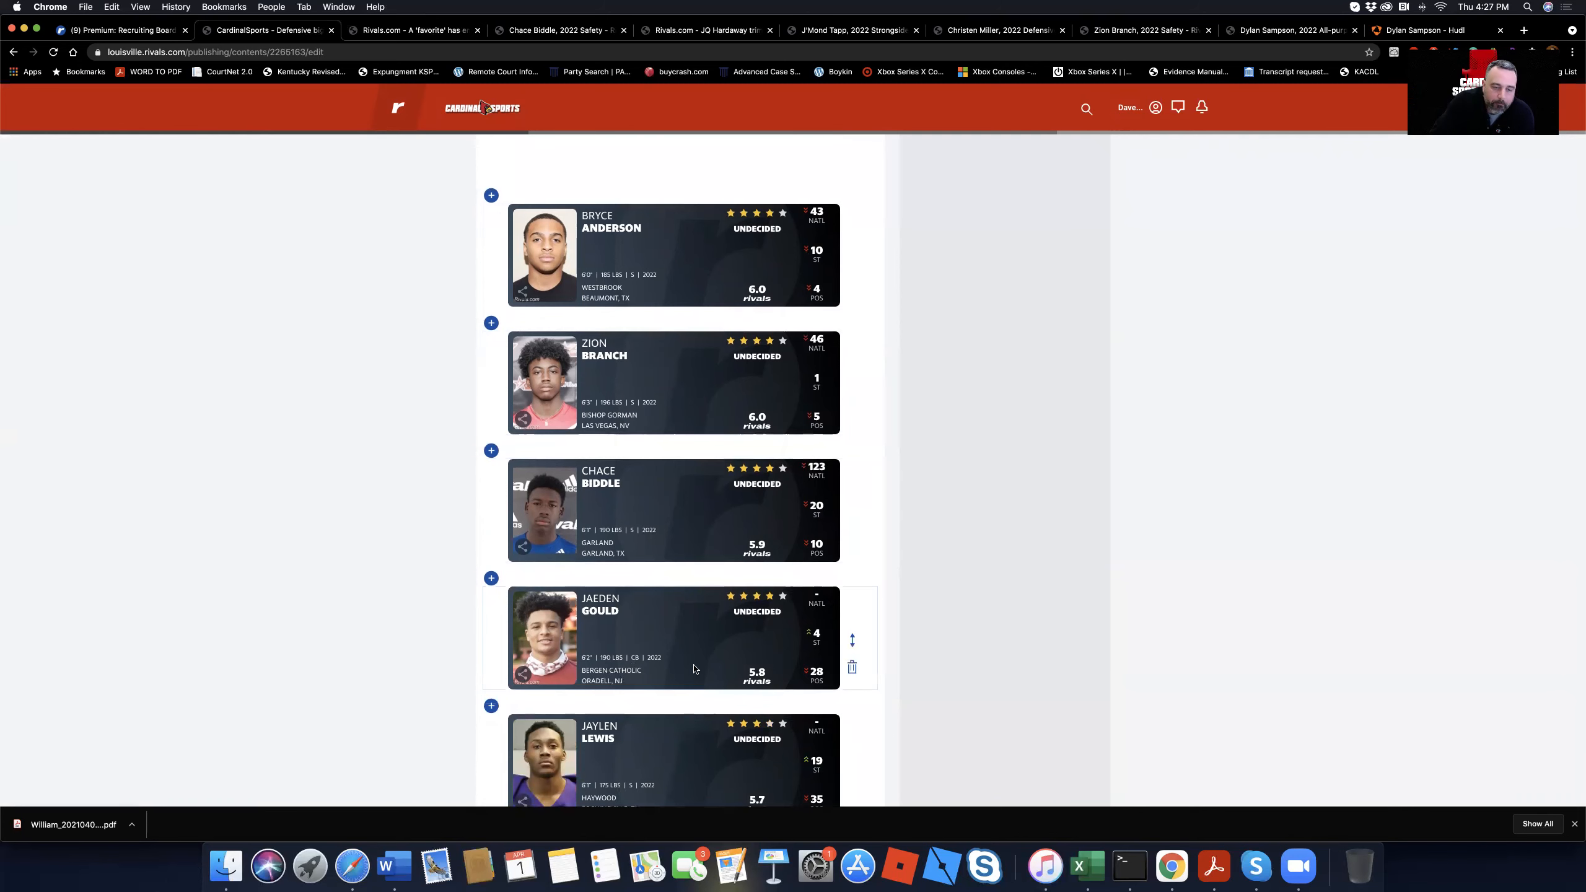
pyautogui.scroll(-3)
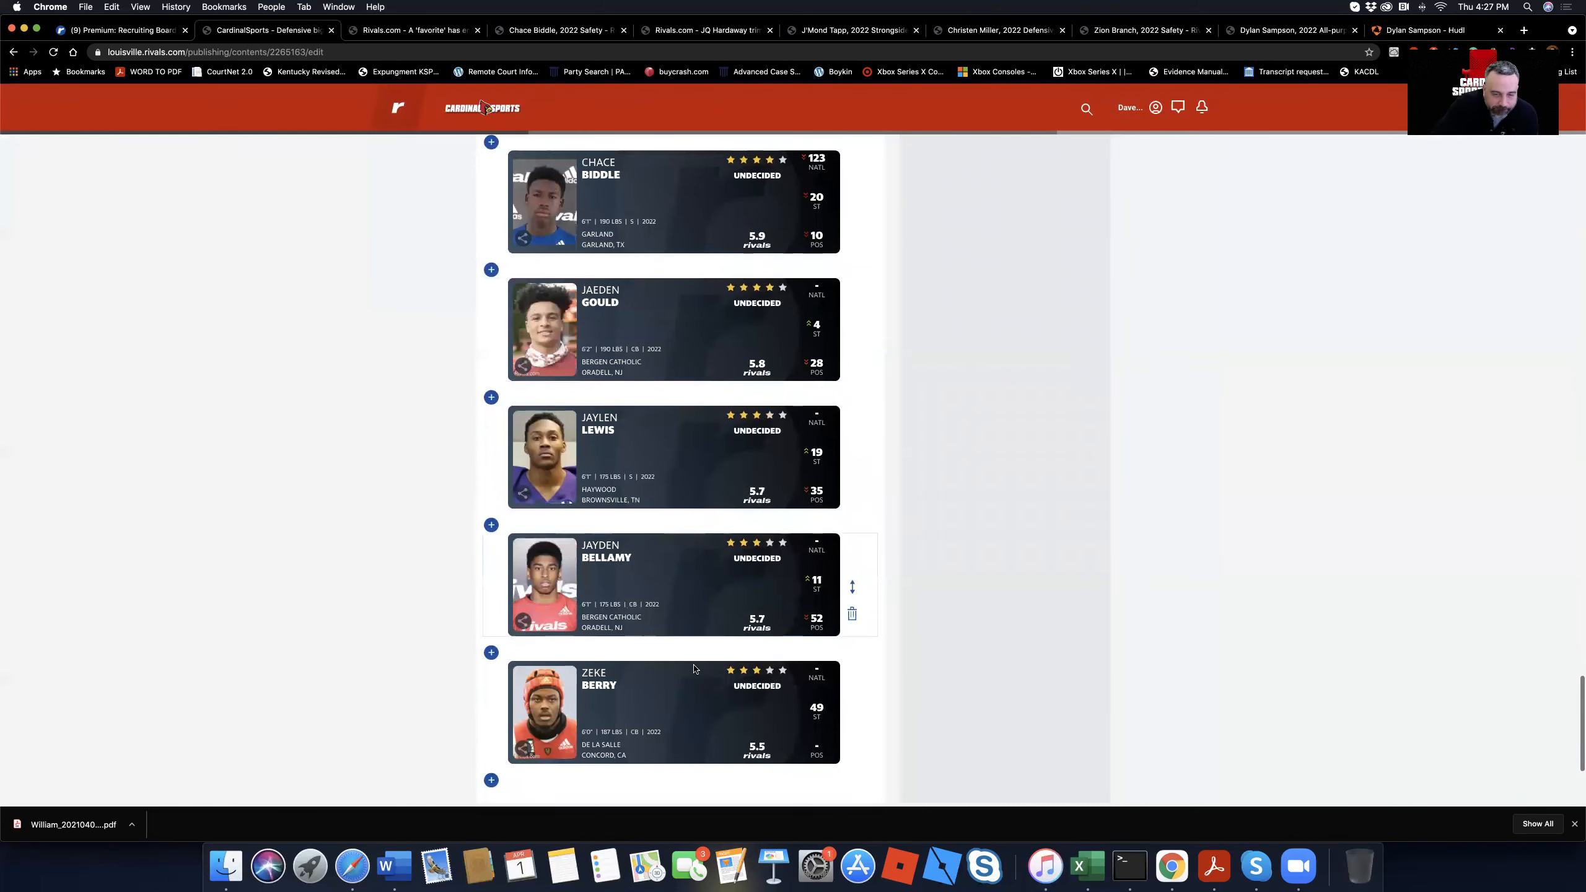
pyautogui.scroll(-3)
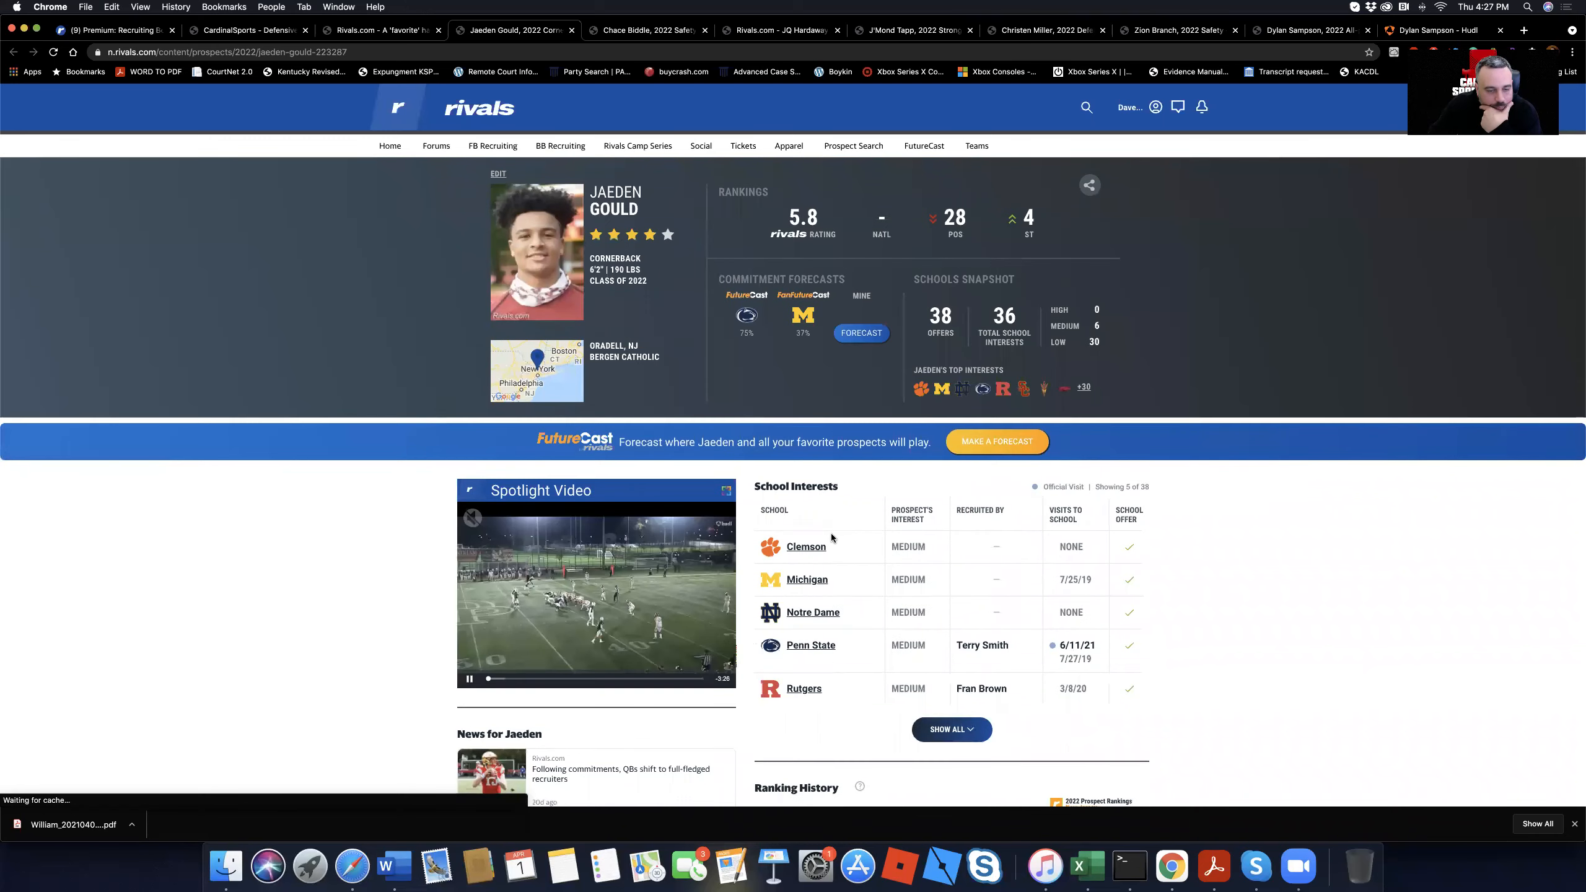
# Step: Read through the 'Following commitments, QBs shift to full-fledged recruiters' article
pyautogui.scroll(-3)
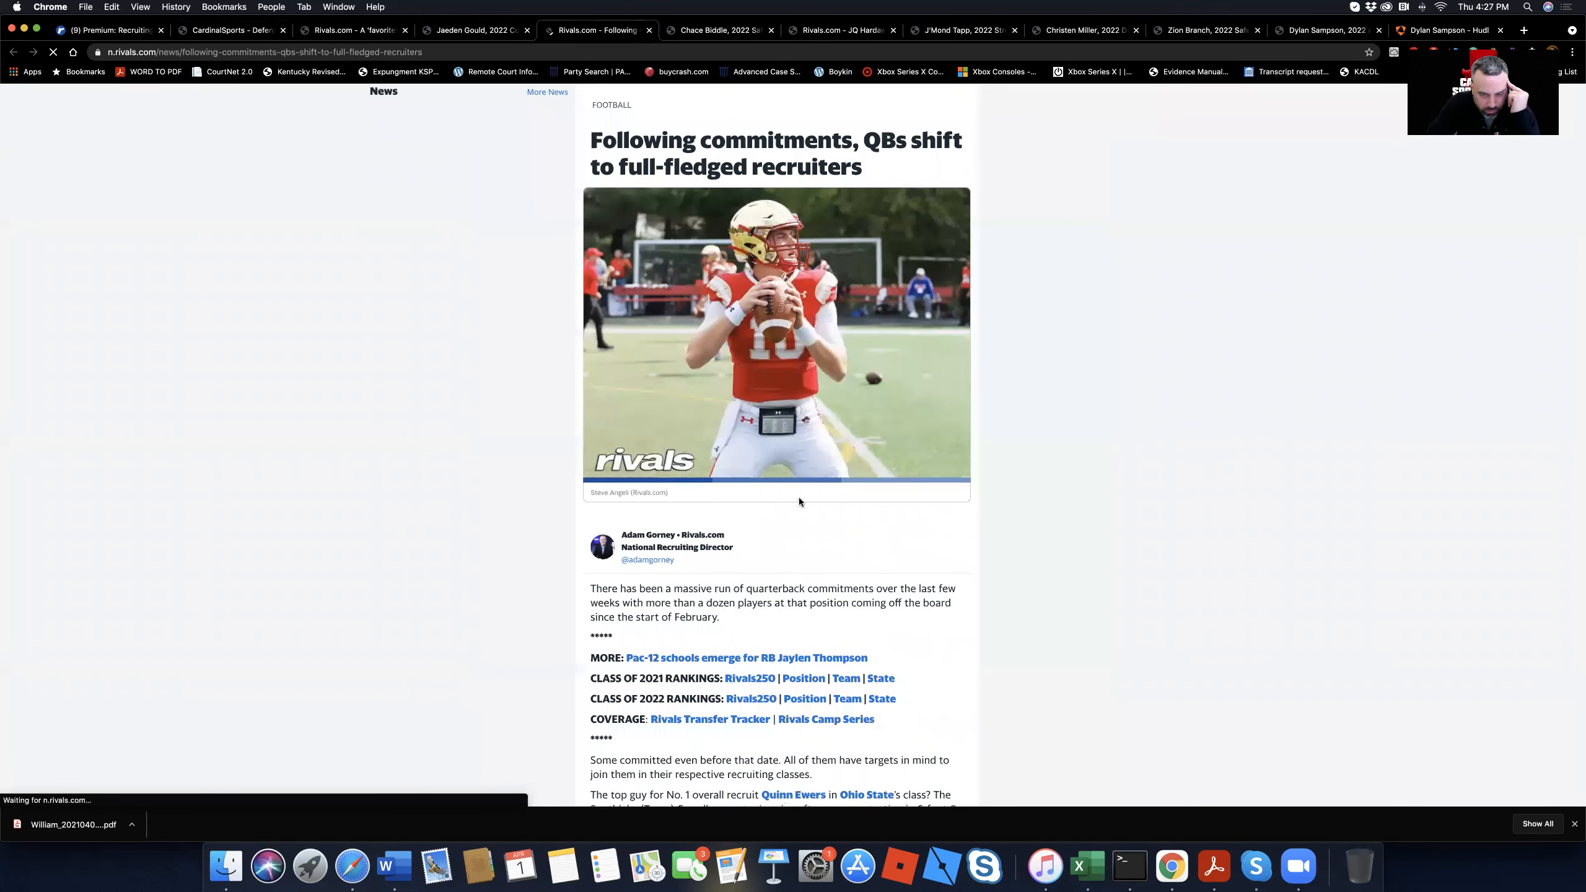
pyautogui.scroll(-3)
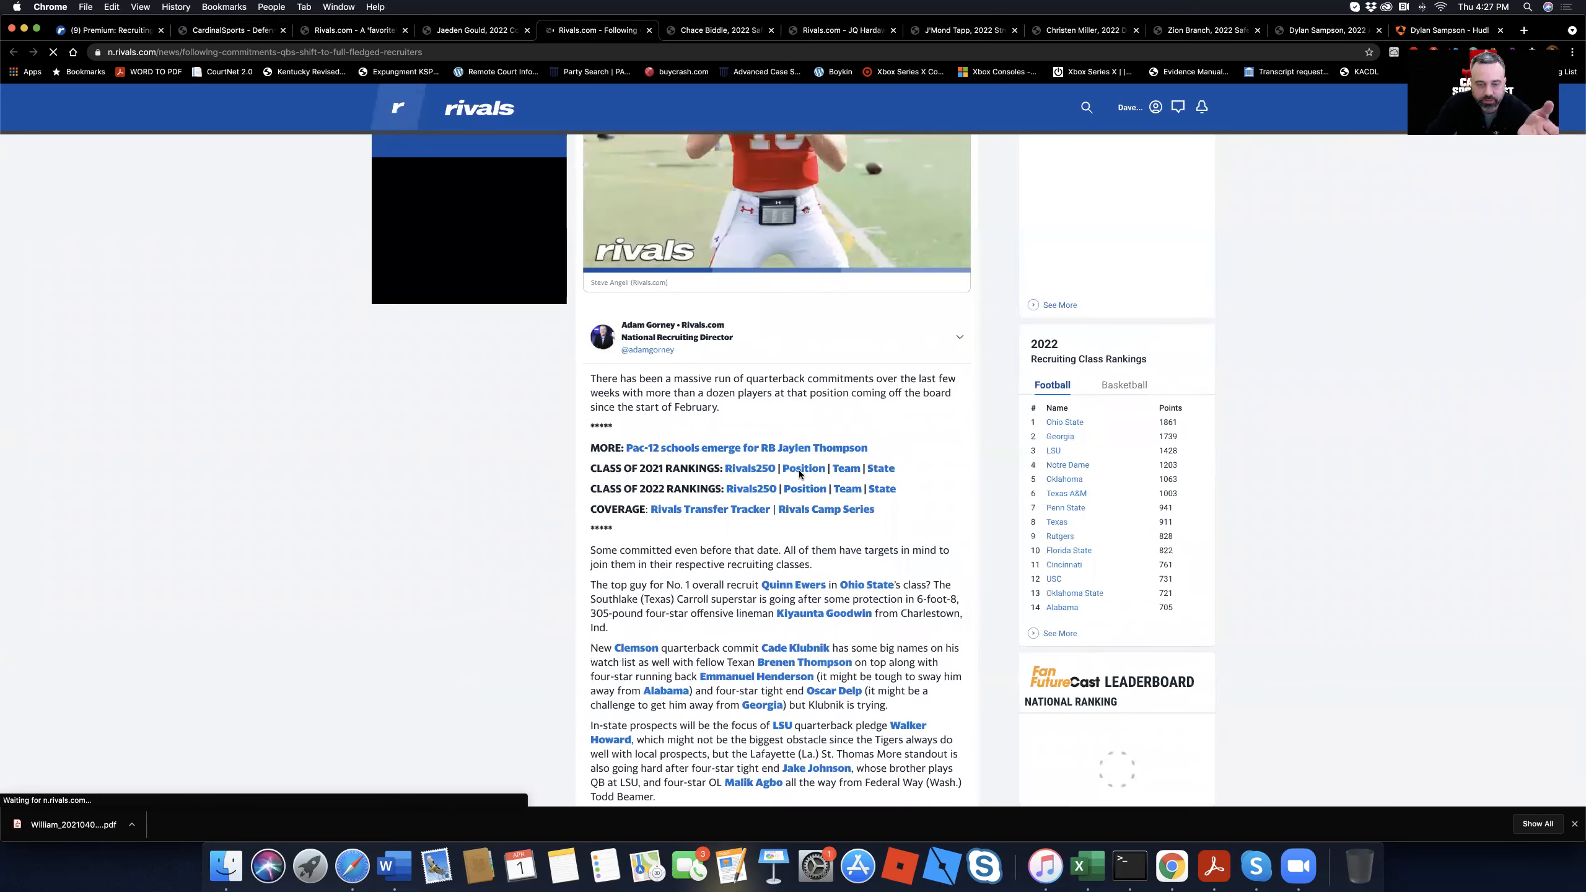
pyautogui.scroll(-3)
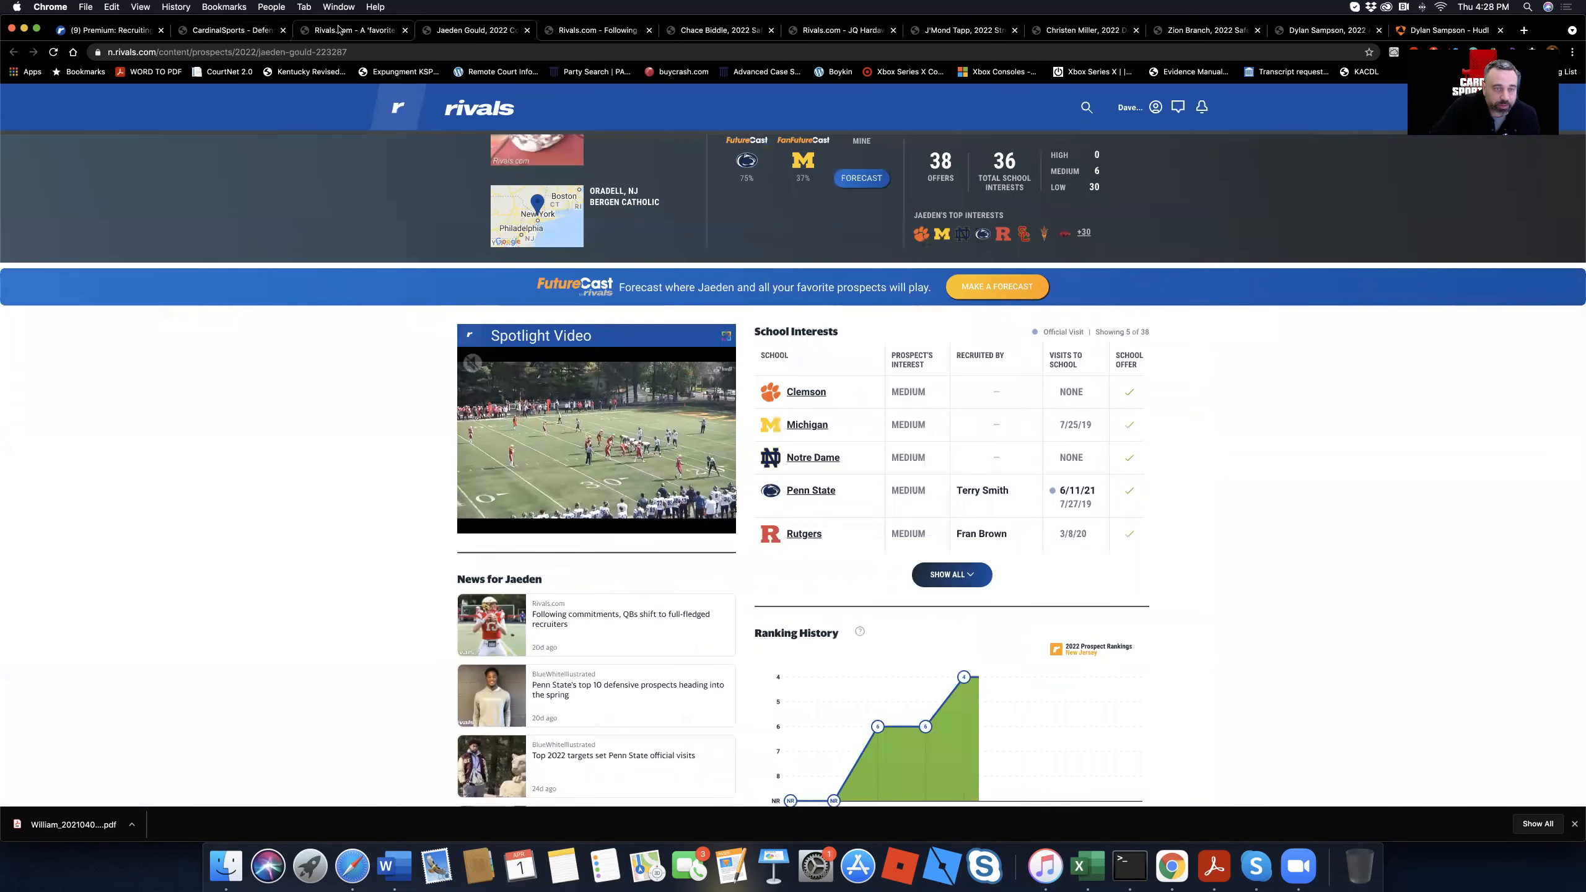
# Step: Check the Premium Recruiting Board and open the Football Recruiting Chat Questions thread
pyautogui.click(231, 29)
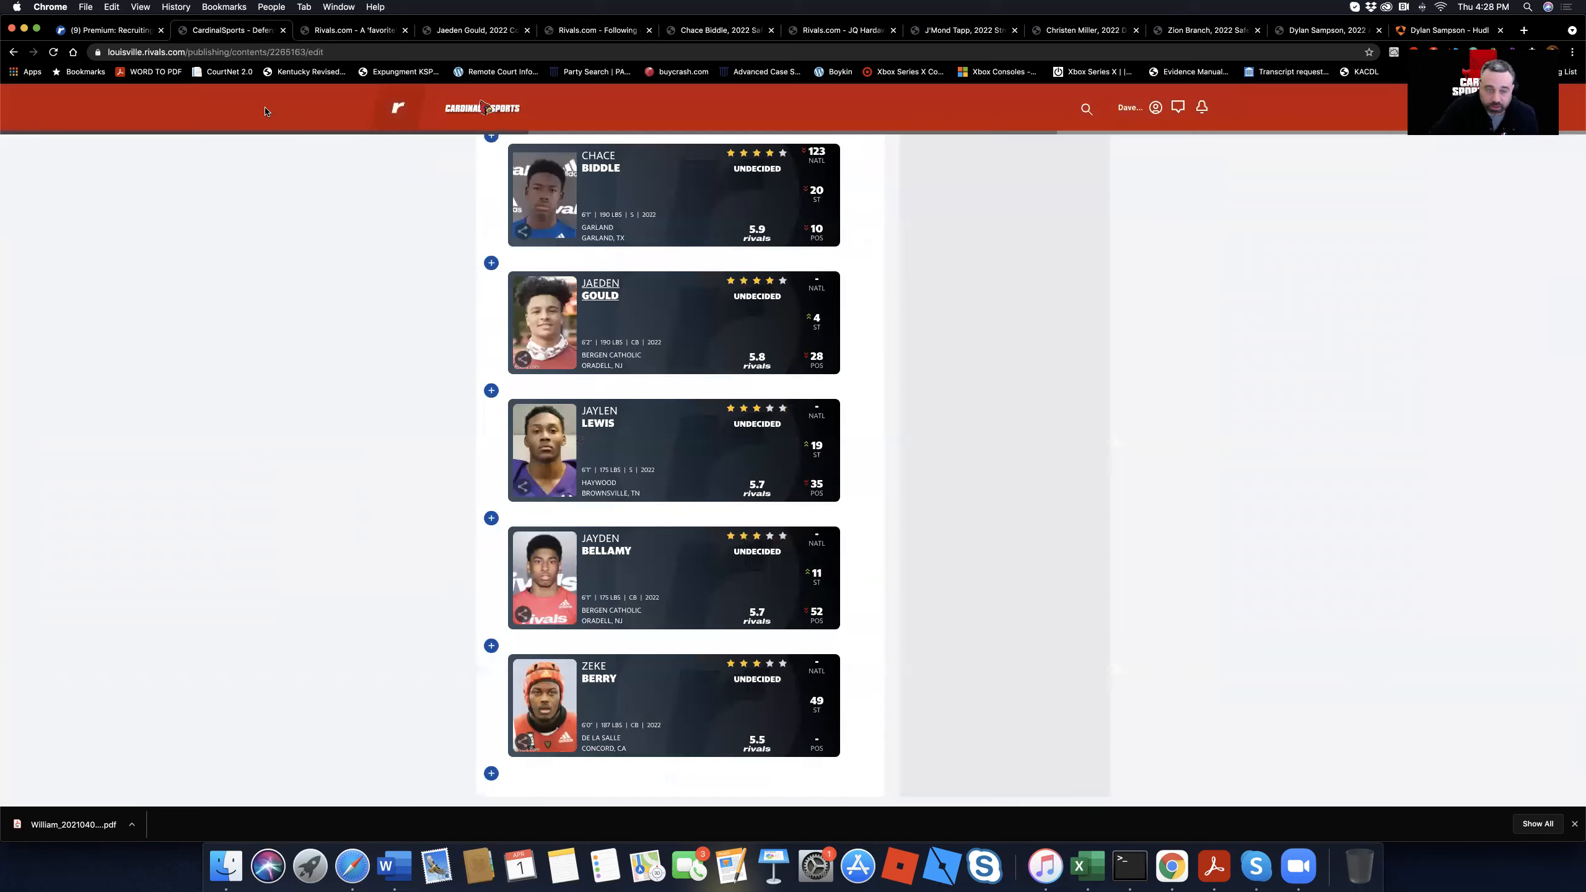
pyautogui.moveTo(640, 478)
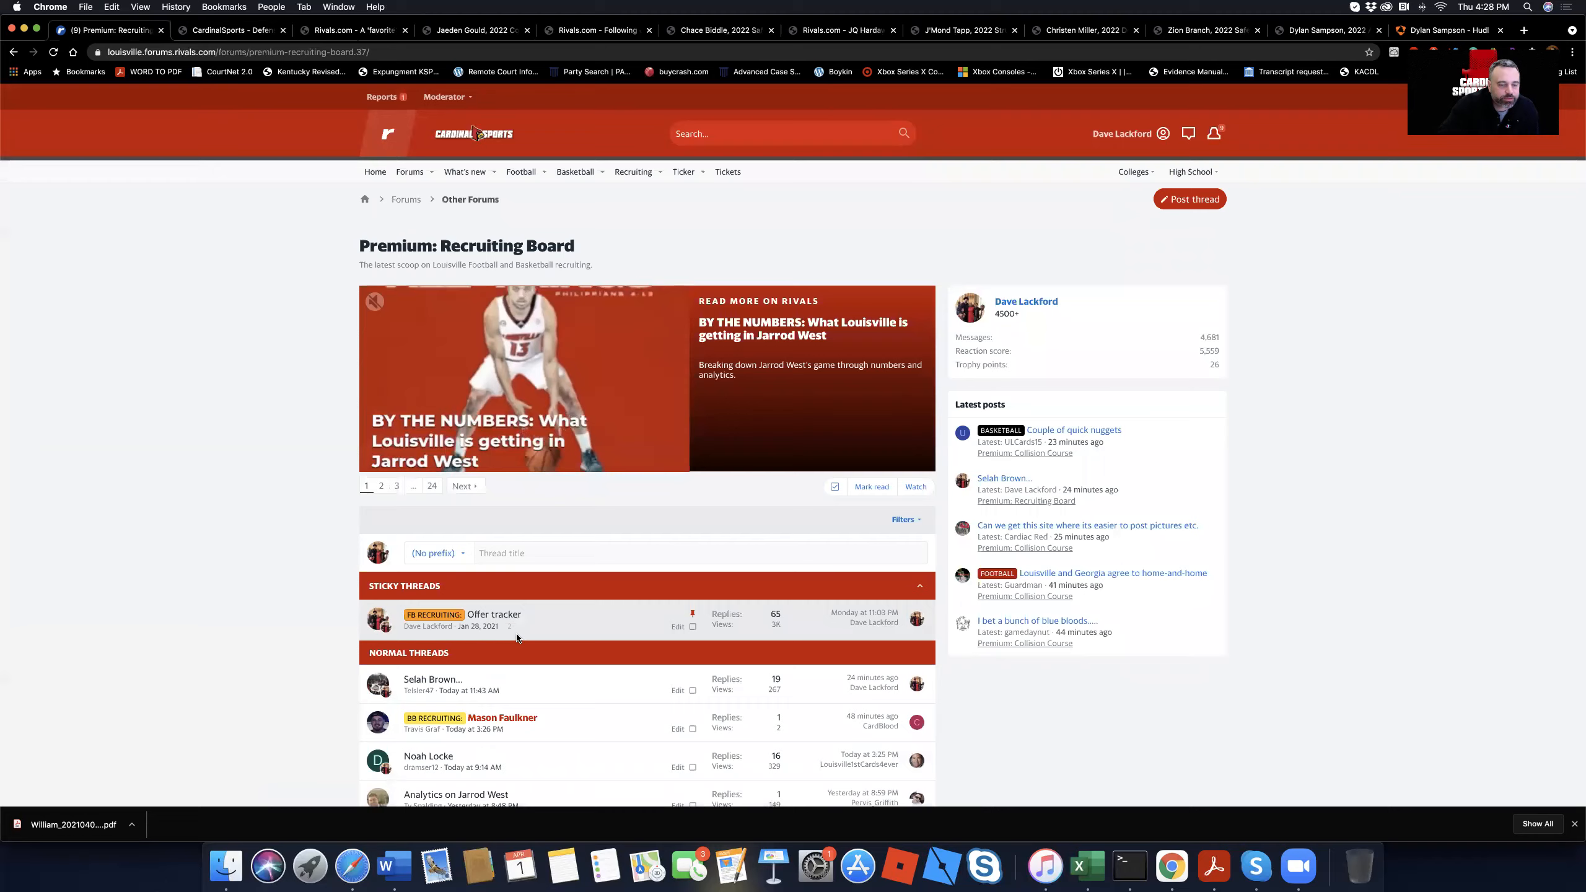
pyautogui.scroll(-3)
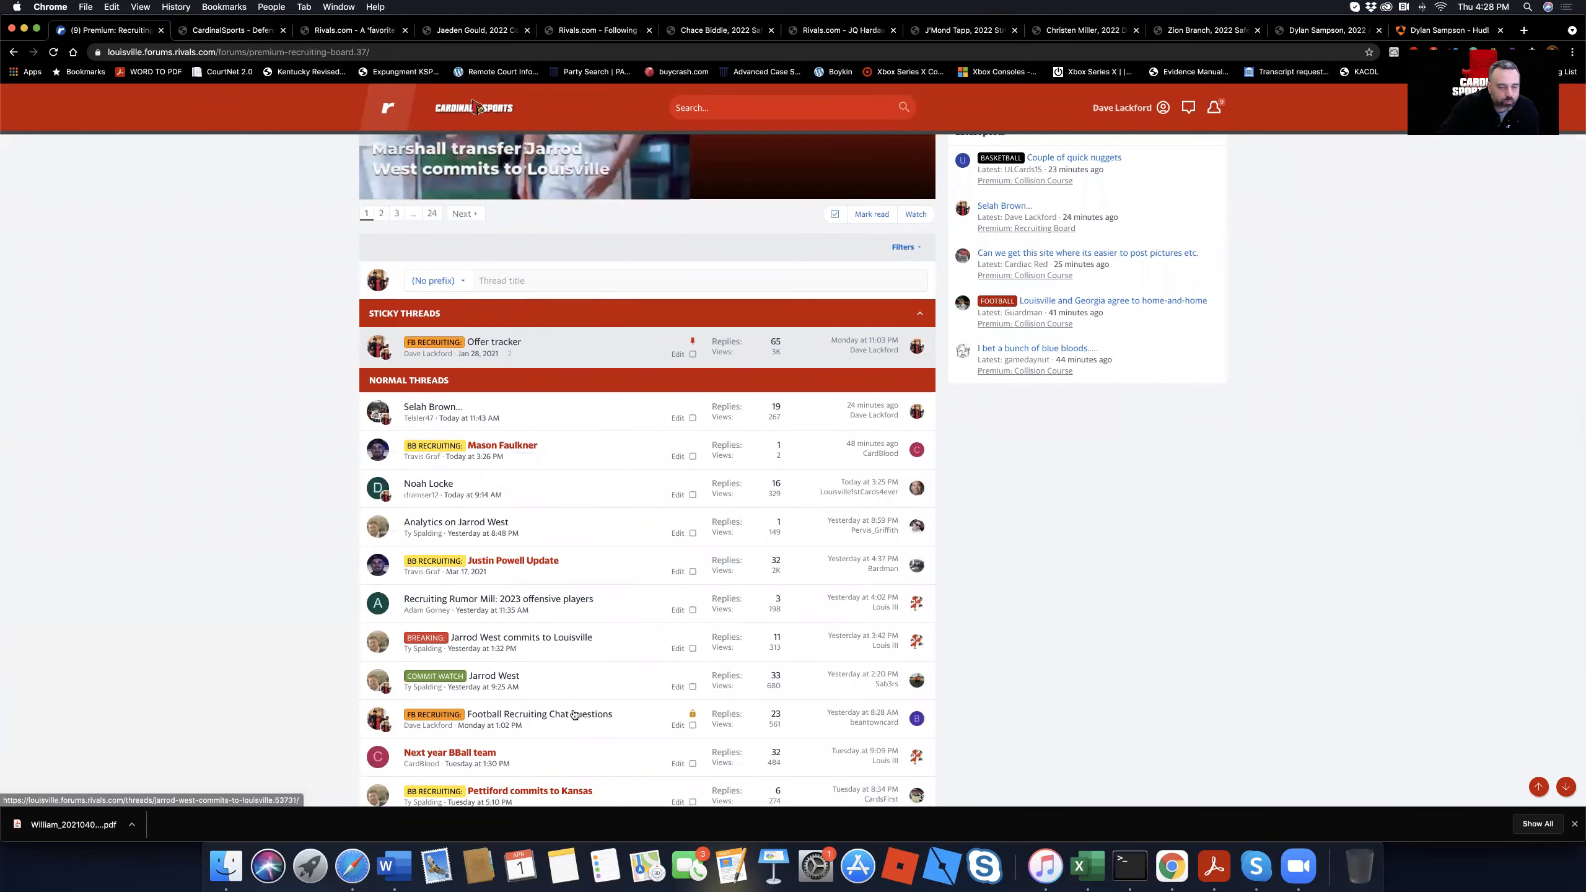
pyautogui.click(538, 714)
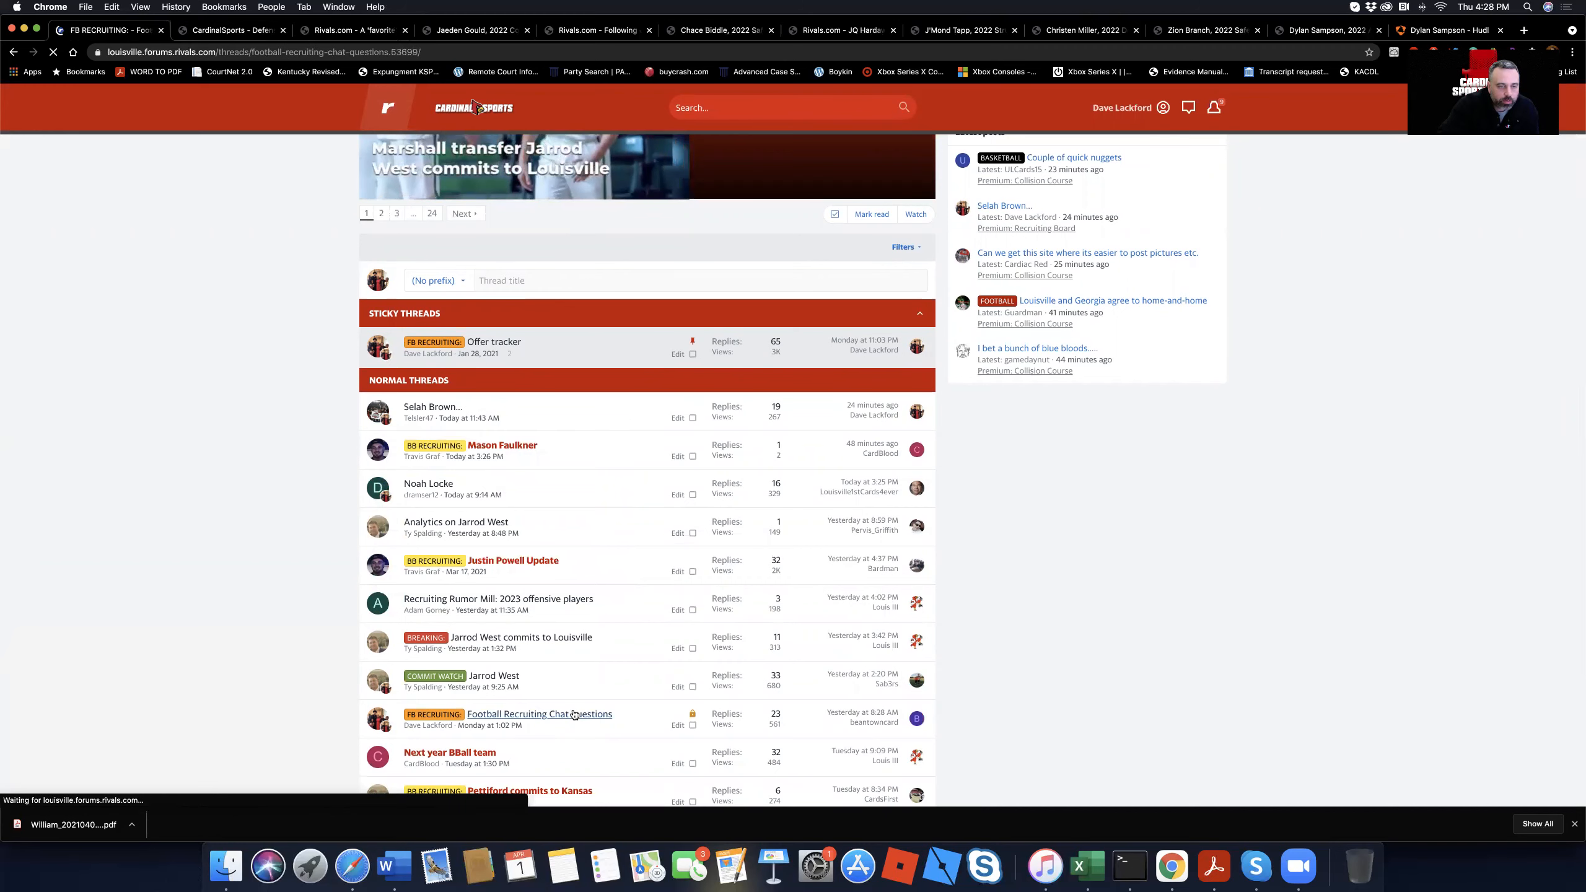
pyautogui.click(539, 713)
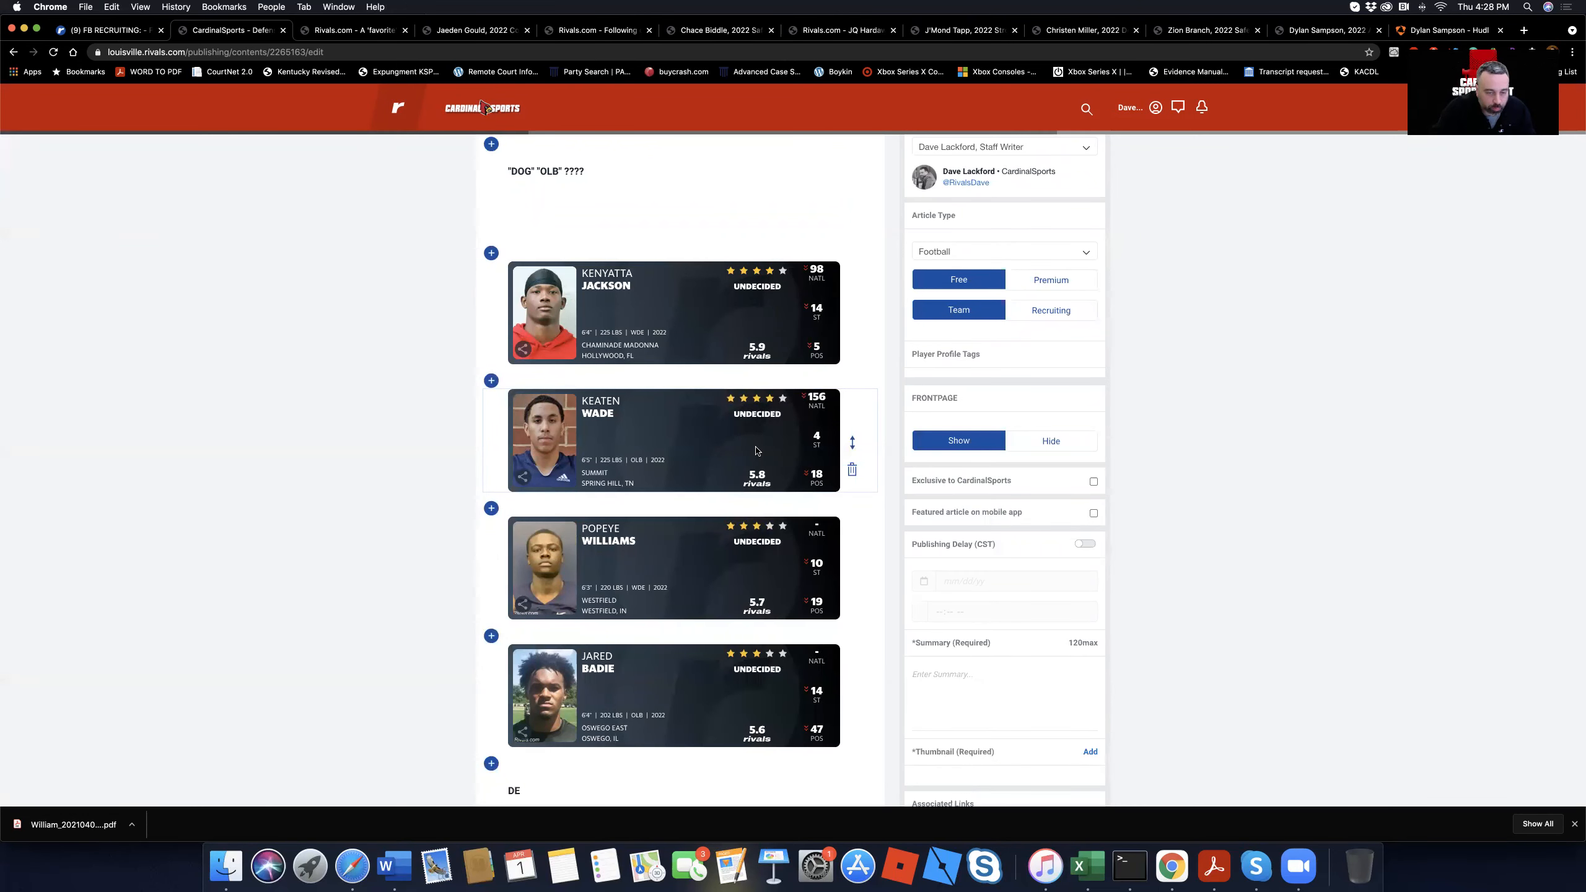
pyautogui.scroll(-3)
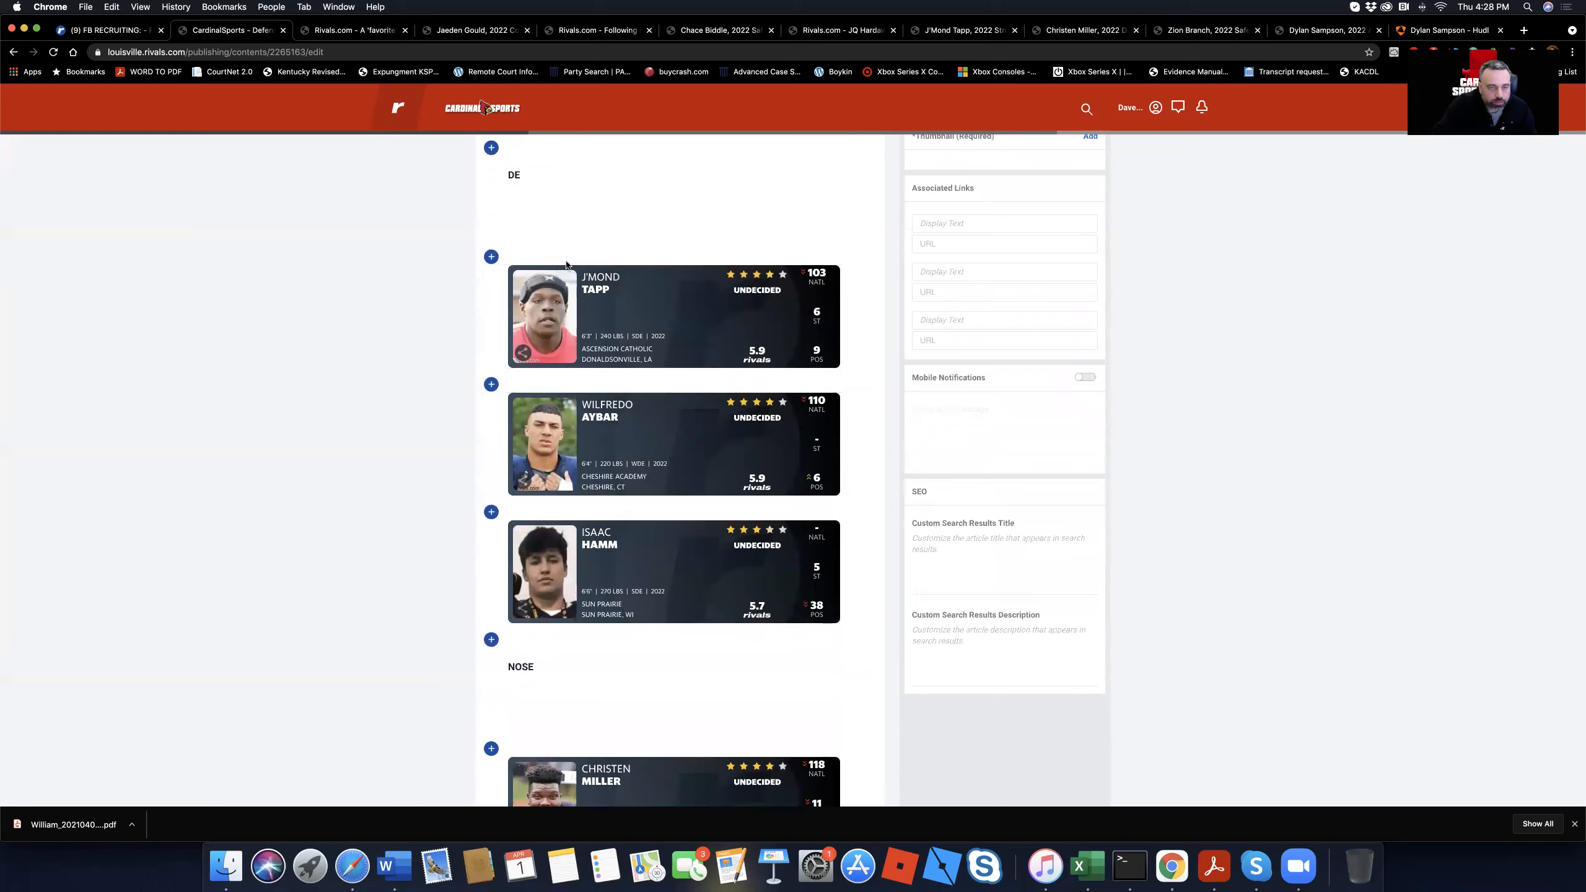
pyautogui.moveTo(649, 380)
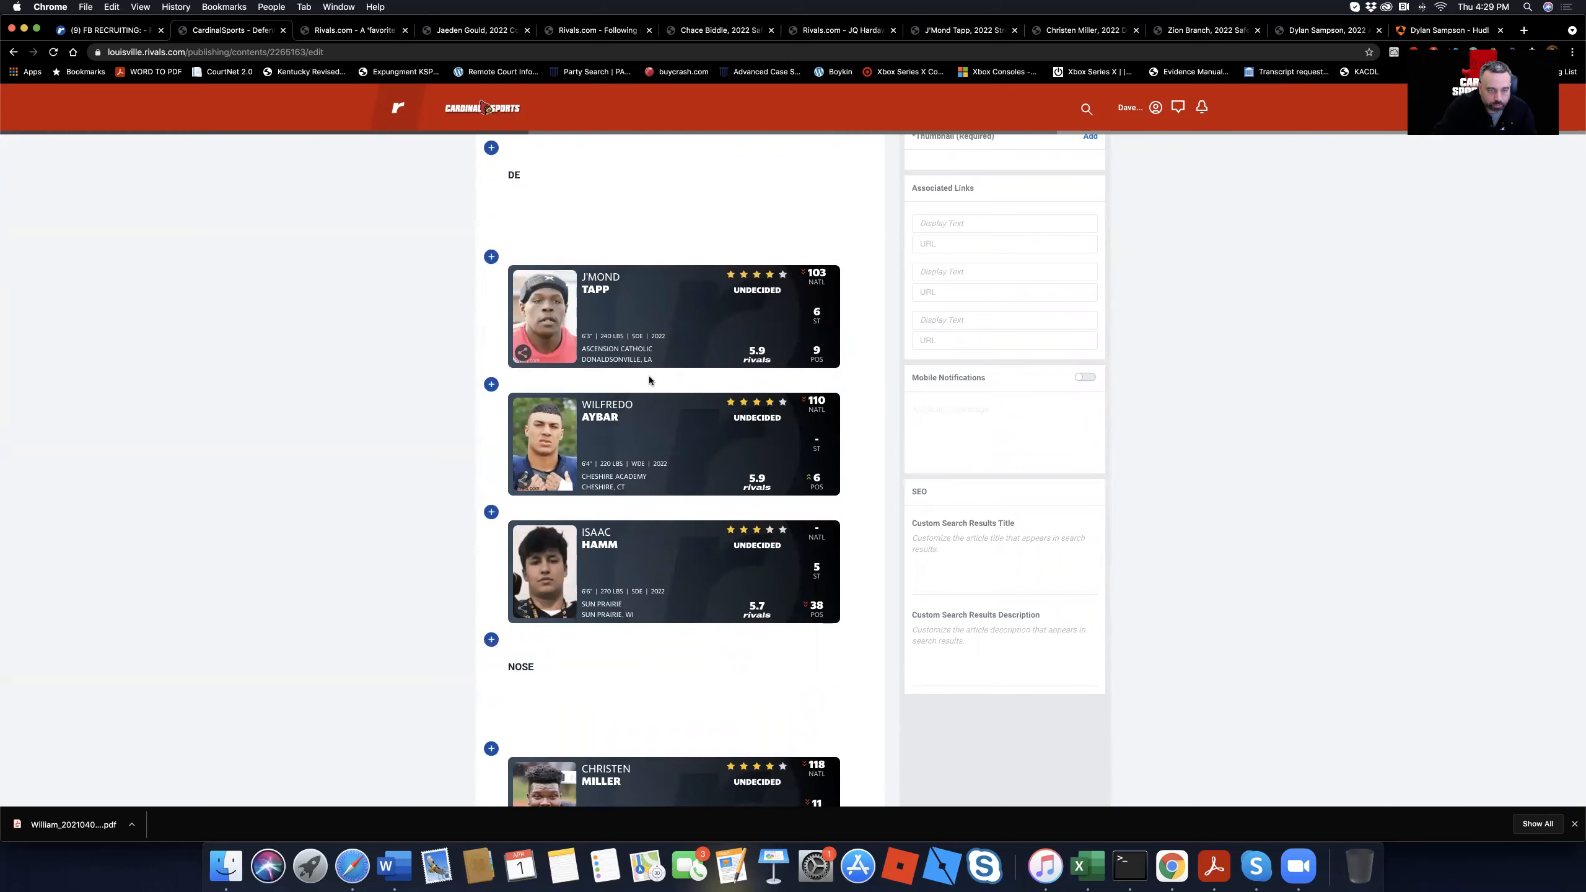
pyautogui.scroll(-3)
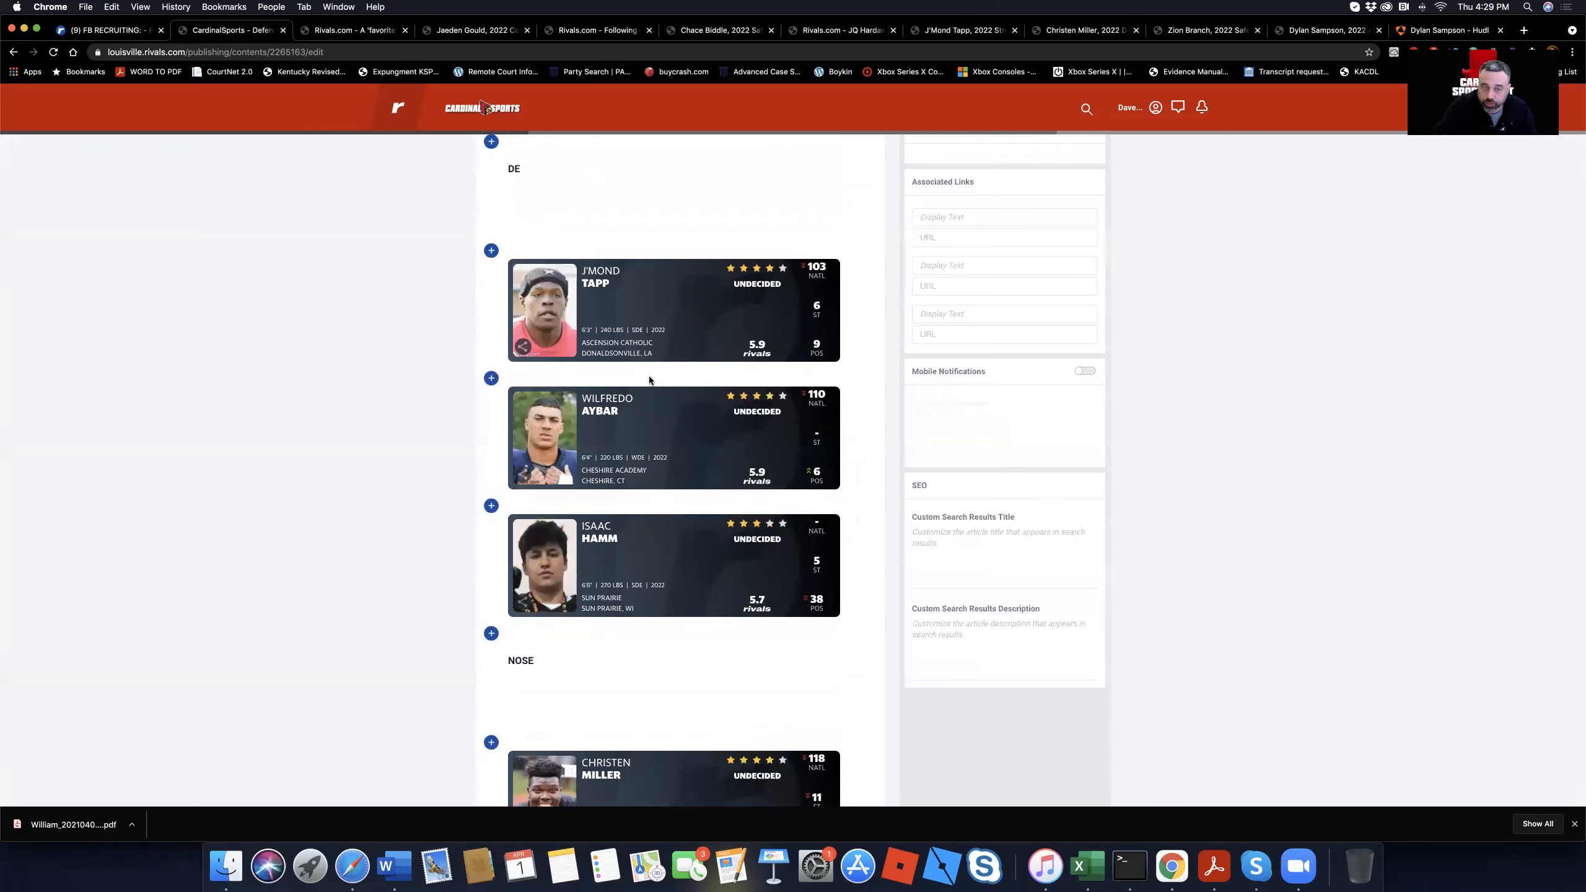
pyautogui.moveTo(656, 466)
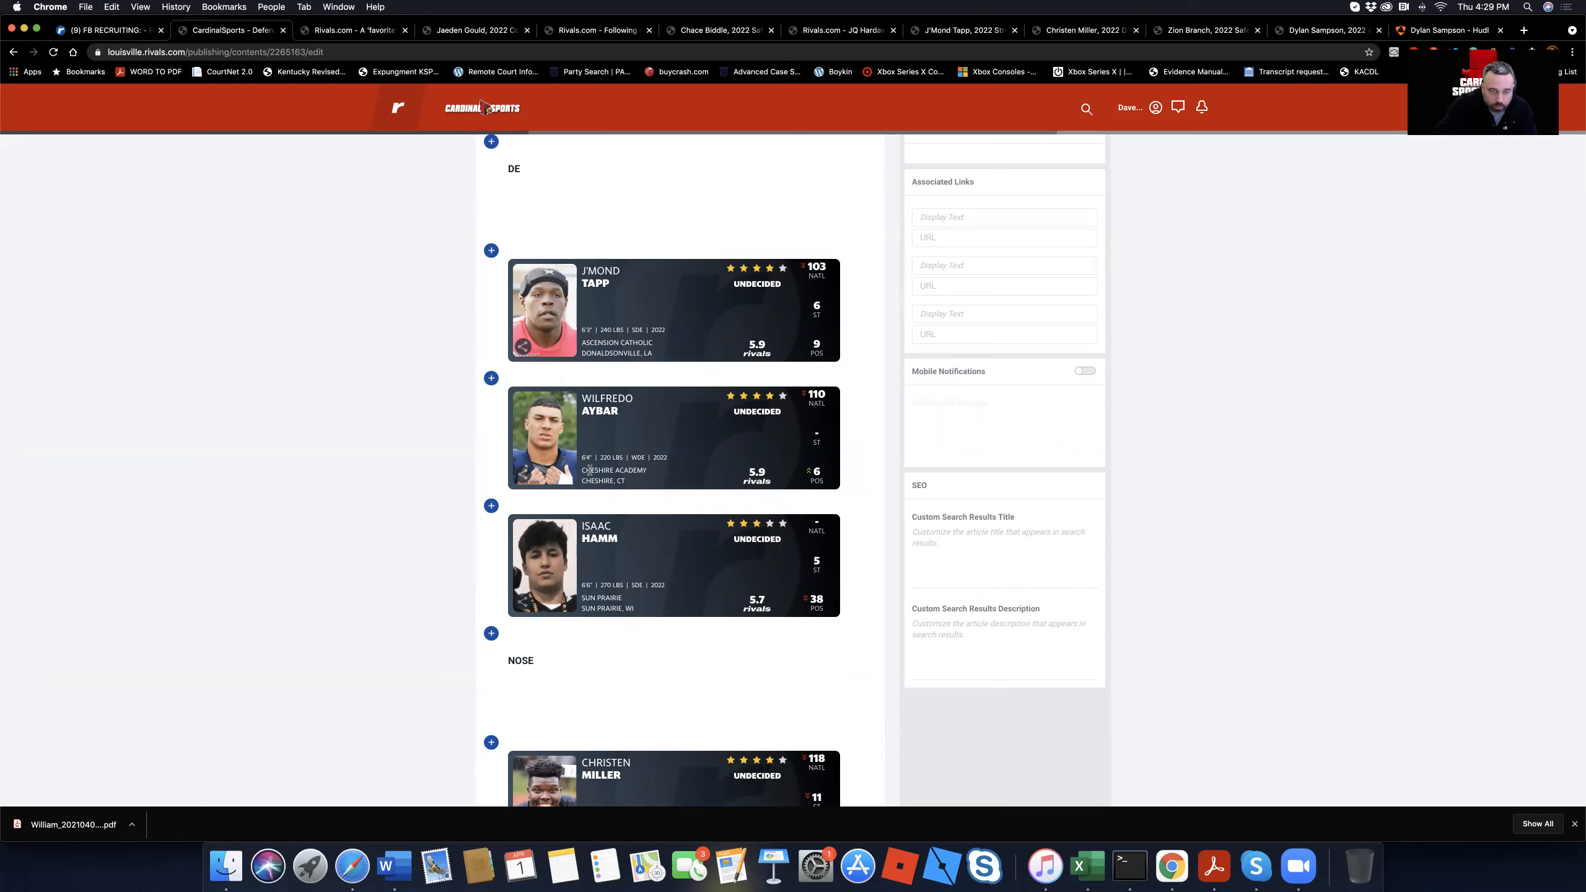
pyautogui.moveTo(577, 582)
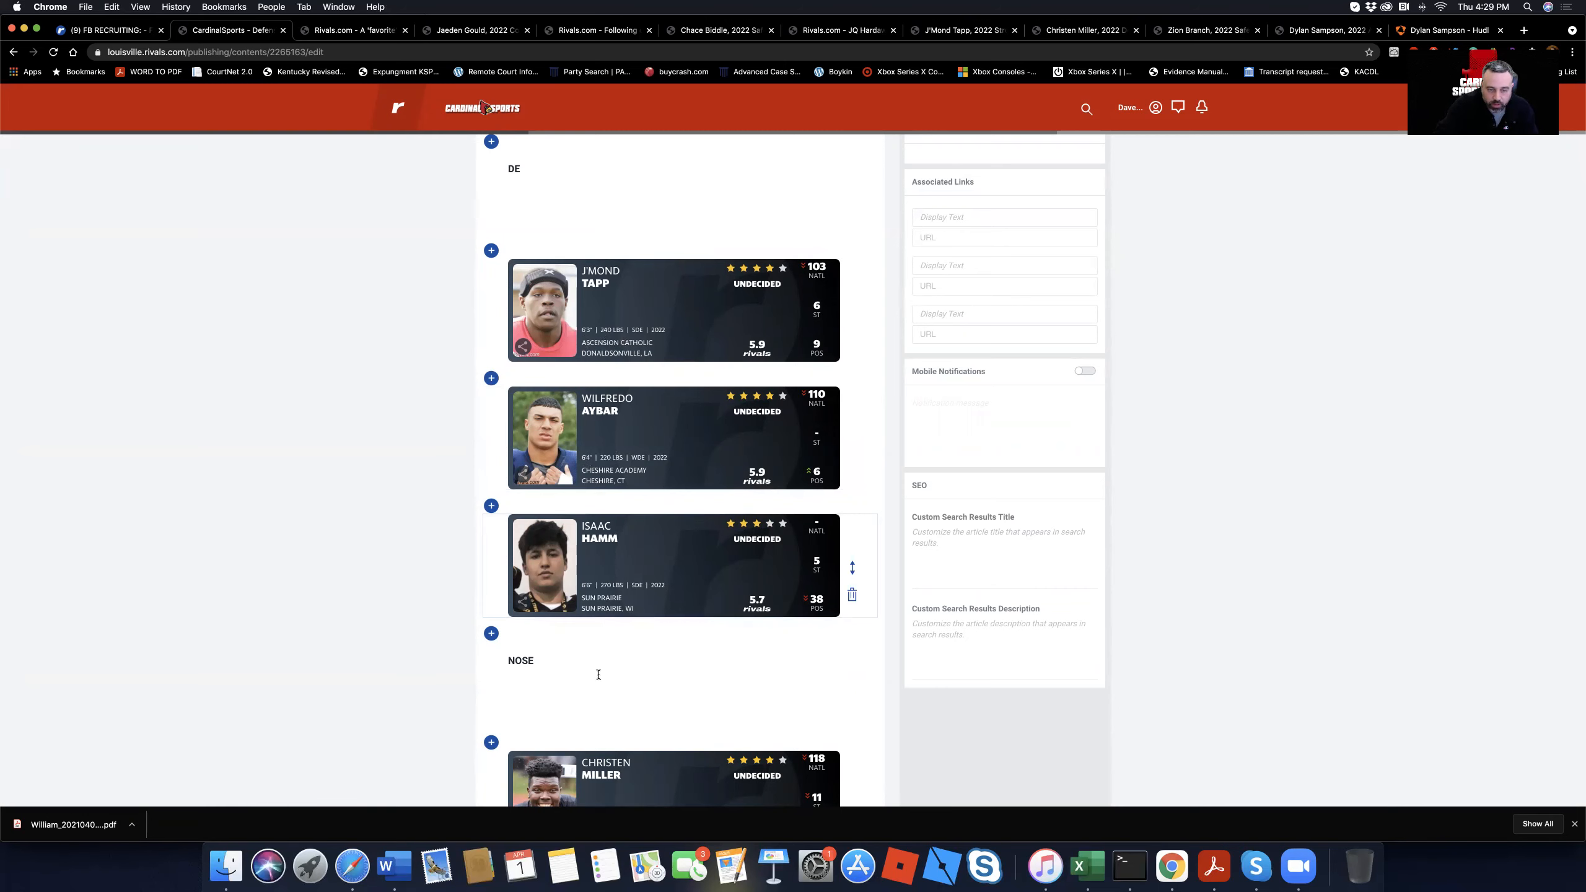
pyautogui.scroll(-3)
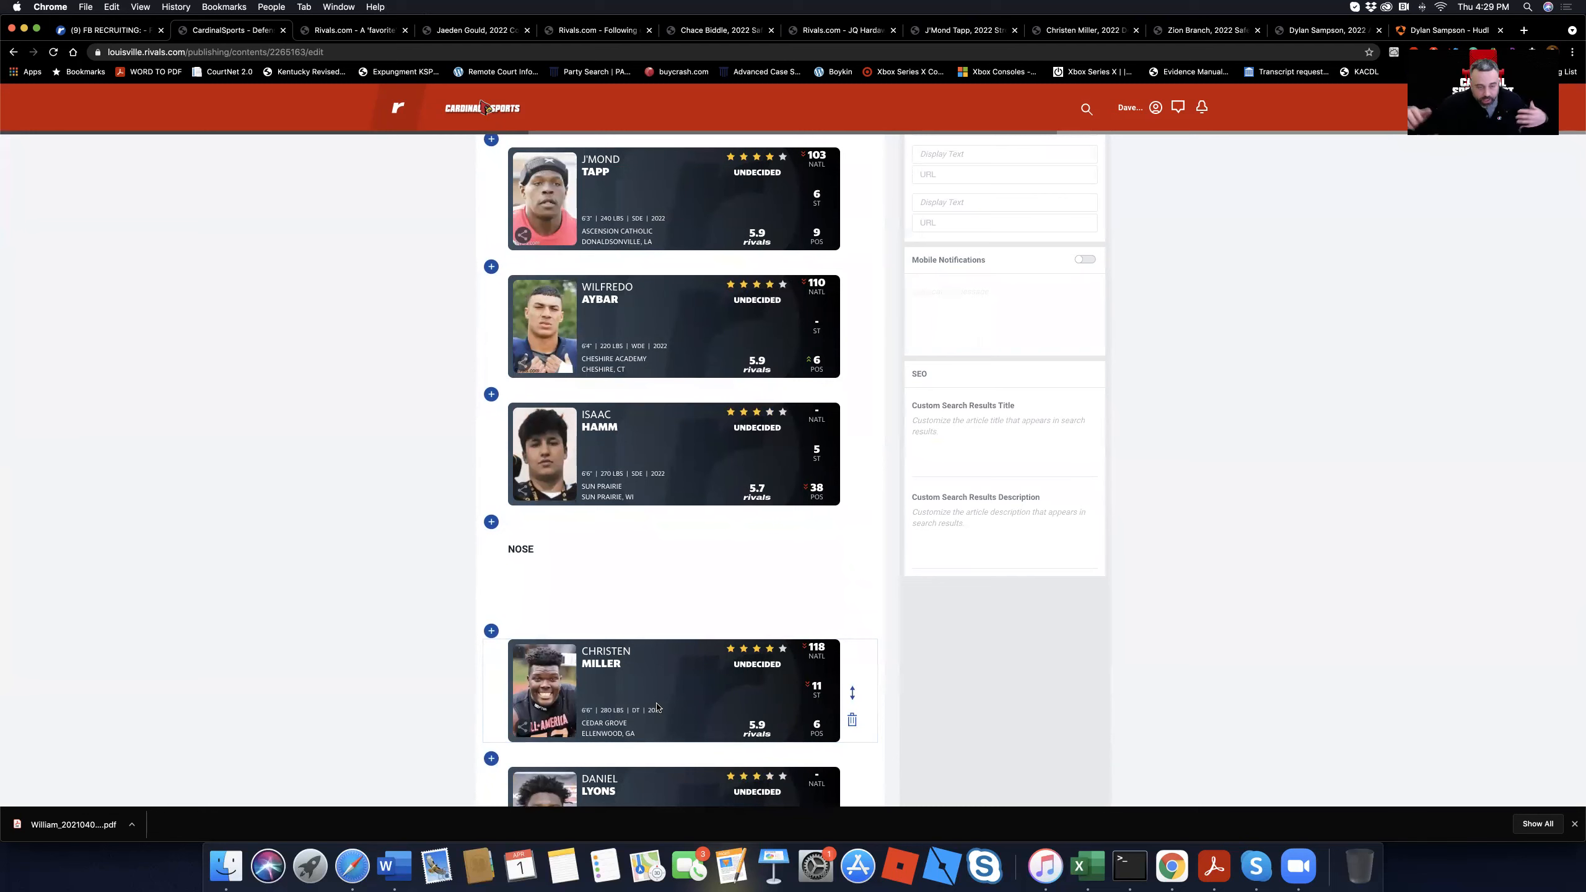
pyautogui.scroll(-3)
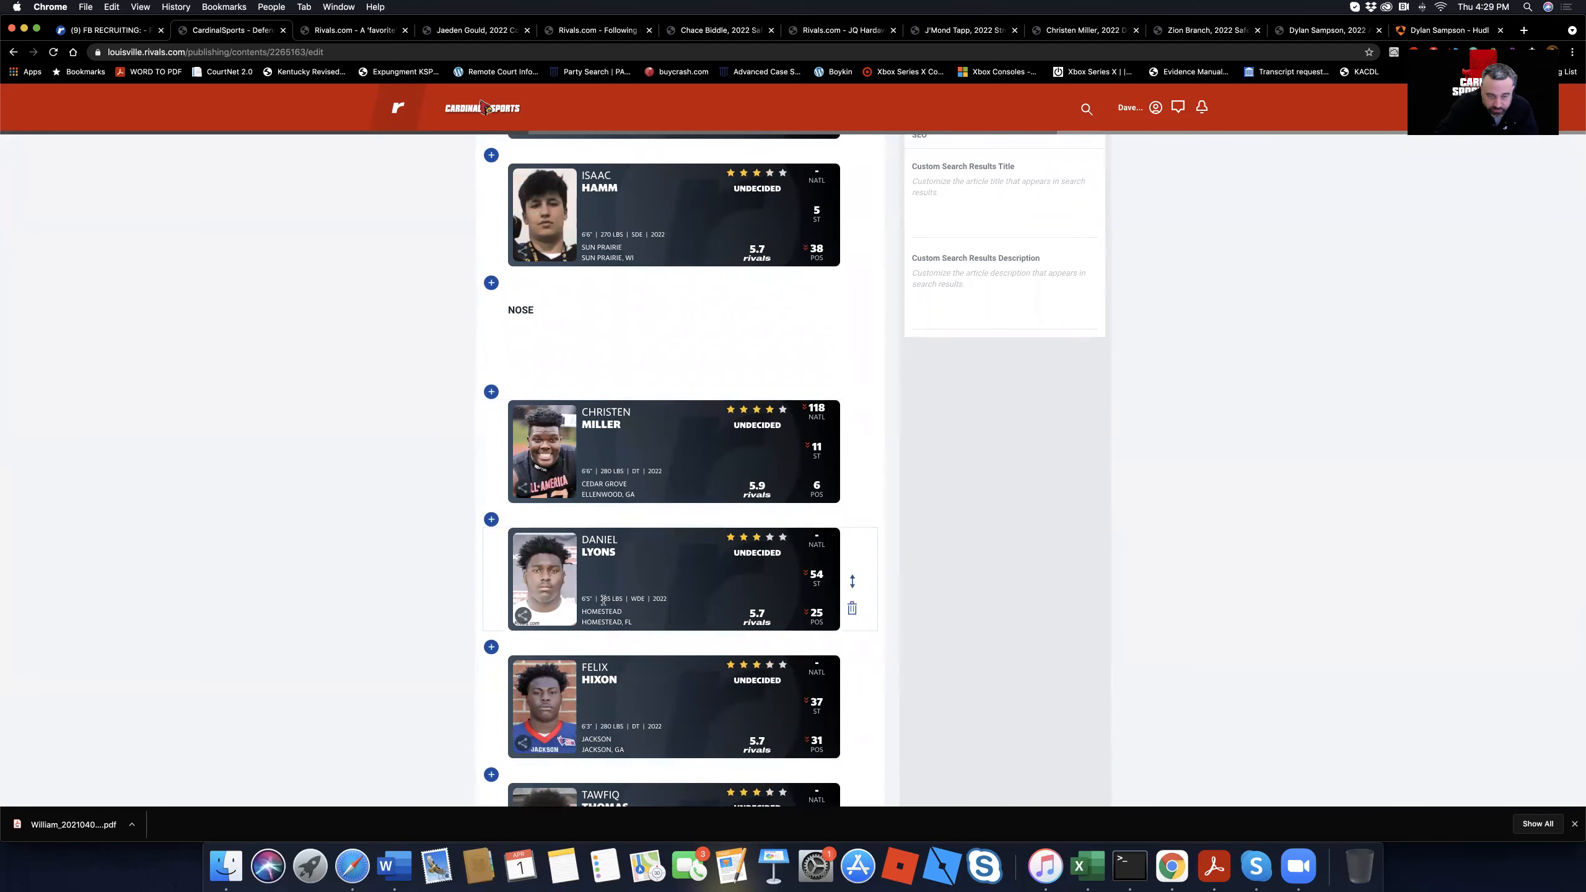
pyautogui.scroll(-3)
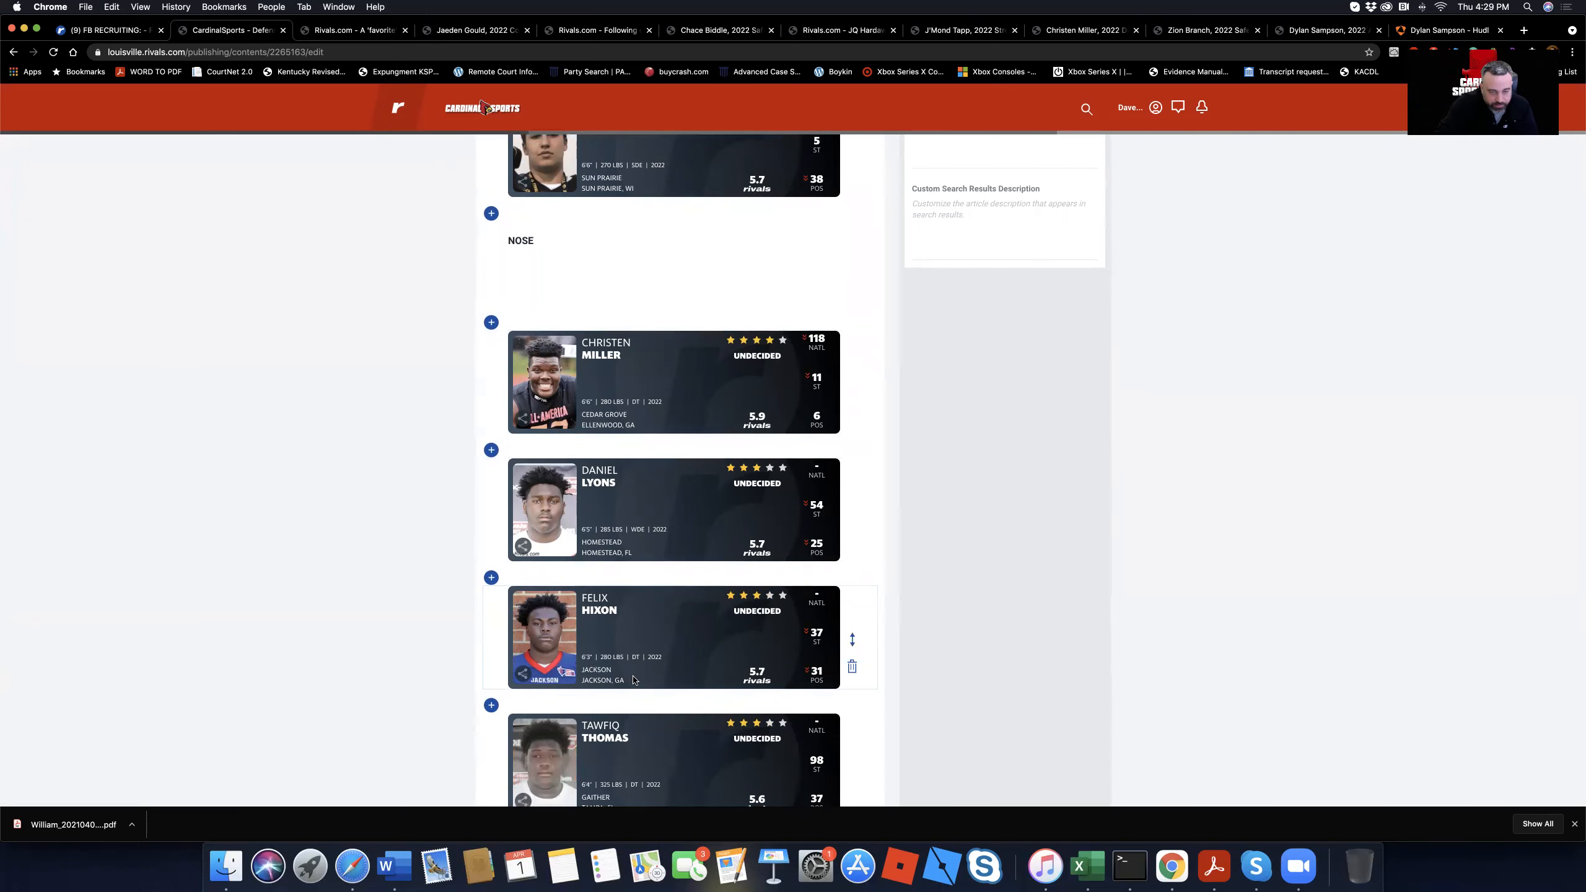
pyautogui.scroll(-3)
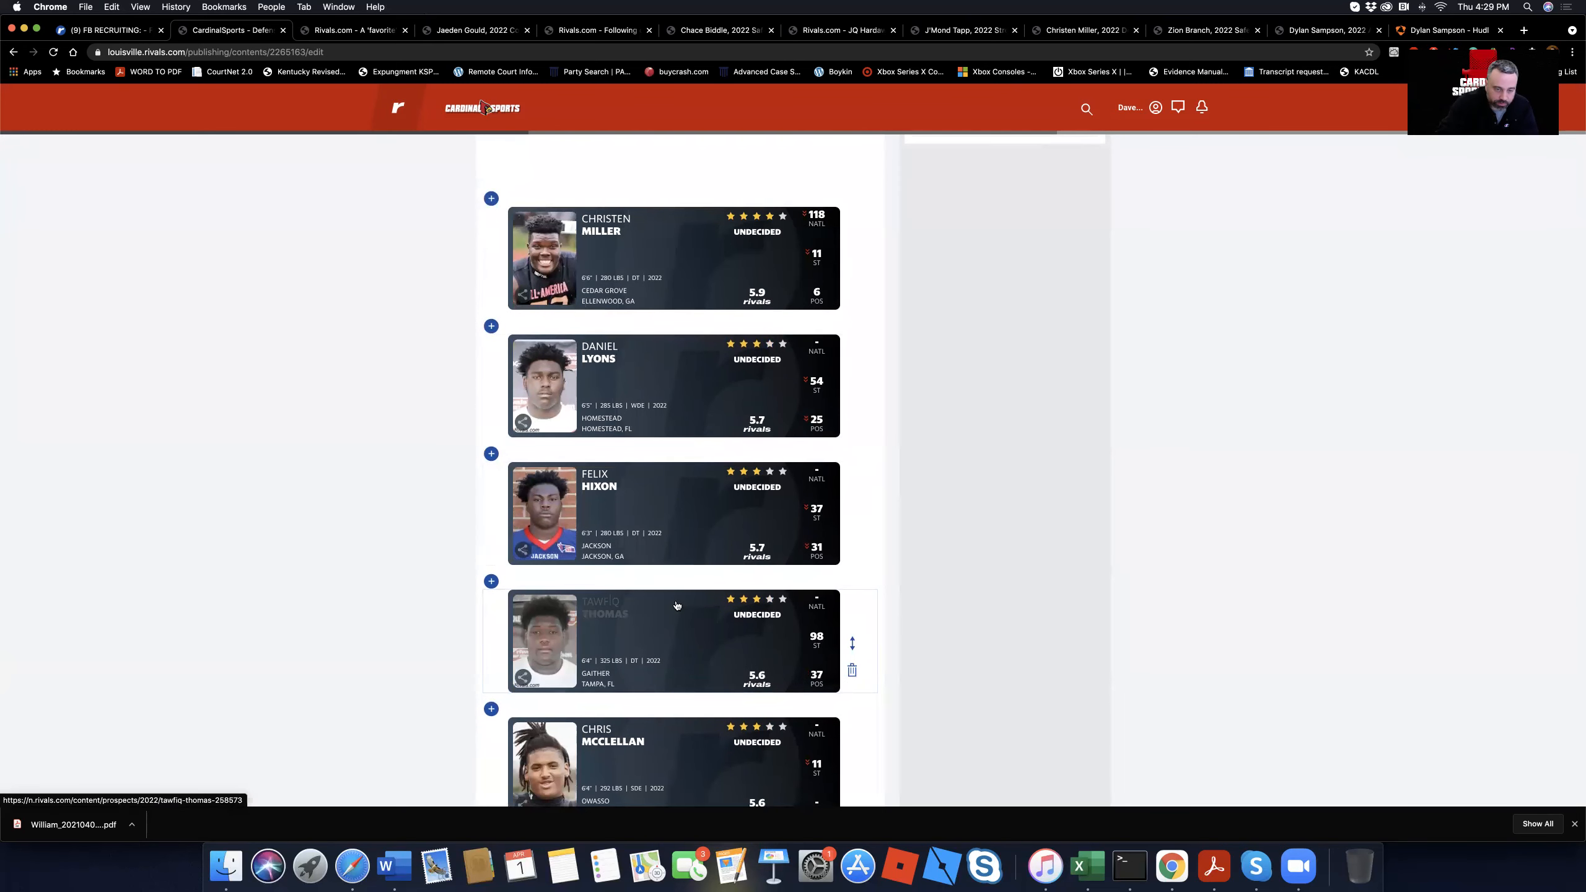
pyautogui.scroll(-3)
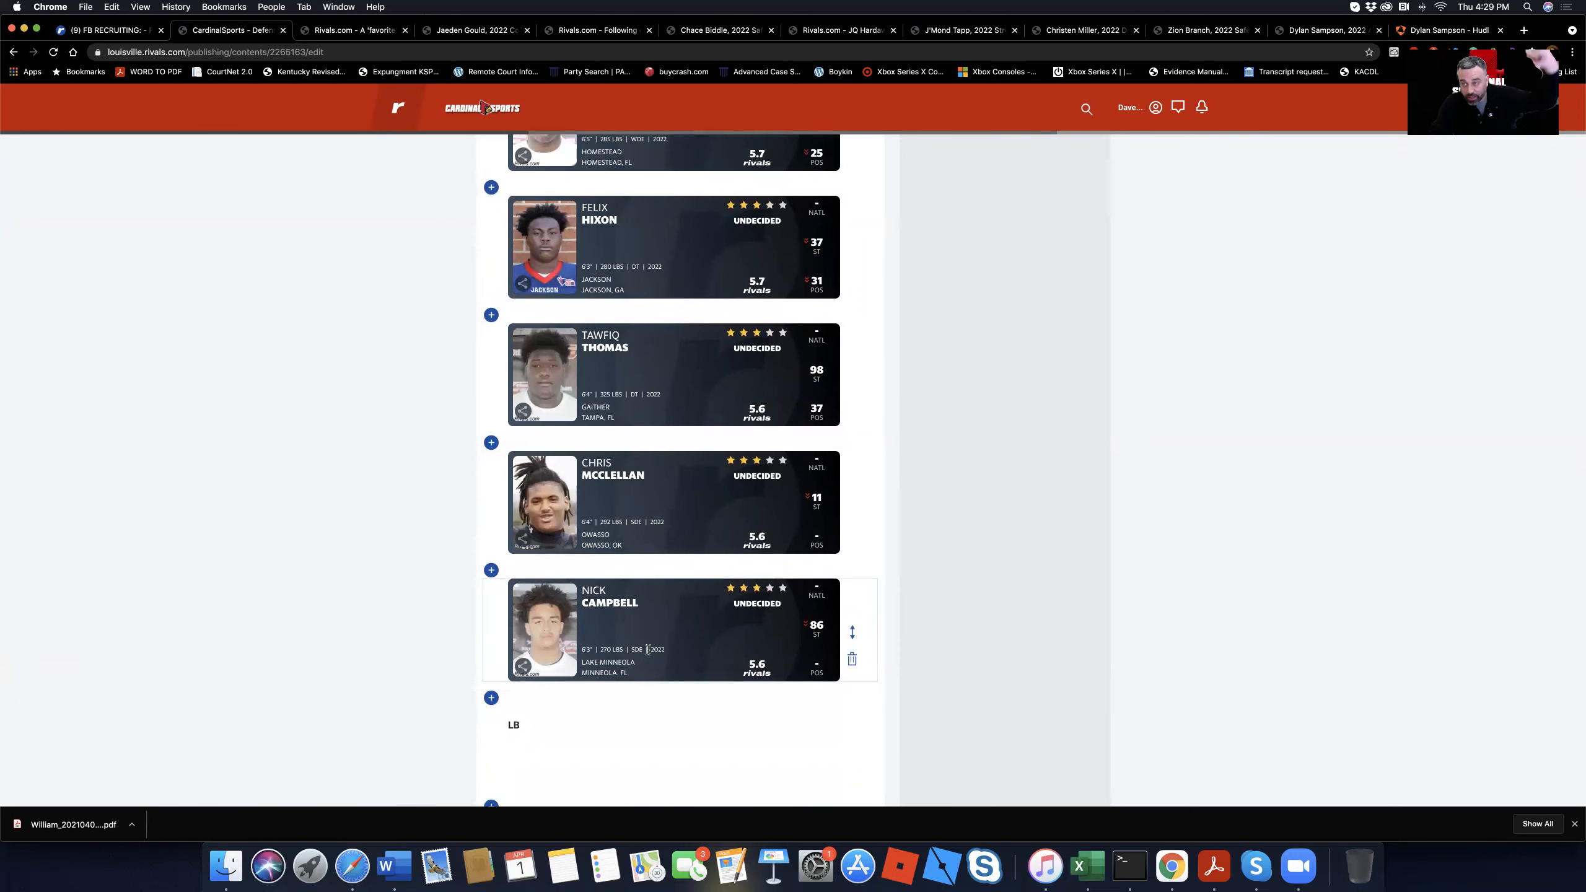
pyautogui.moveTo(668, 326)
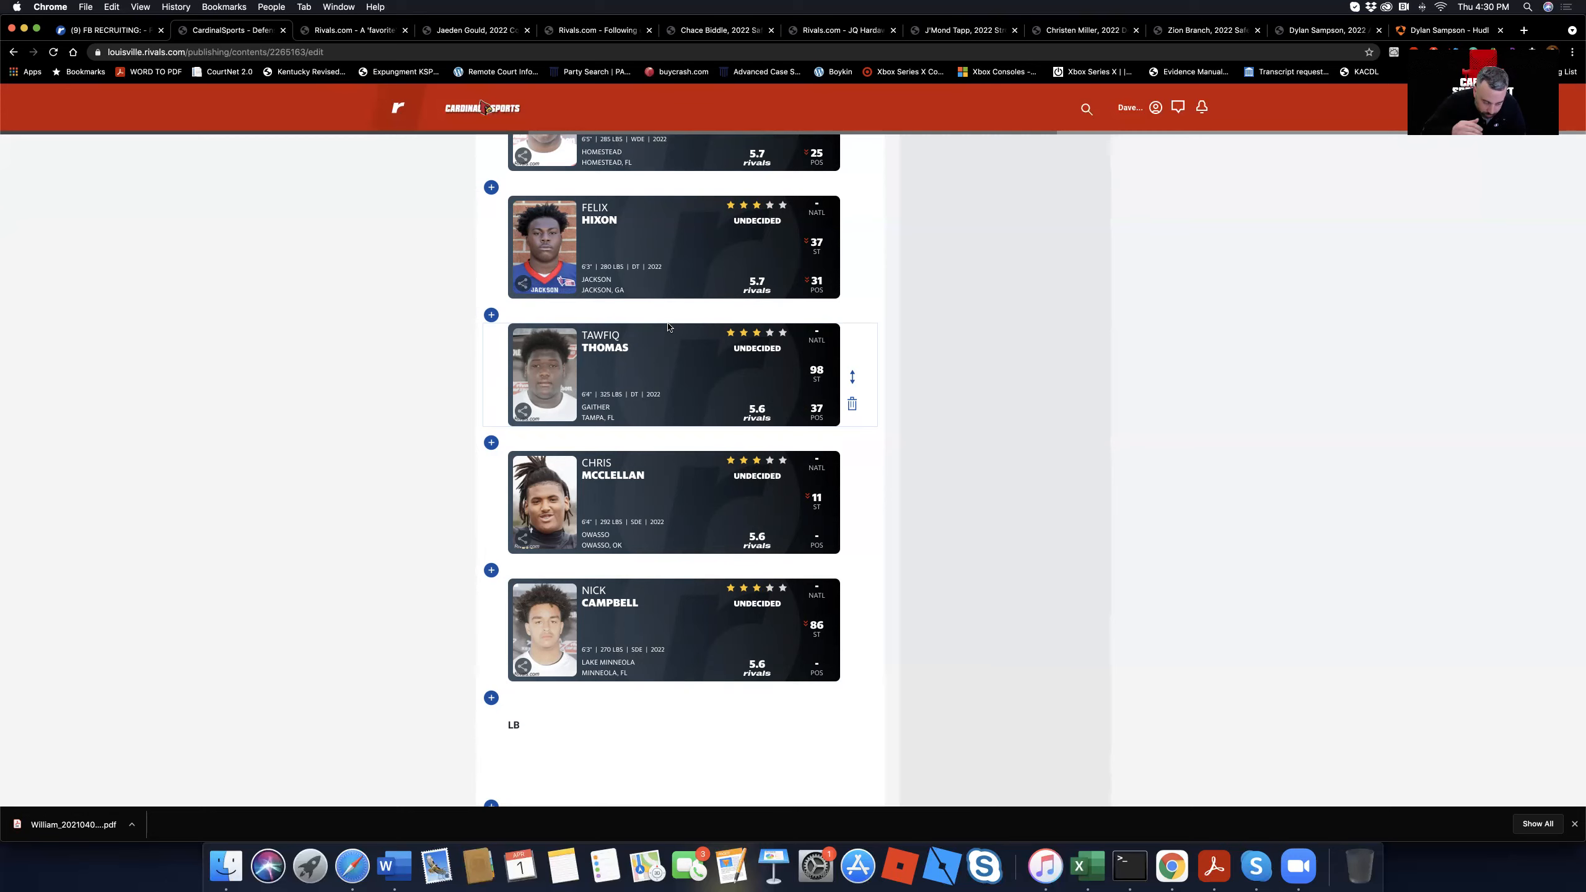
pyautogui.moveTo(738, 299)
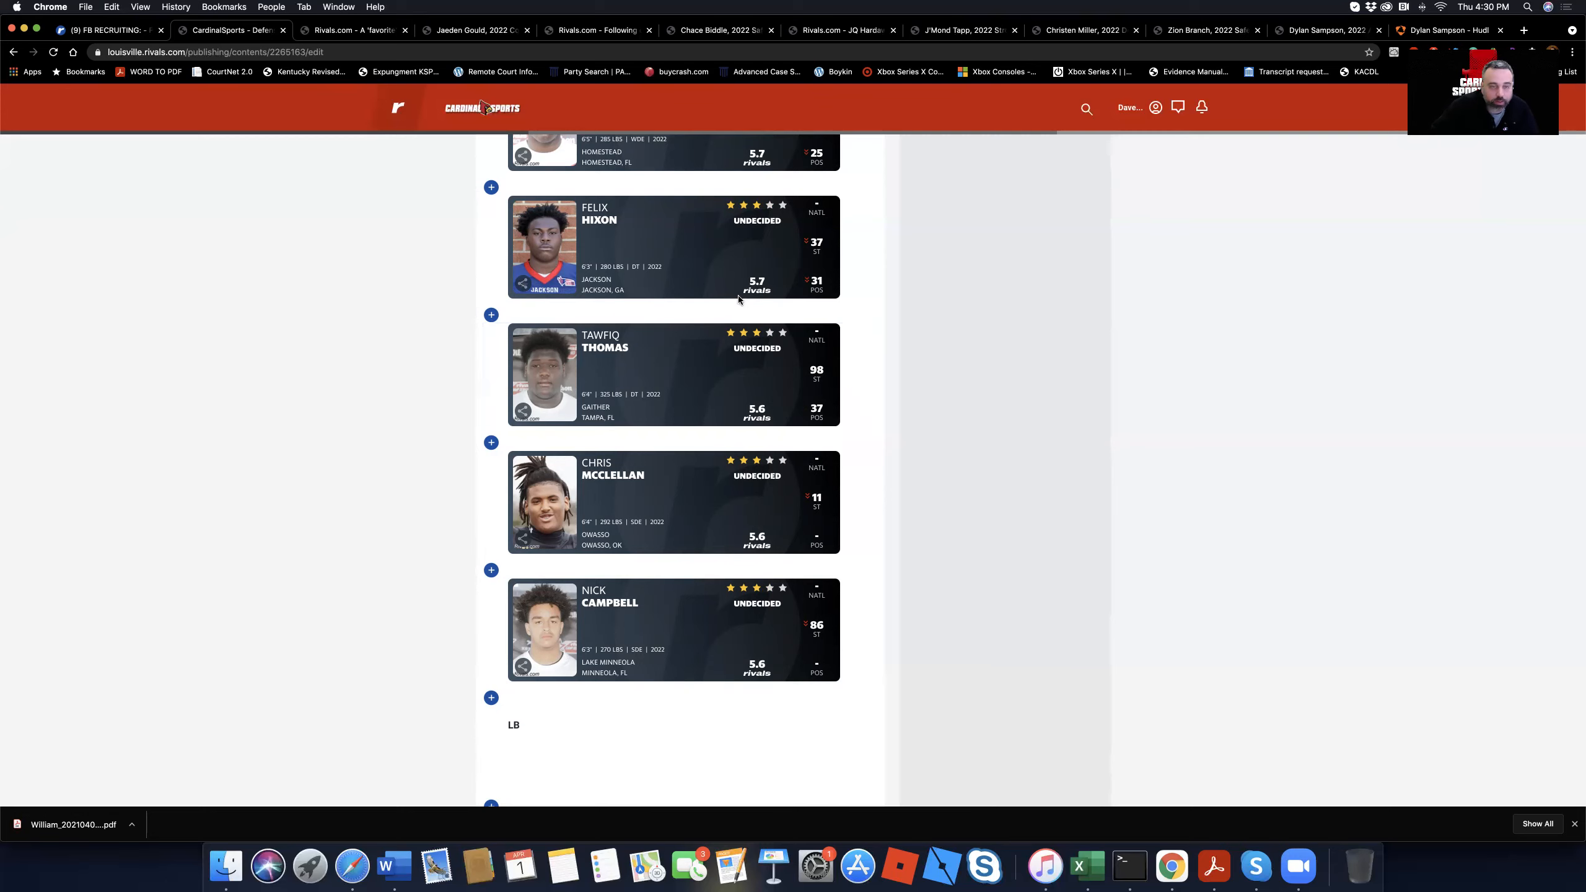
pyautogui.scroll(-3)
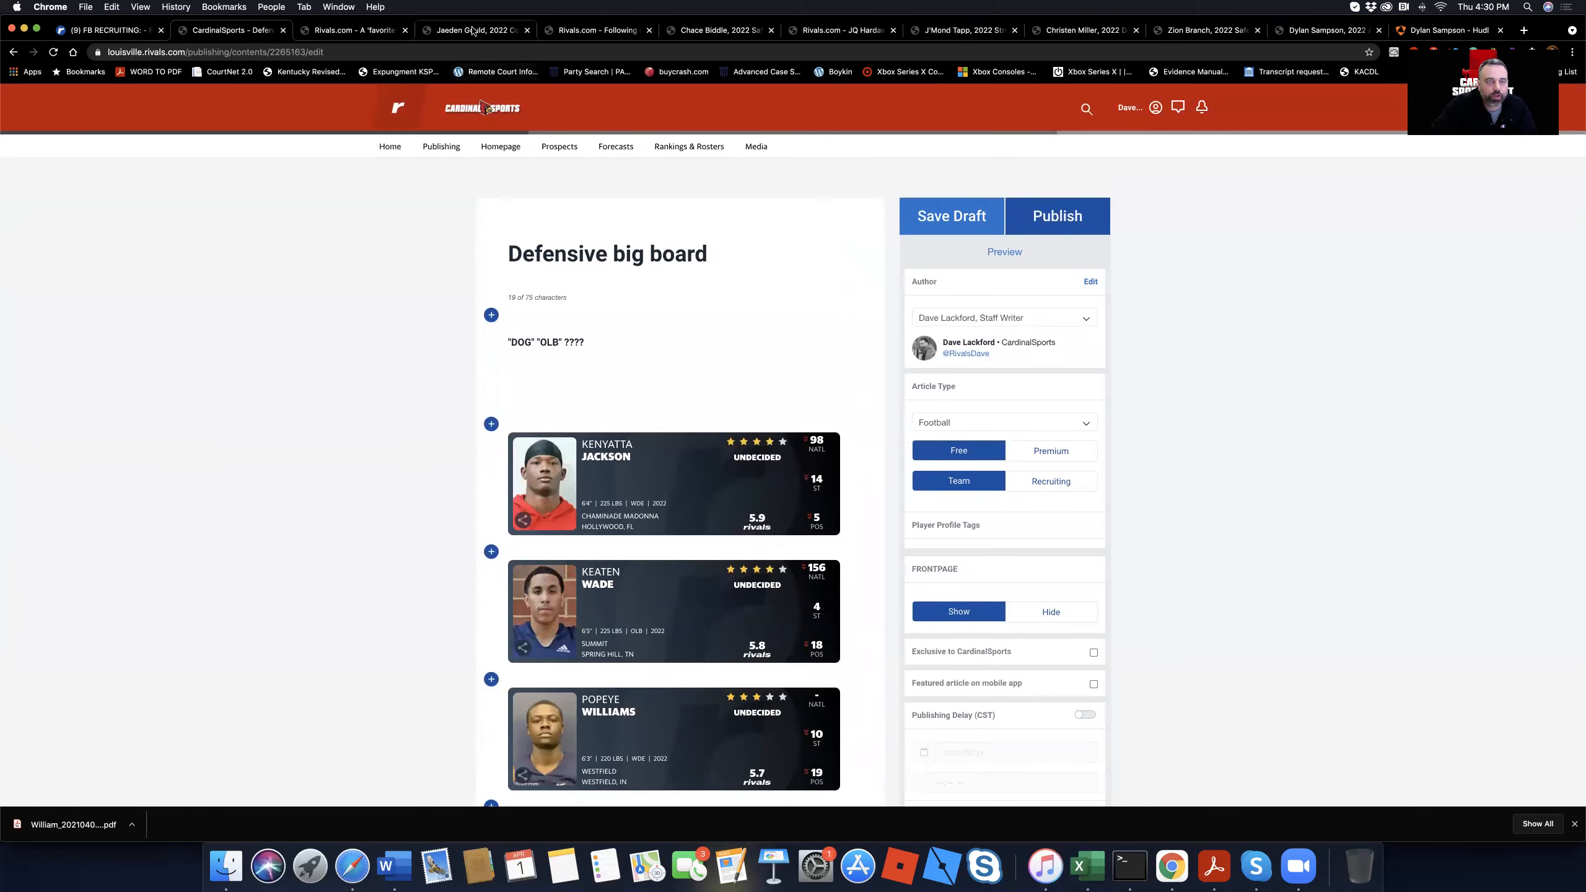
pyautogui.click(474, 29)
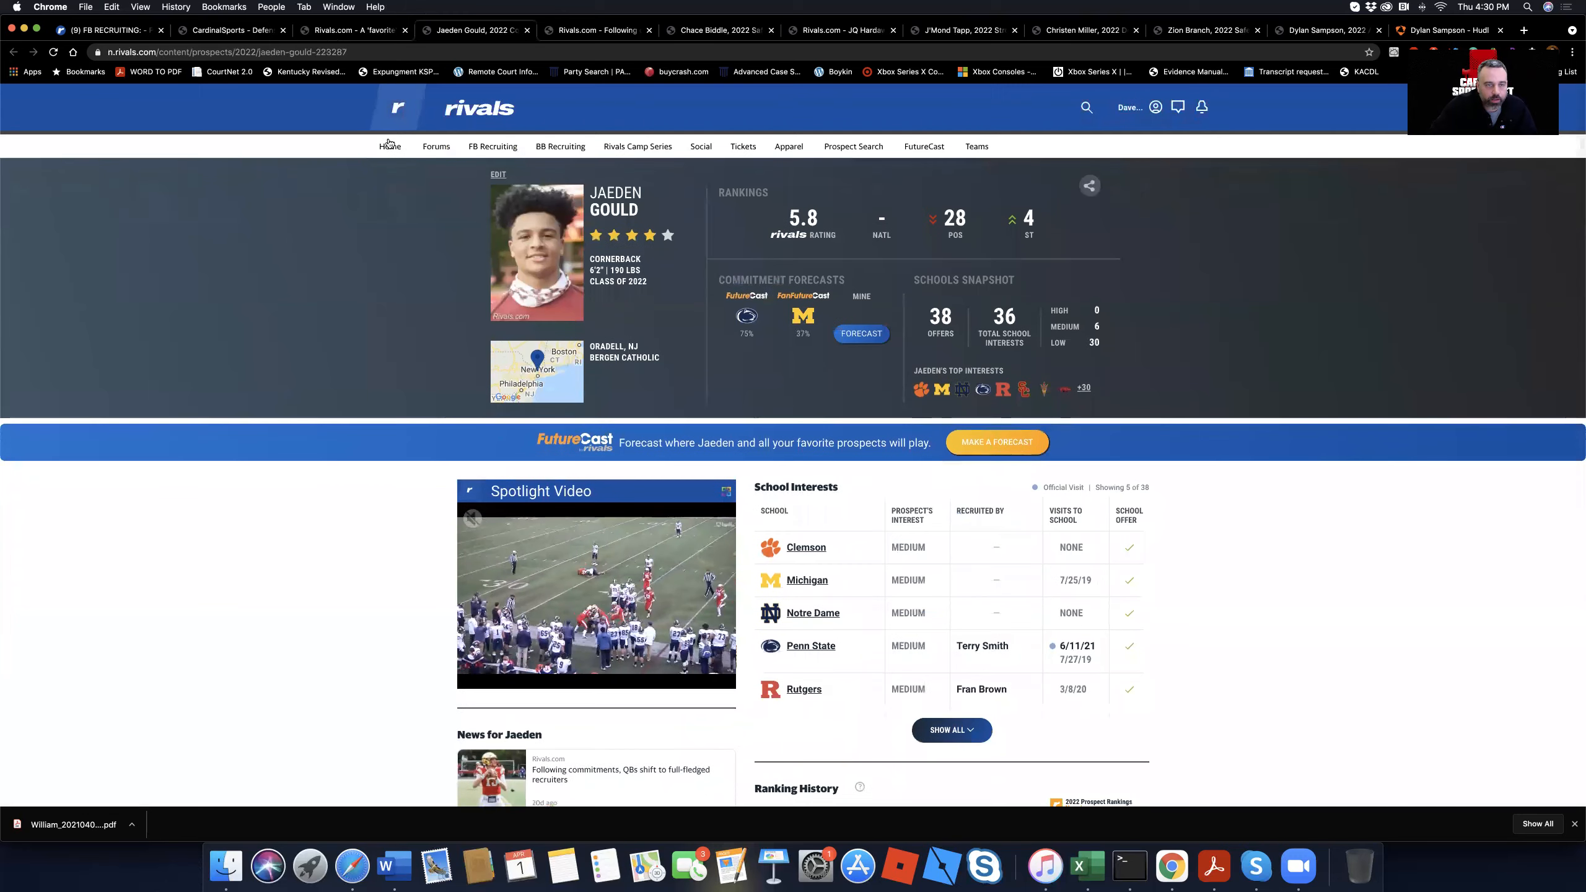
pyautogui.click(493, 146)
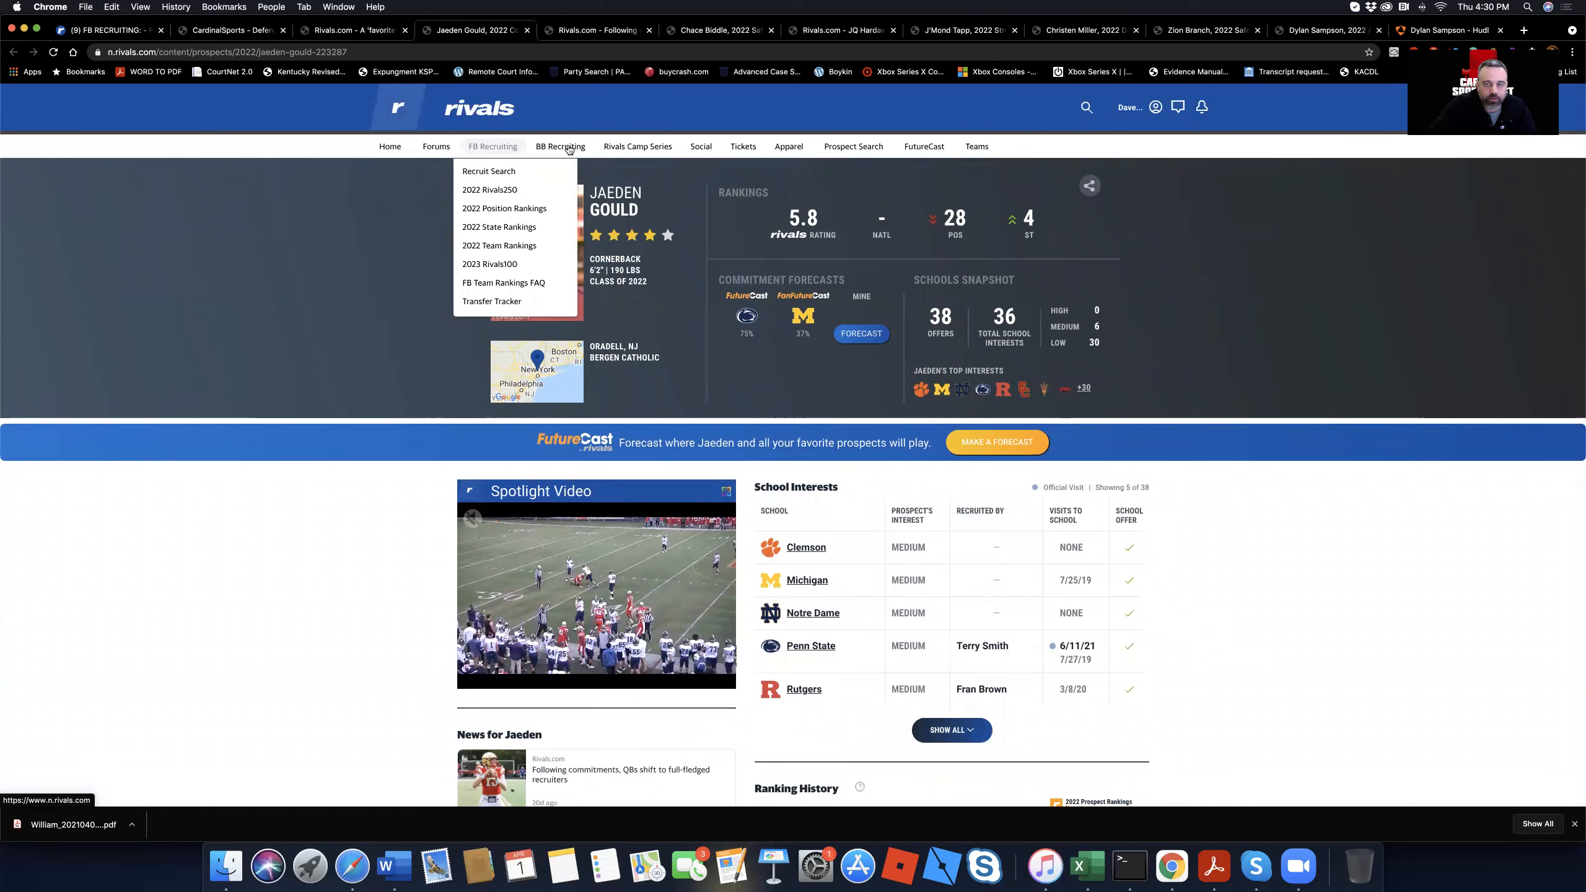
pyautogui.click(1154, 107)
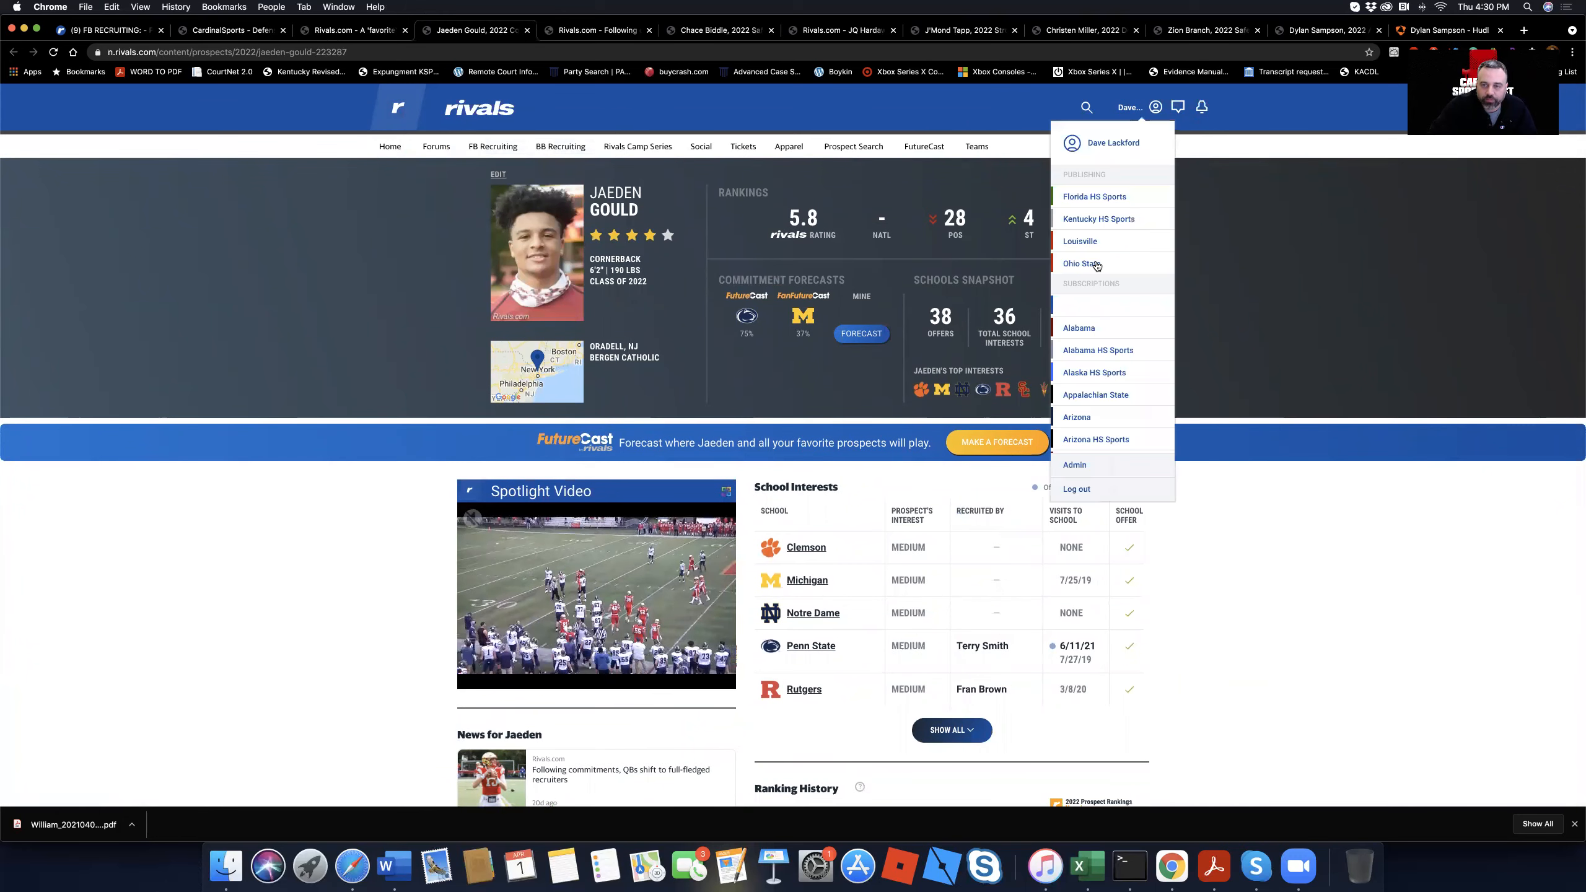
pyautogui.click(1079, 241)
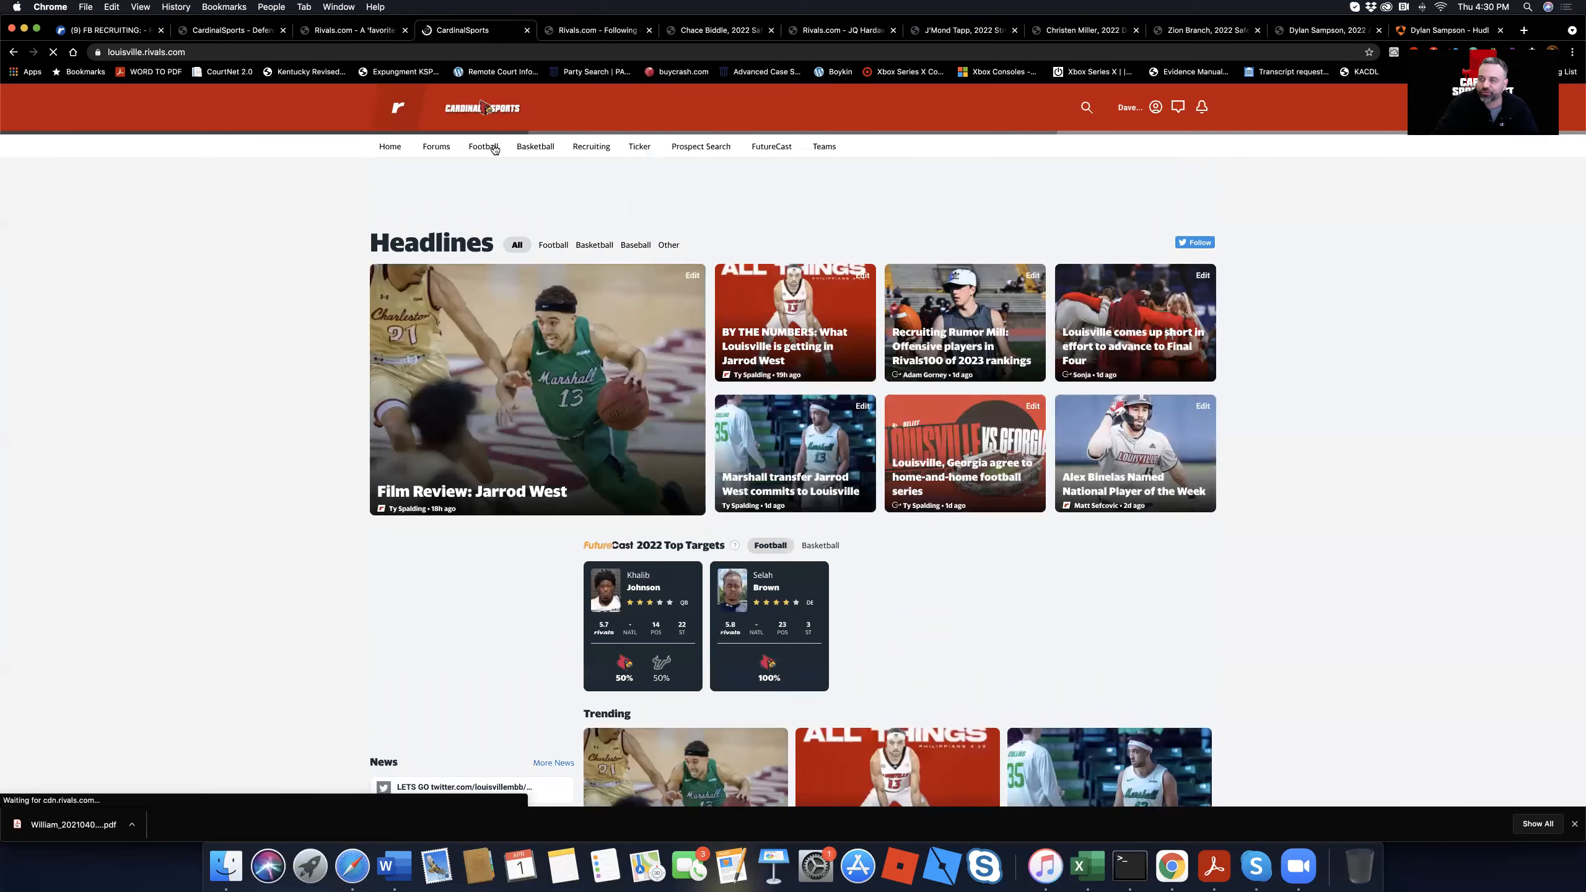
# Step: Open Louisville's football commitment list, switch it to the Class of 2020, and scroll the commits
pyautogui.click(534, 146)
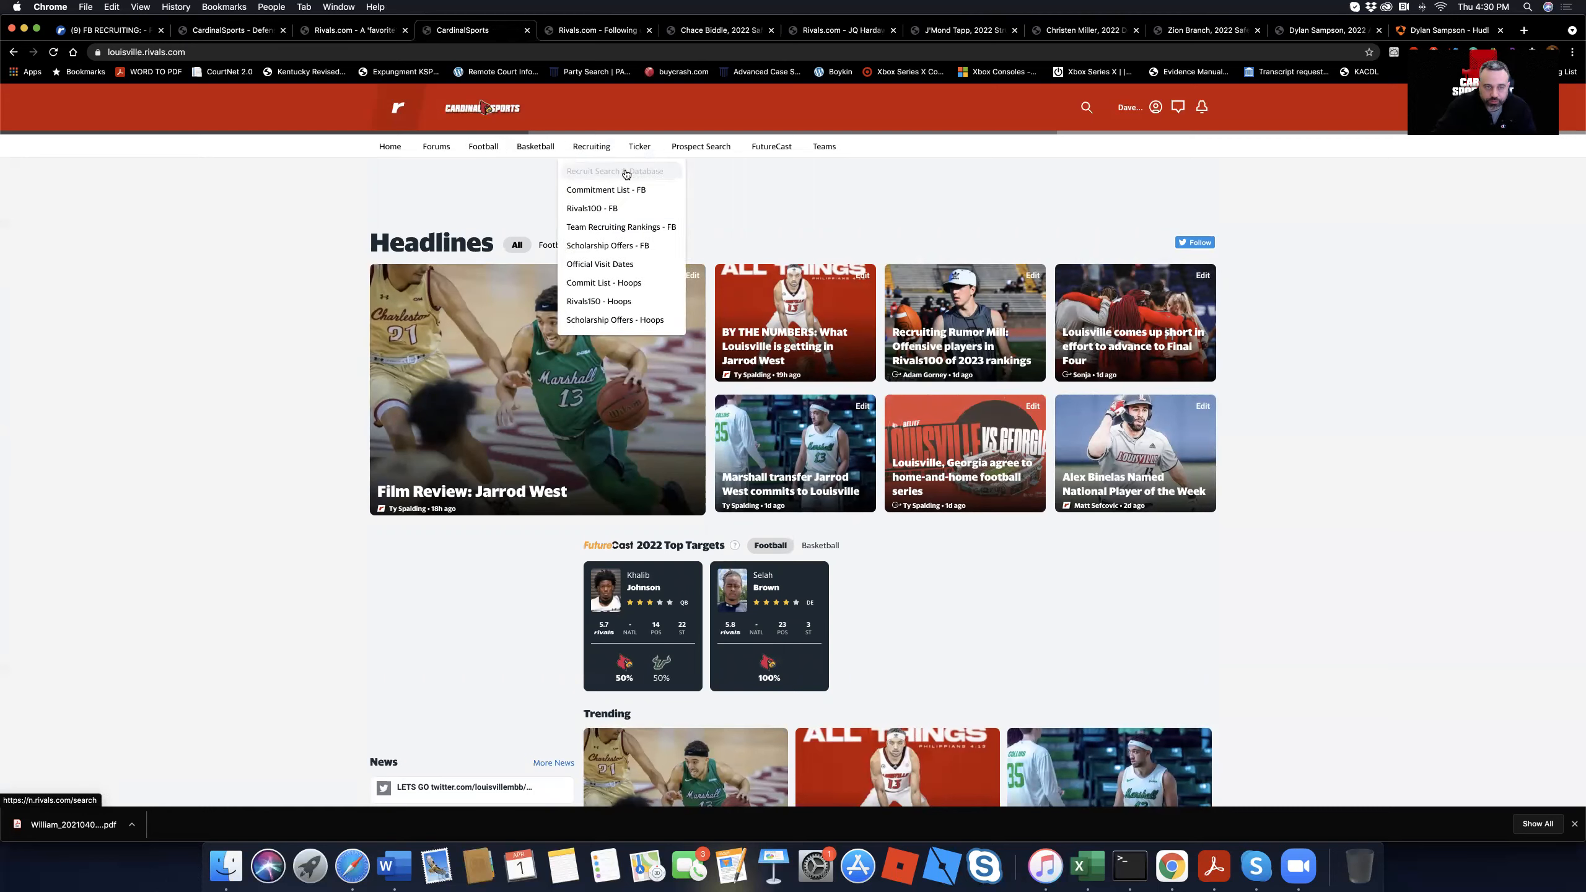
pyautogui.moveTo(607, 190)
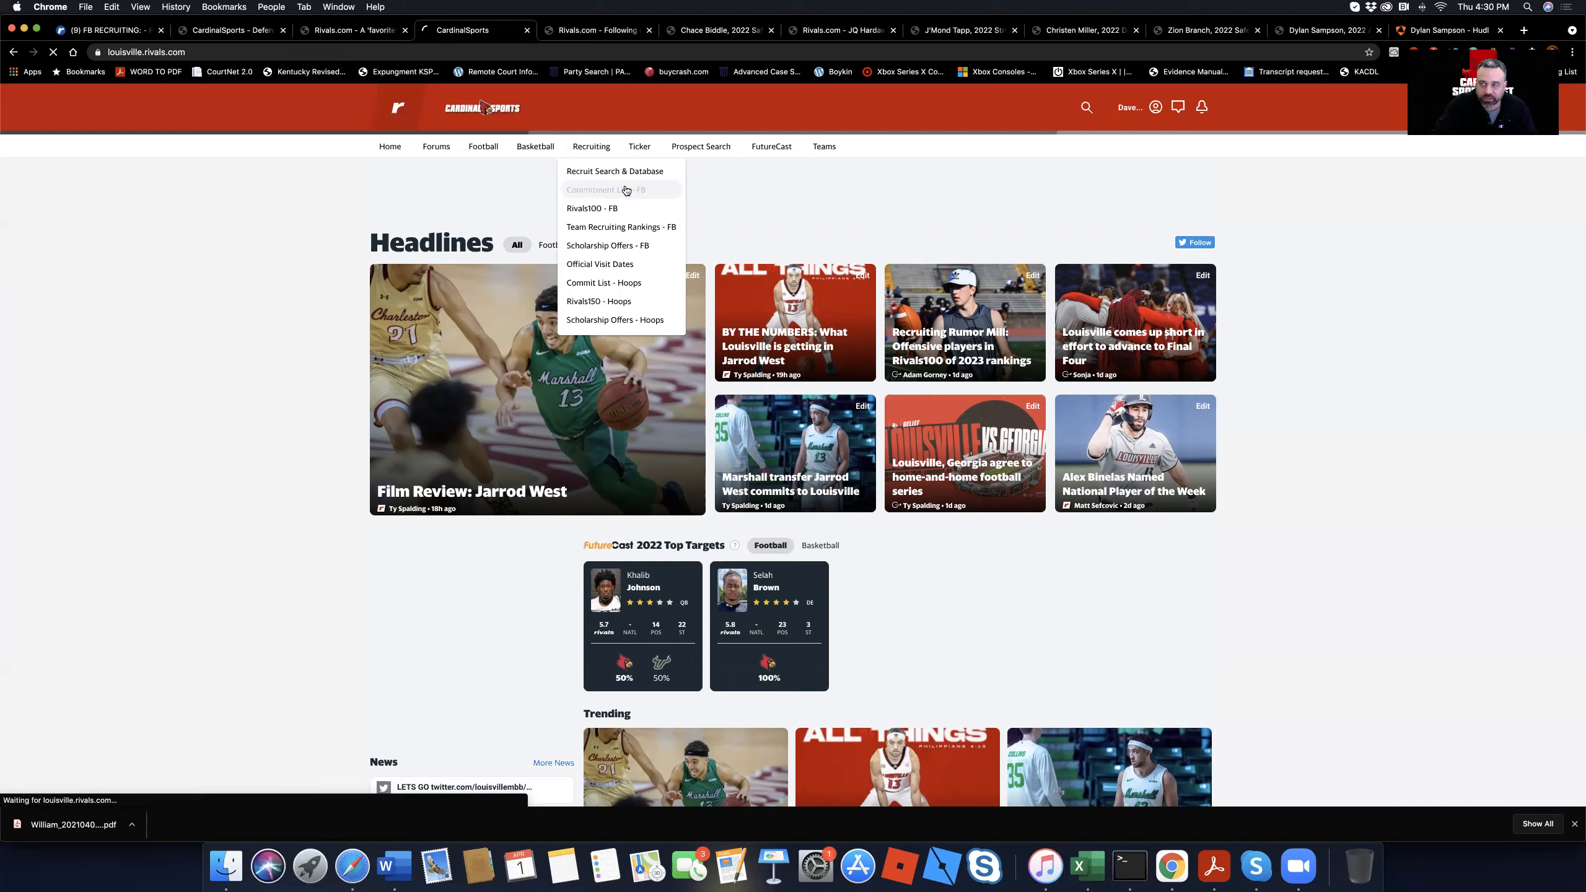
pyautogui.click(604, 189)
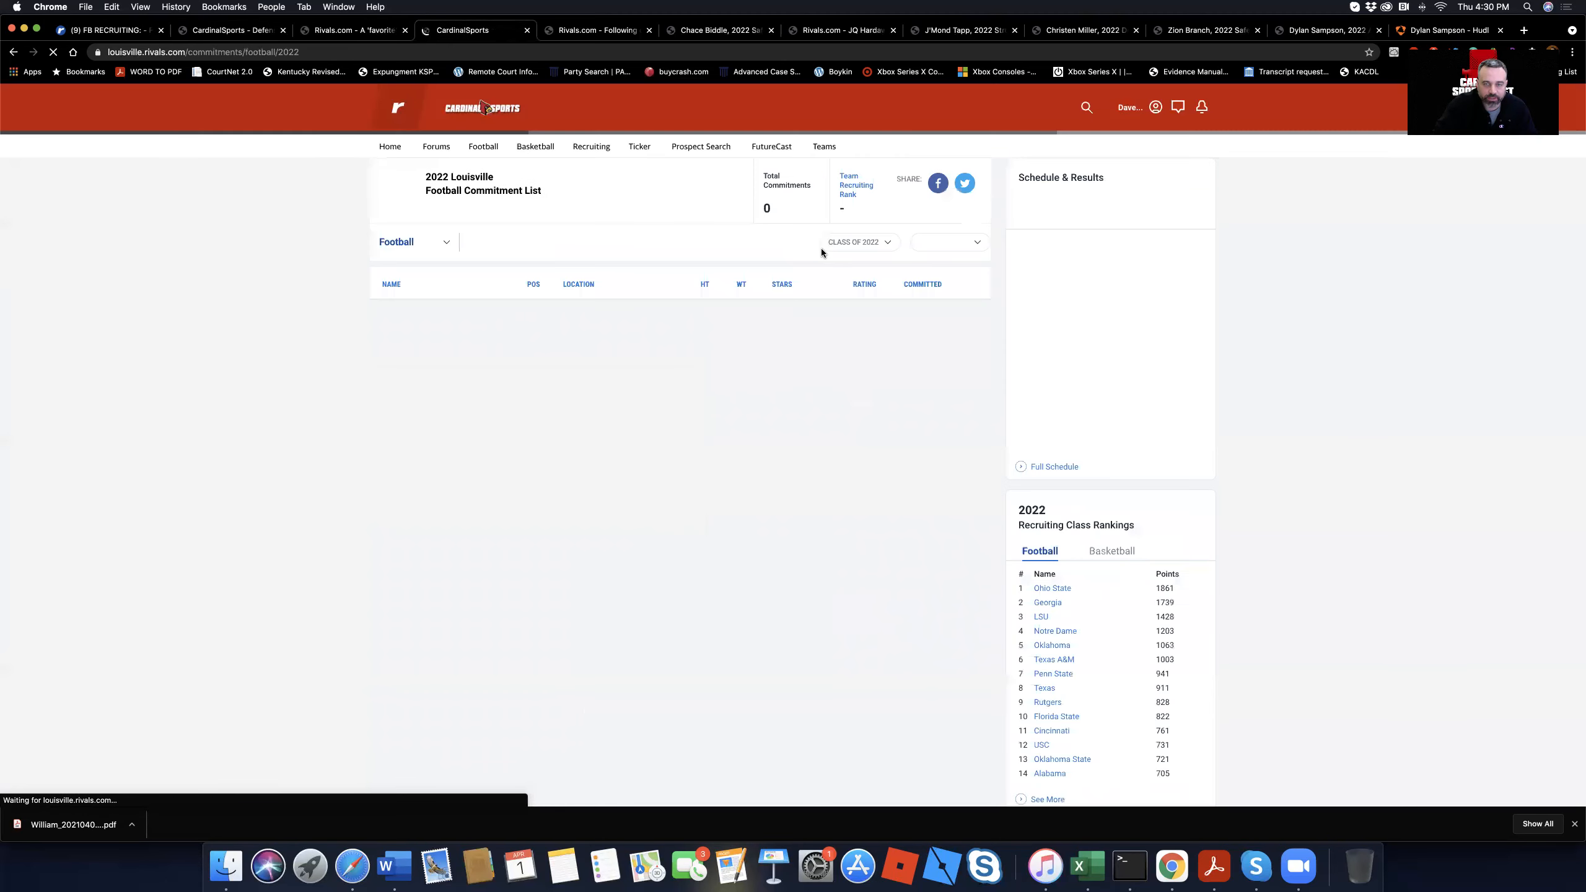
pyautogui.click(855, 242)
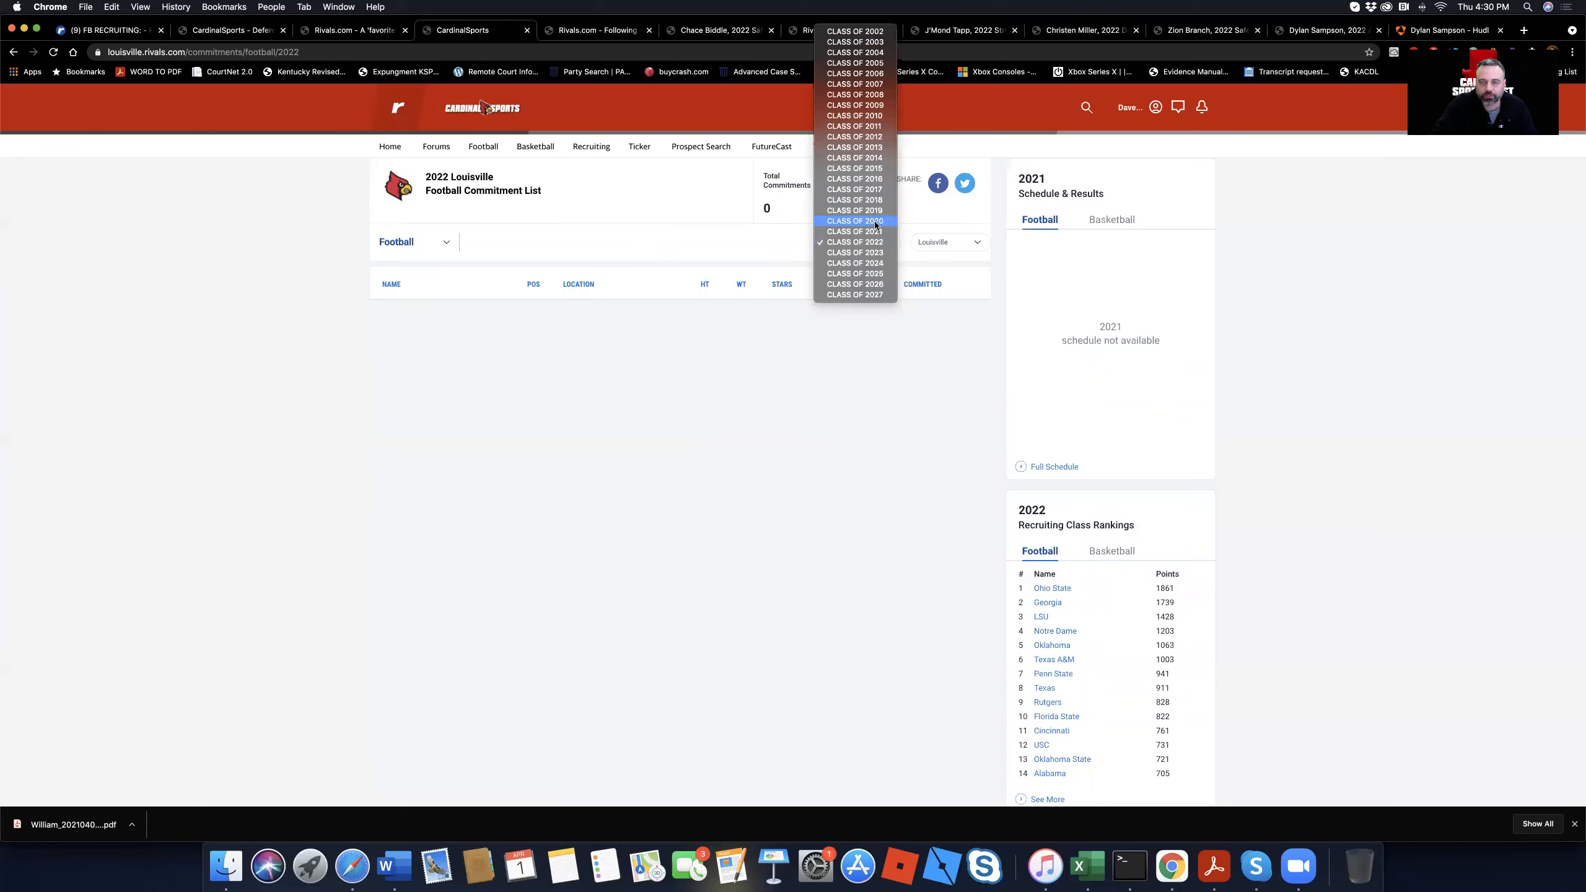
pyautogui.click(854, 221)
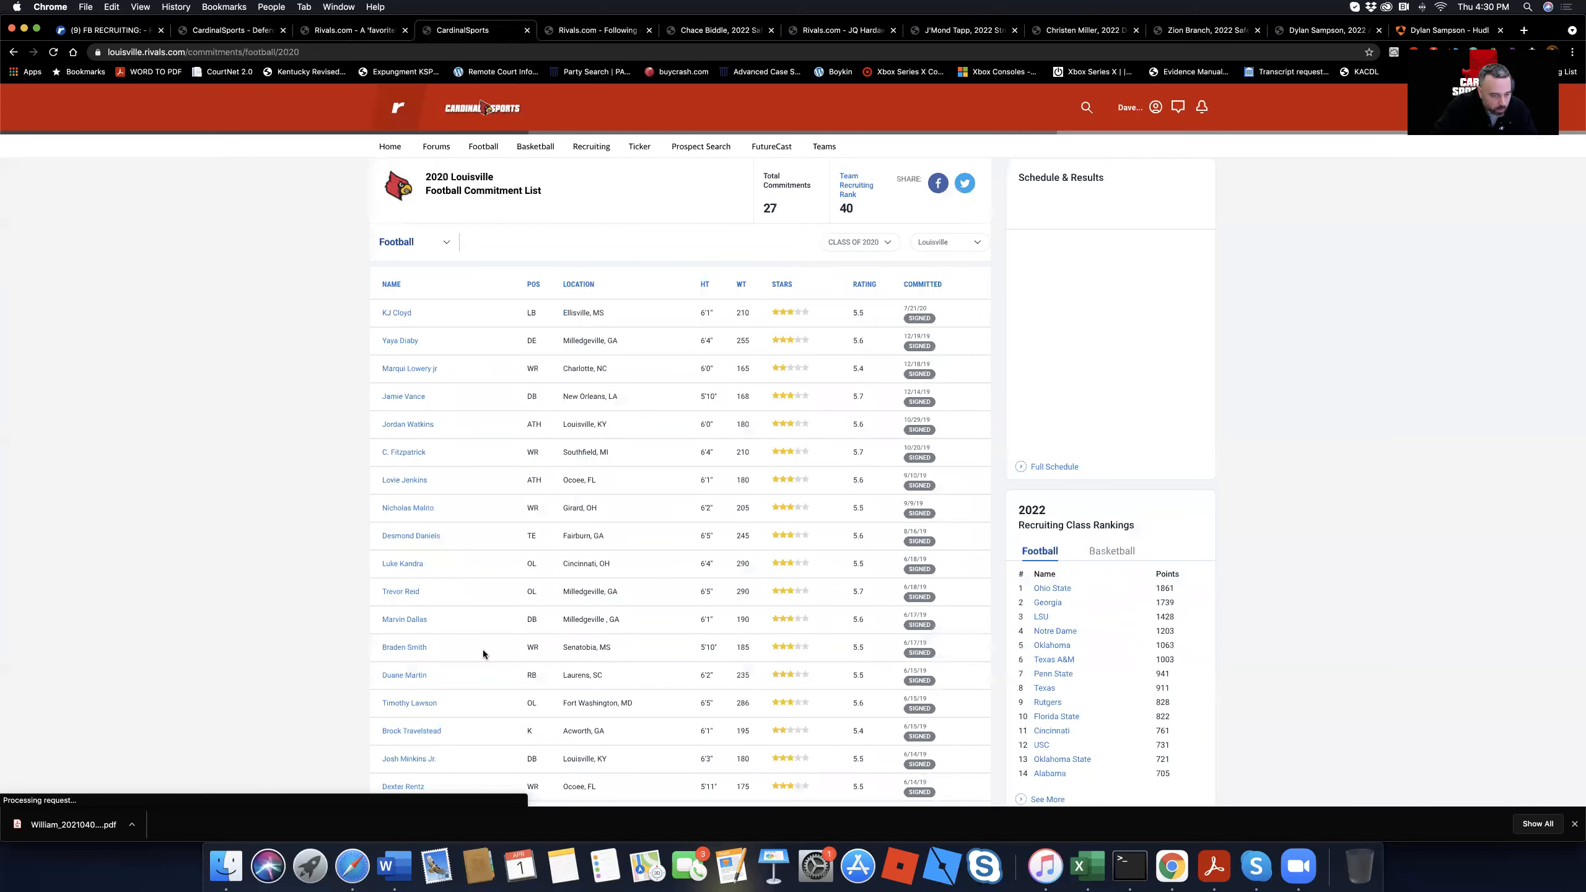
pyautogui.scroll(-3)
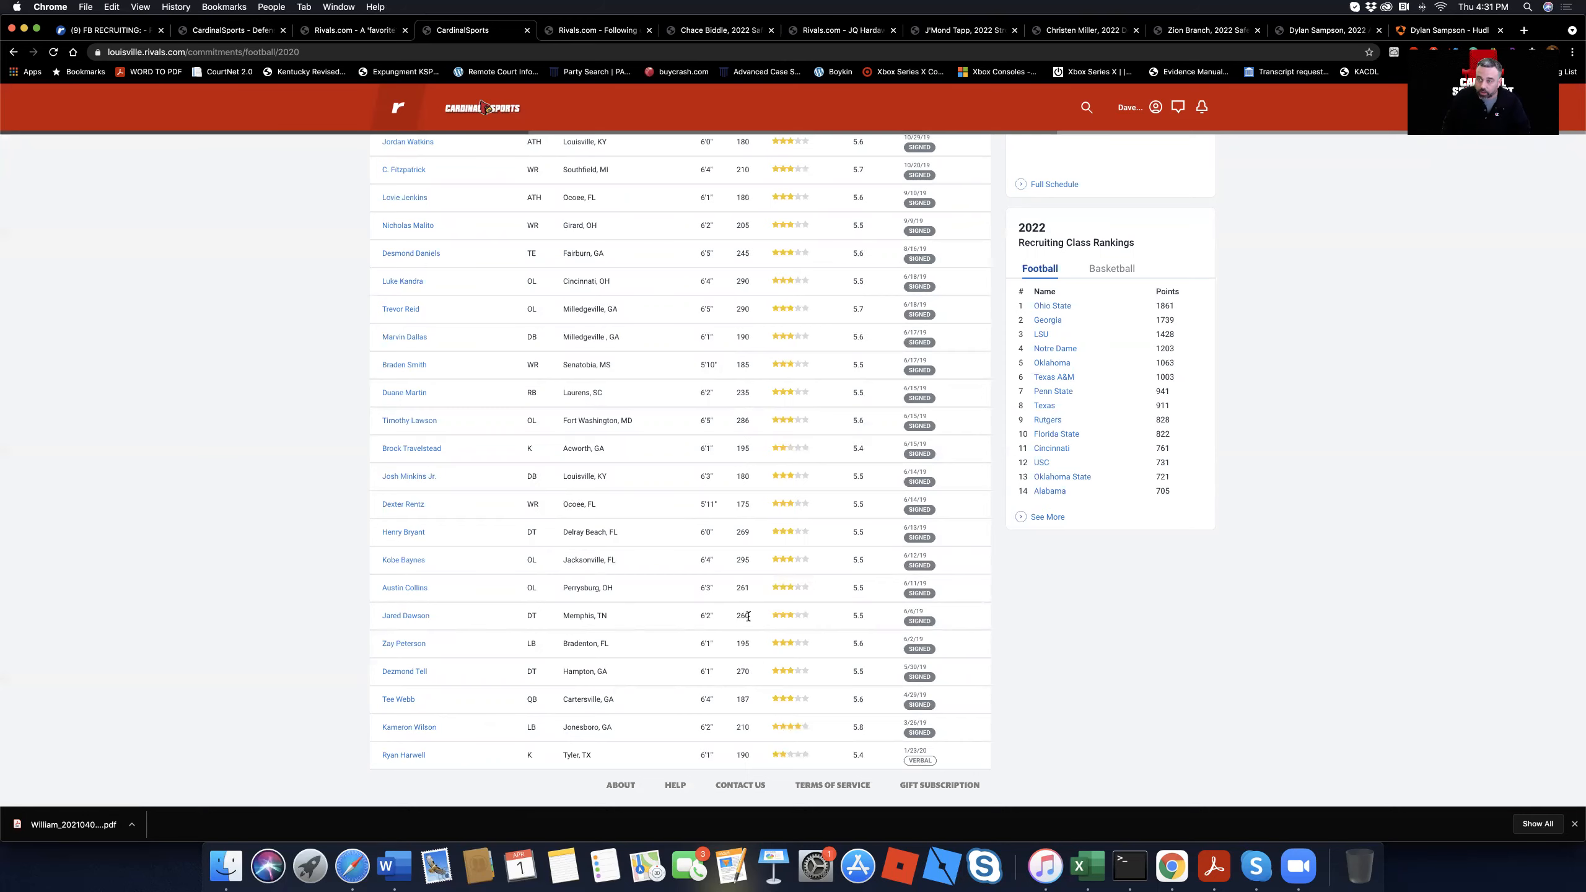
pyautogui.moveTo(505, 577)
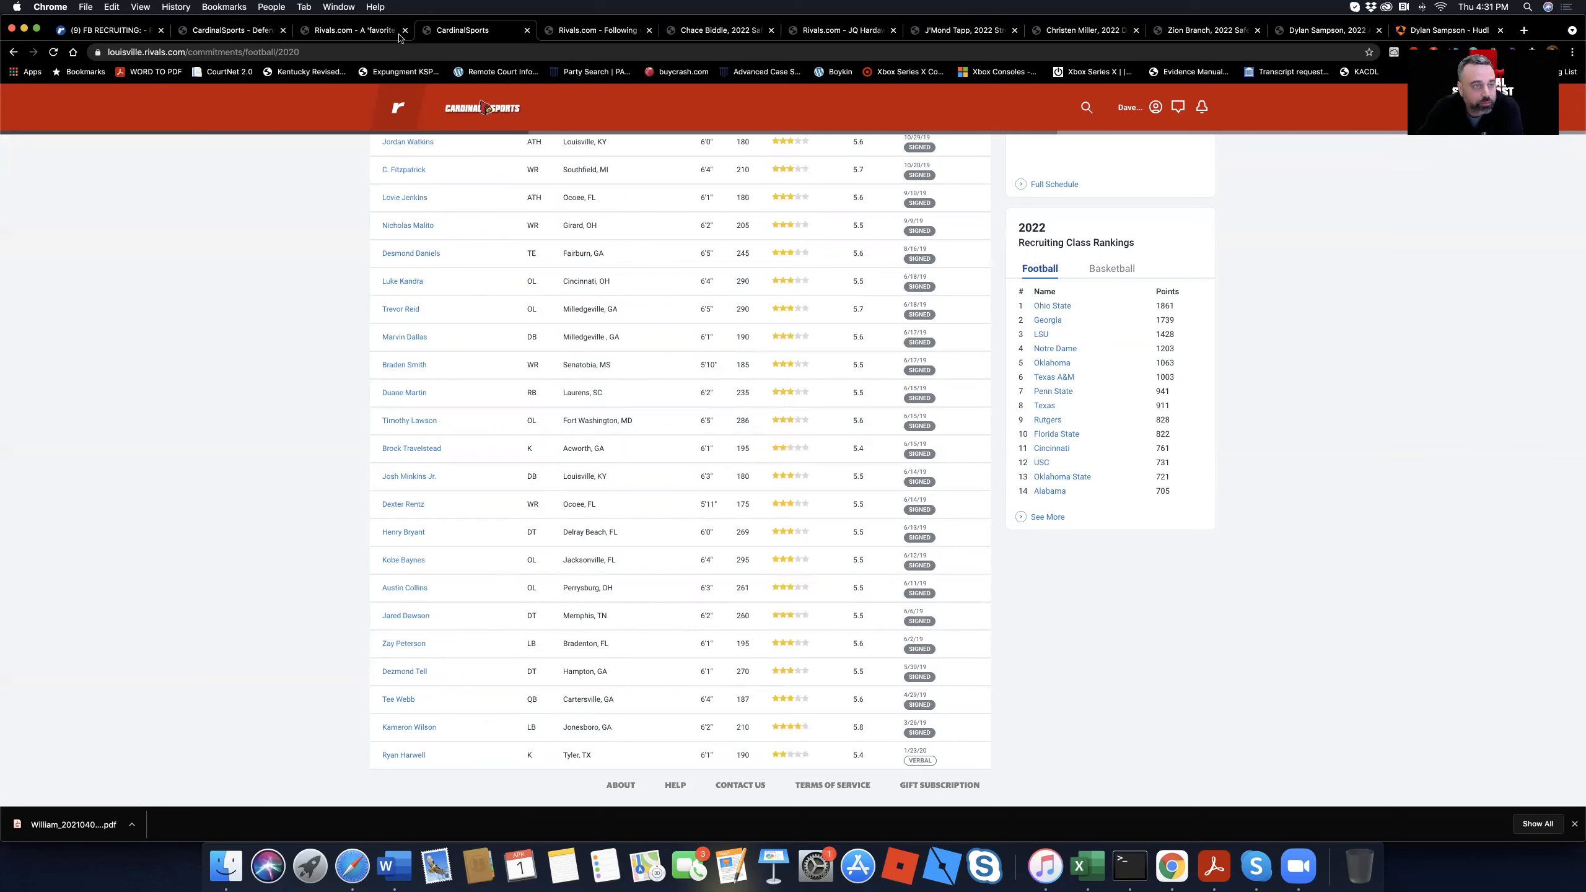
# Step: Glance at the news article and recruiting chat thread, then return to the Defensive big board draft
pyautogui.click(230, 29)
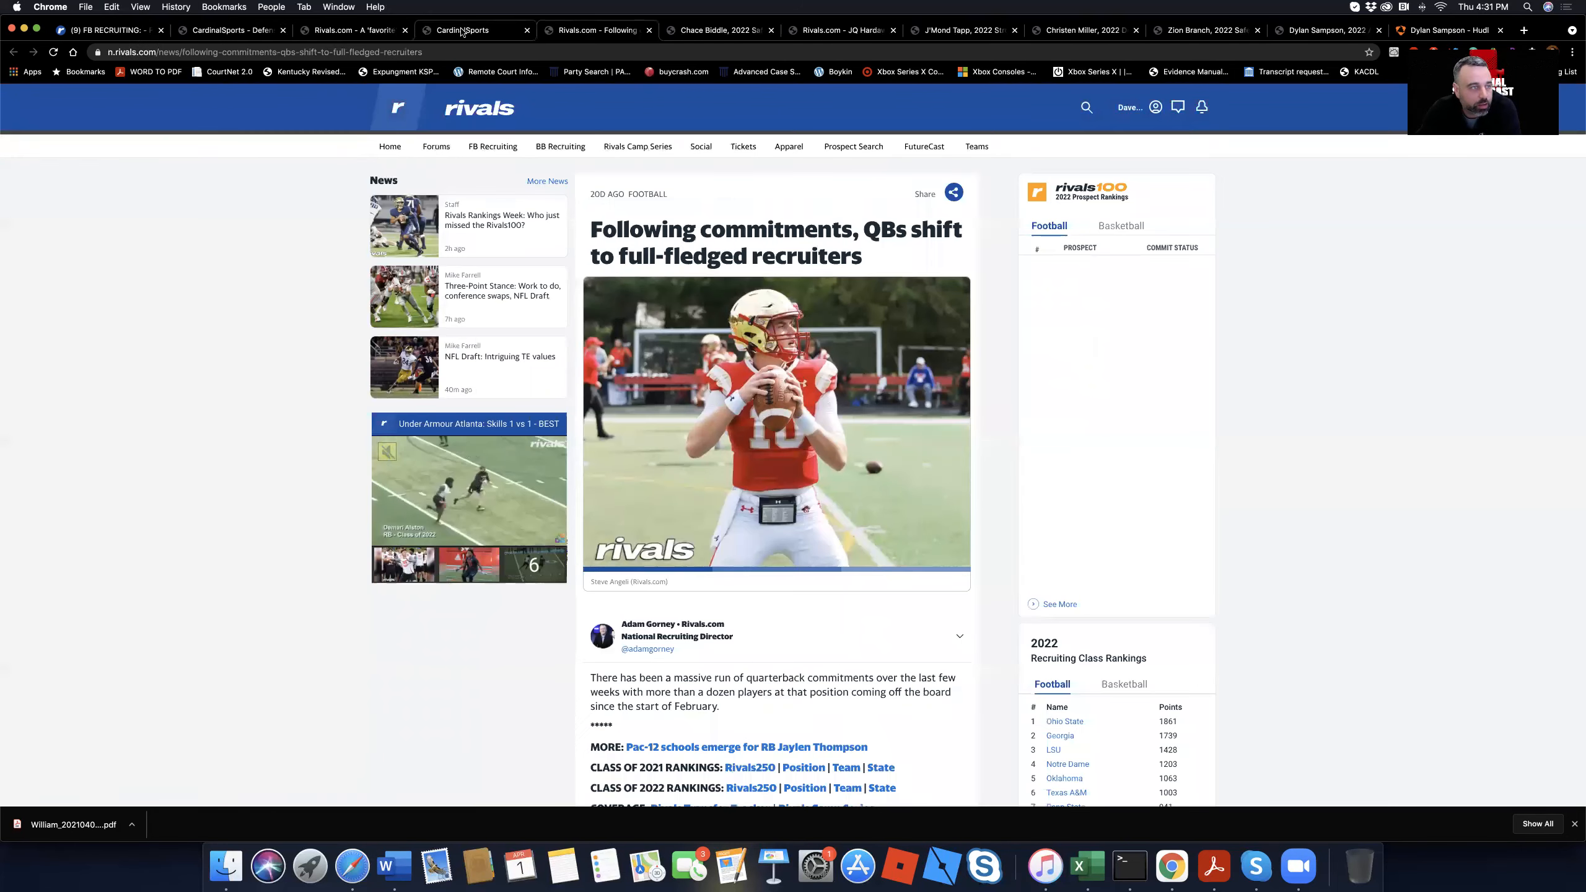
pyautogui.click(461, 29)
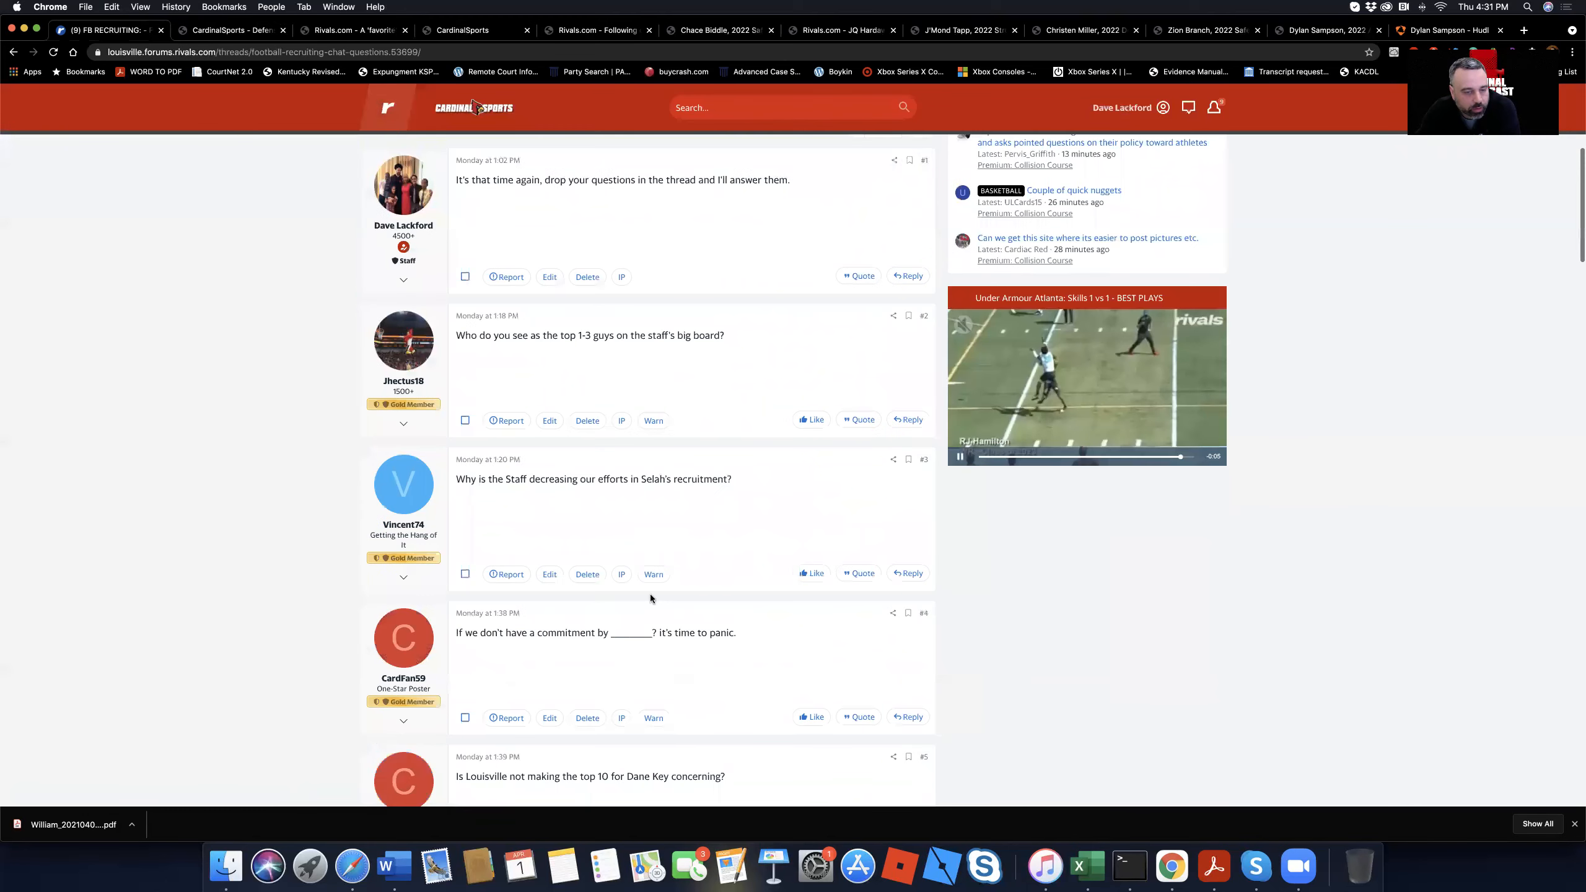
pyautogui.scroll(-3)
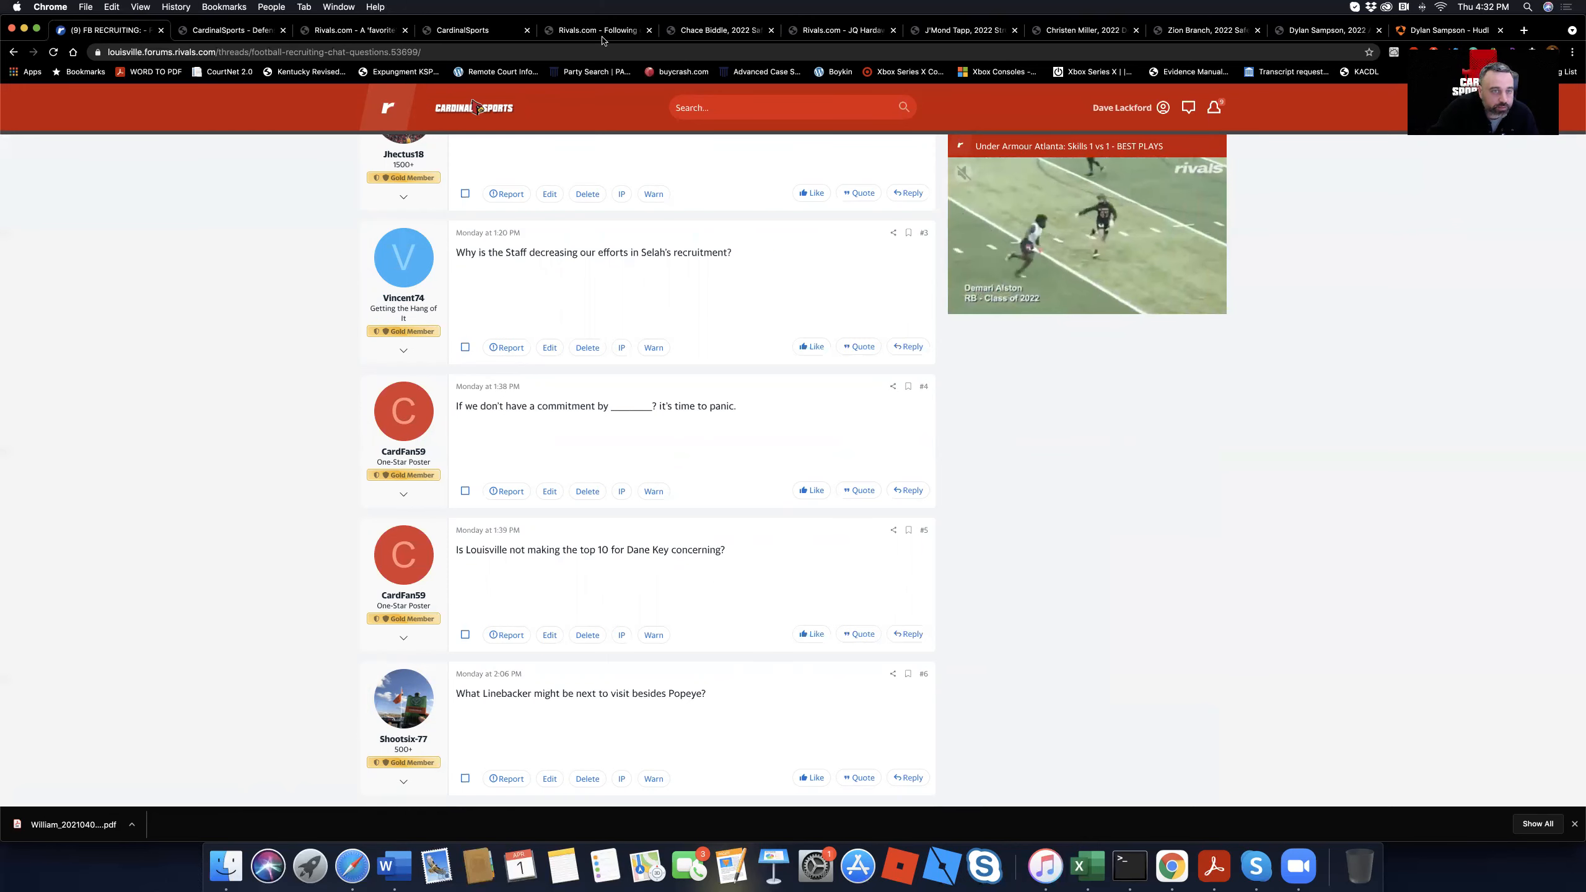
pyautogui.click(349, 29)
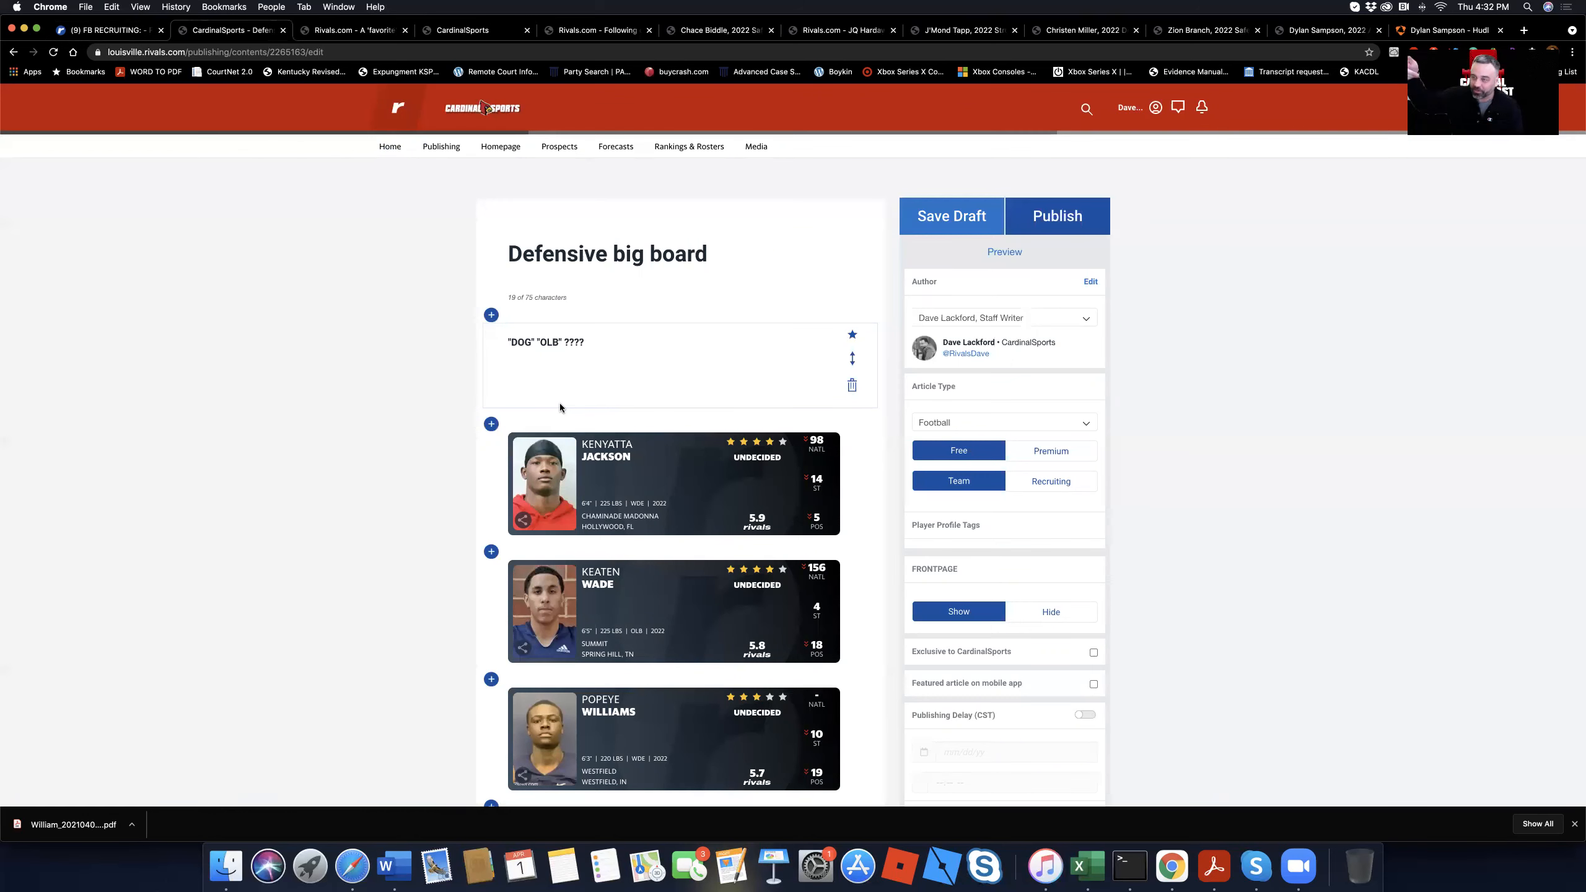
# Step: Scroll down through the Defensive big board draft's prospect cards
pyautogui.scroll(-3)
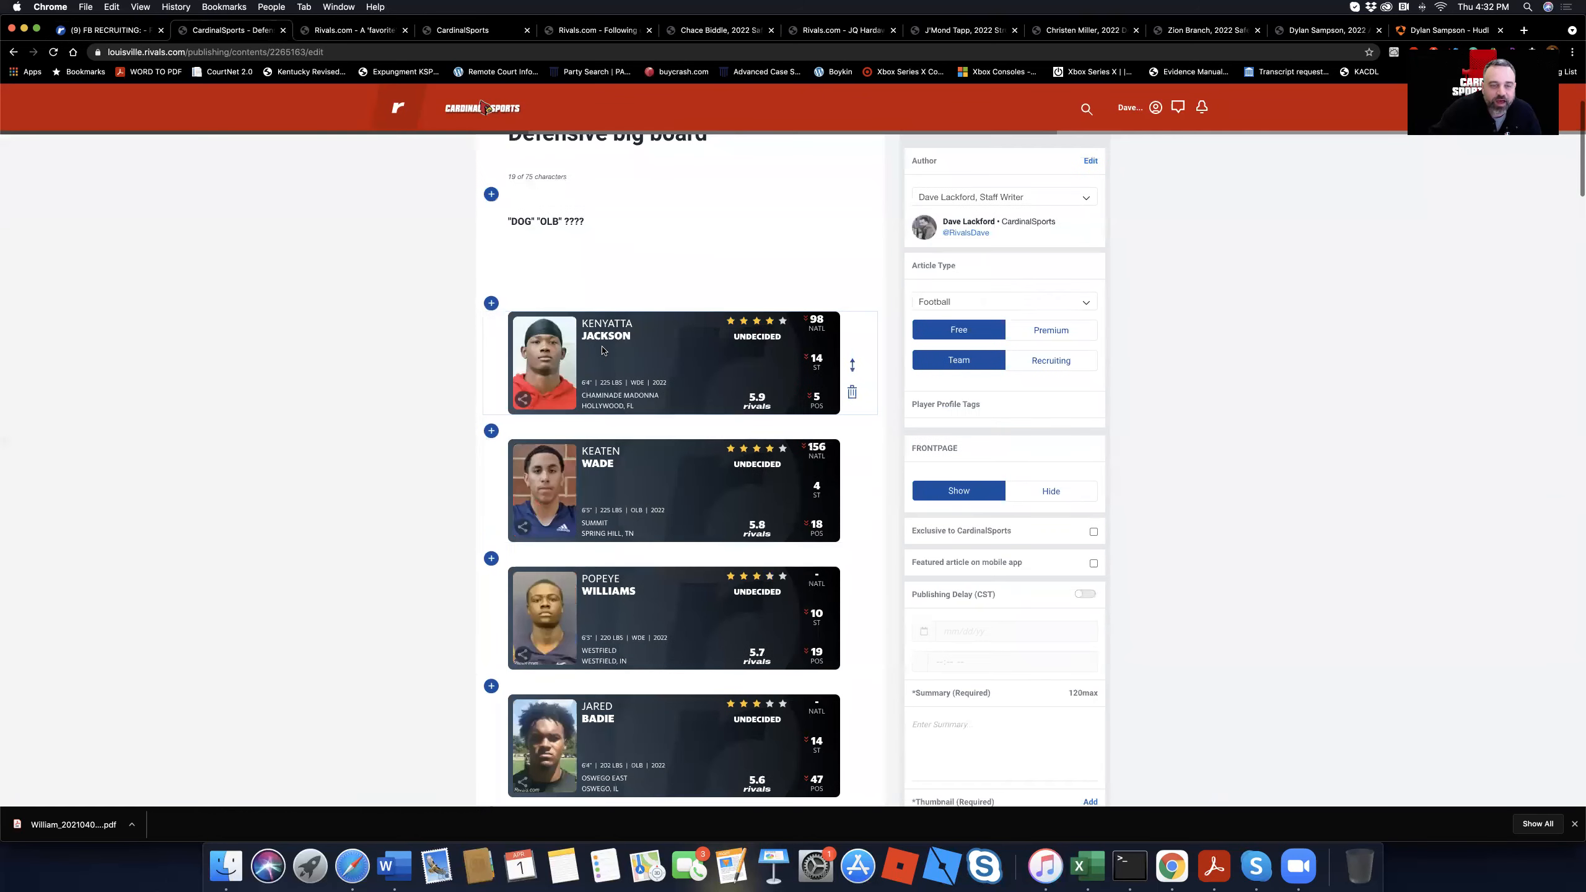
pyautogui.scroll(-3)
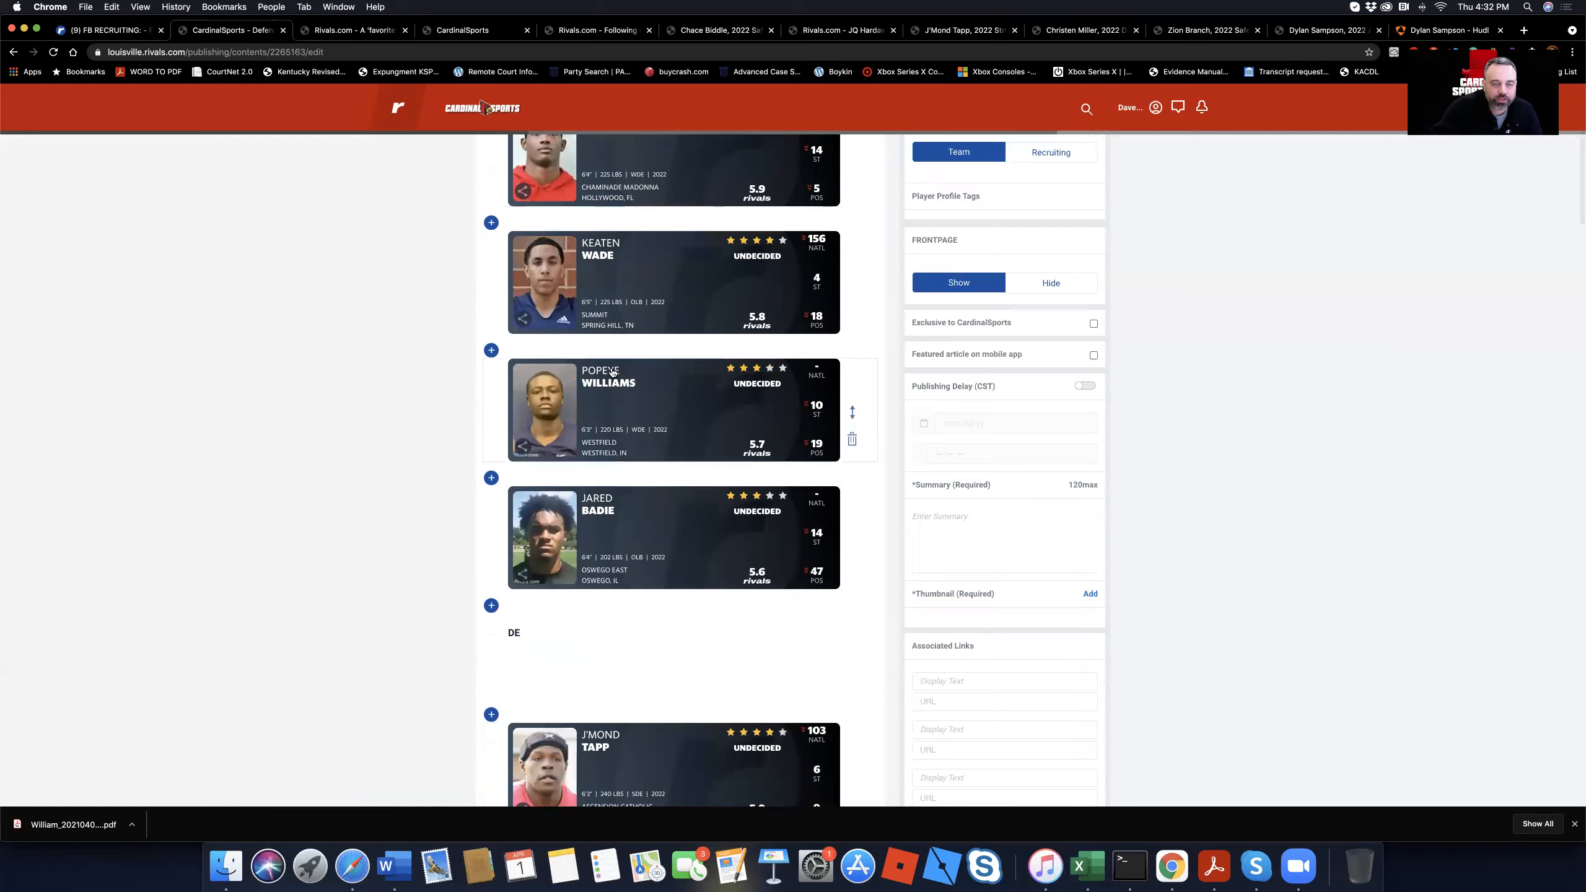
pyautogui.scroll(-3)
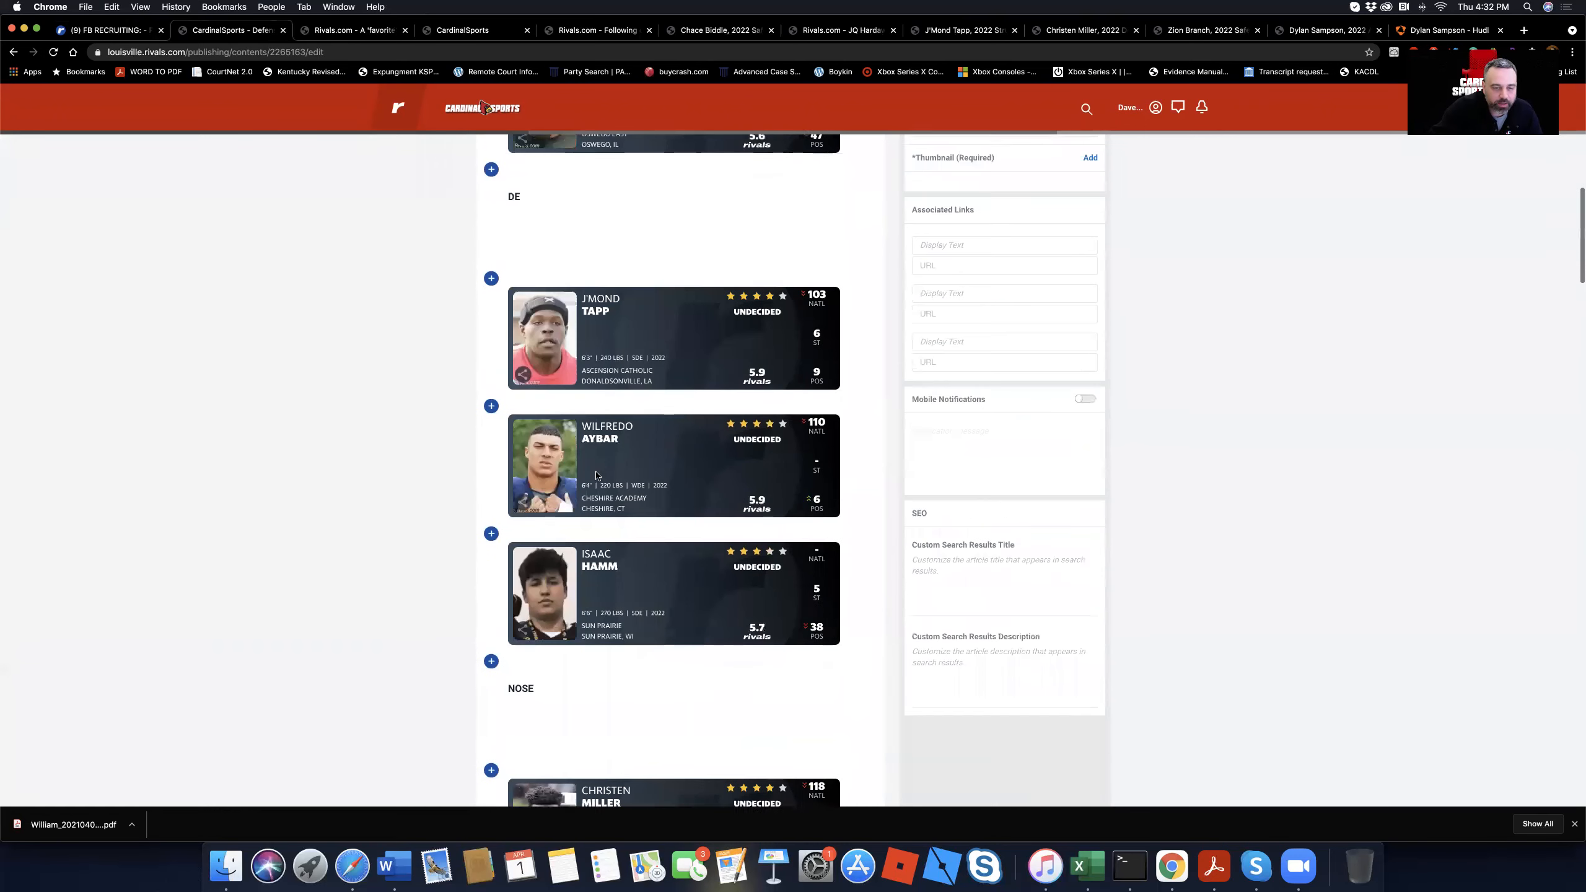
pyautogui.scroll(-3)
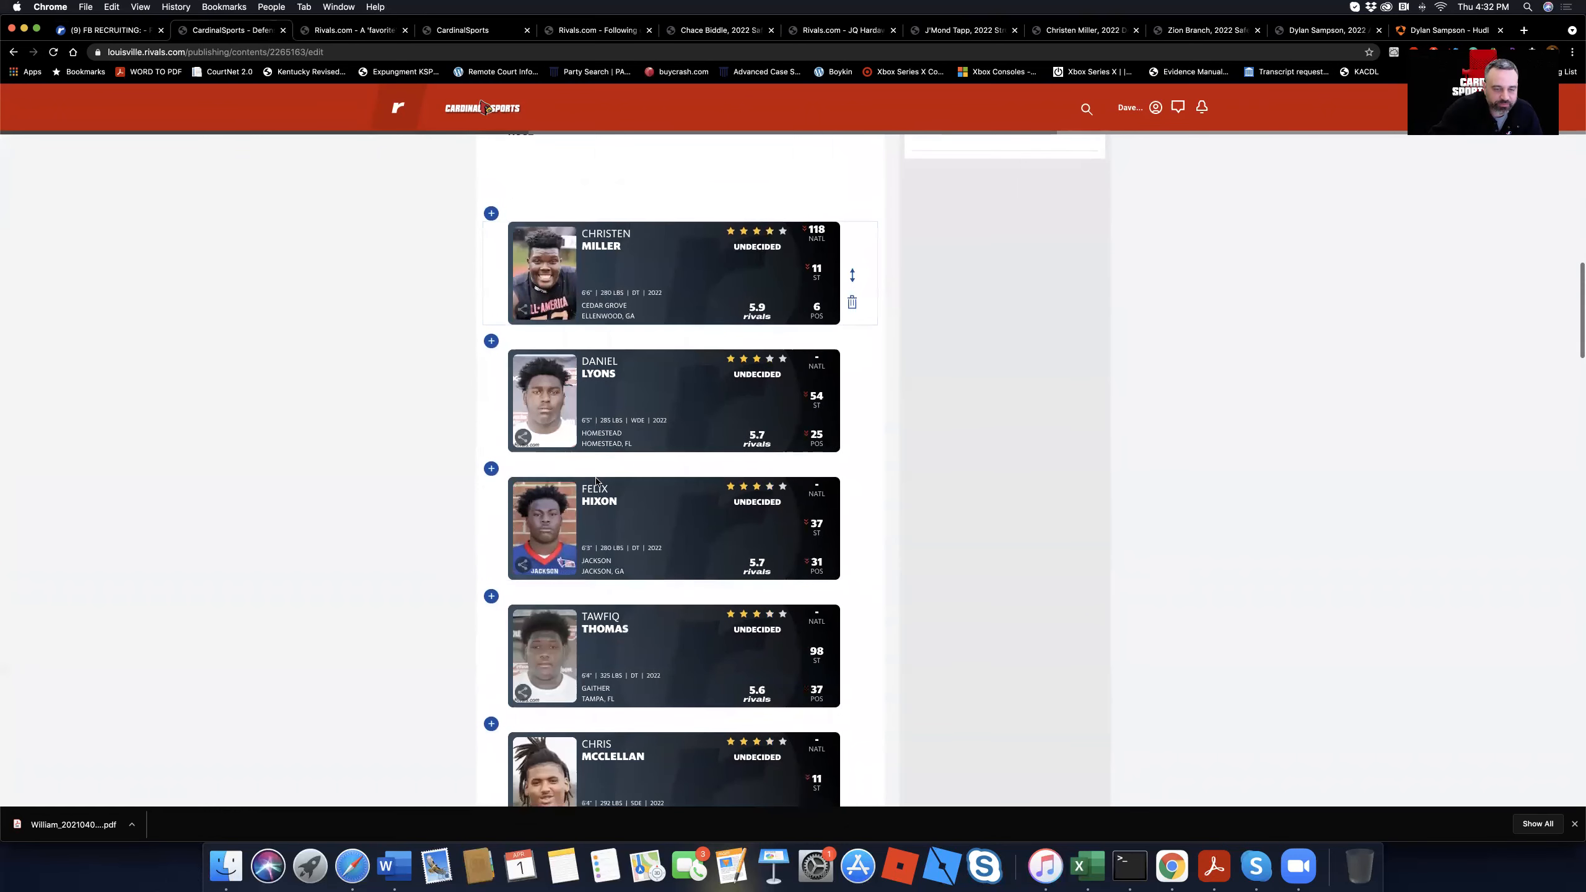
pyautogui.scroll(-3)
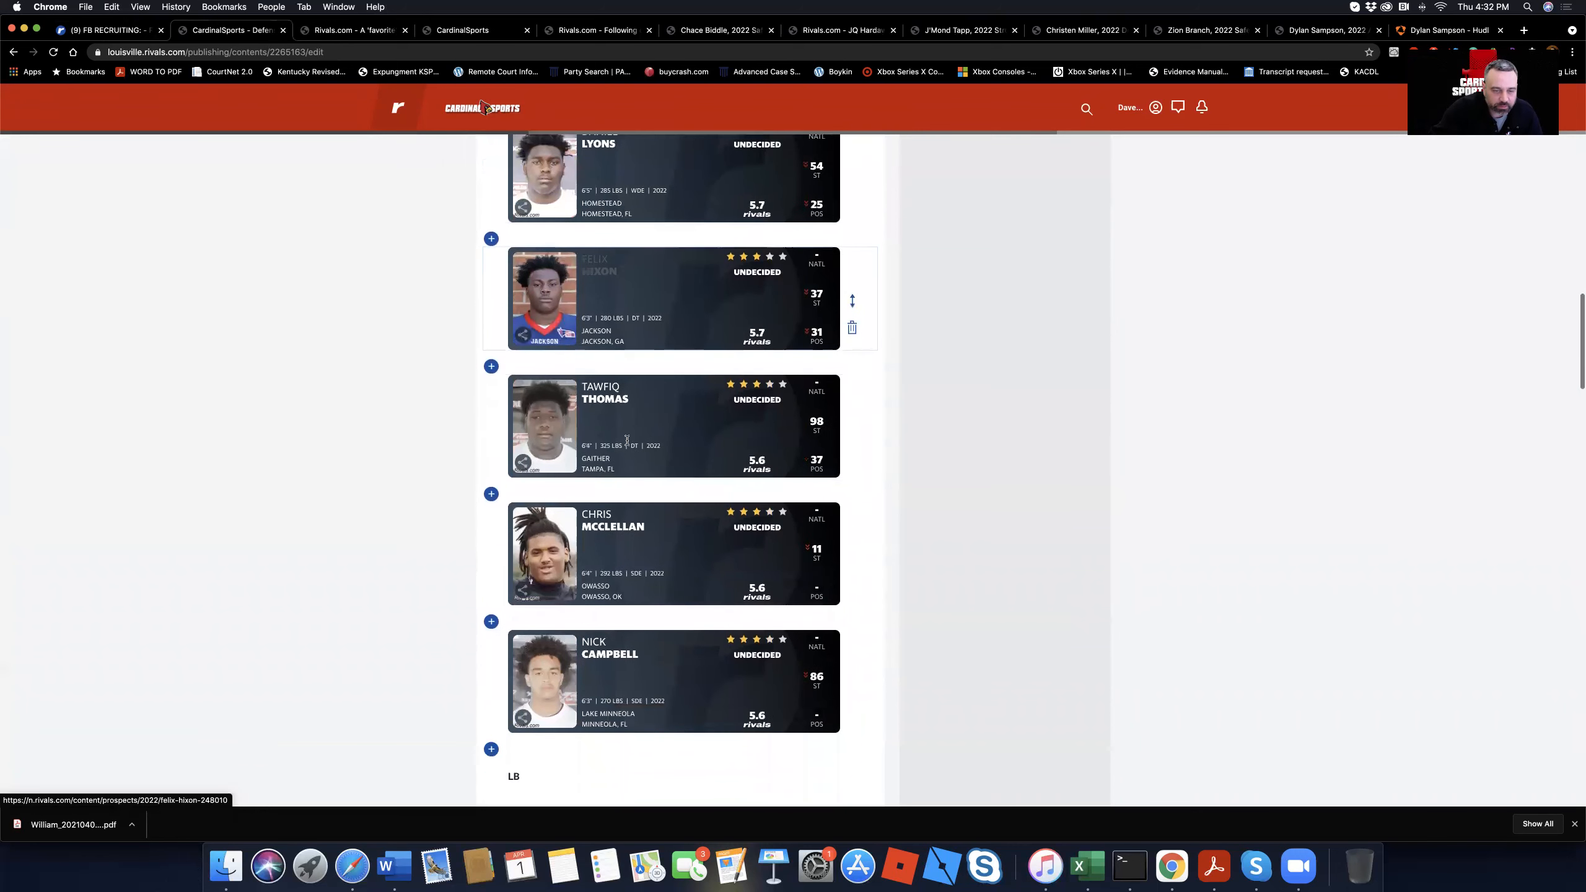
pyautogui.scroll(-3)
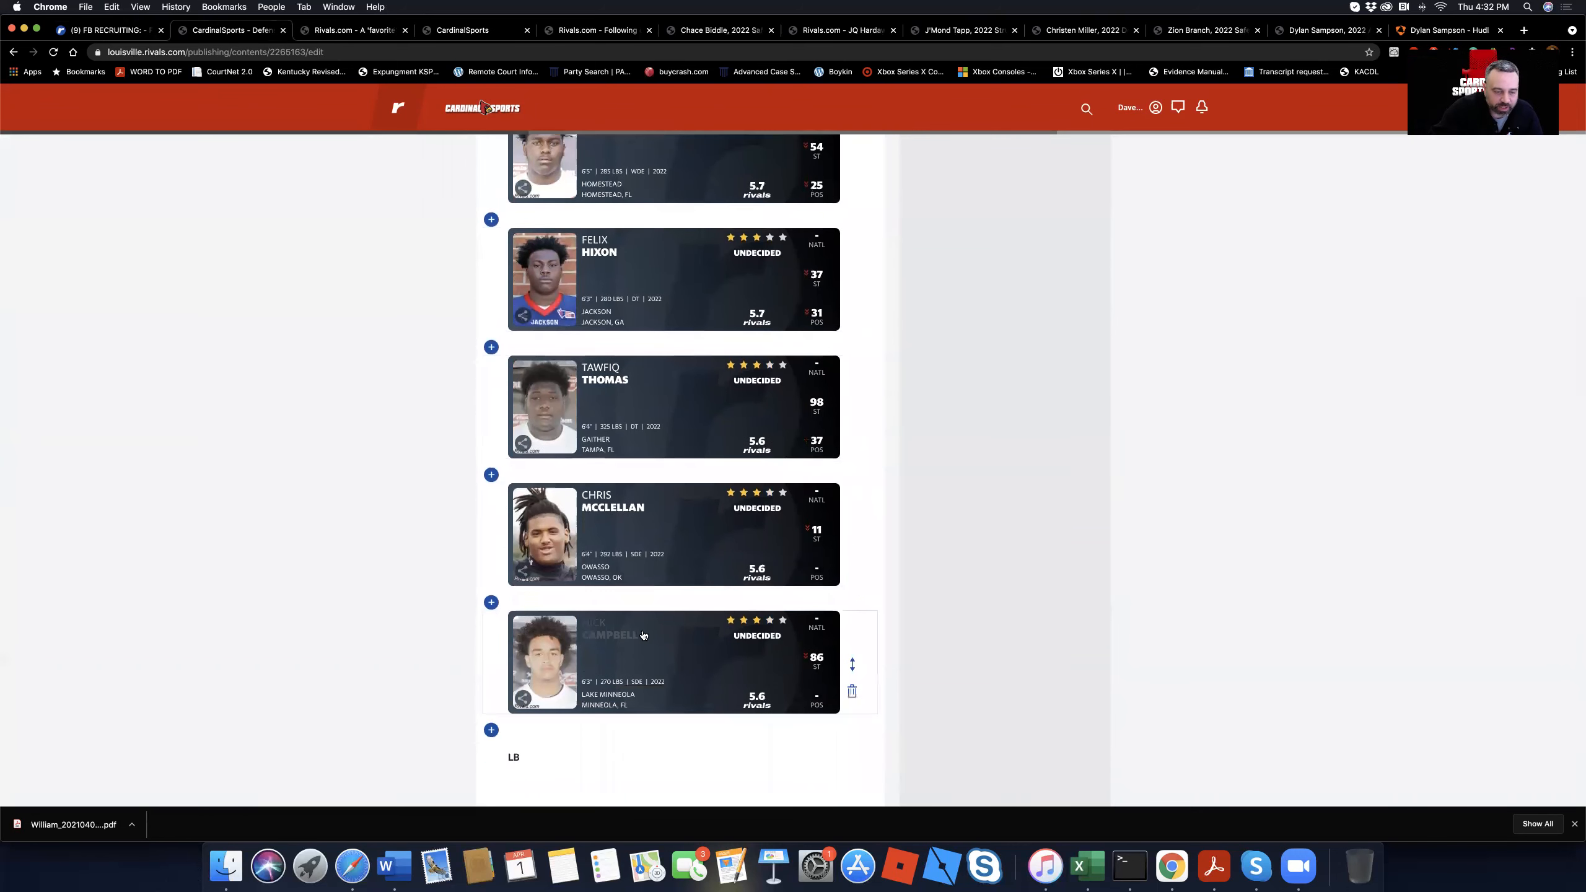
pyautogui.scroll(-3)
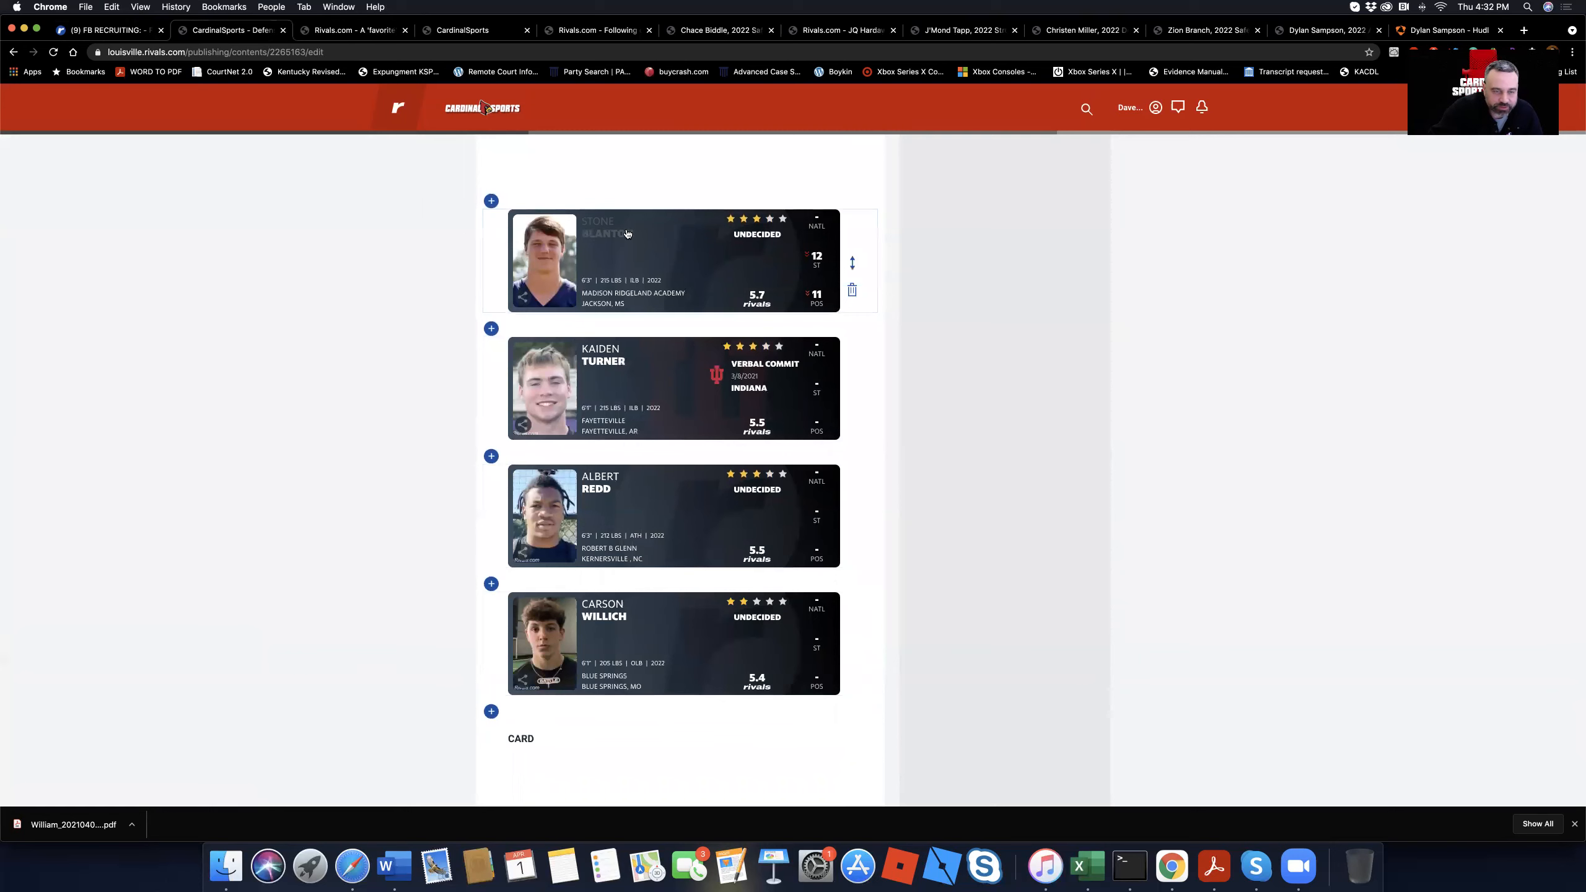
pyautogui.scroll(-3)
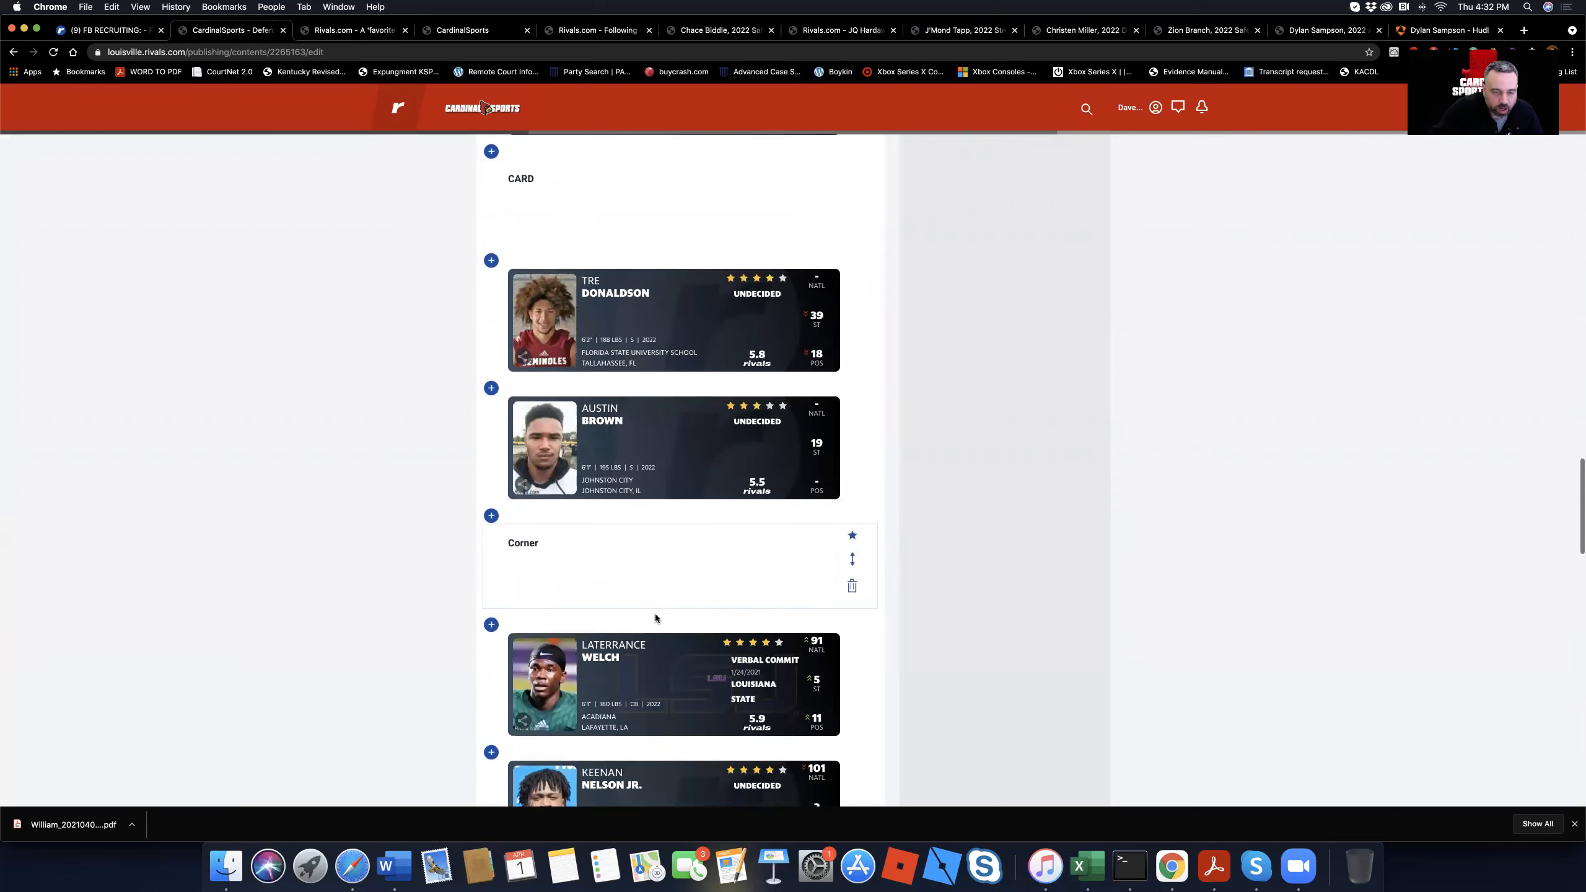
pyautogui.scroll(-3)
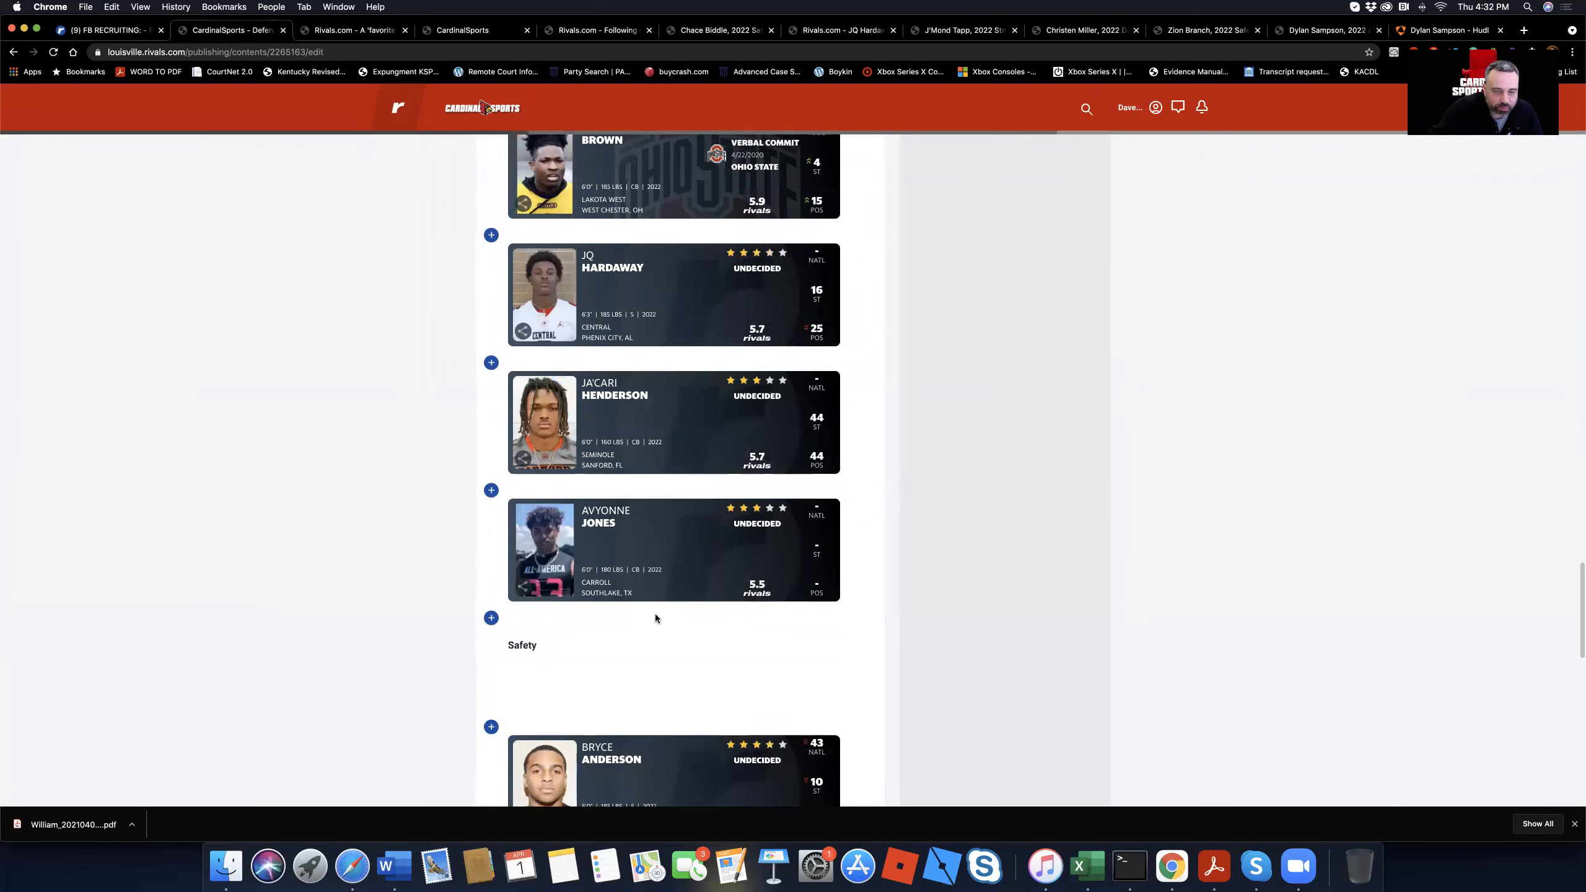
pyautogui.scroll(-3)
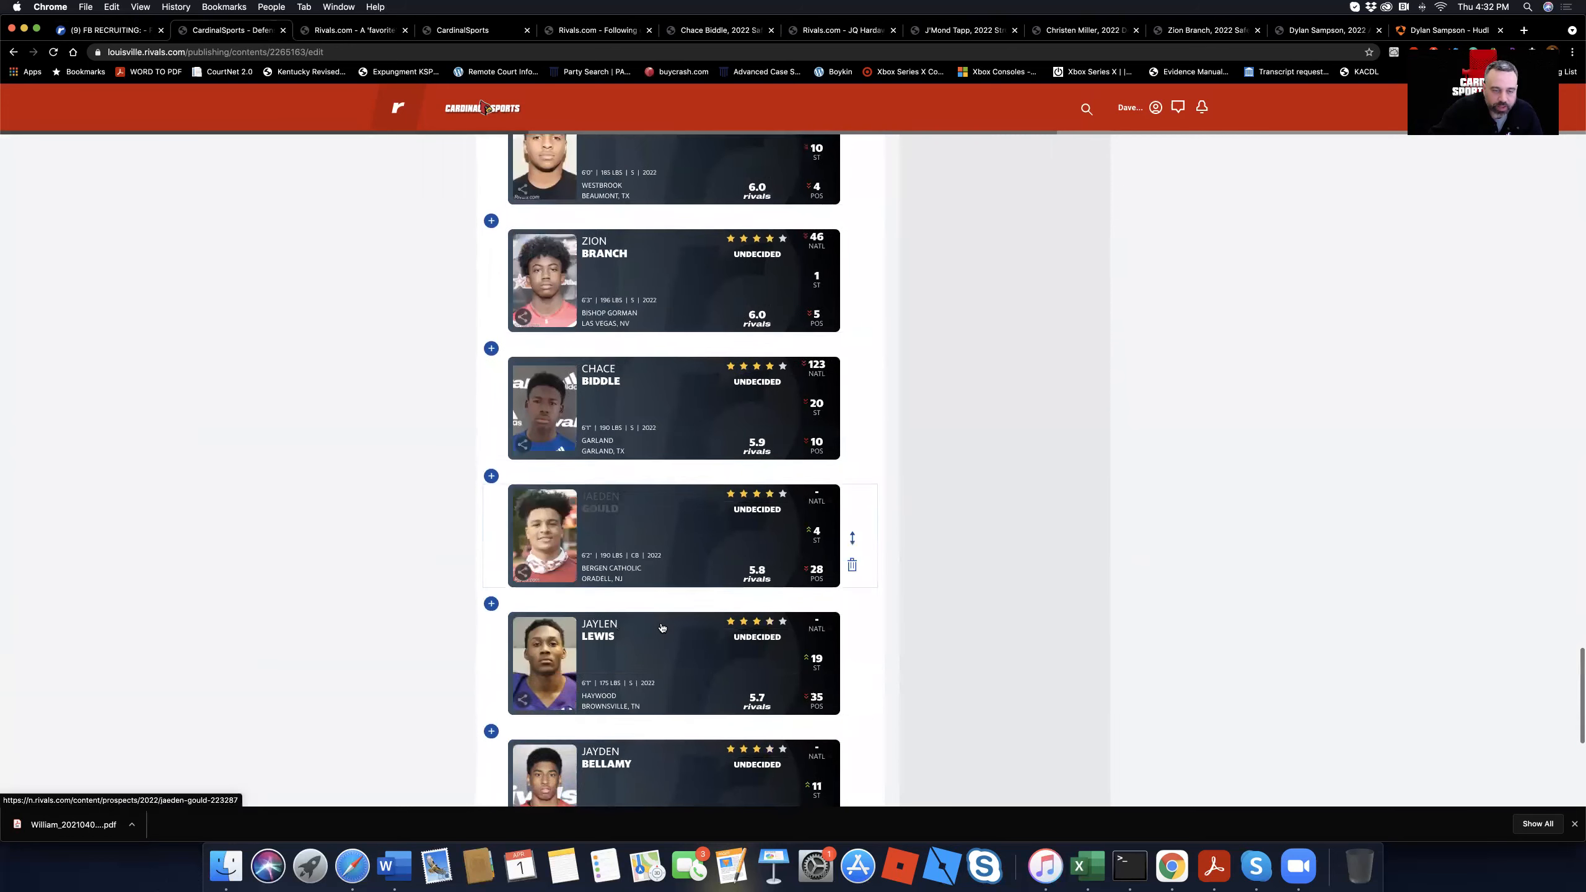
pyautogui.scroll(-3)
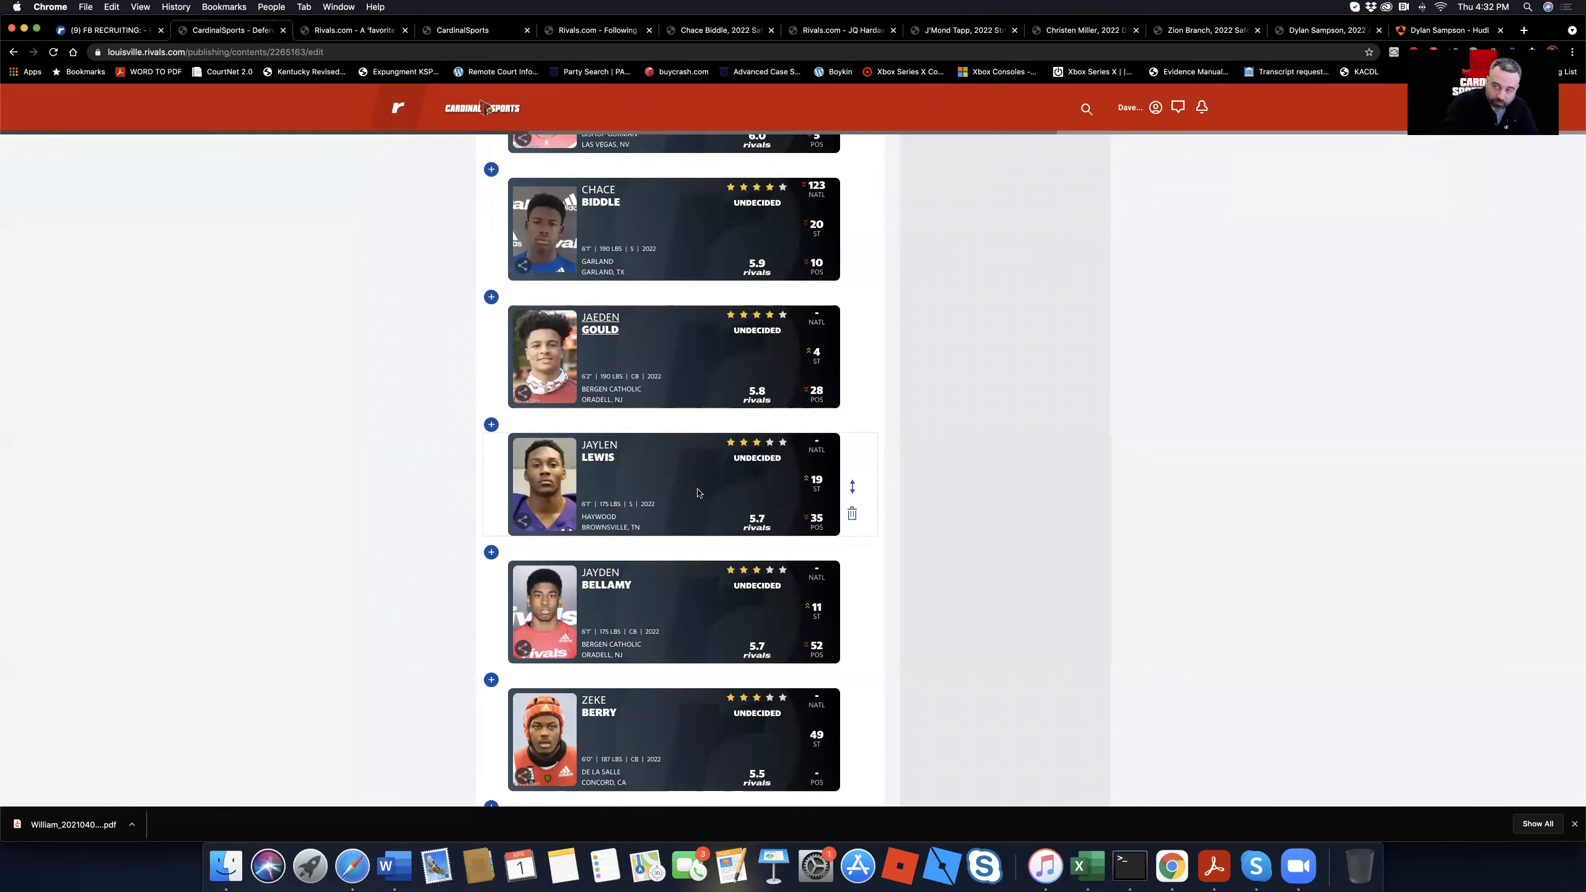
pyautogui.moveTo(687, 473)
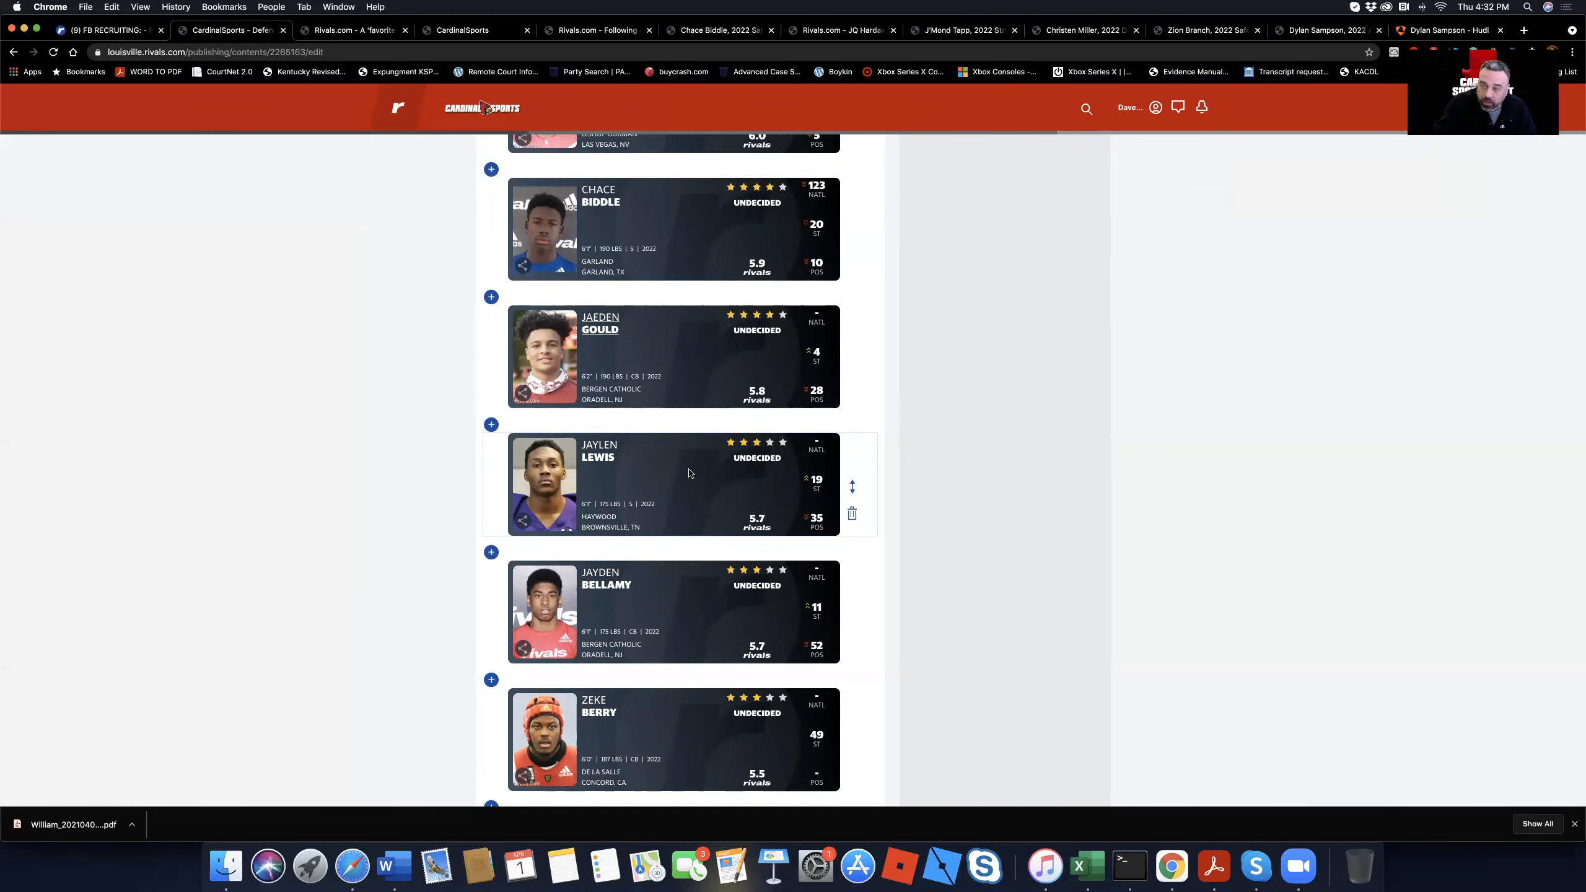
pyautogui.scroll(-3)
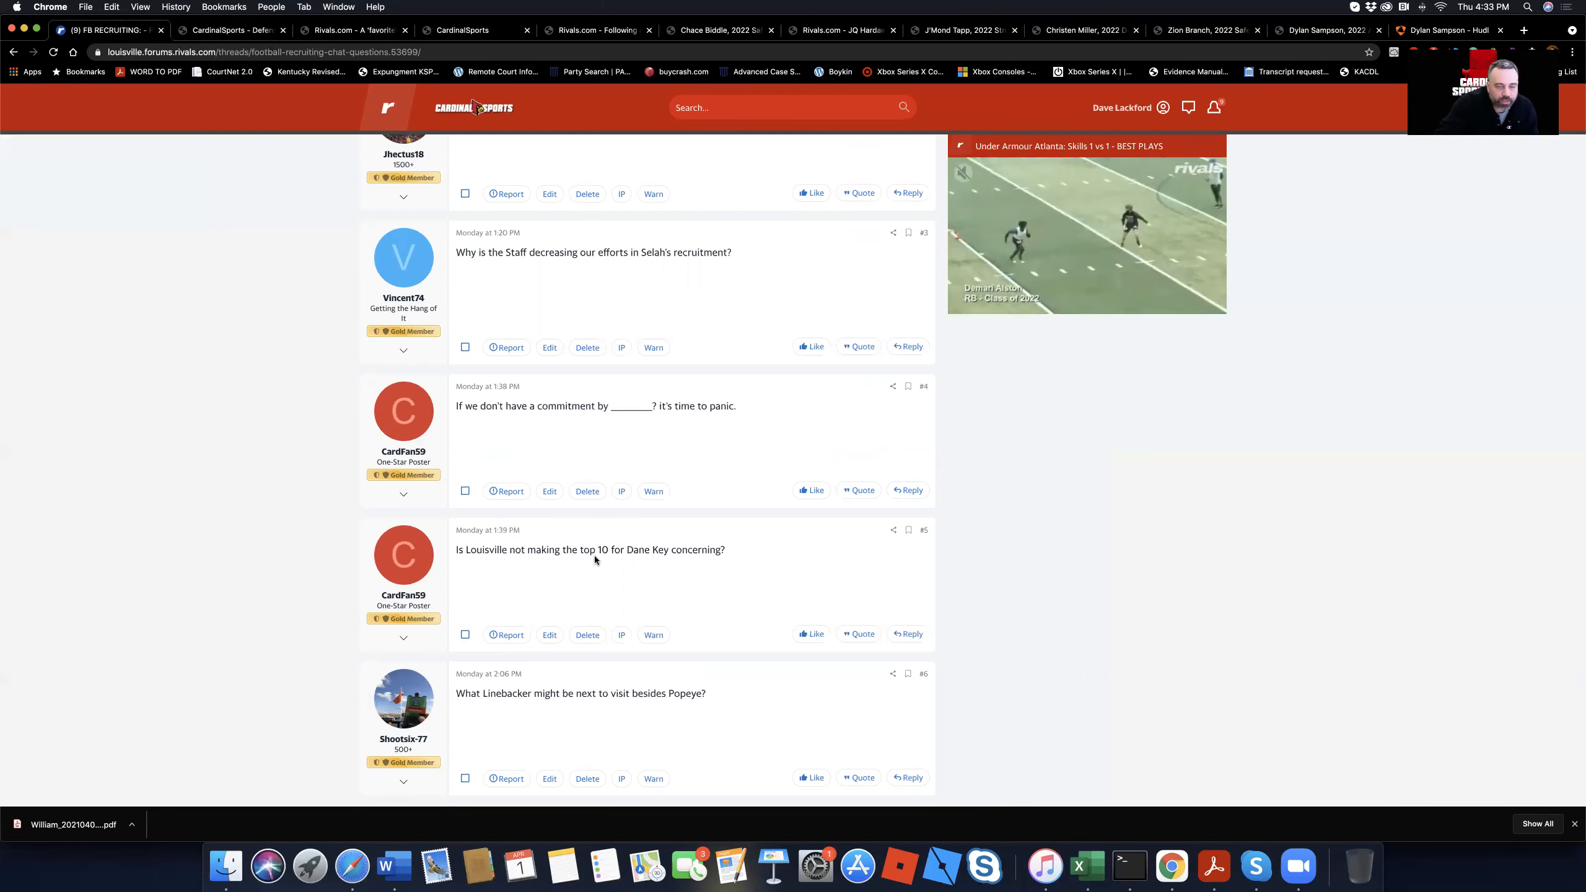
pyautogui.moveTo(955, 601)
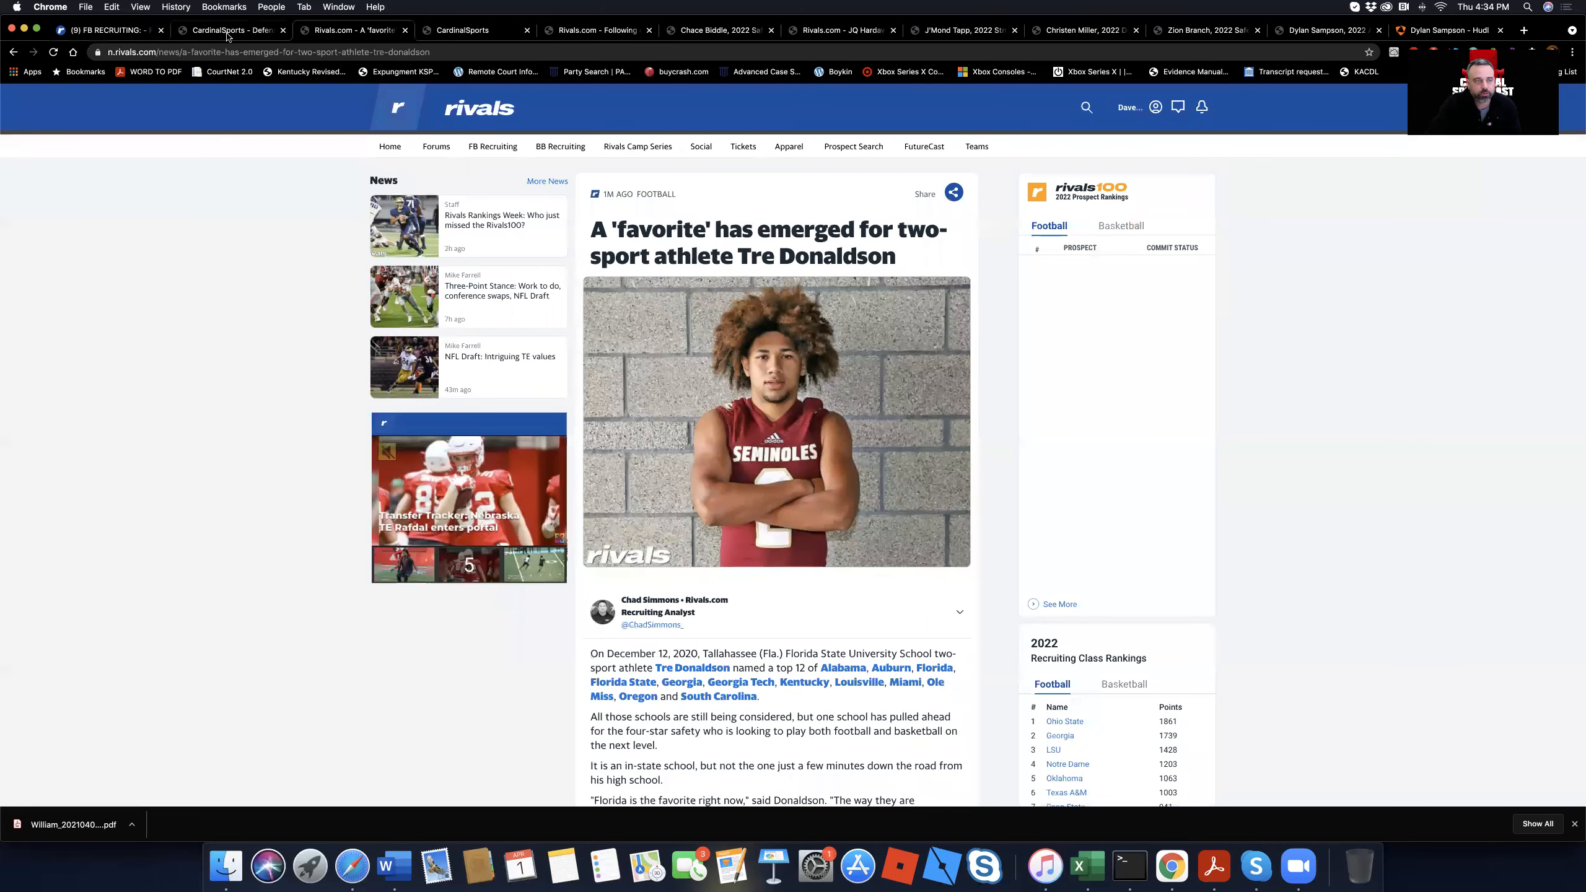
pyautogui.click(228, 29)
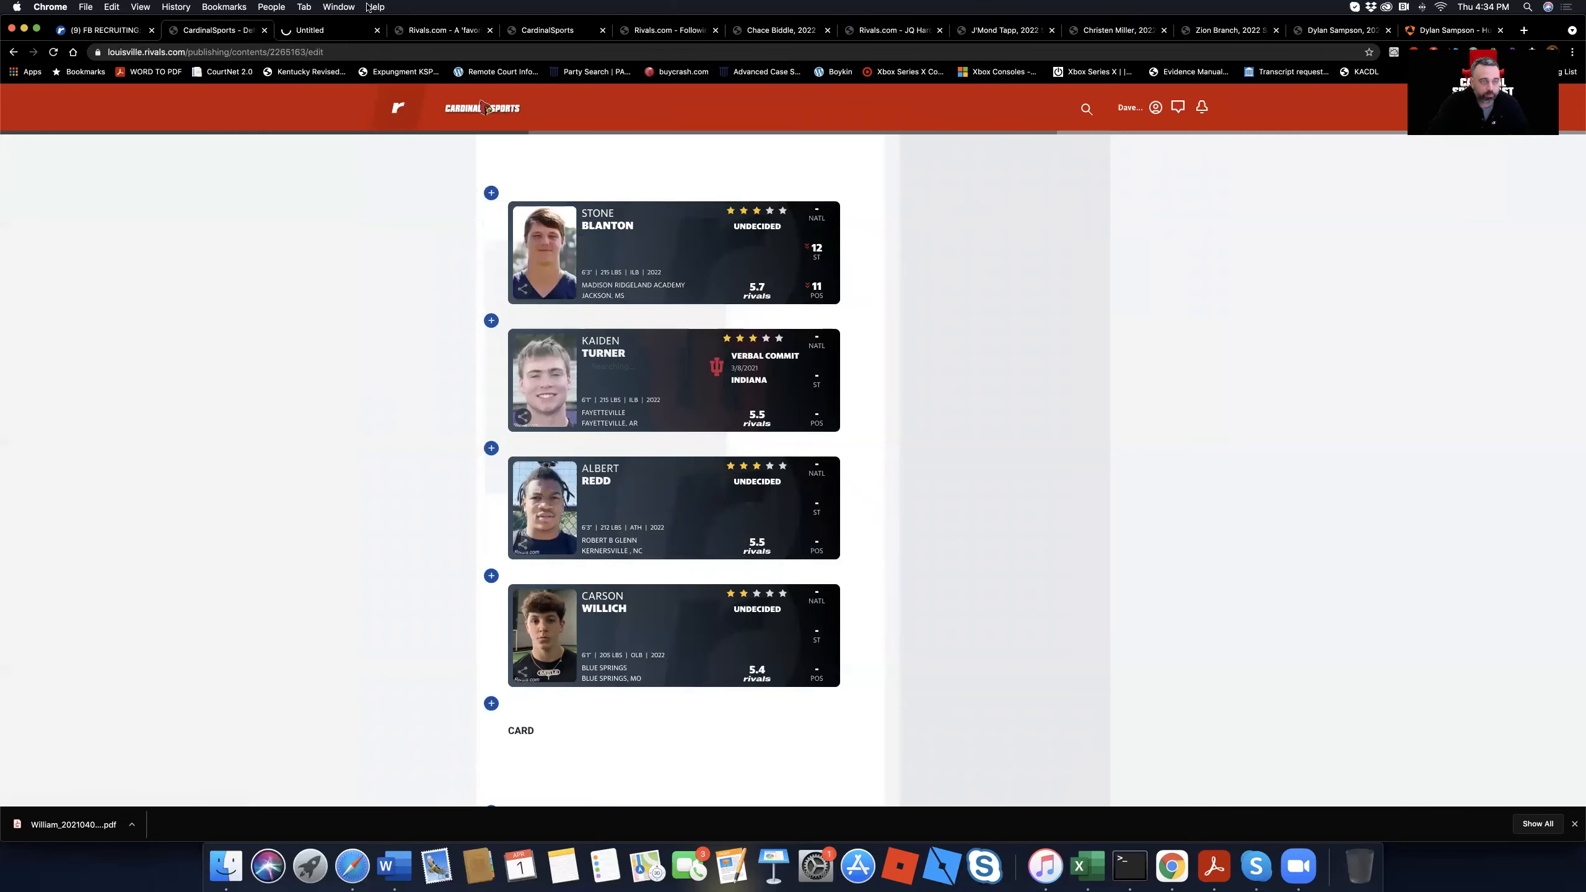
pyautogui.click(607, 219)
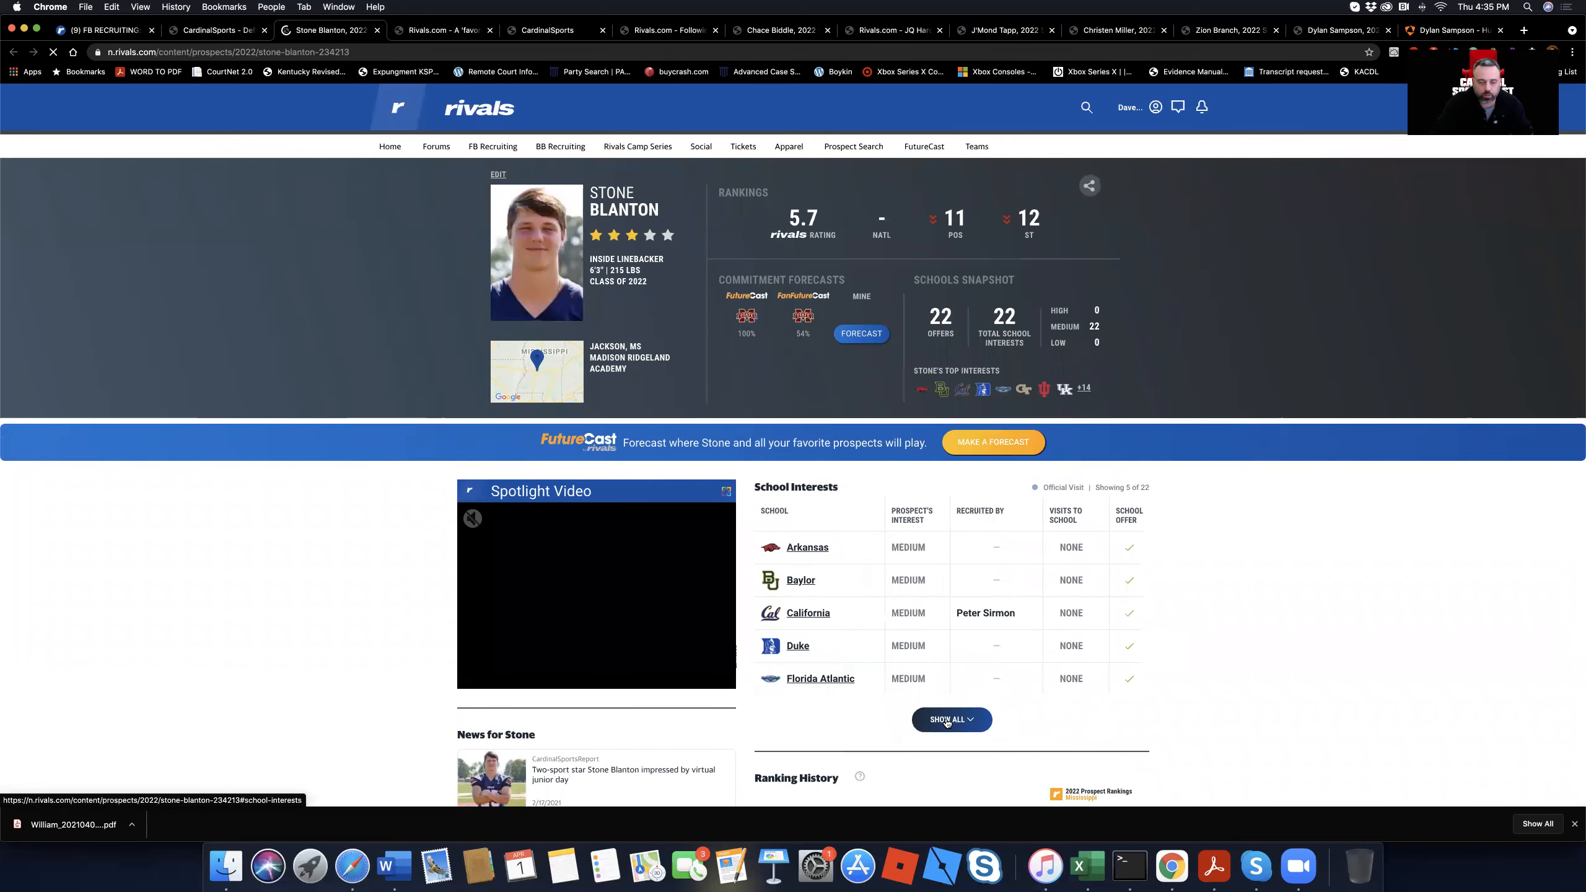
pyautogui.click(951, 720)
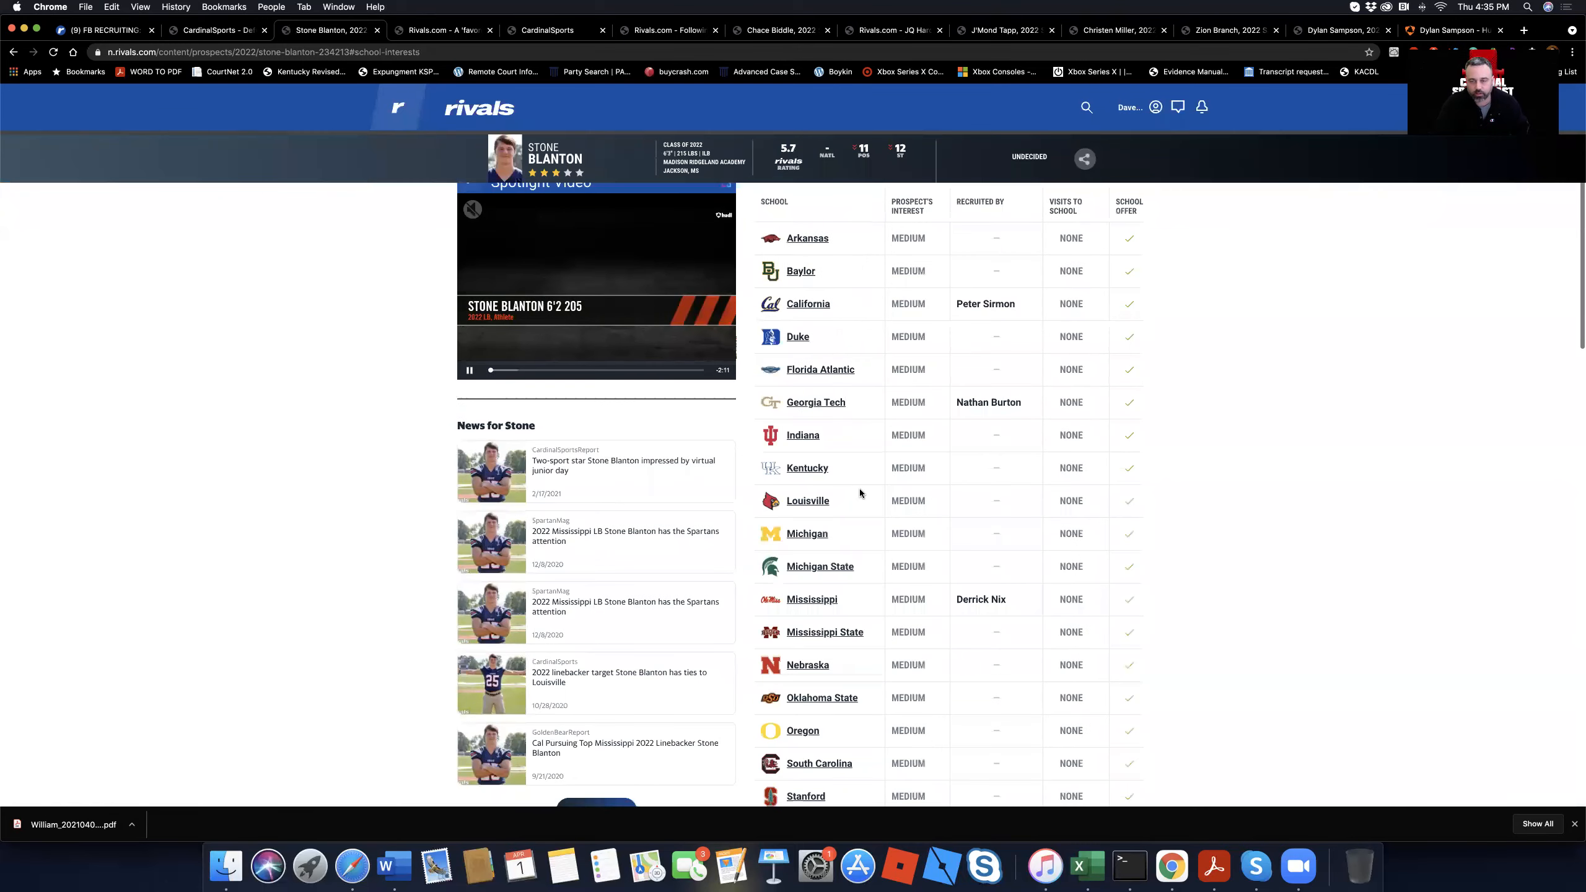
pyautogui.scroll(-3)
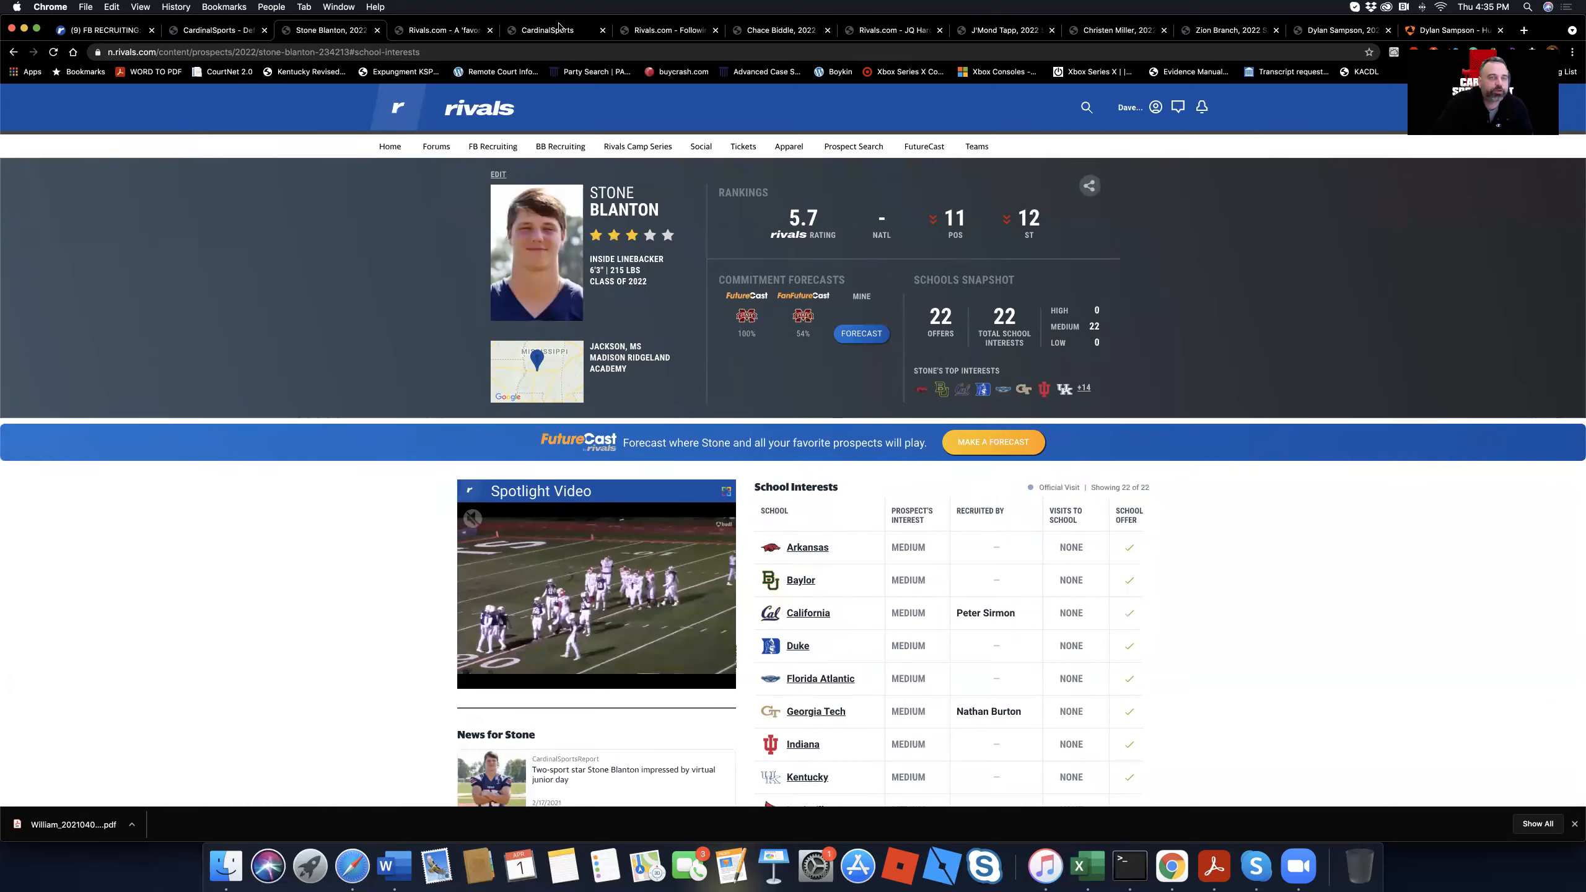
pyautogui.click(440, 29)
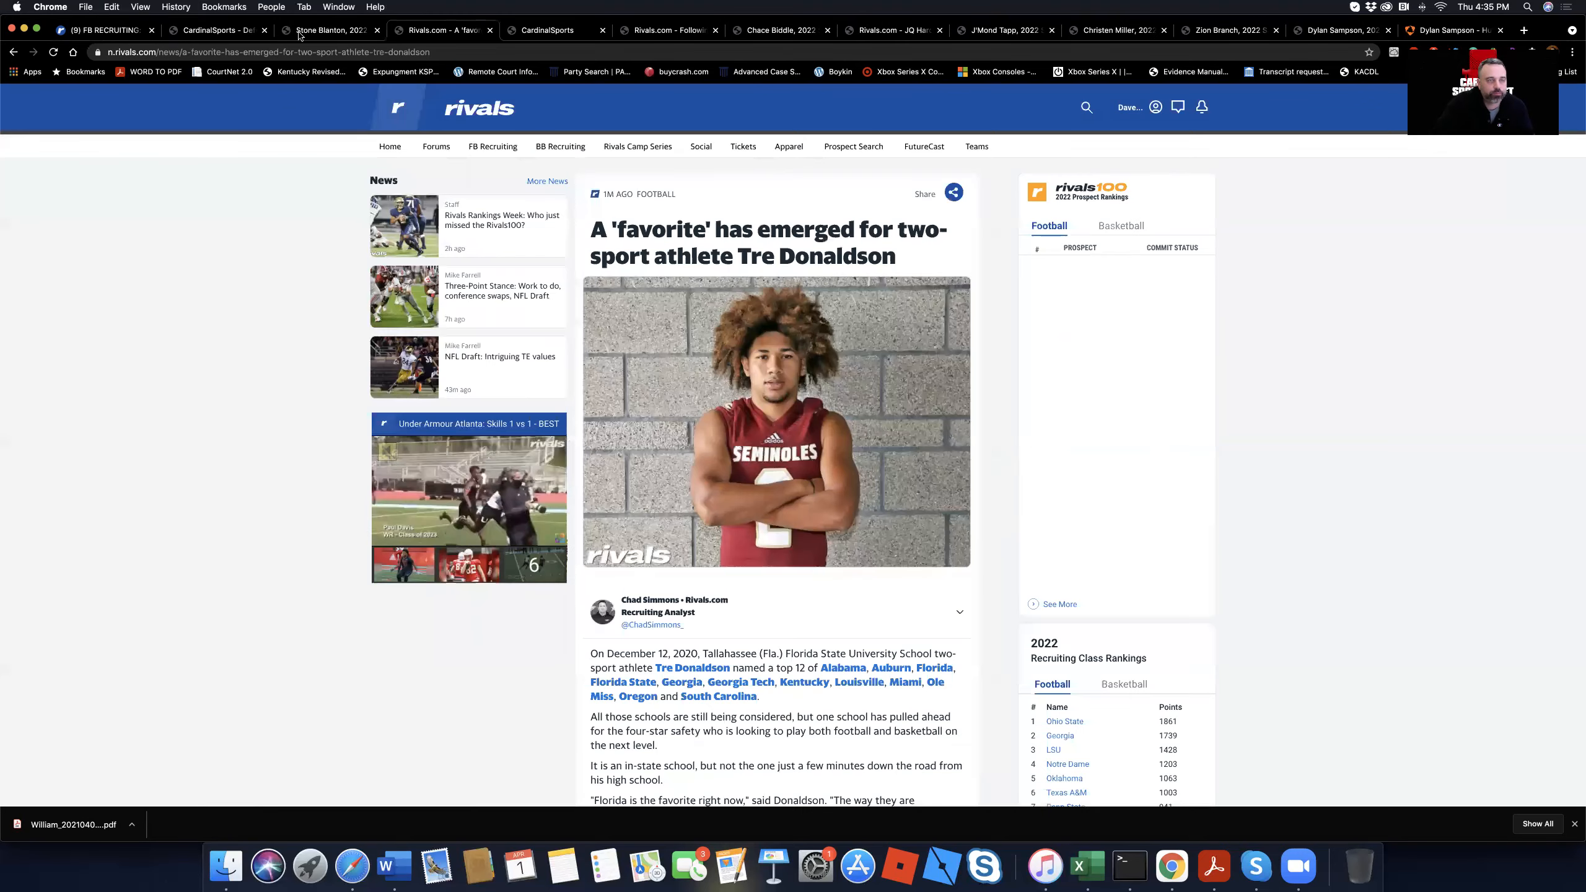
pyautogui.click(547, 30)
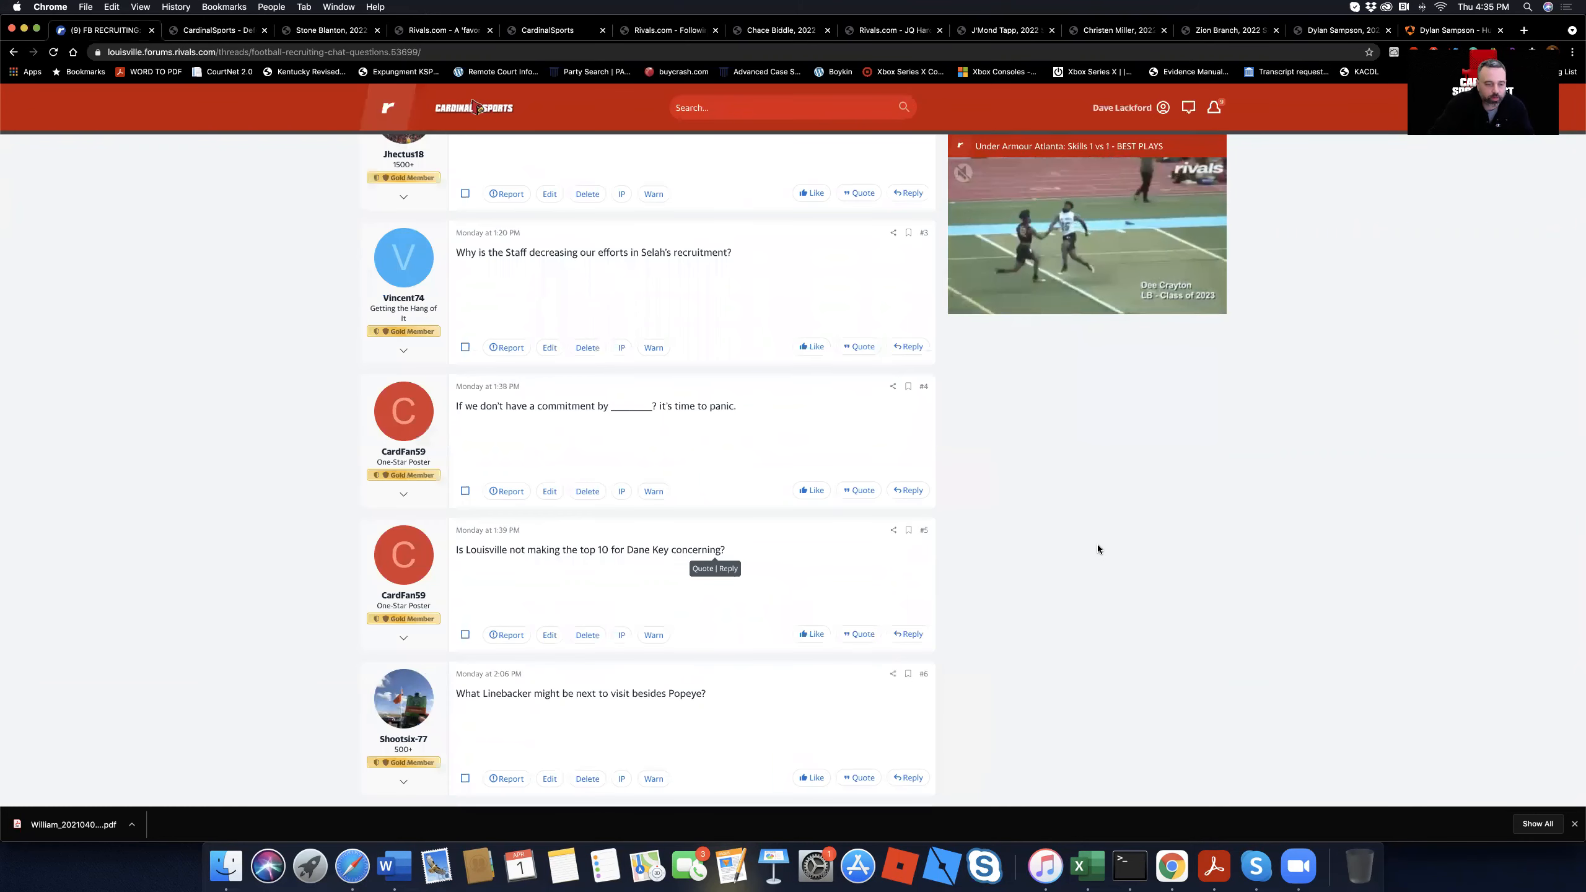
# Step: Scroll down toward the final entries of Louisville's 2020 commitment list
pyautogui.scroll(-3)
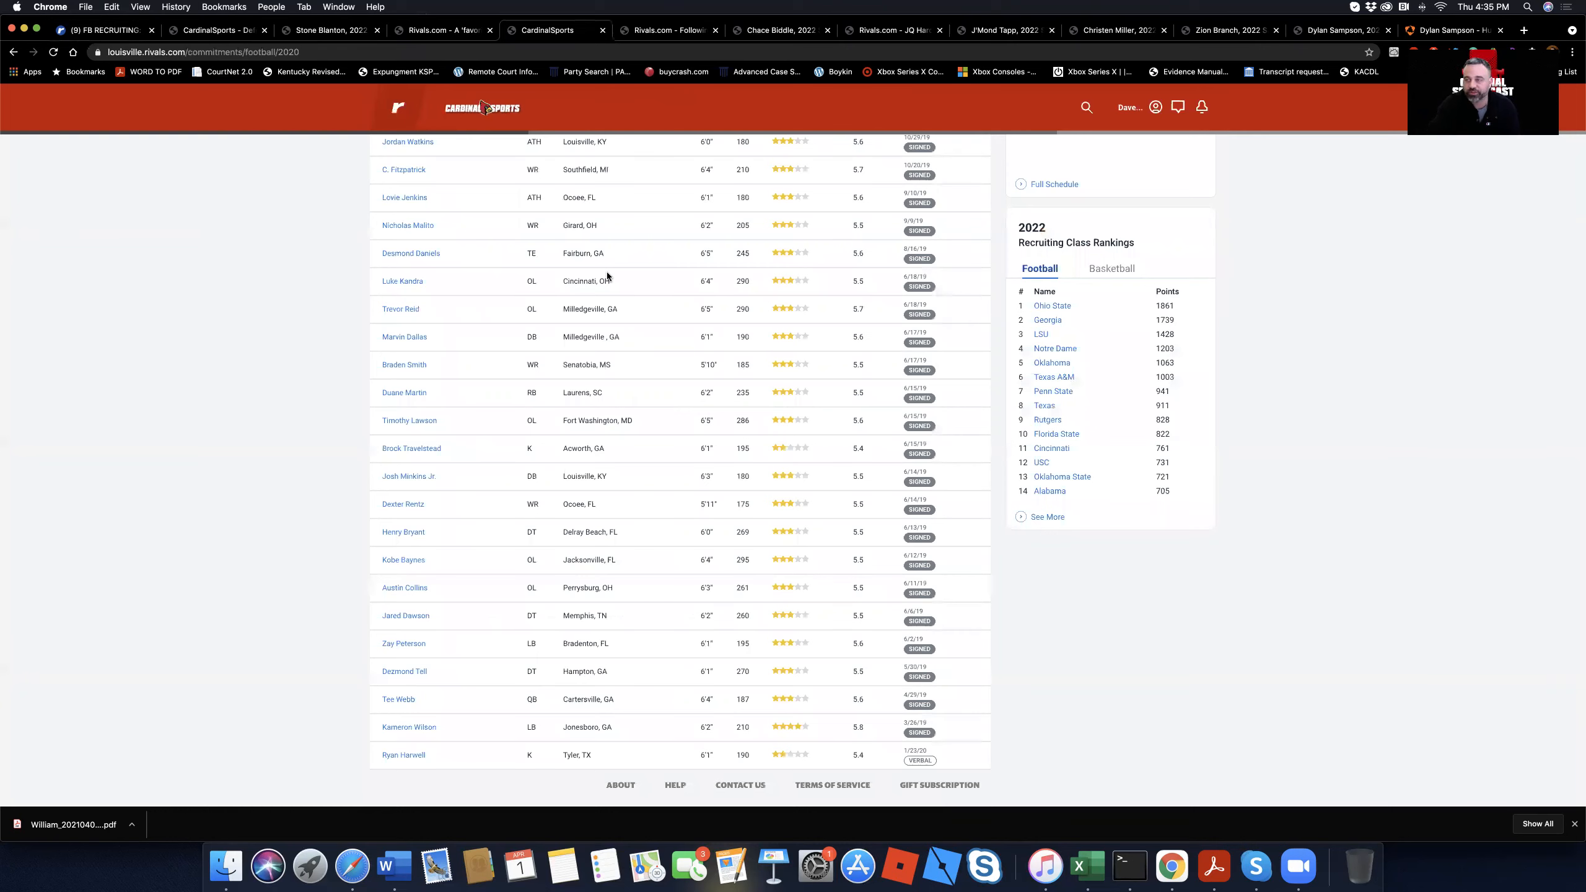
pyautogui.moveTo(640, 351)
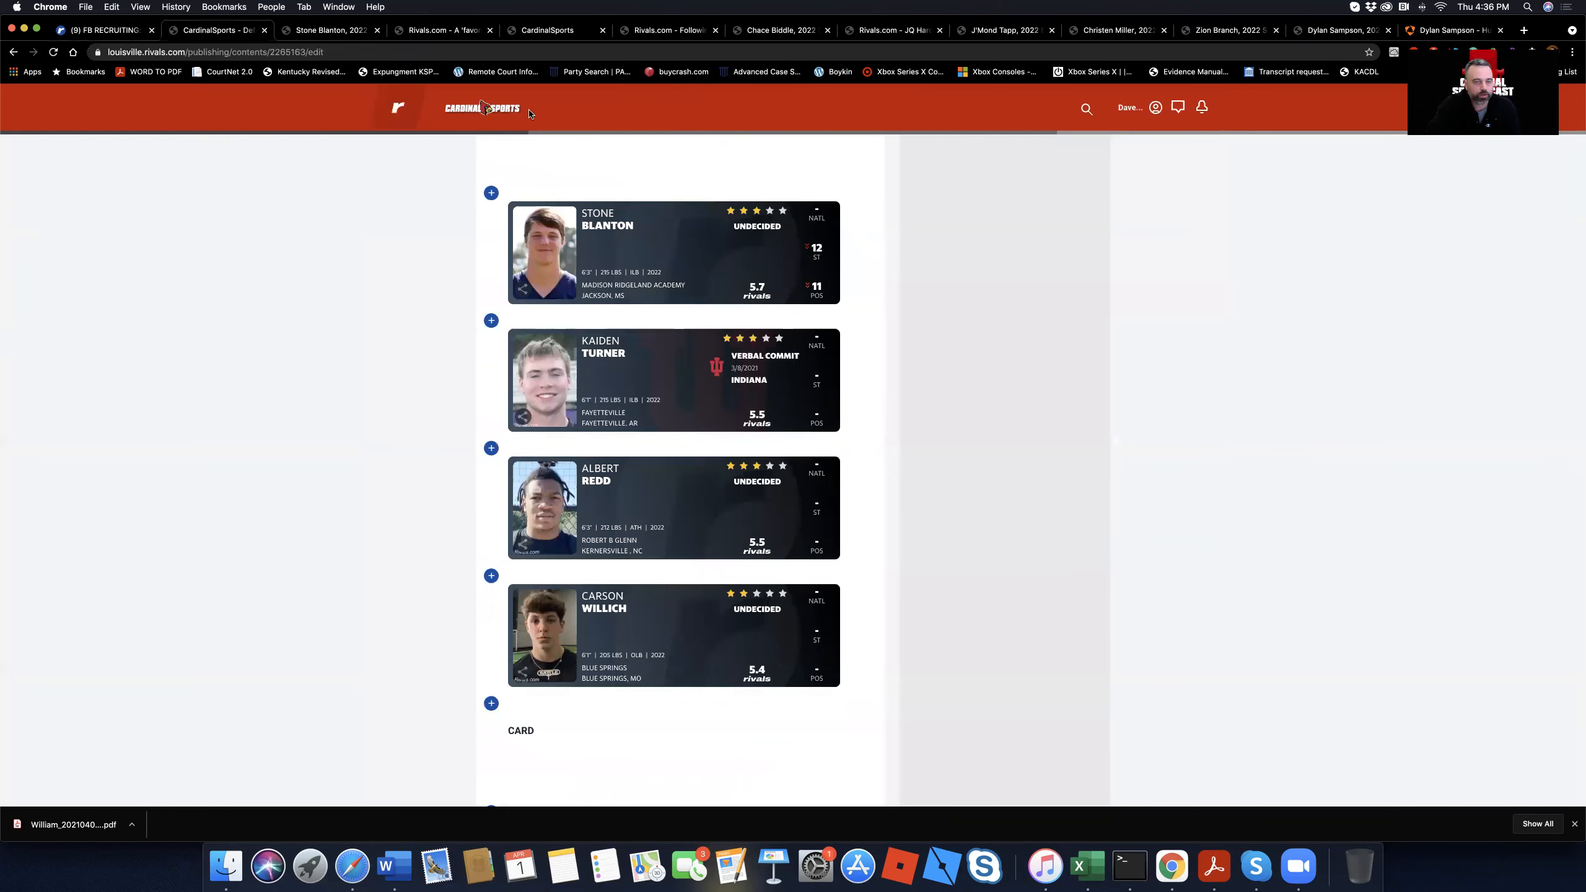
pyautogui.scroll(-3)
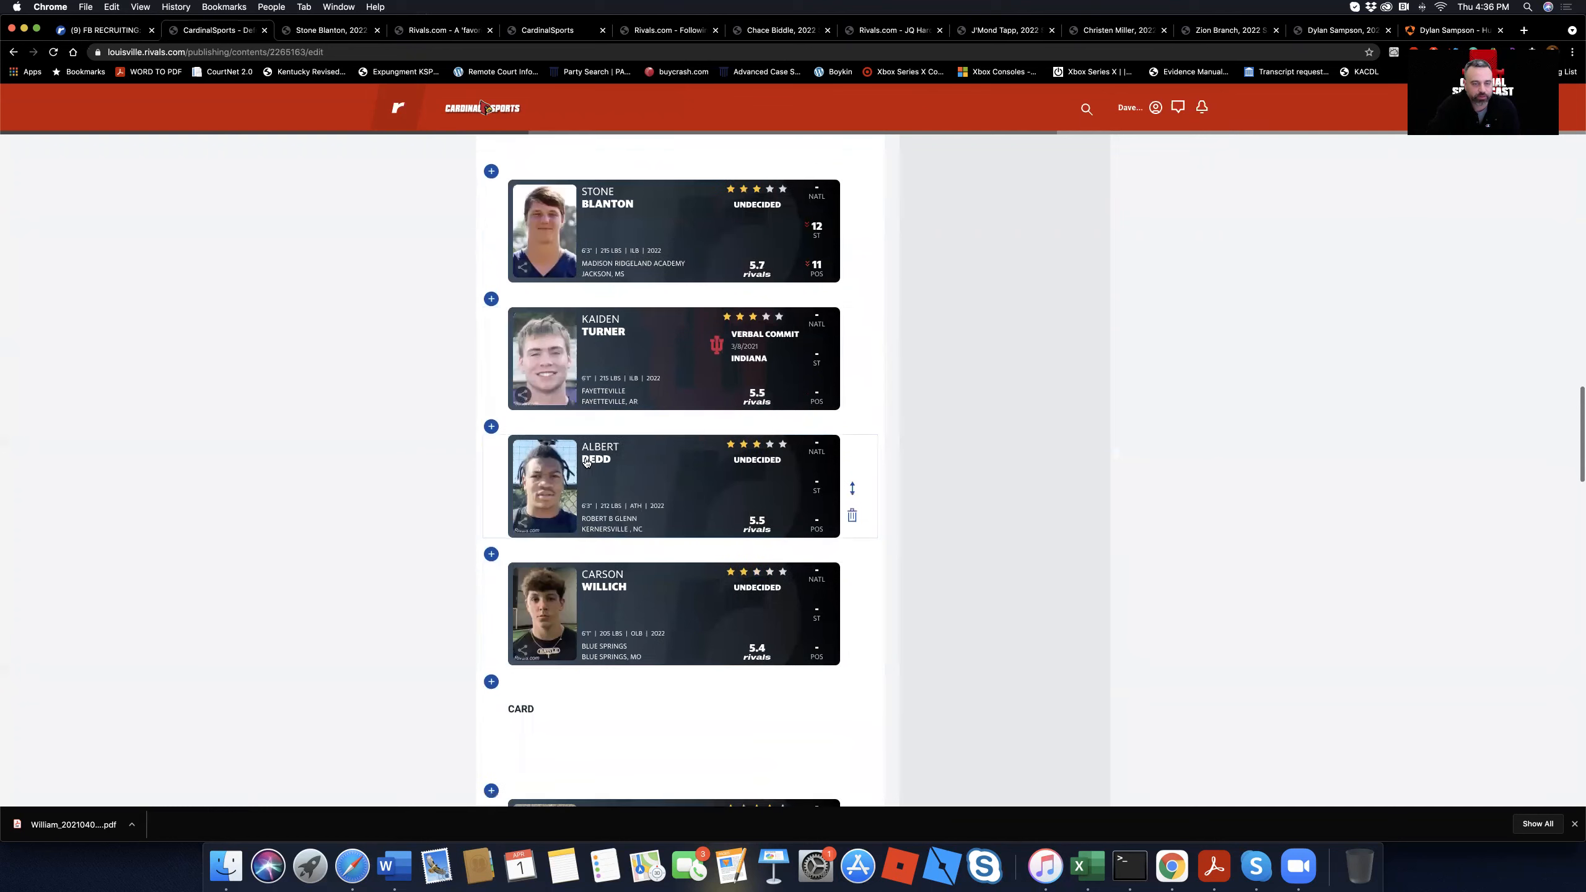
pyautogui.scroll(-3)
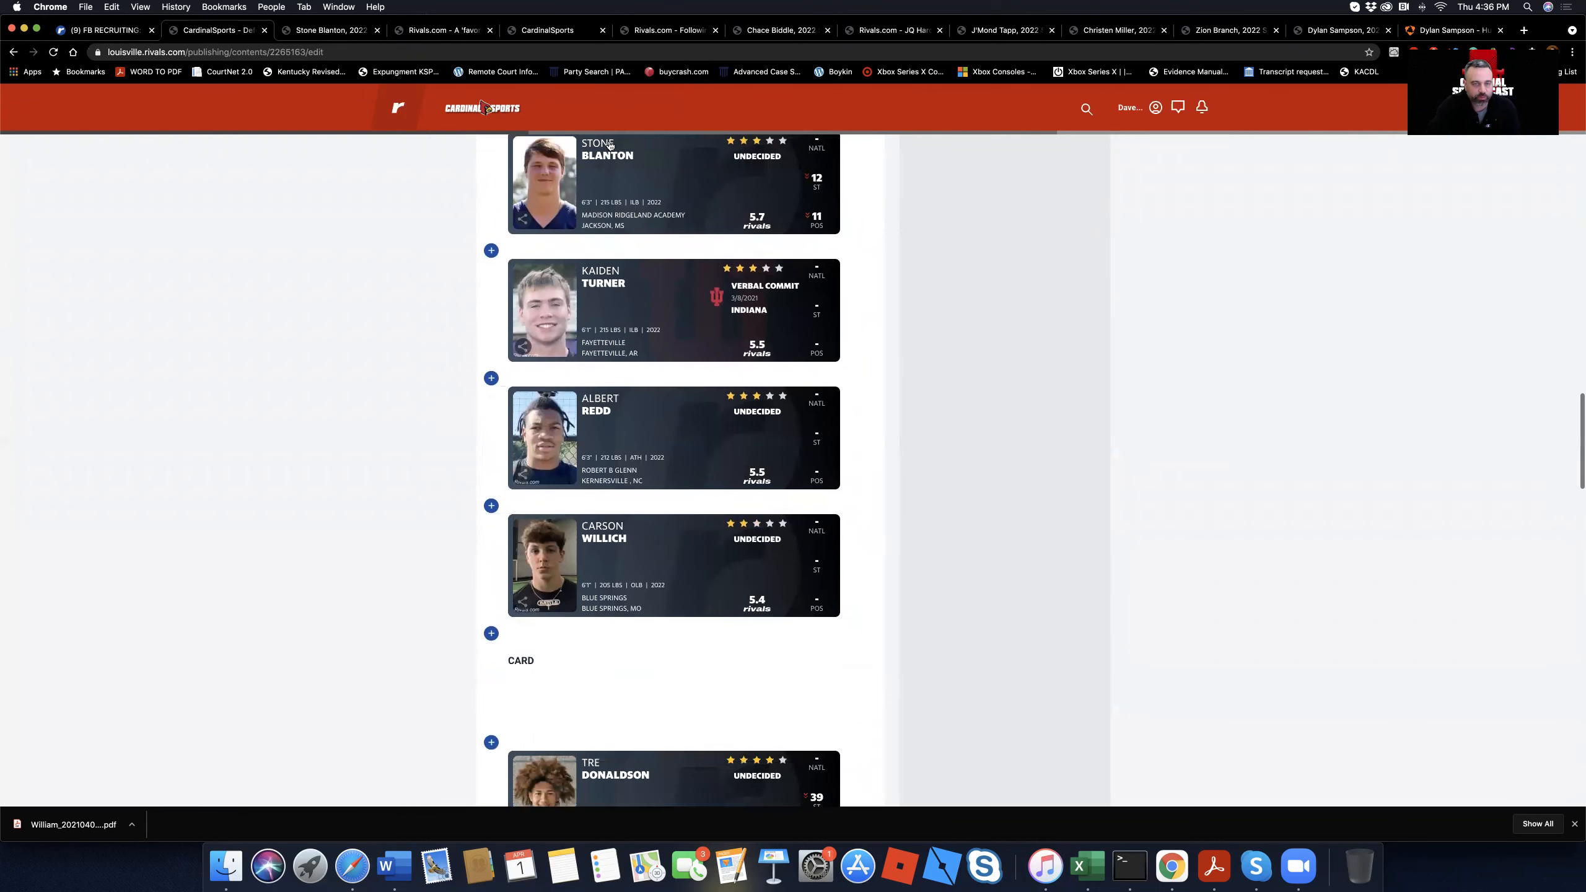
pyautogui.scroll(-3)
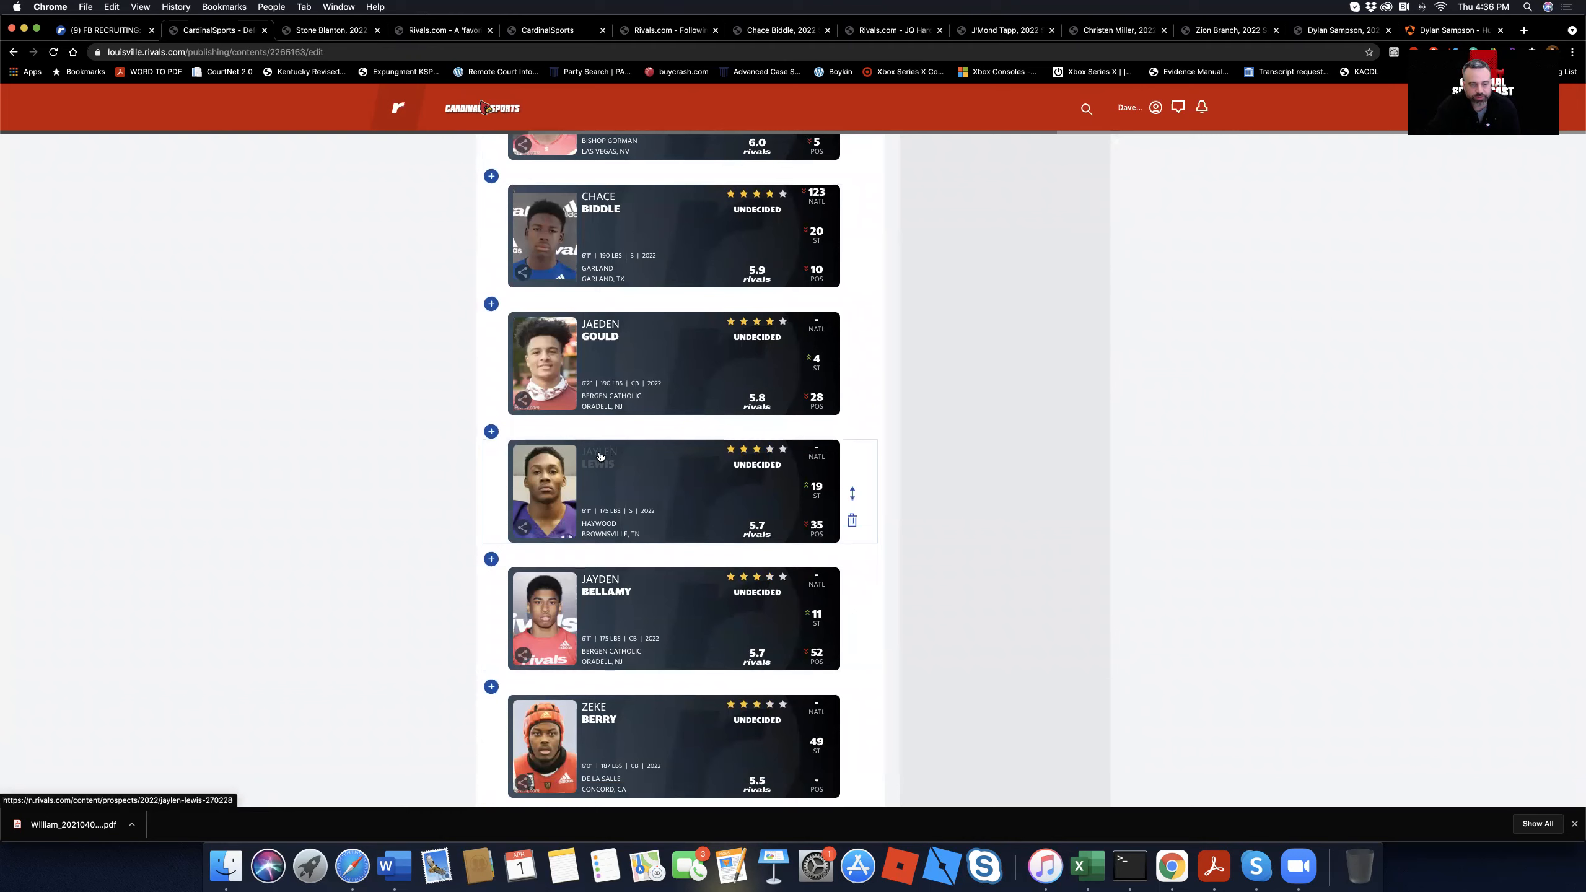
pyautogui.scroll(-3)
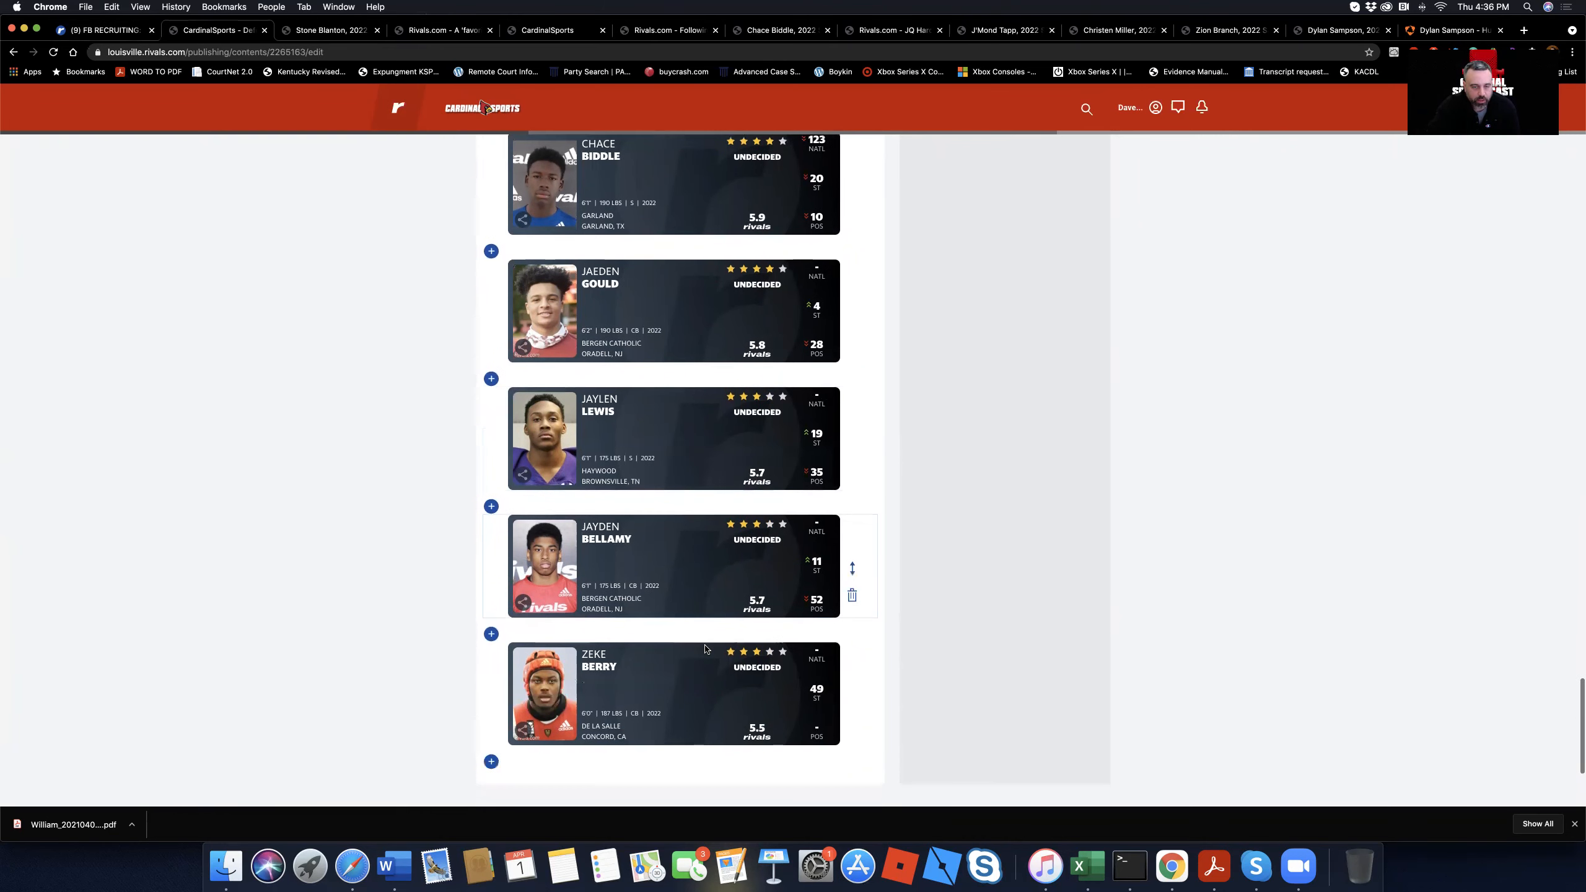
pyautogui.moveTo(708, 695)
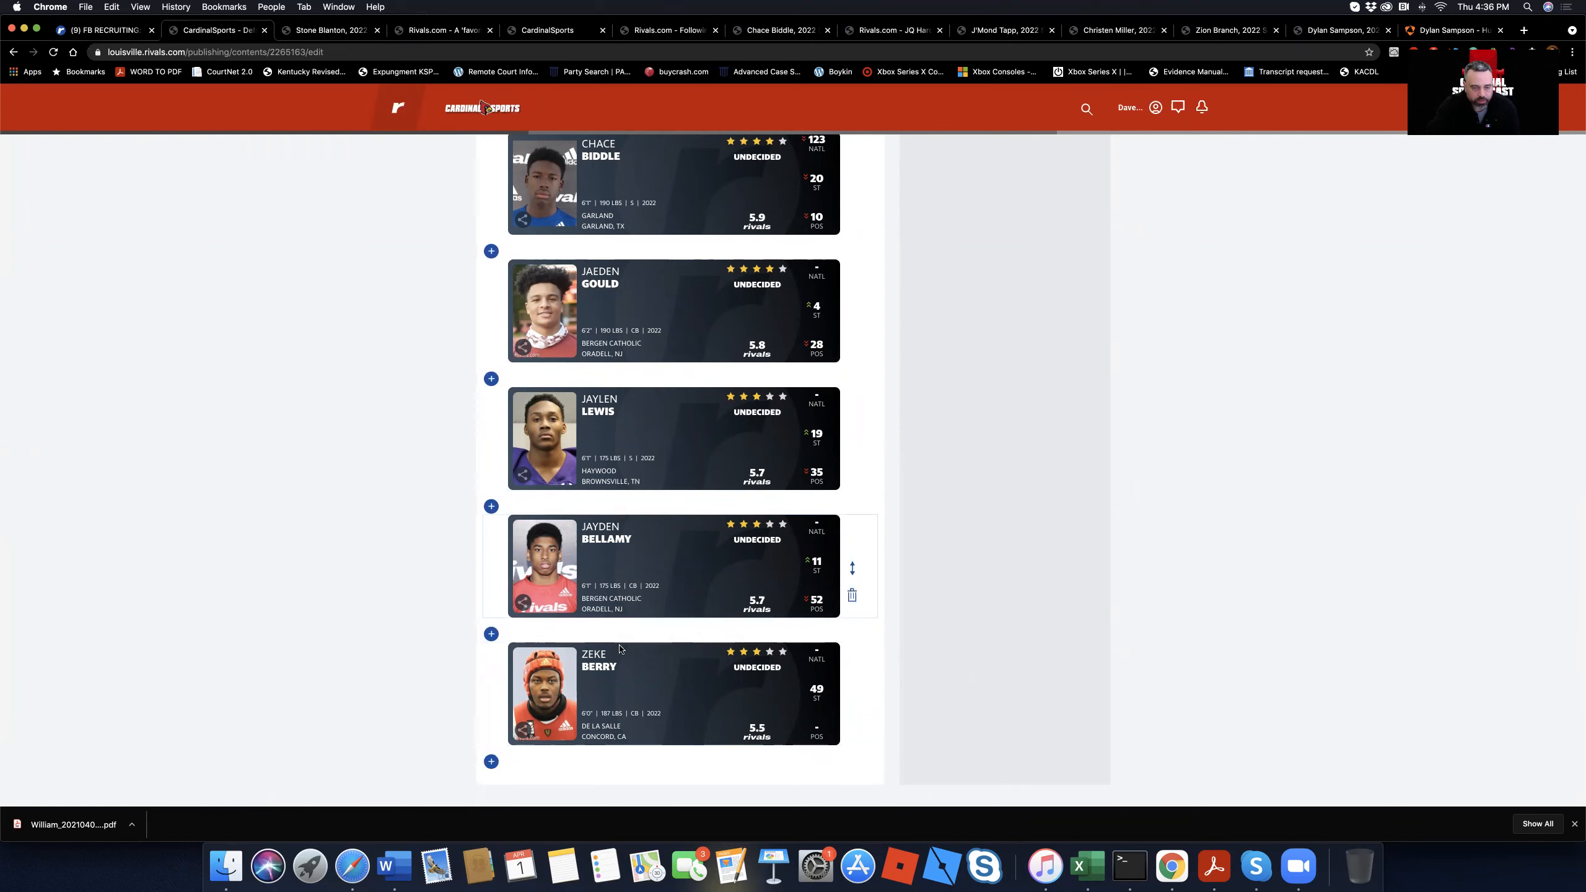
pyautogui.moveTo(601, 532)
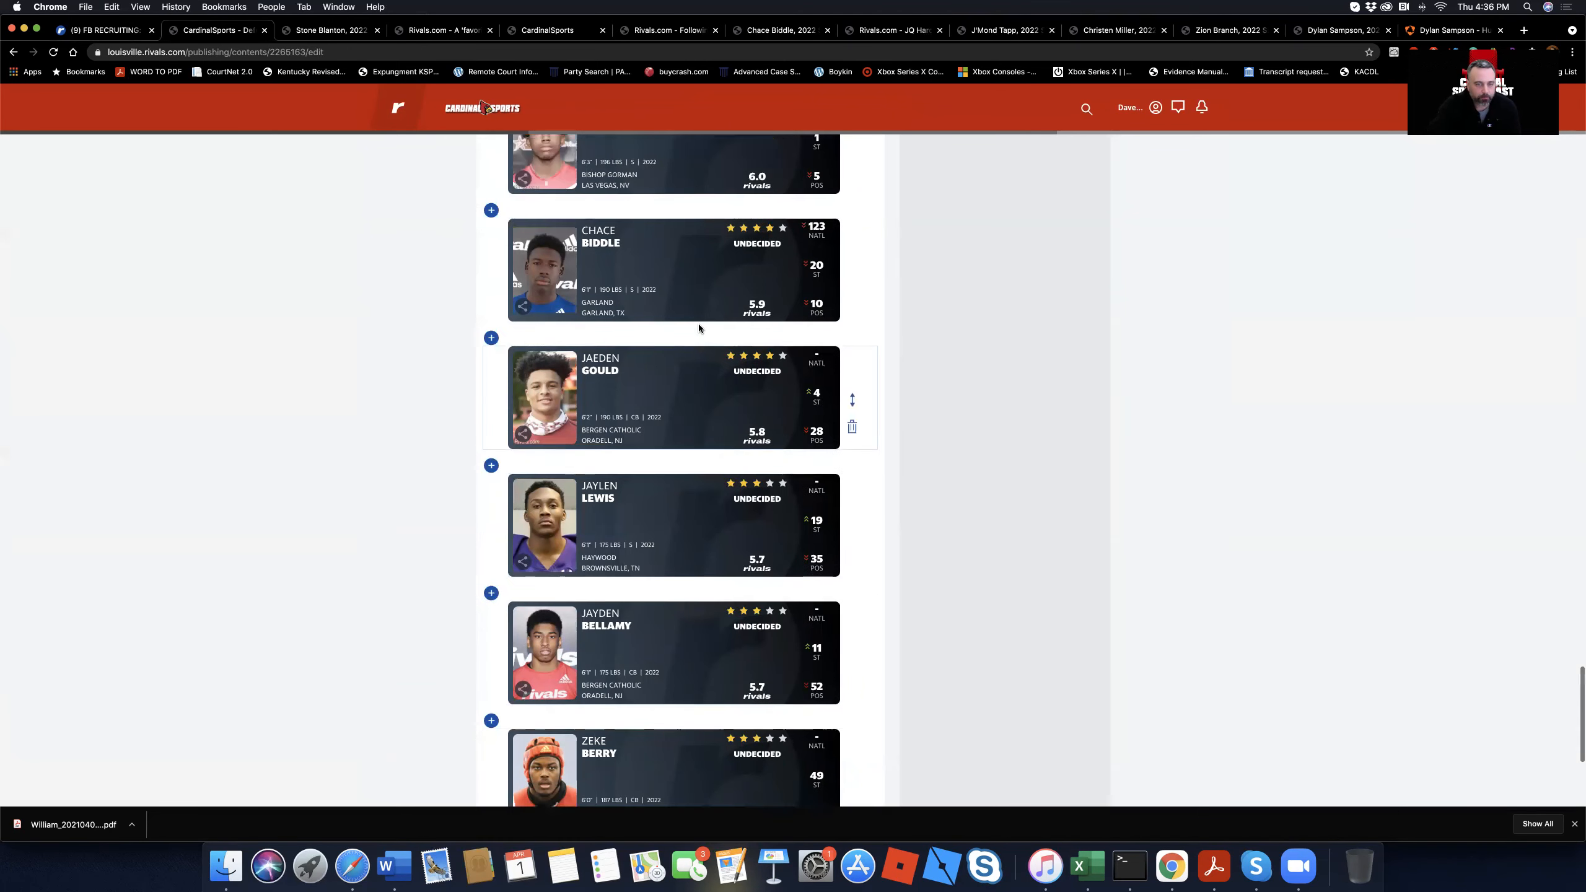
pyautogui.scroll(-3)
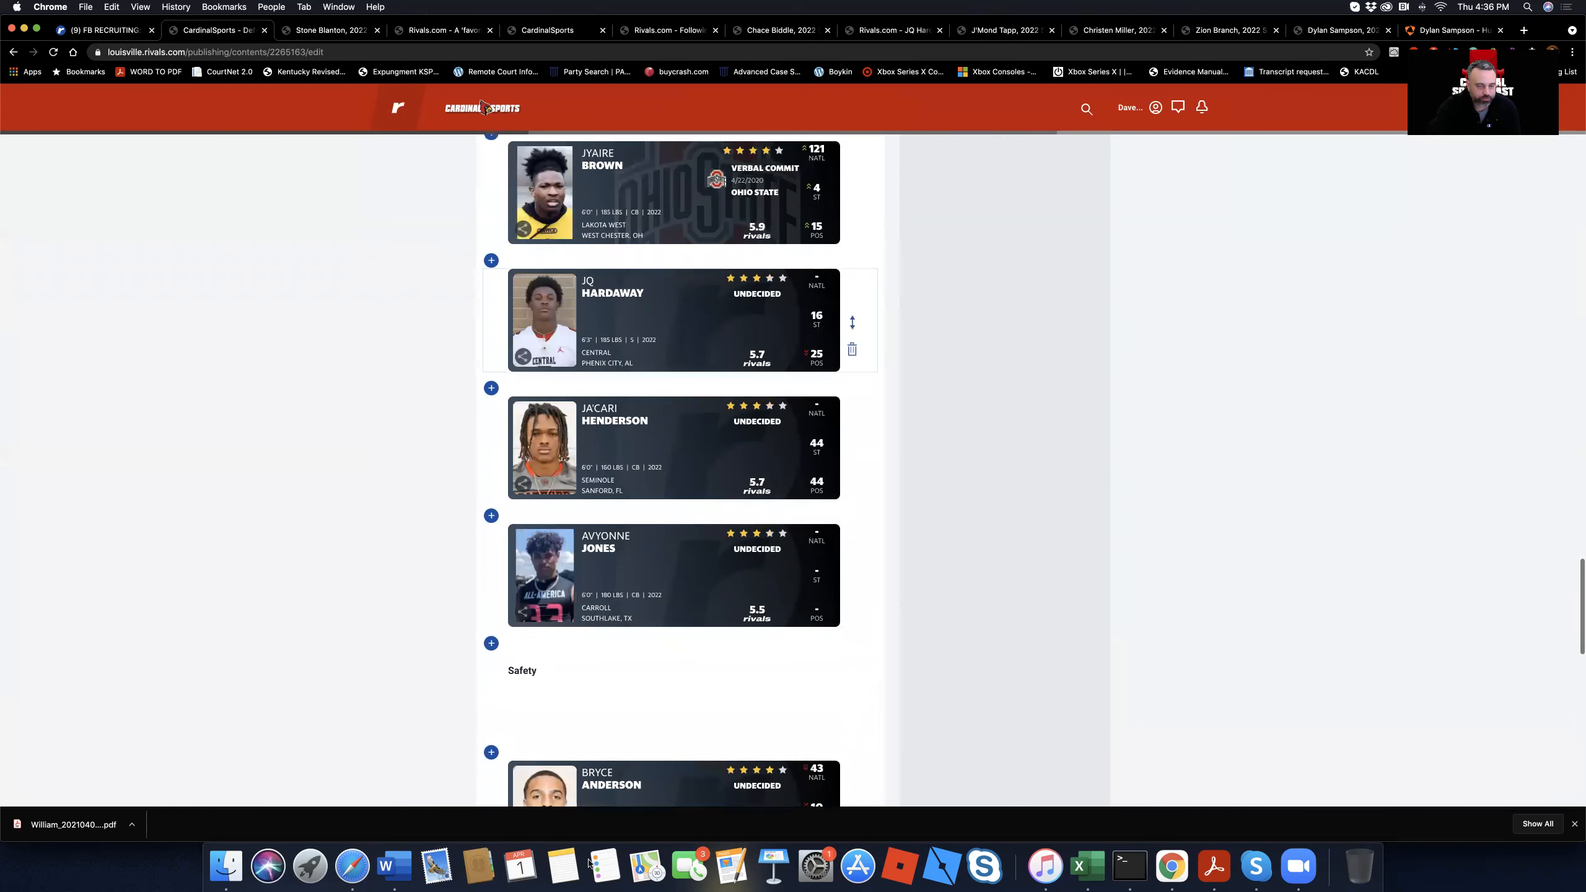
pyautogui.moveTo(649, 477)
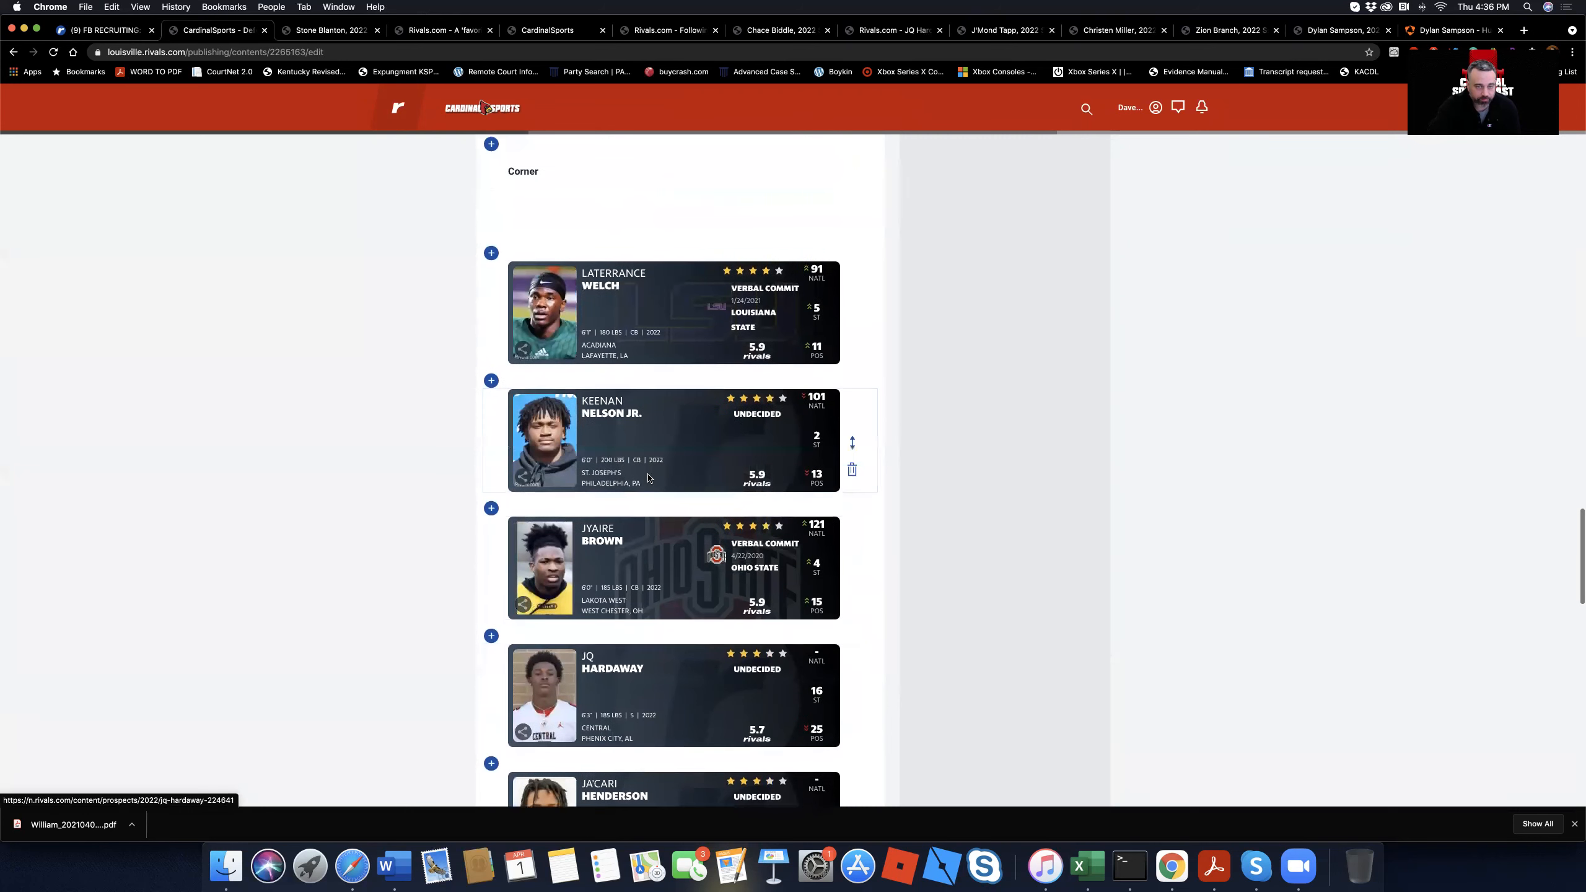
pyautogui.scroll(3)
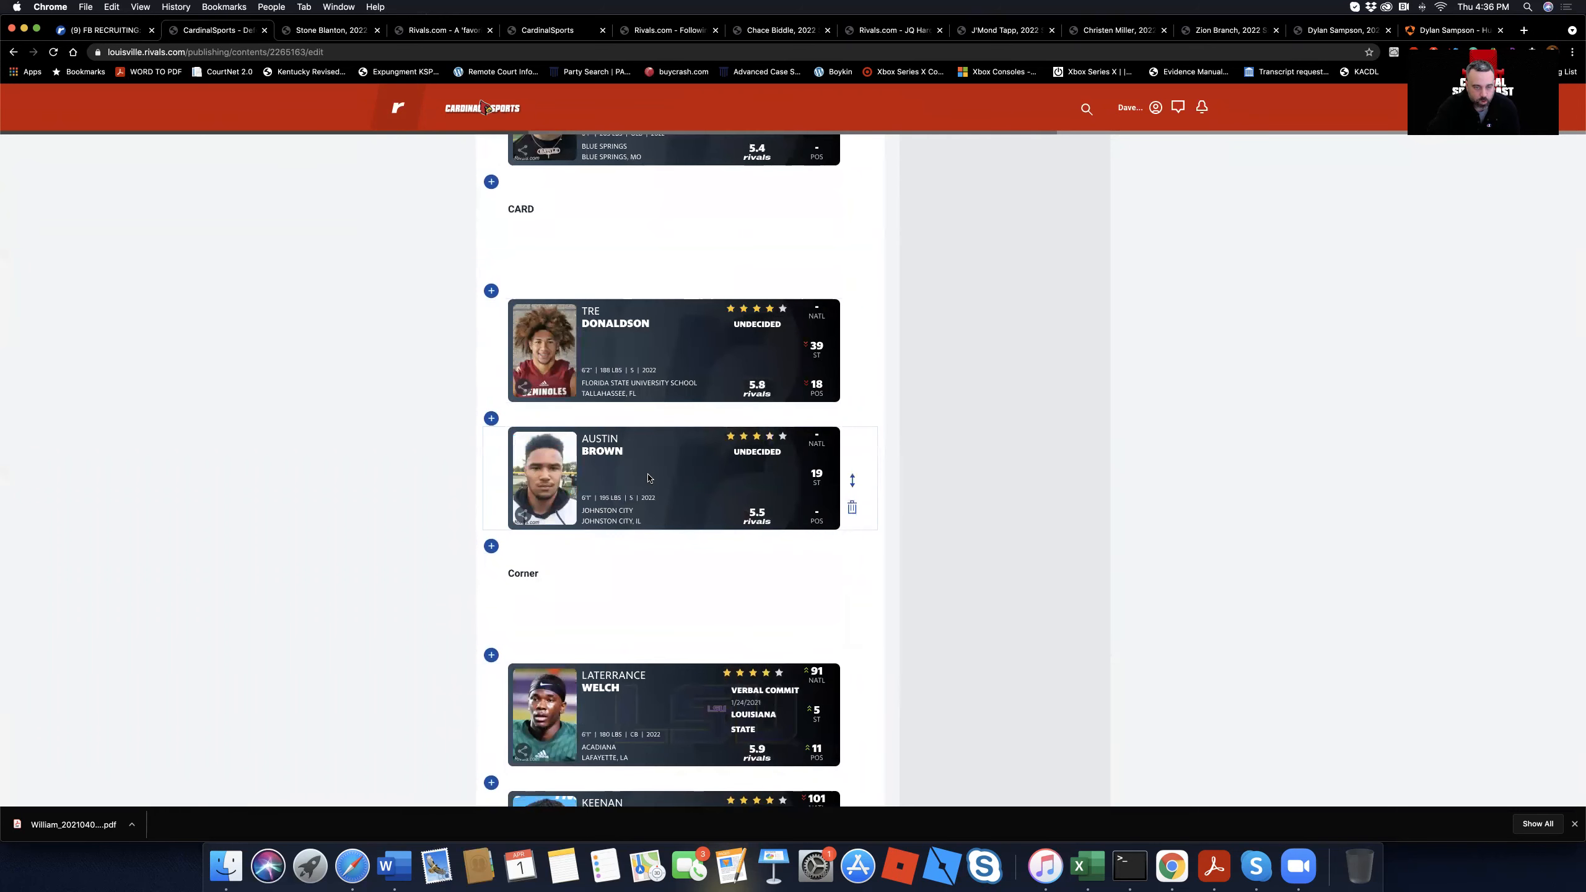
pyautogui.scroll(3)
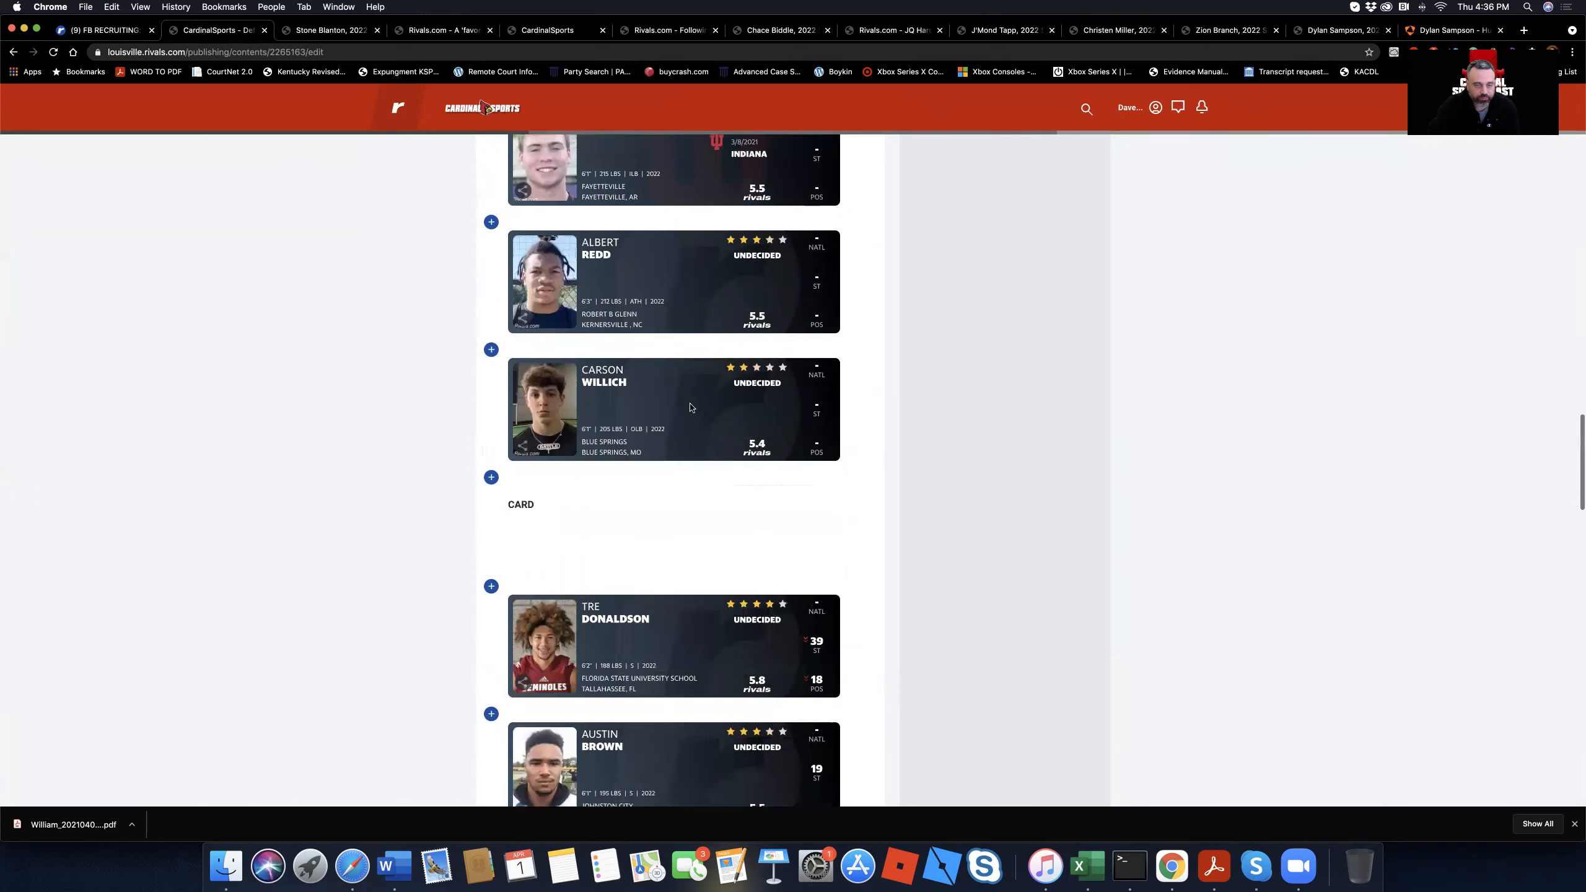
pyautogui.scroll(-3)
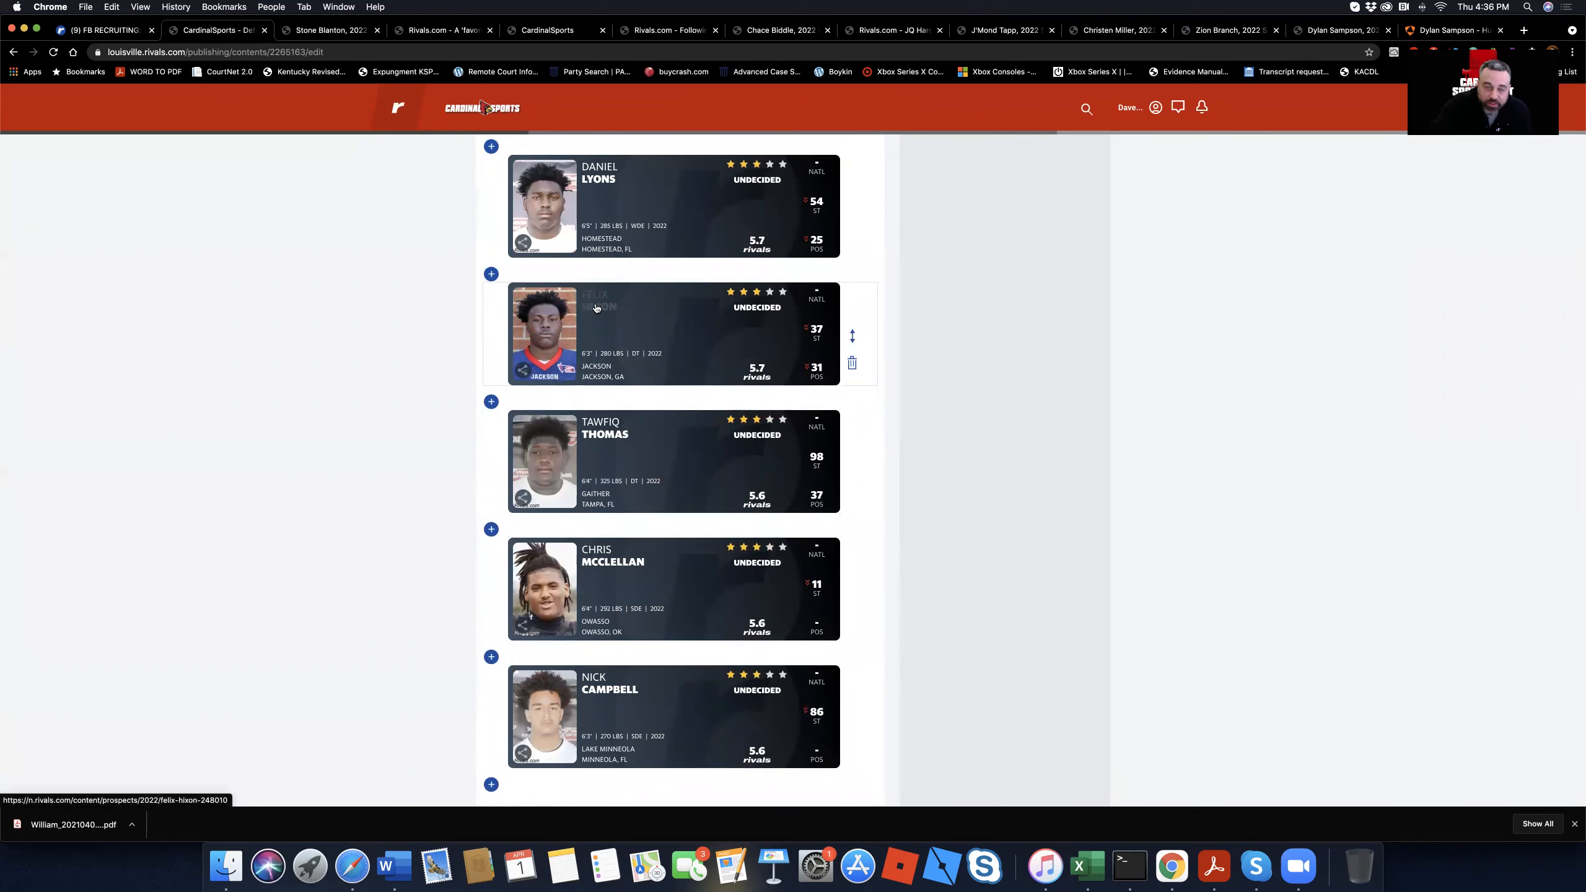
pyautogui.moveTo(698, 470)
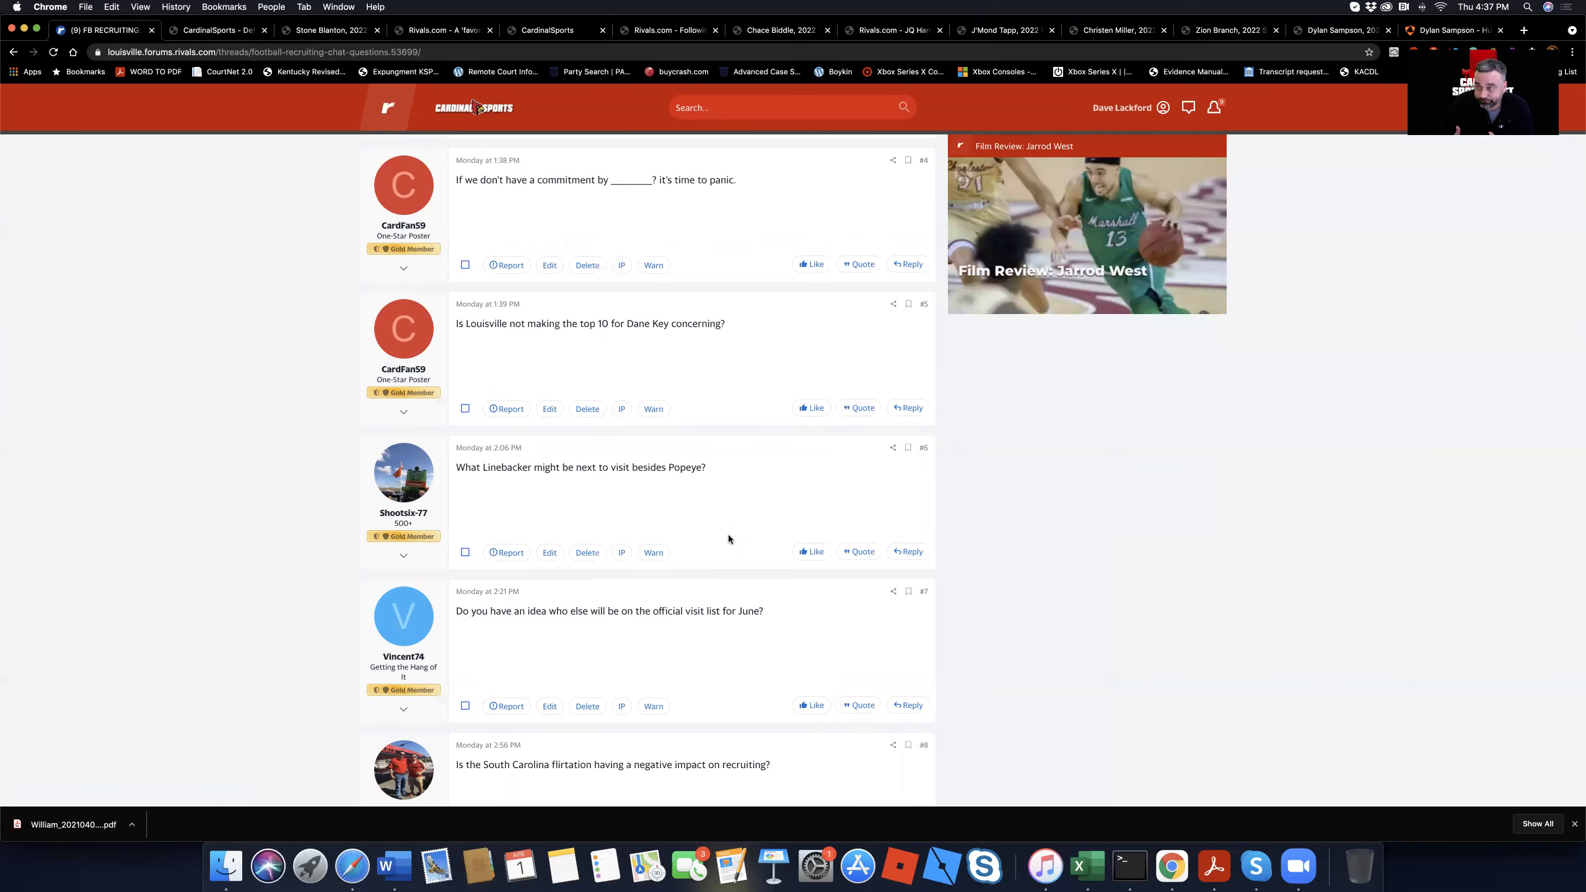
# Step: Scroll the chat thread down to posts #5–#9 about Dane Key and official visits
pyautogui.scroll(-3)
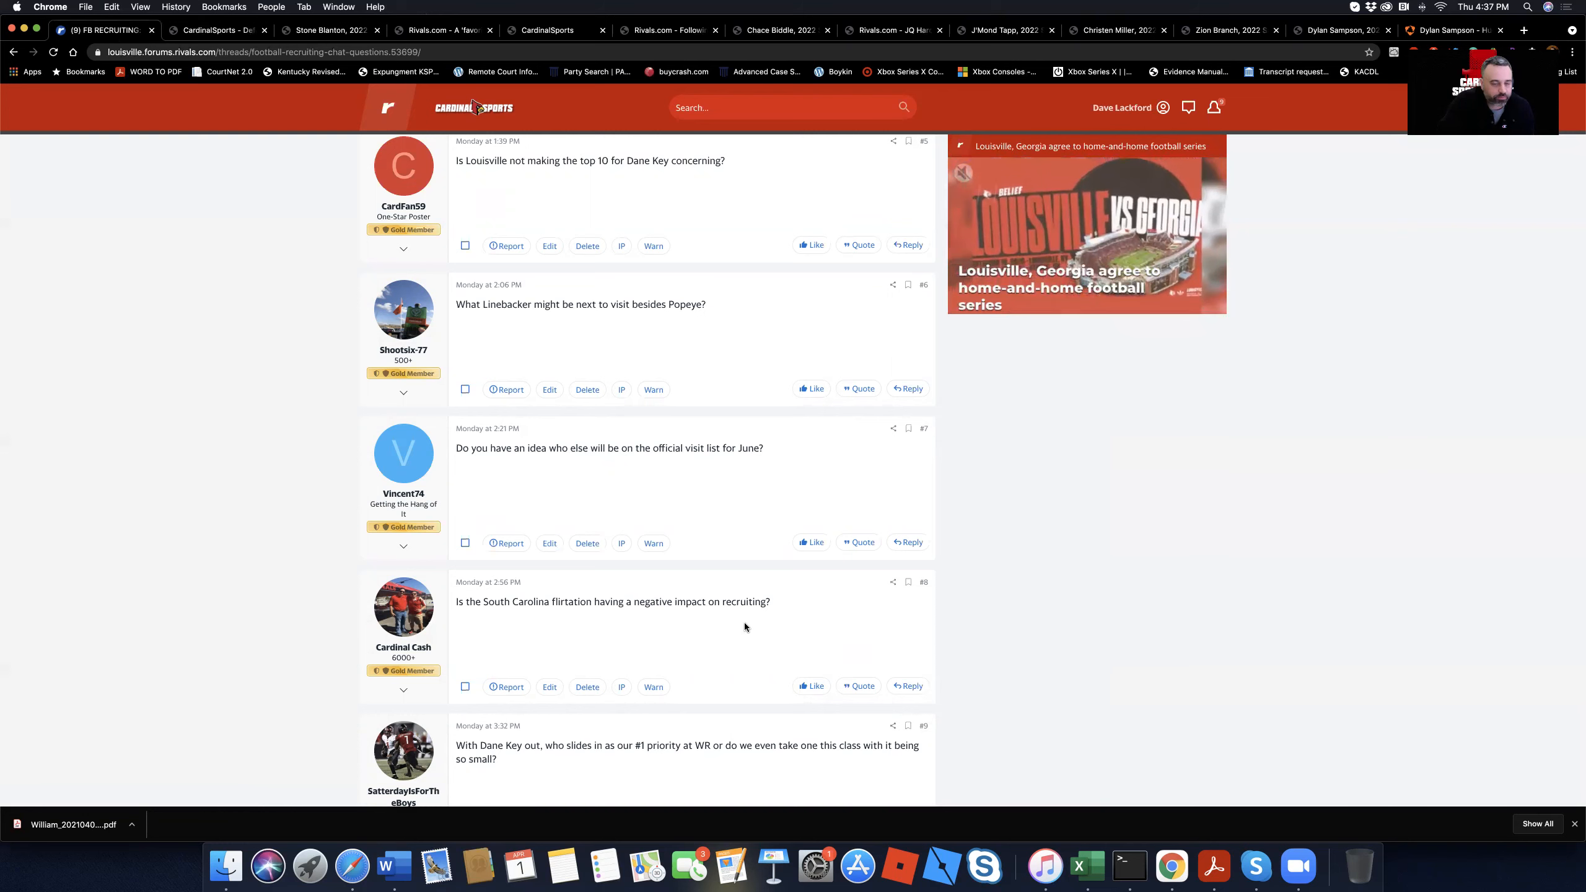
pyautogui.scroll(-3)
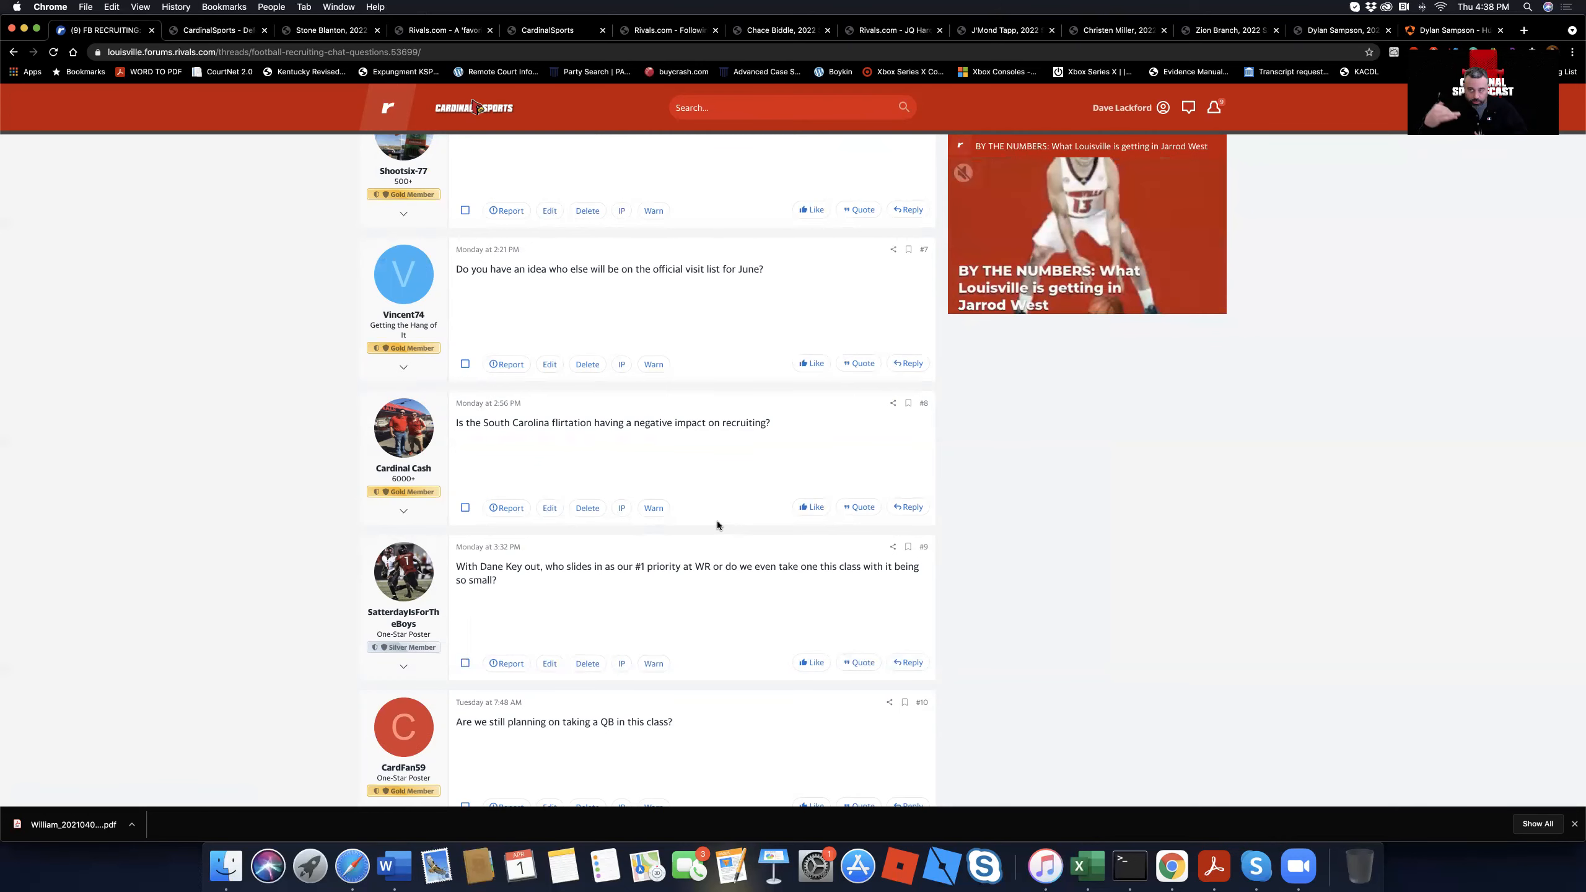
pyautogui.moveTo(669, 685)
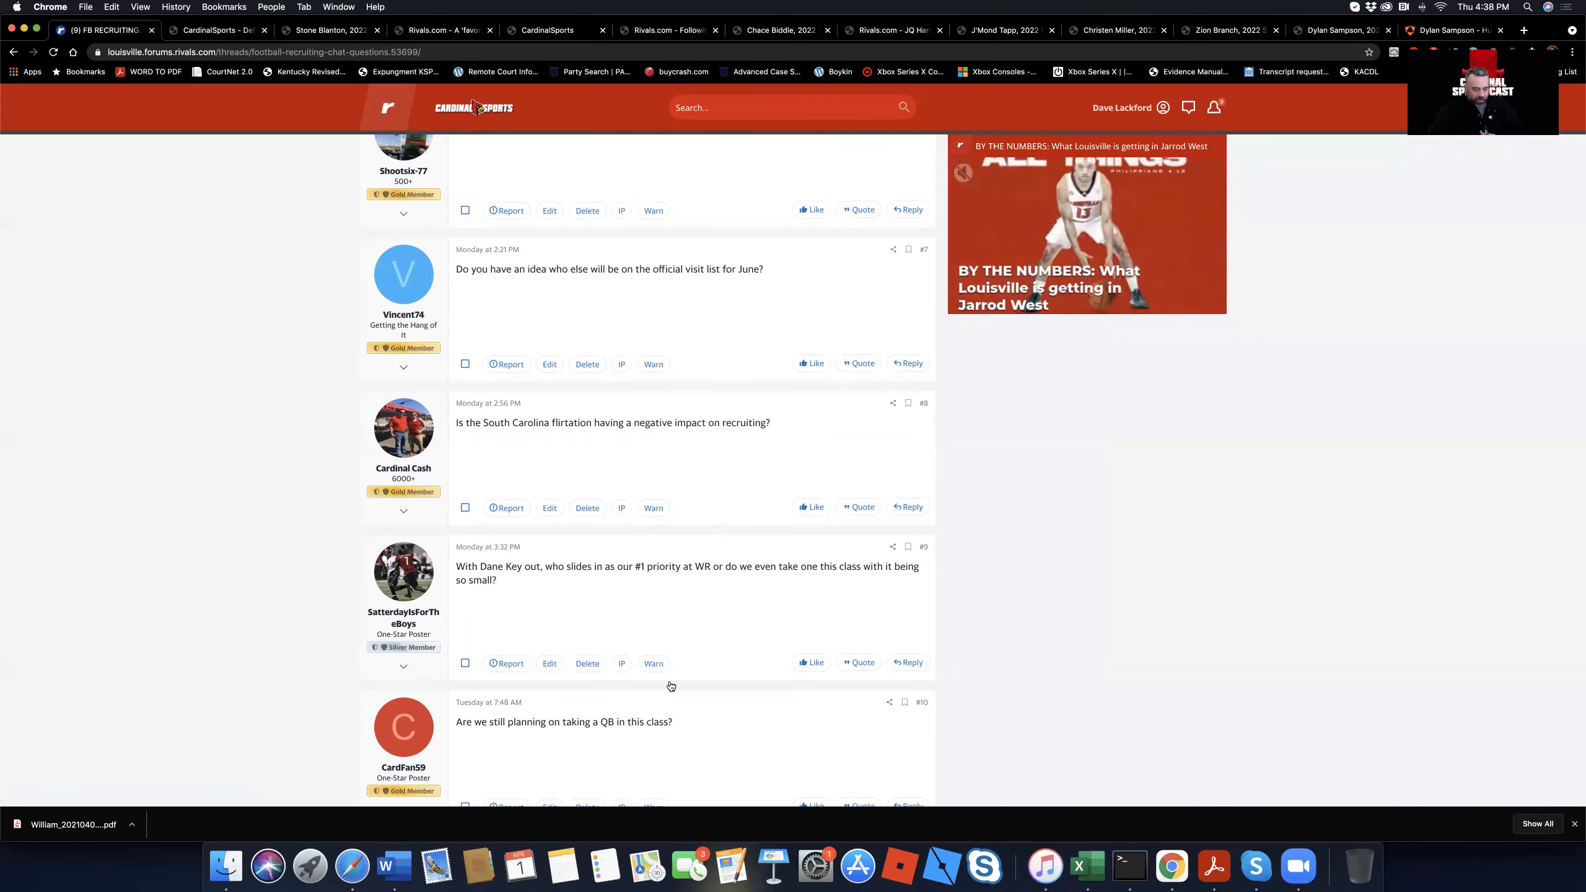
pyautogui.scroll(-3)
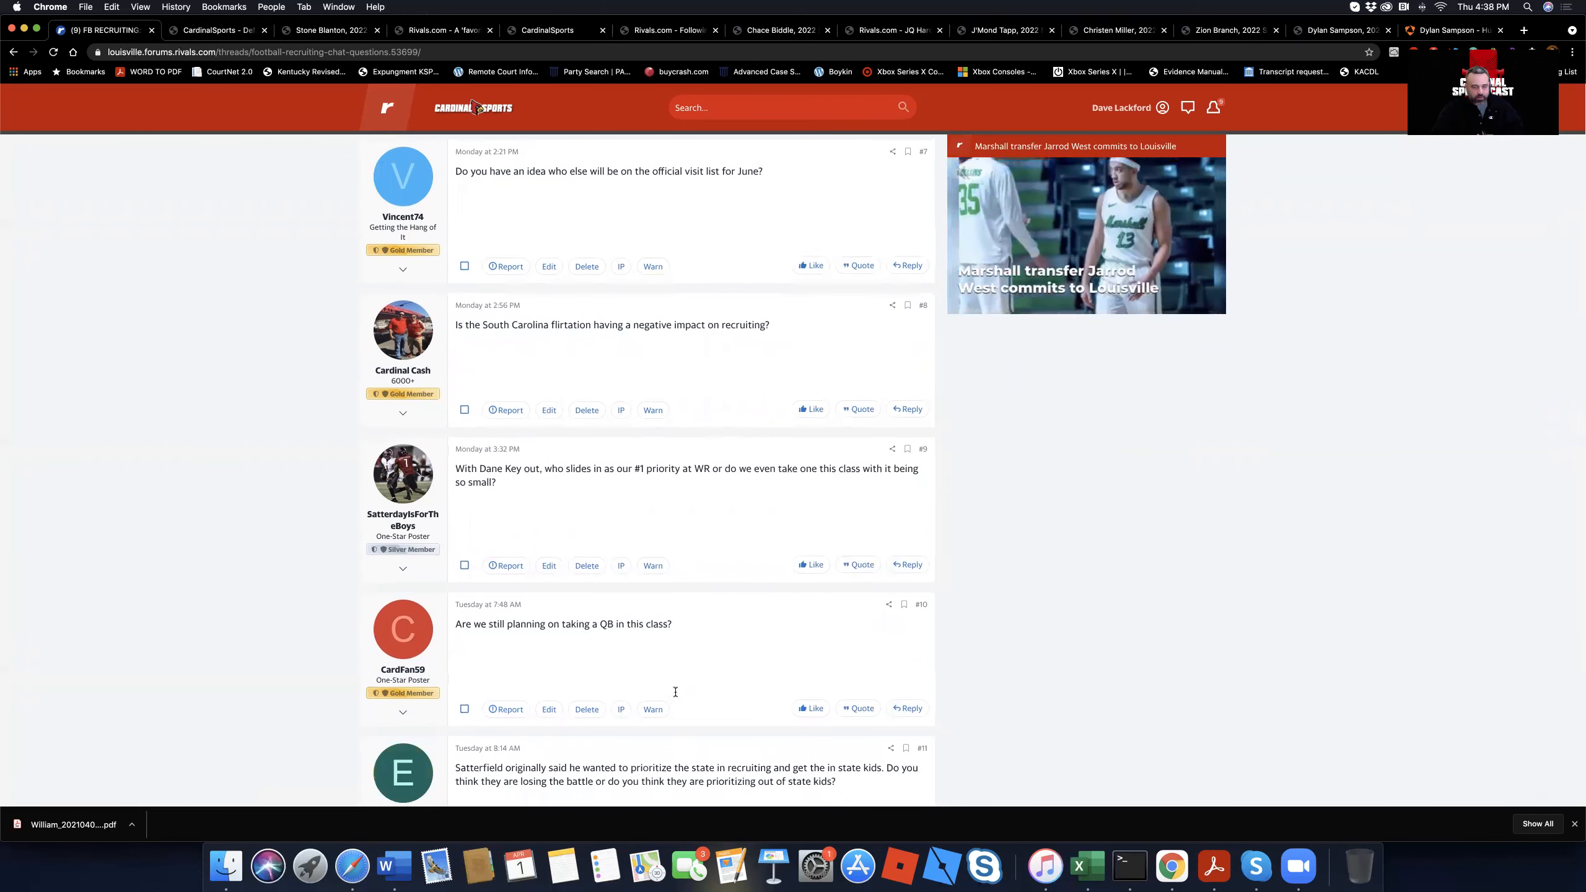
pyautogui.scroll(-3)
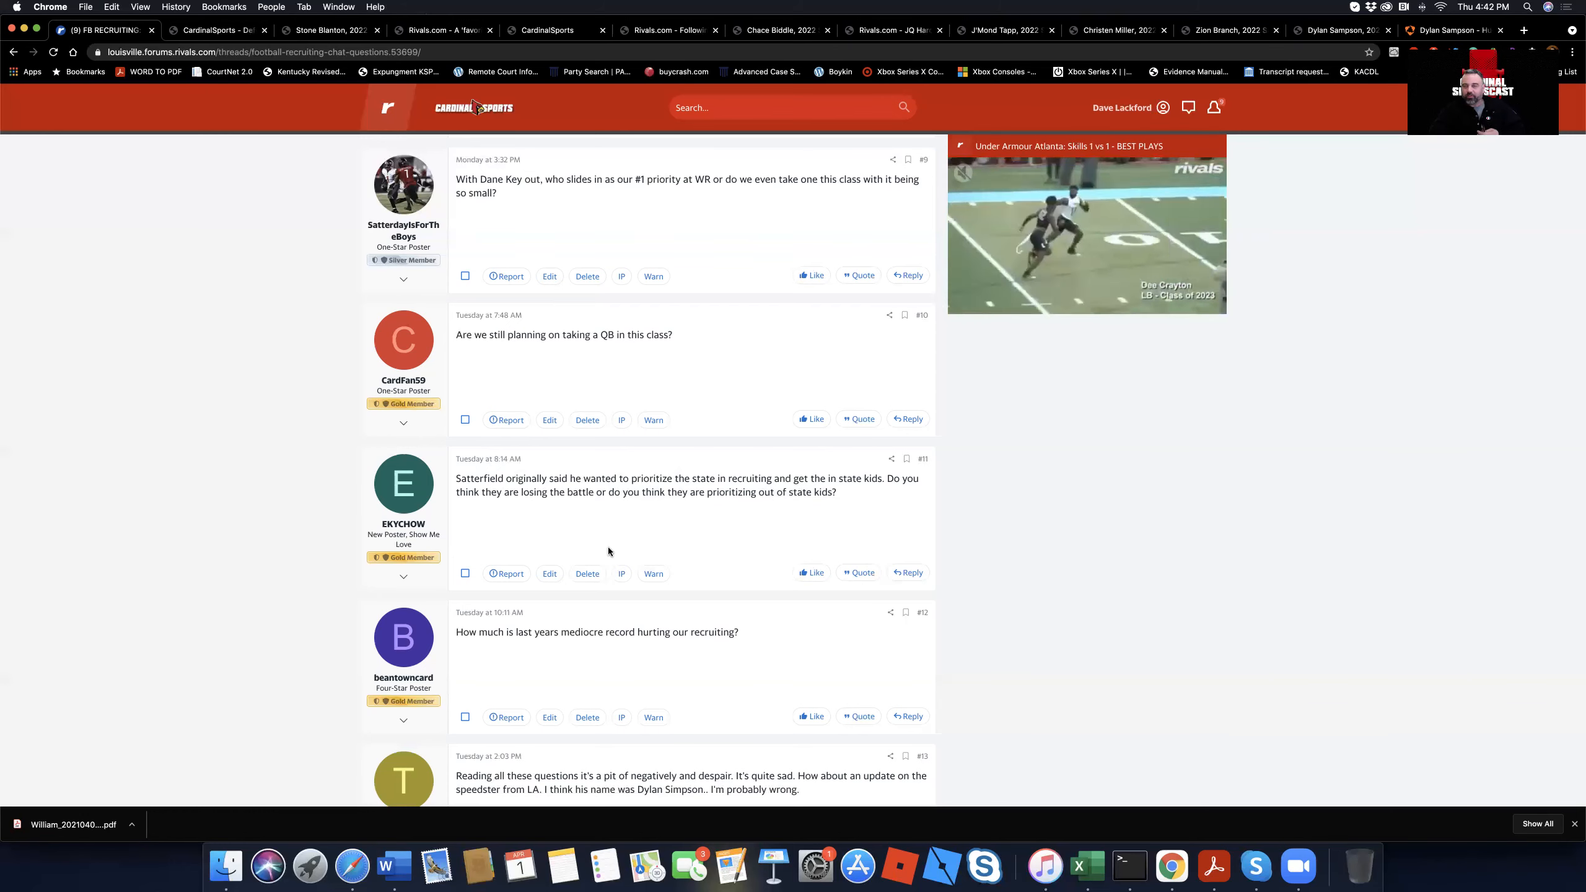
pyautogui.scroll(-3)
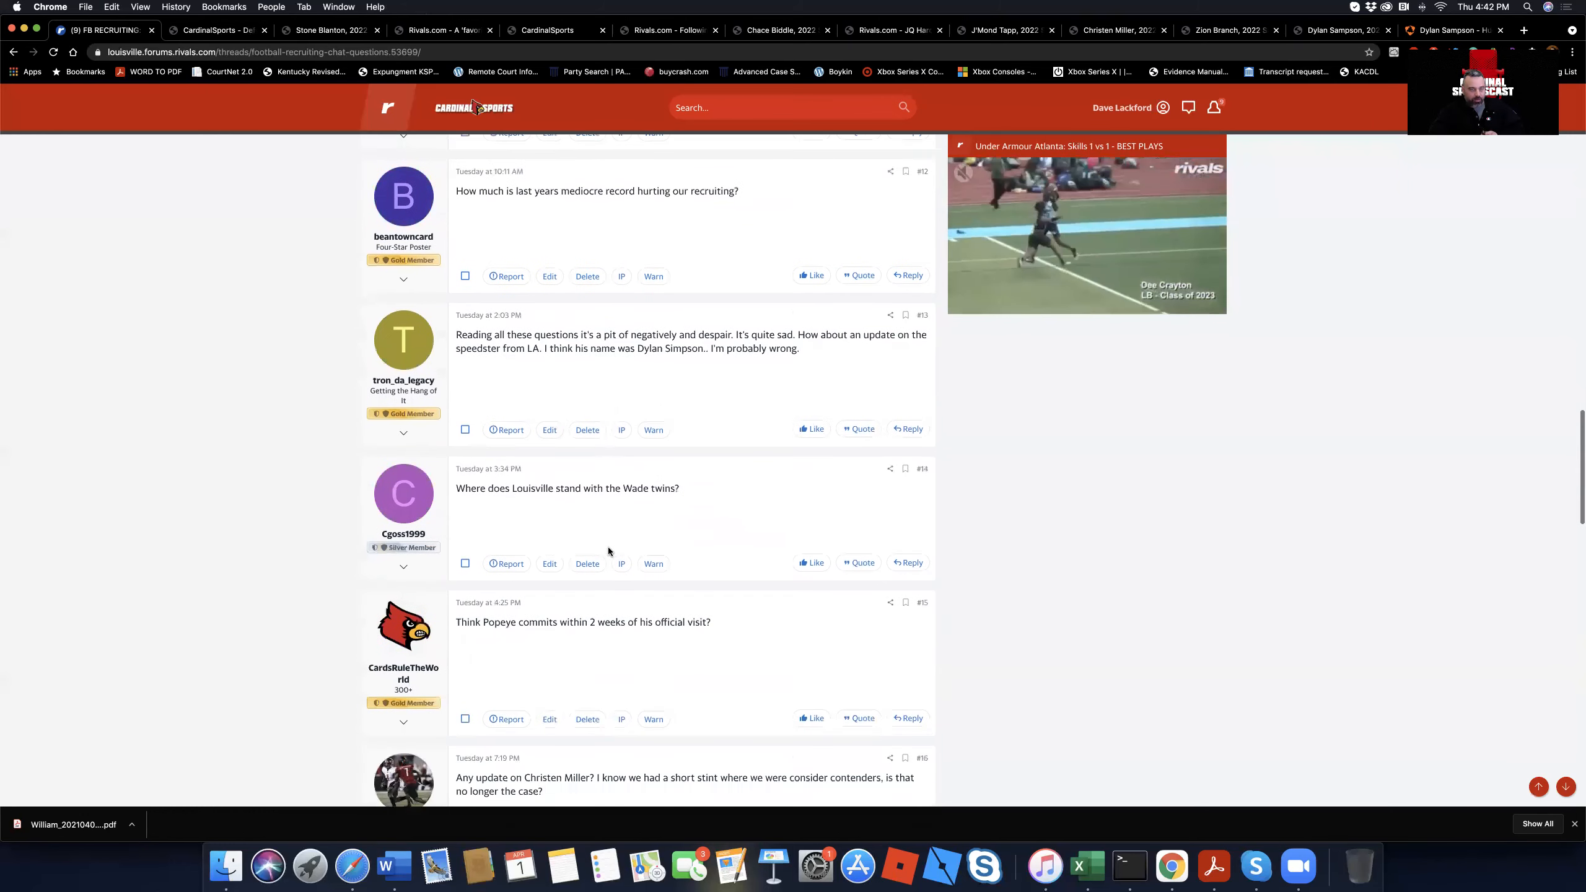
pyautogui.scroll(-3)
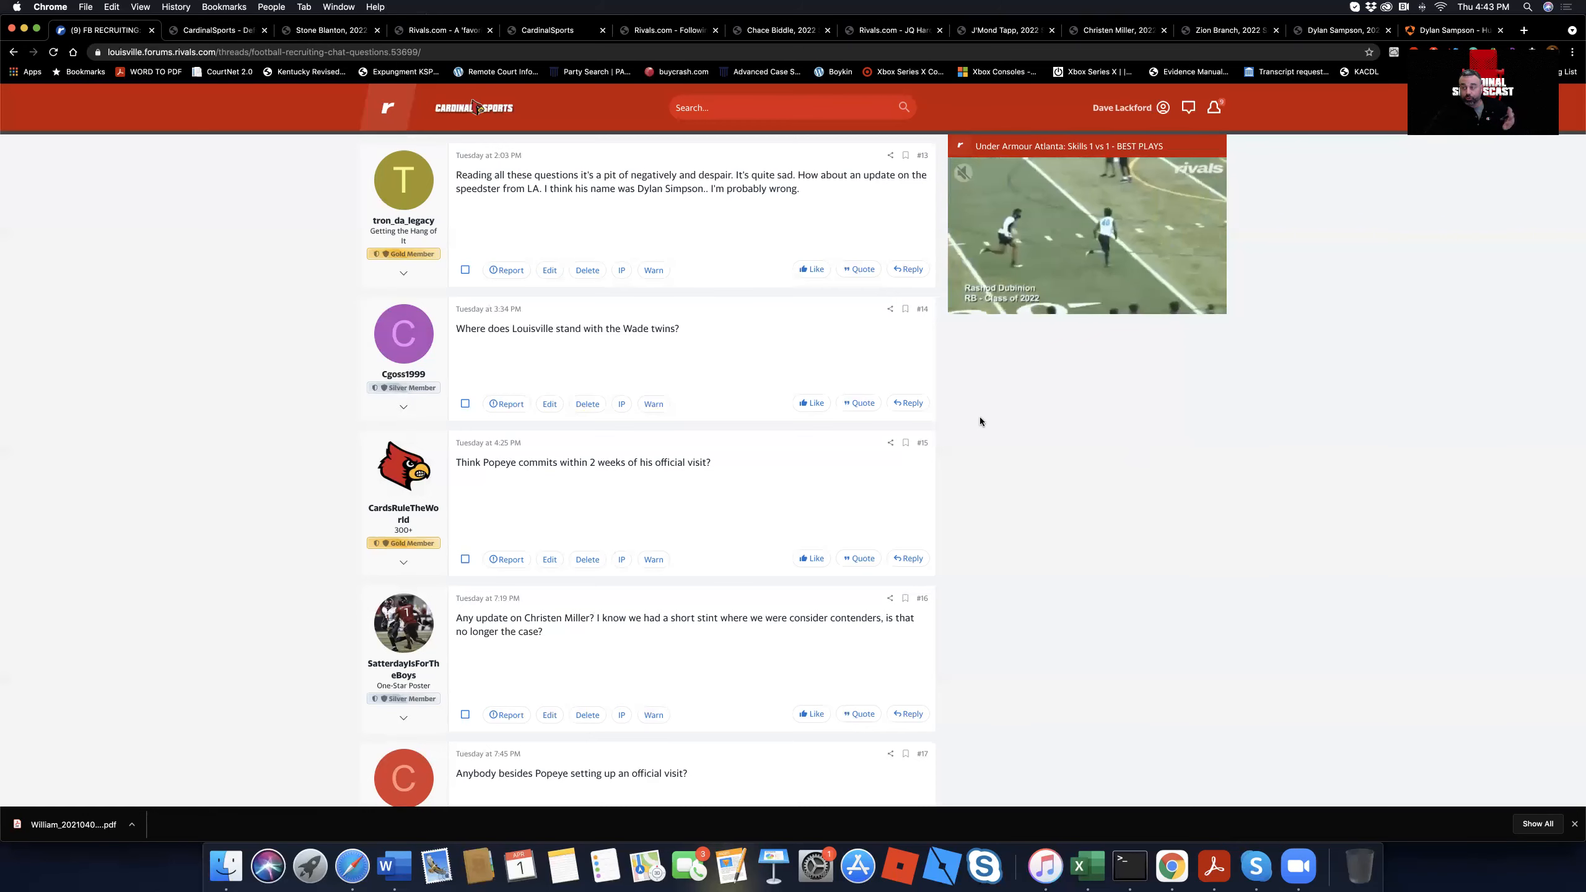
pyautogui.click(1085, 227)
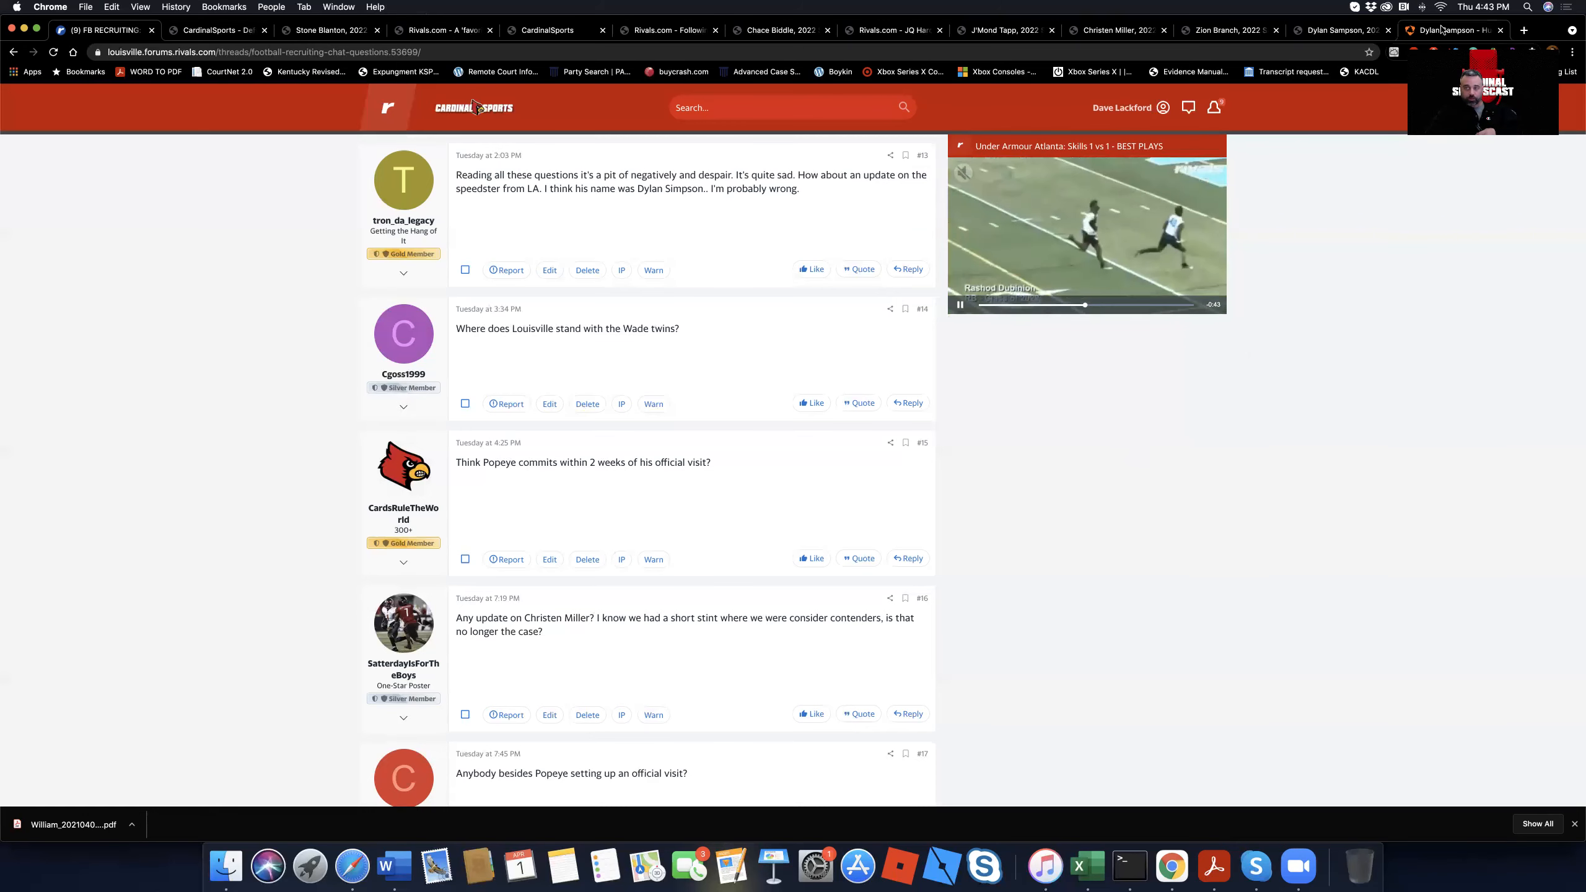
# Step: Switch to Dylan Sampson's Hudl profile, browse his timeline, and play the Junior Season highlight
pyautogui.click(1451, 29)
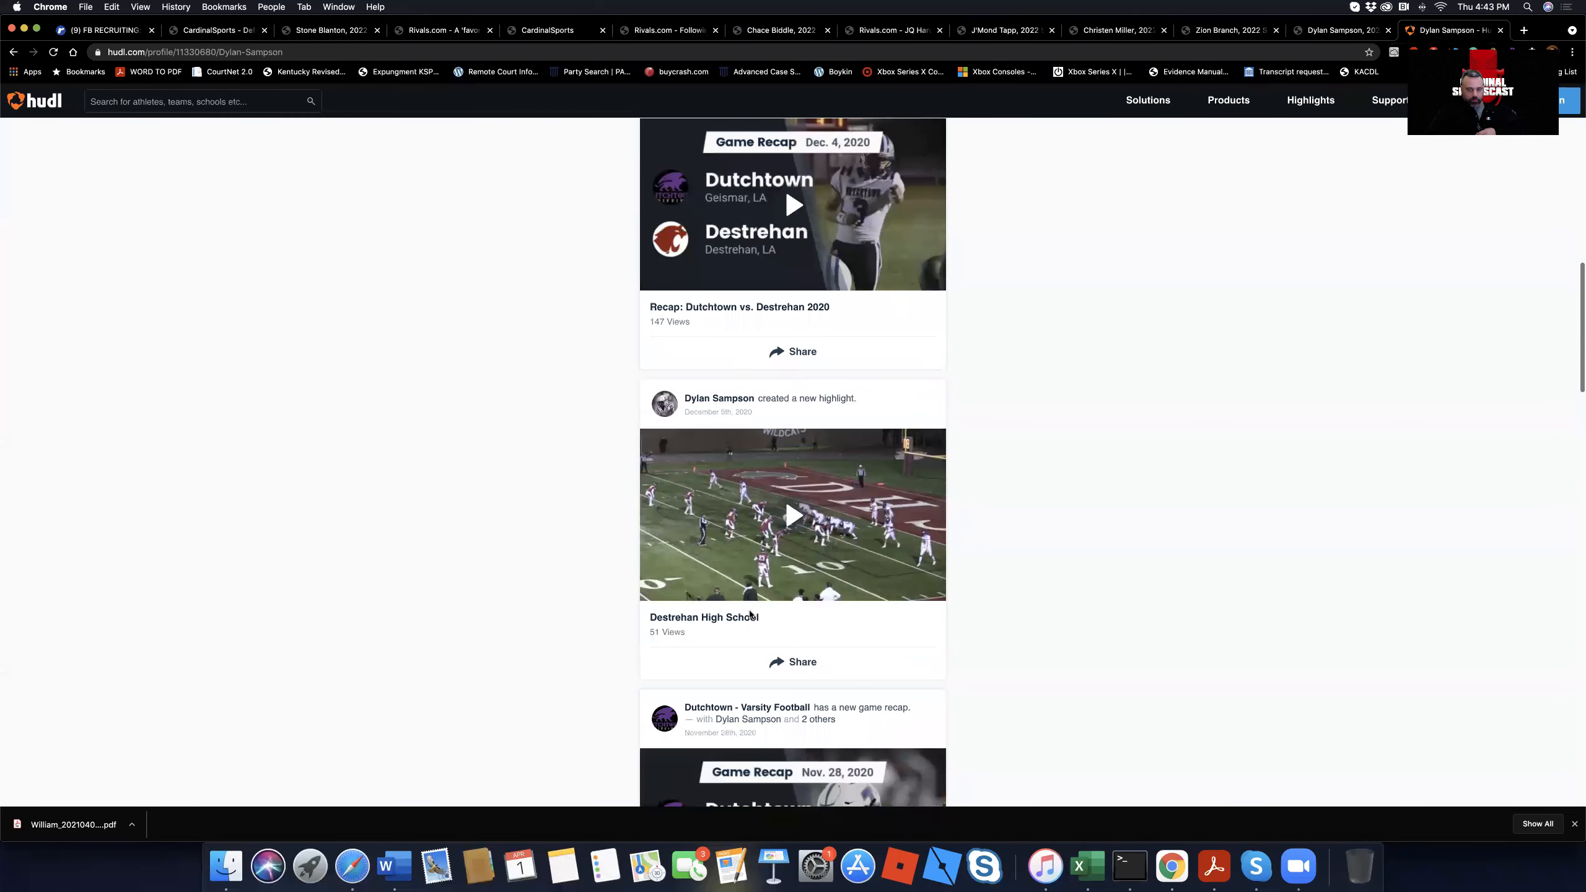
pyautogui.scroll(-3)
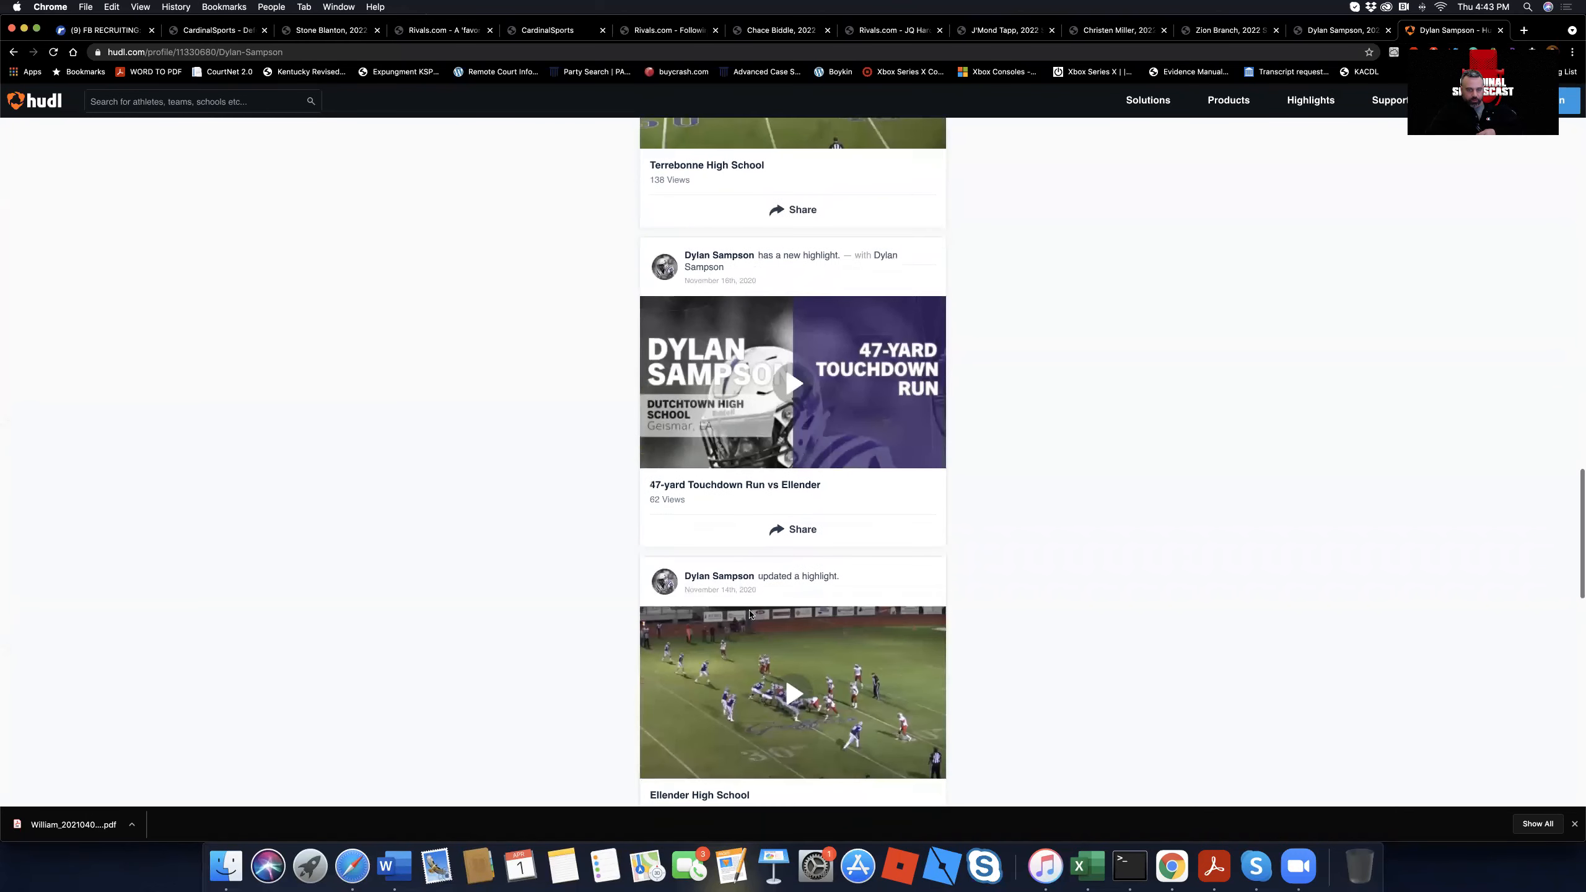
pyautogui.scroll(-3)
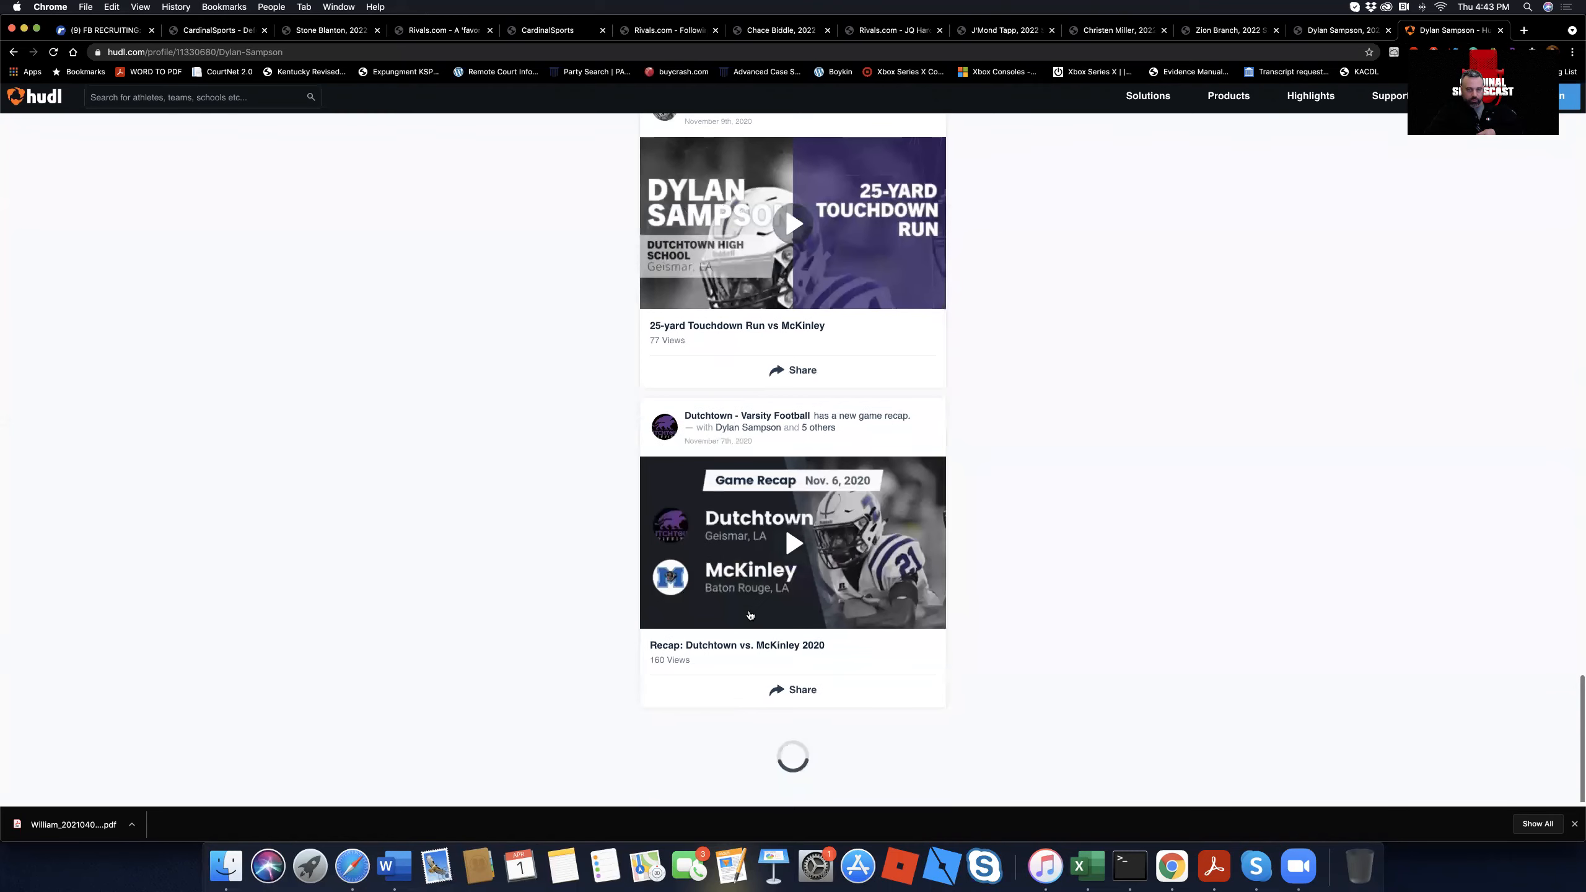
pyautogui.scroll(-3)
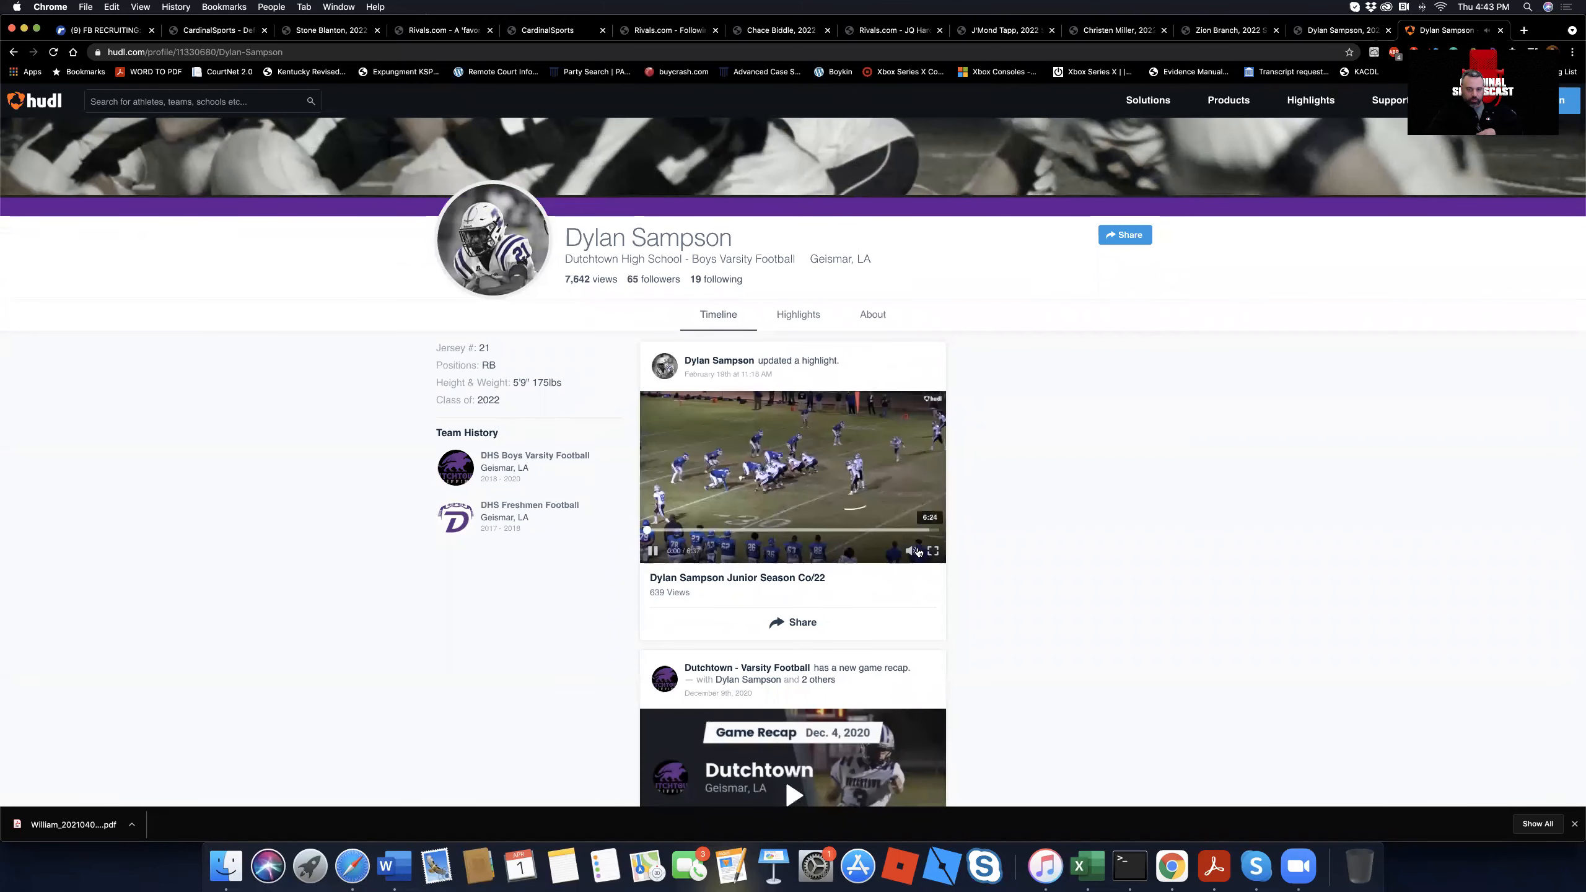
pyautogui.click(936, 550)
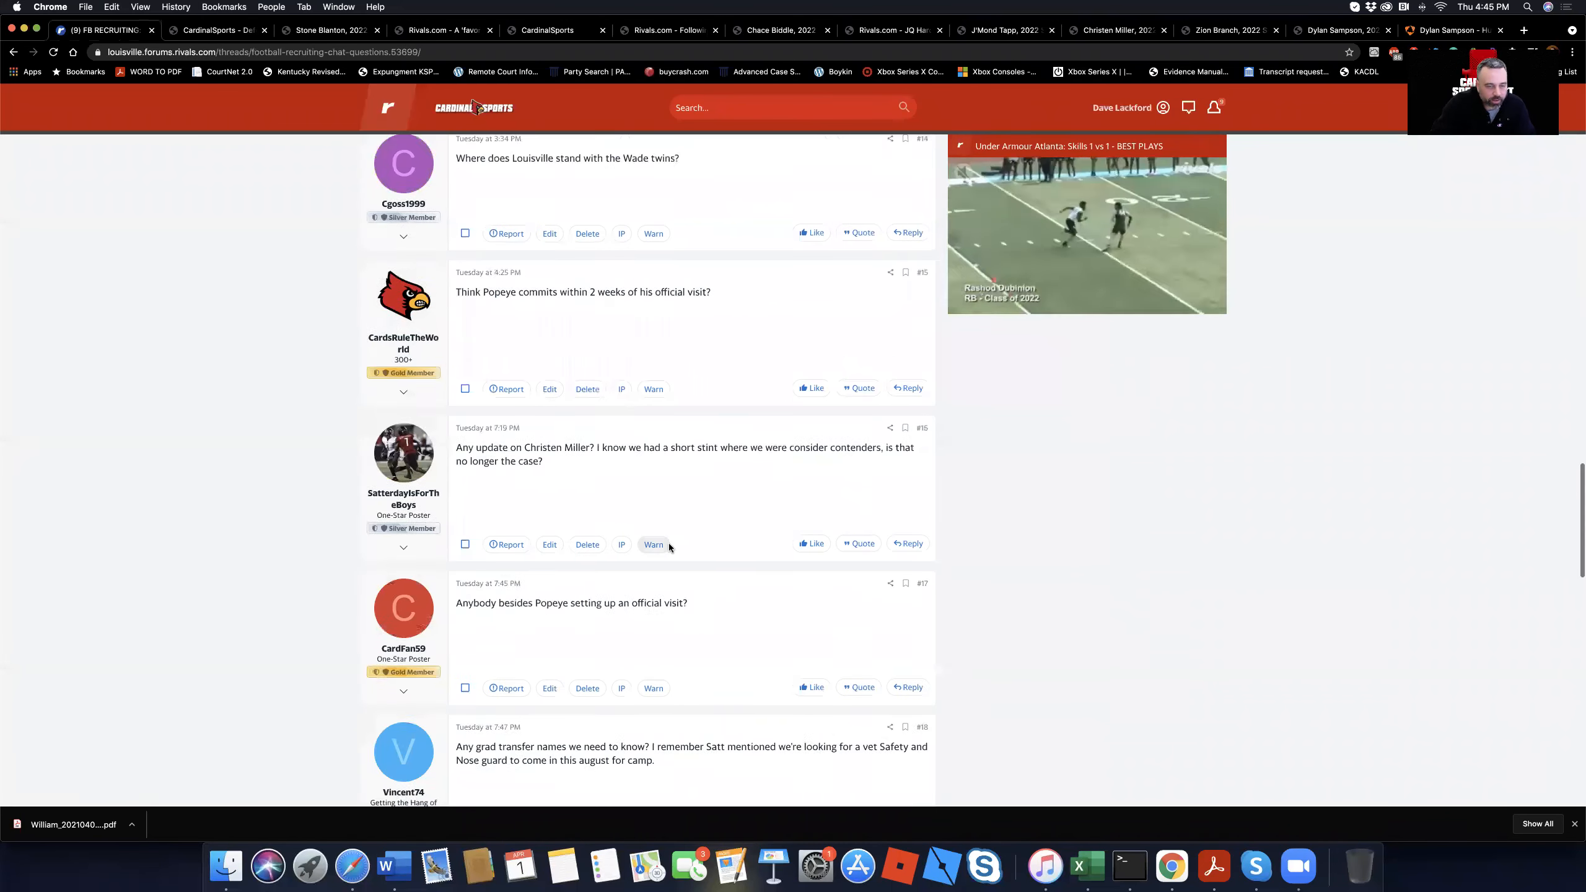
pyautogui.scroll(-3)
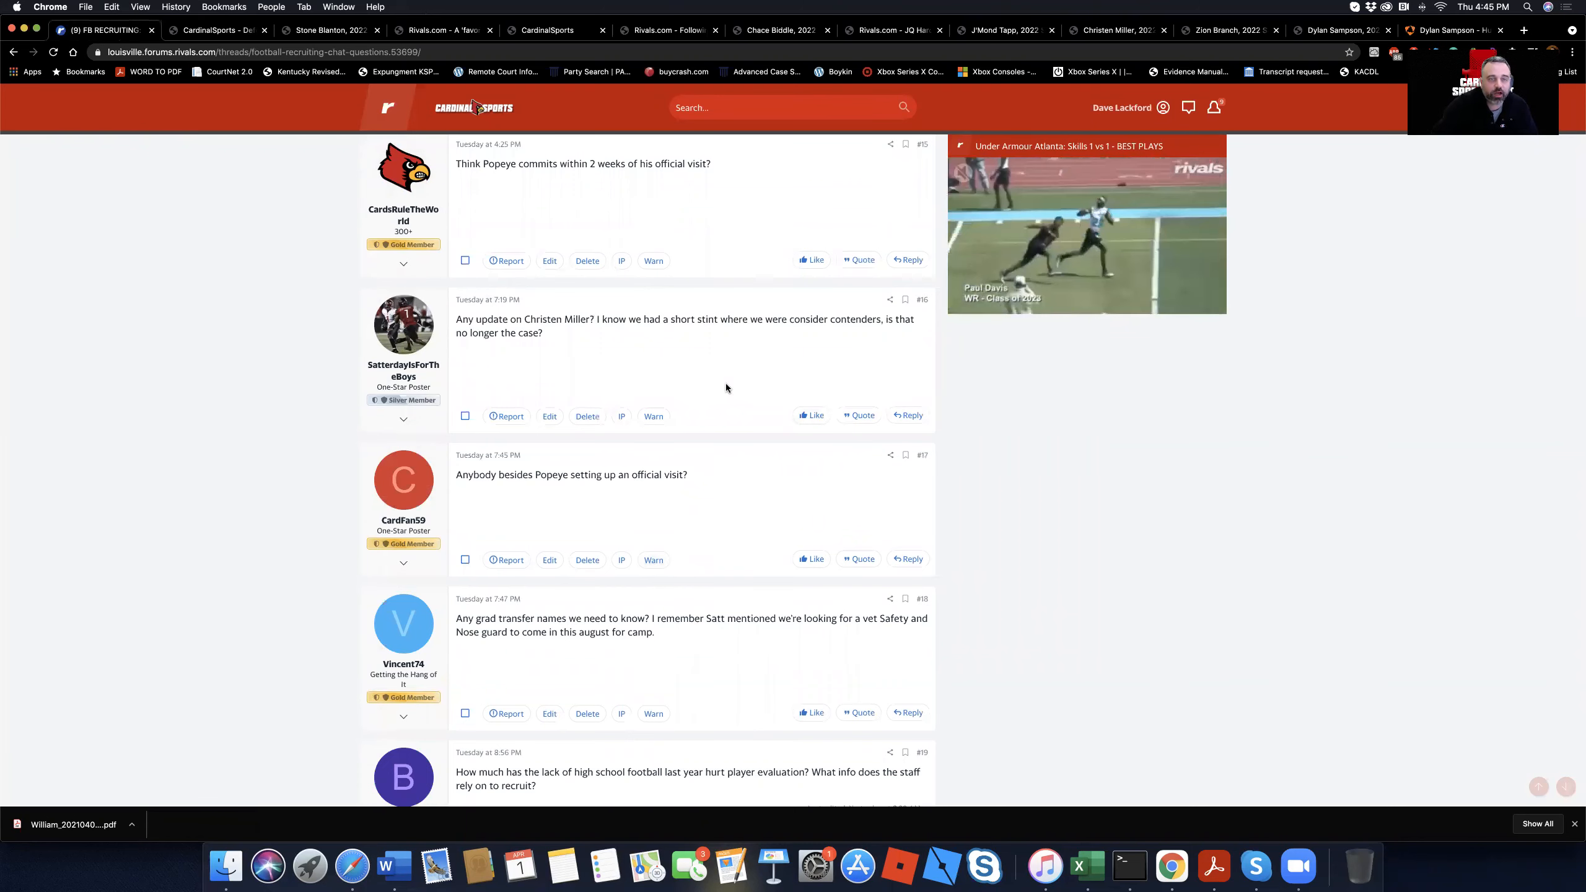
pyautogui.scroll(-3)
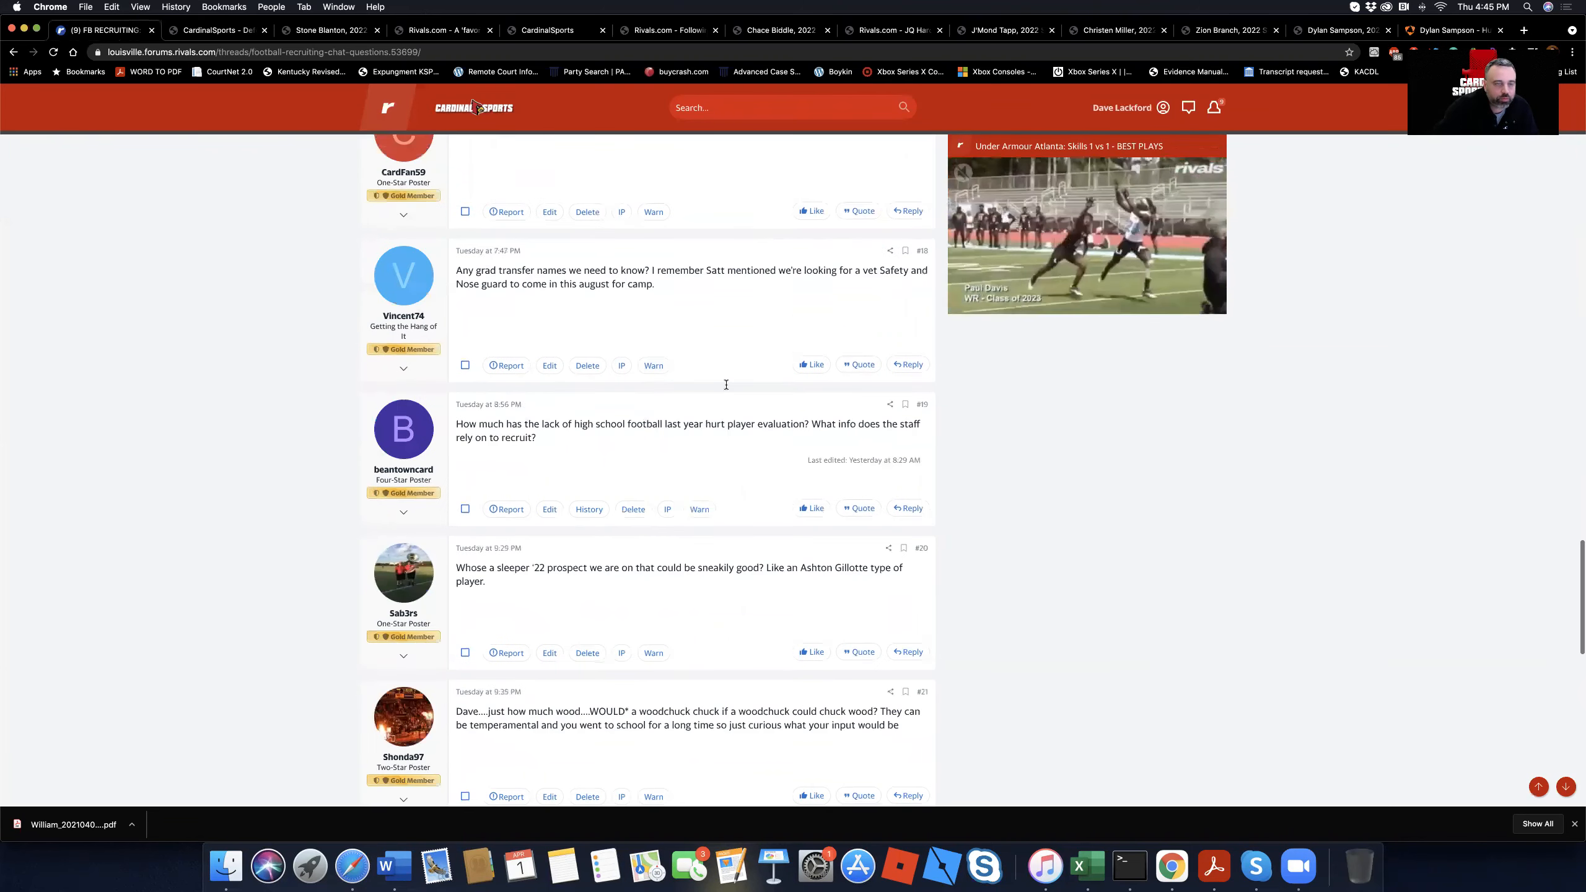
pyautogui.scroll(-3)
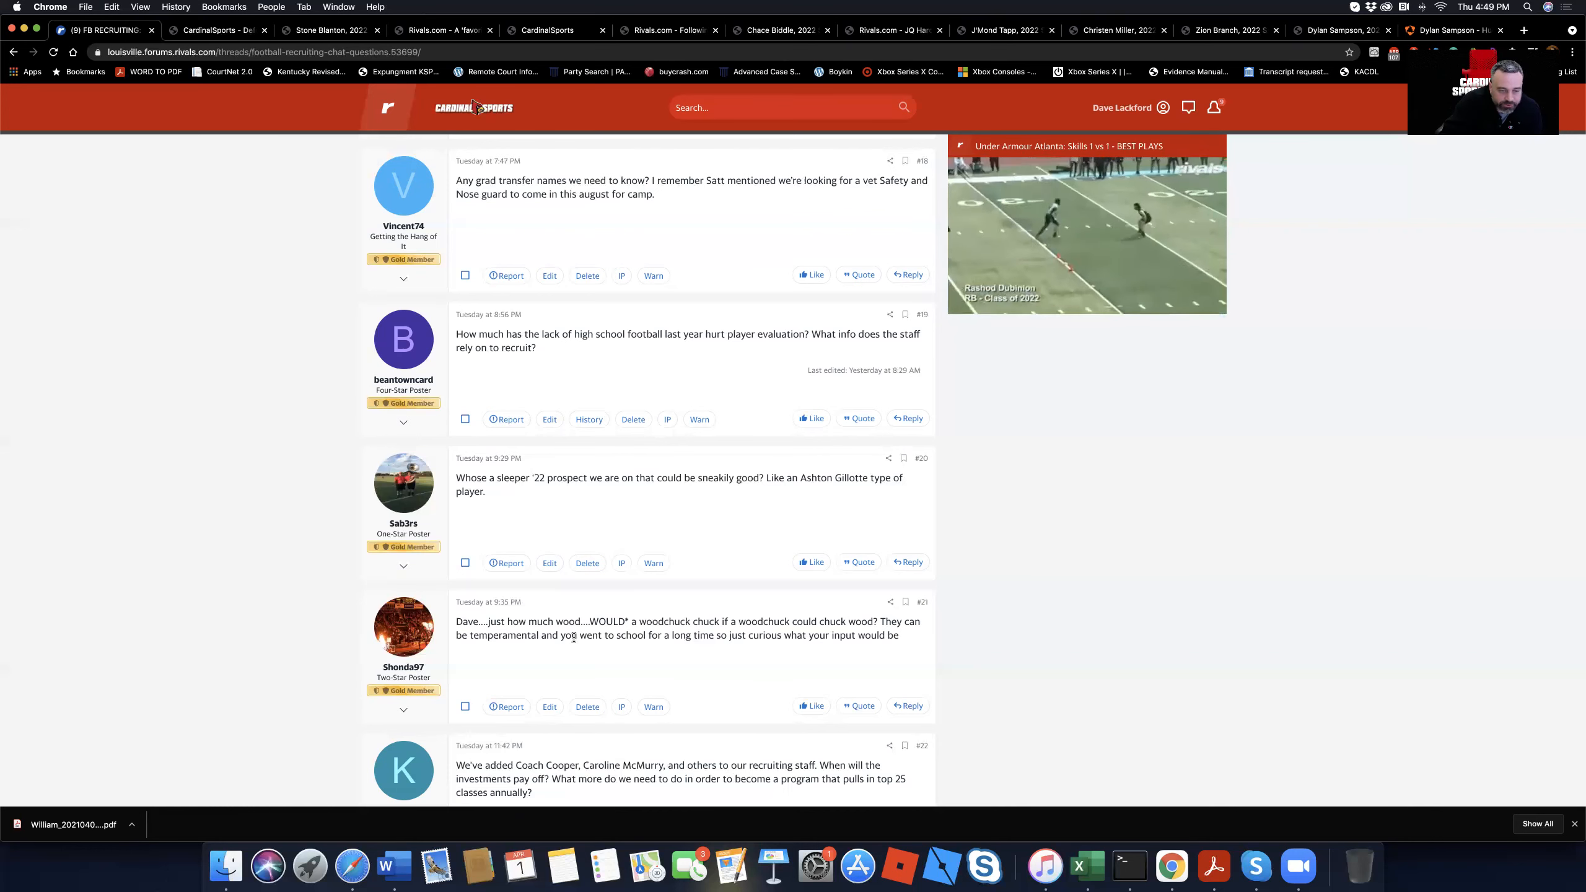
# Step: Scroll down the chat thread past the posts on class size and woodchuck
pyautogui.scroll(-3)
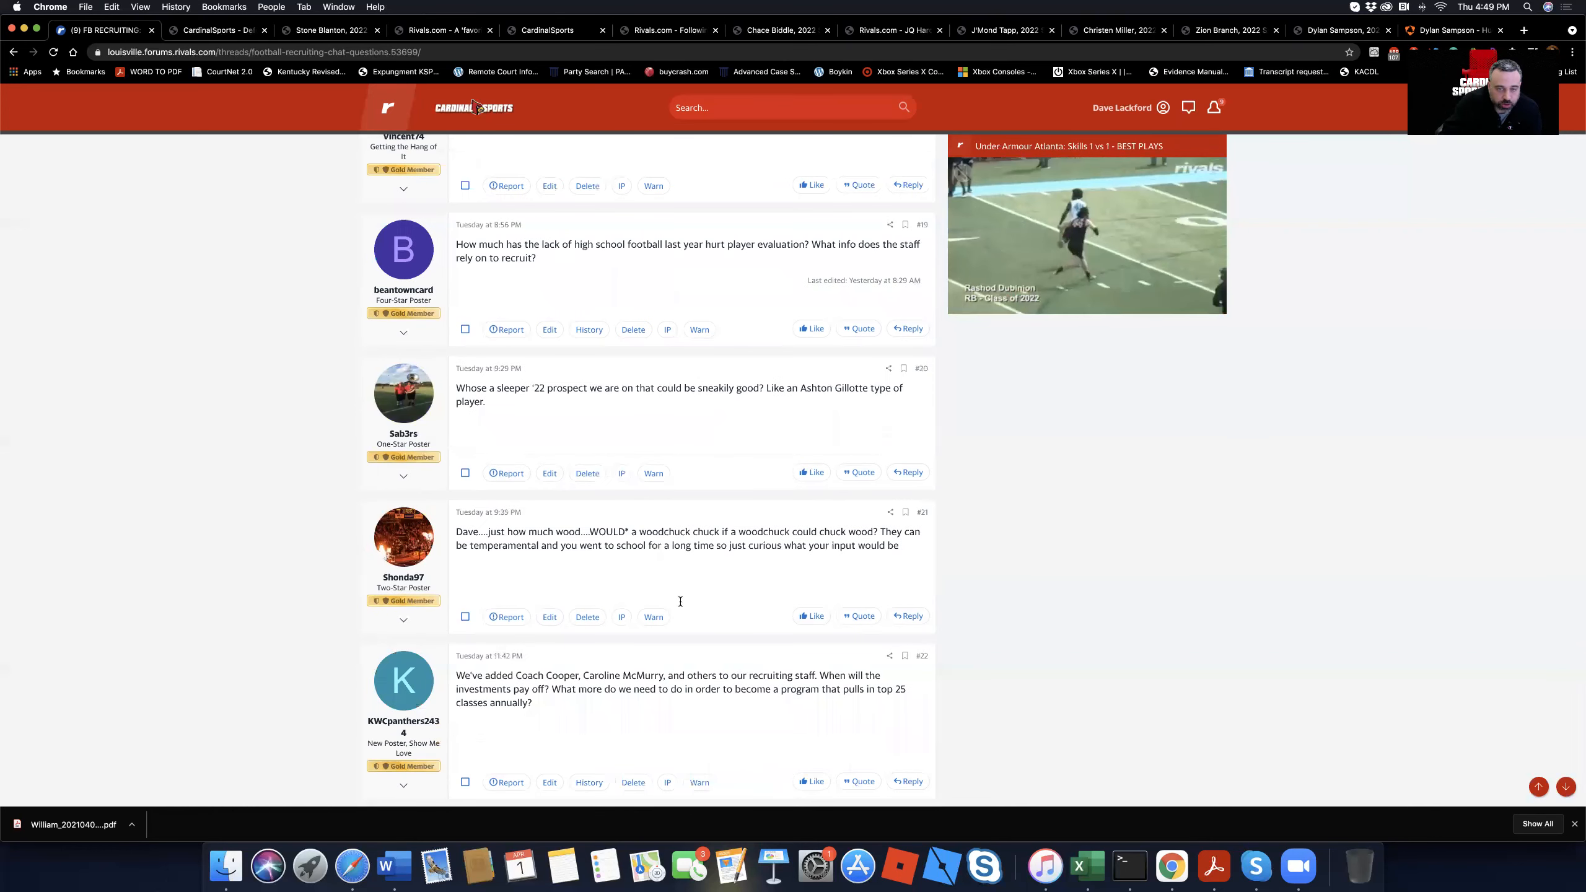
pyautogui.scroll(-3)
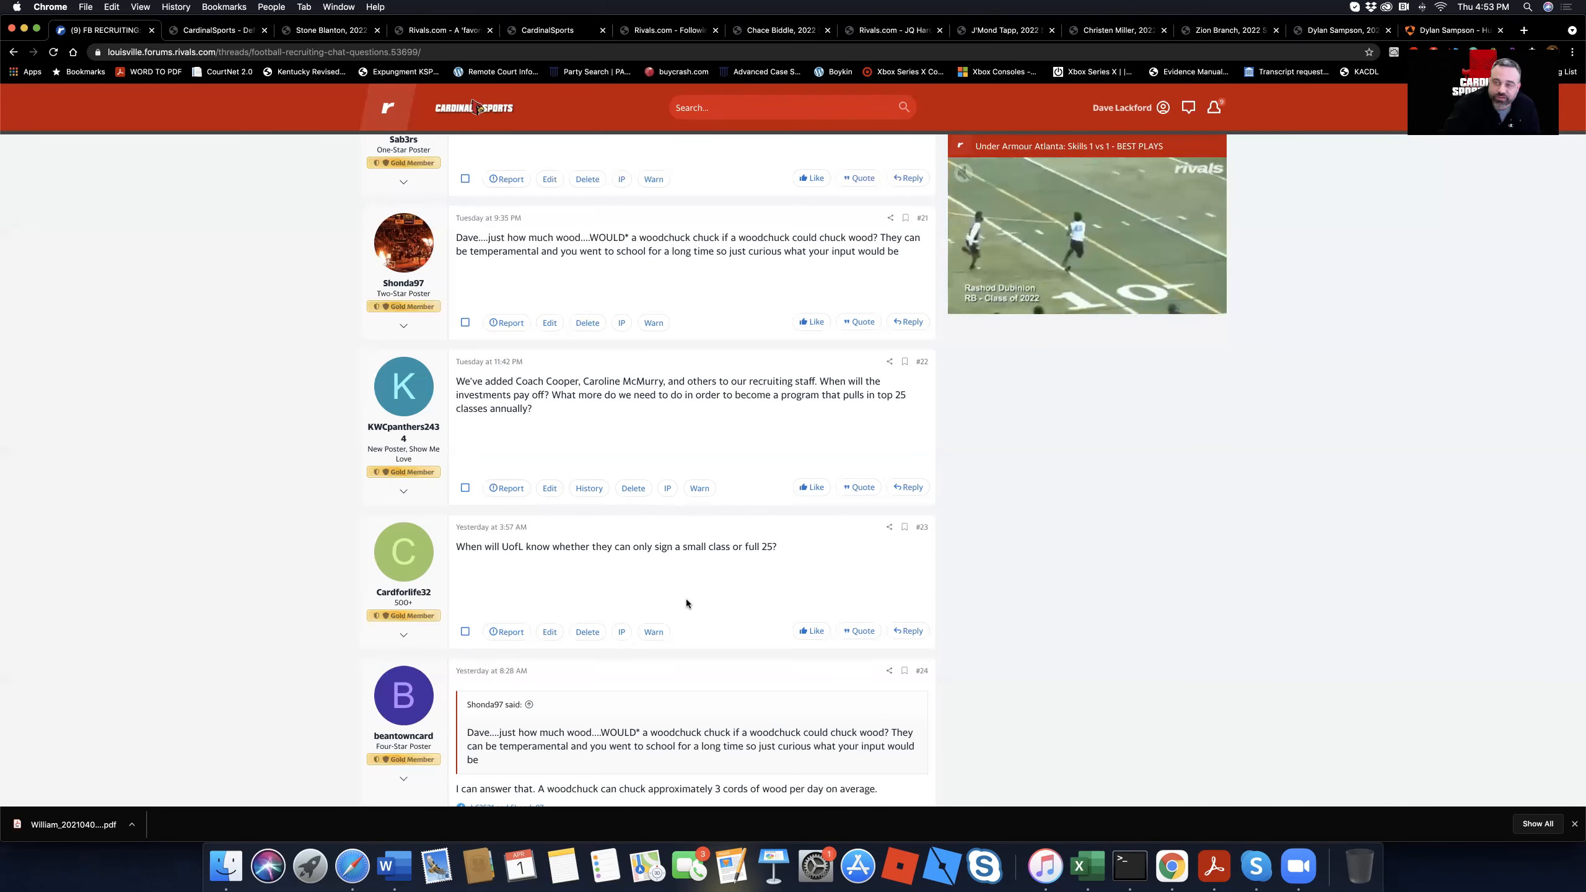
pyautogui.scroll(-3)
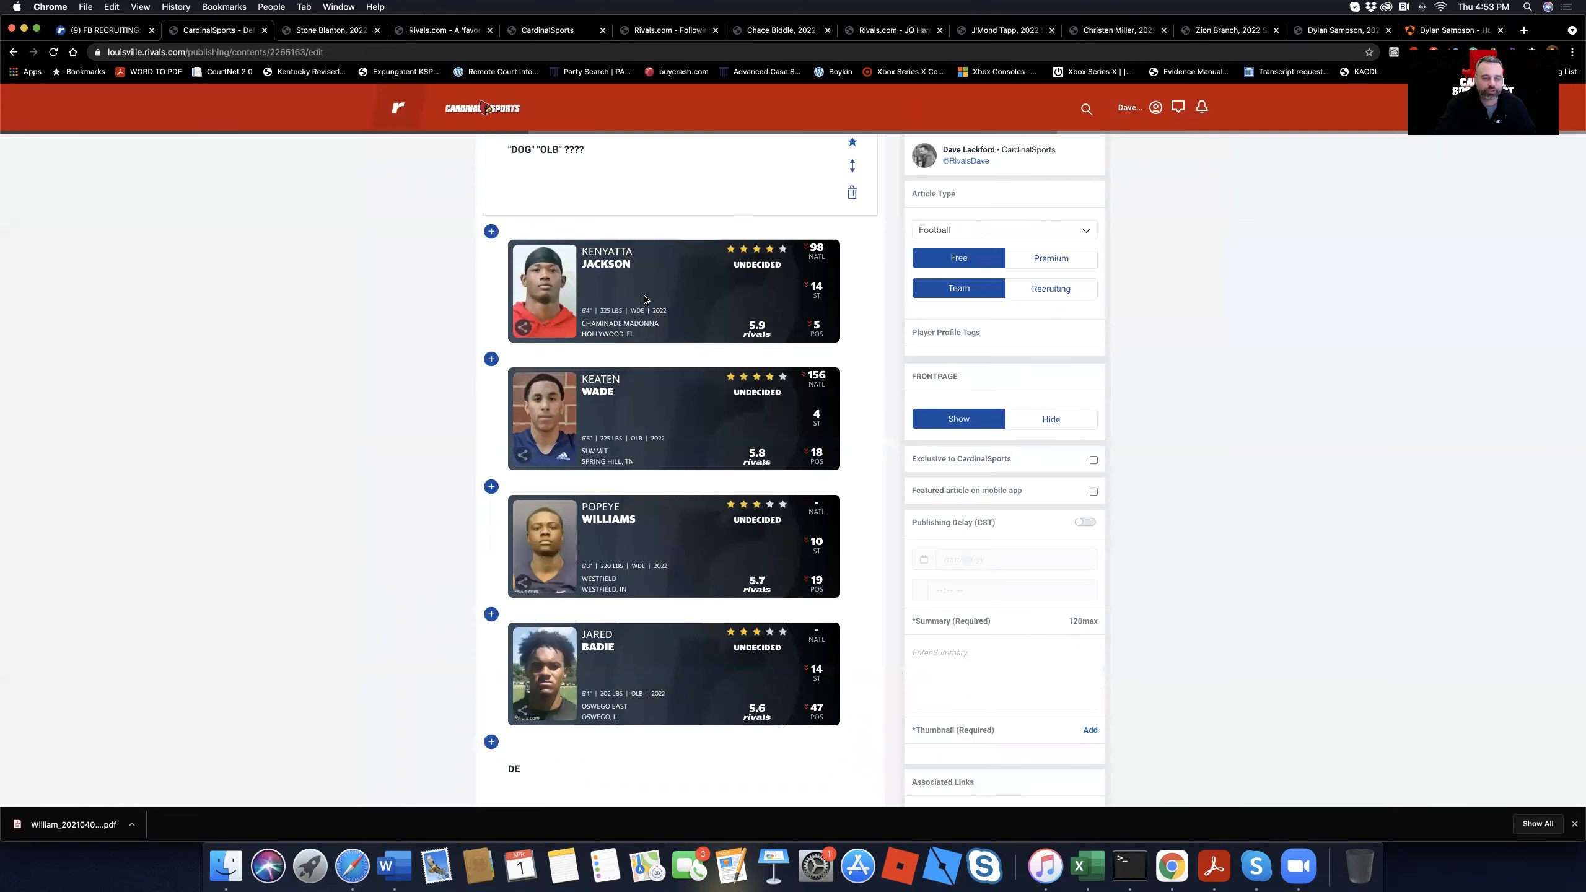
pyautogui.scroll(-3)
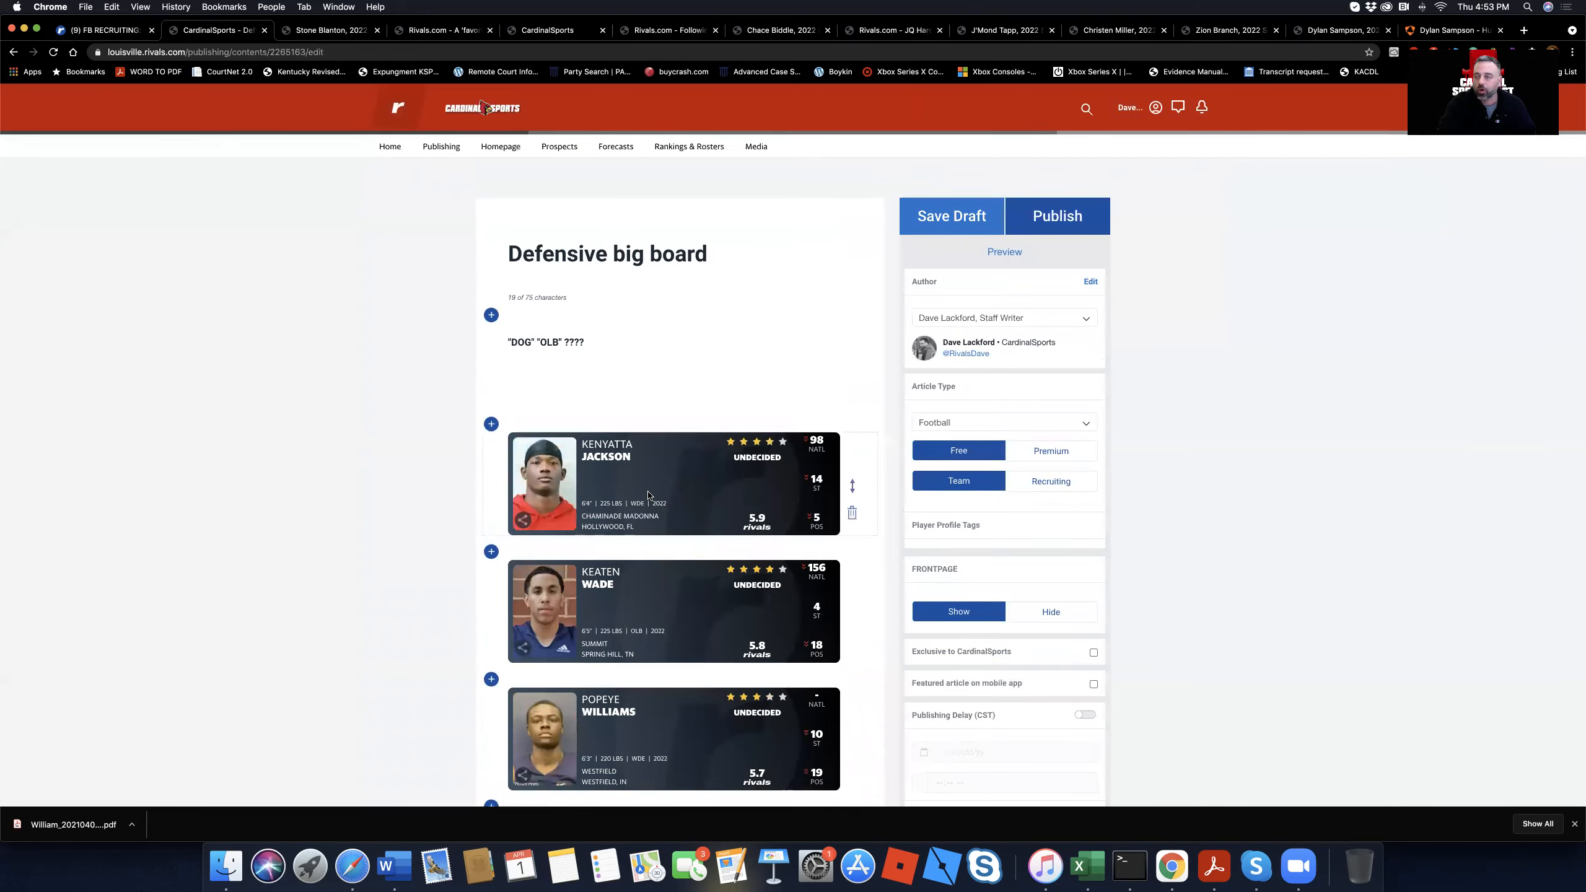
pyautogui.scroll(-3)
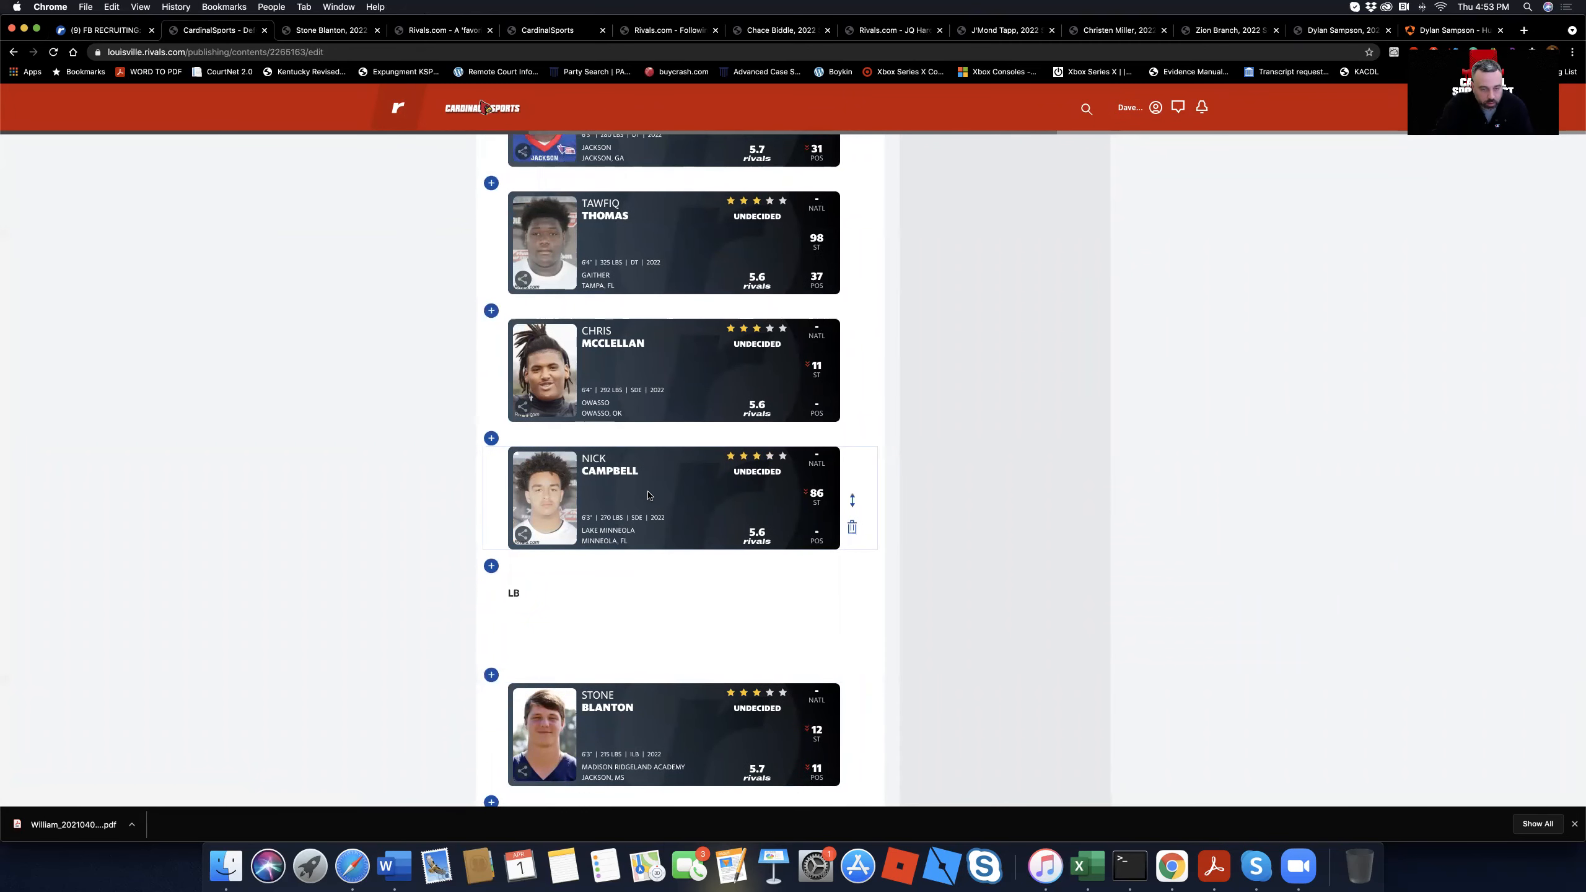
pyautogui.scroll(-3)
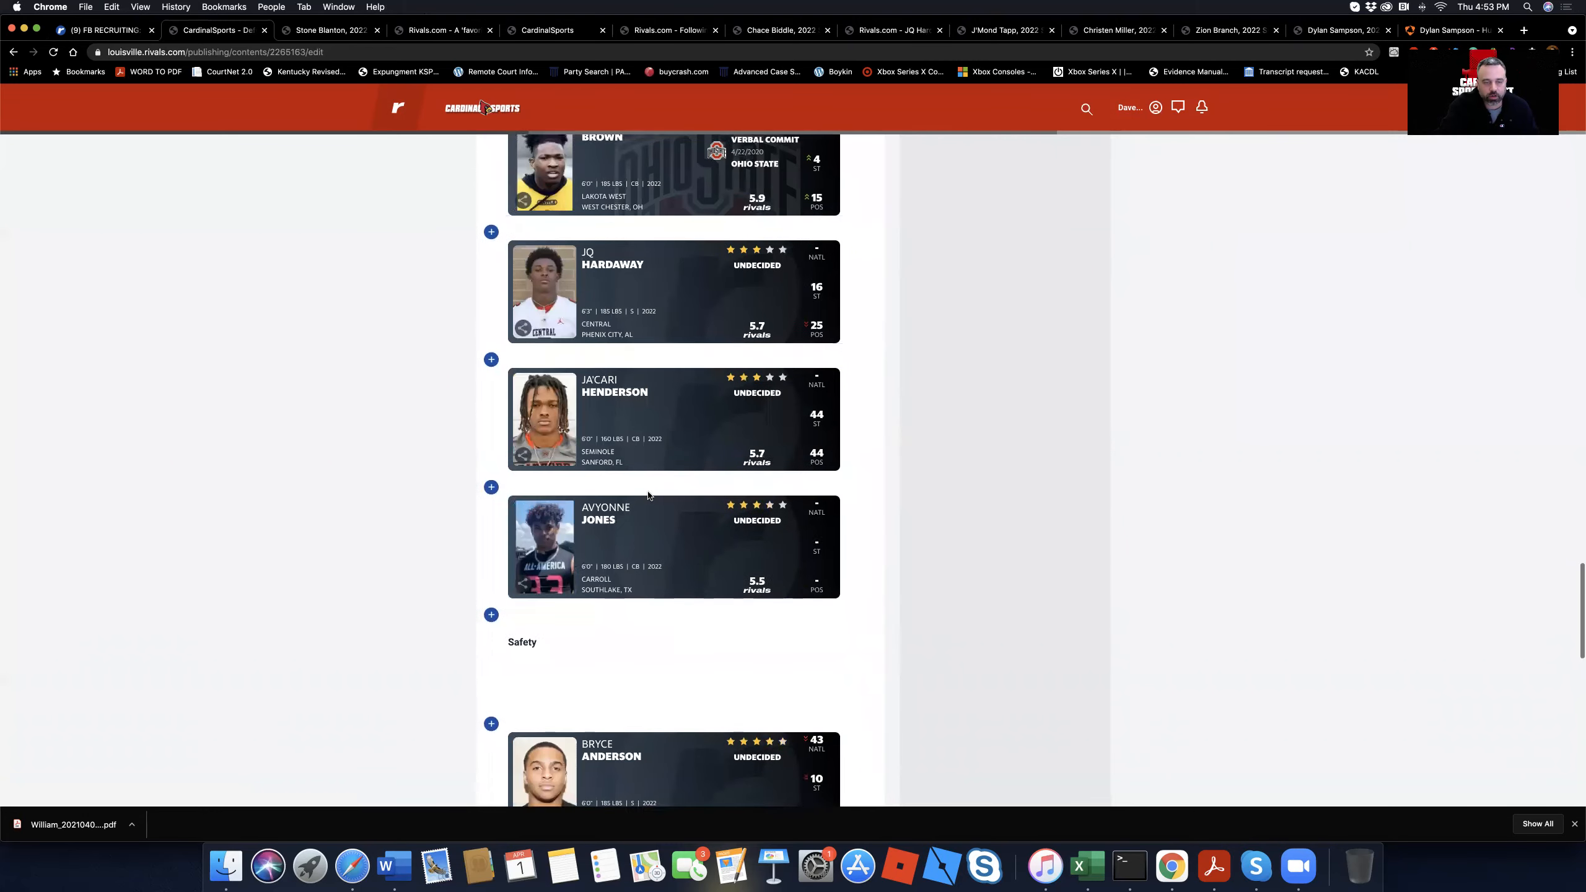